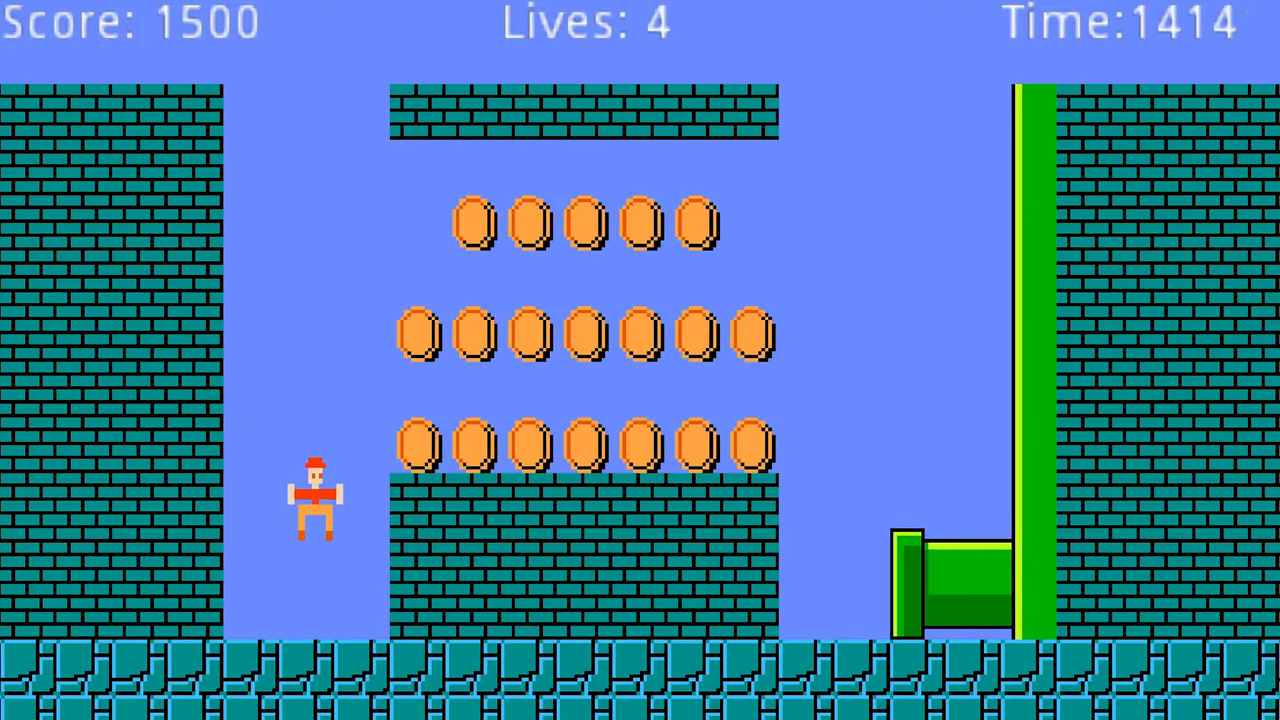
Run the hero right through the underground coins and jump past the sad enemy.
{"action": "key", "text": "Right"}
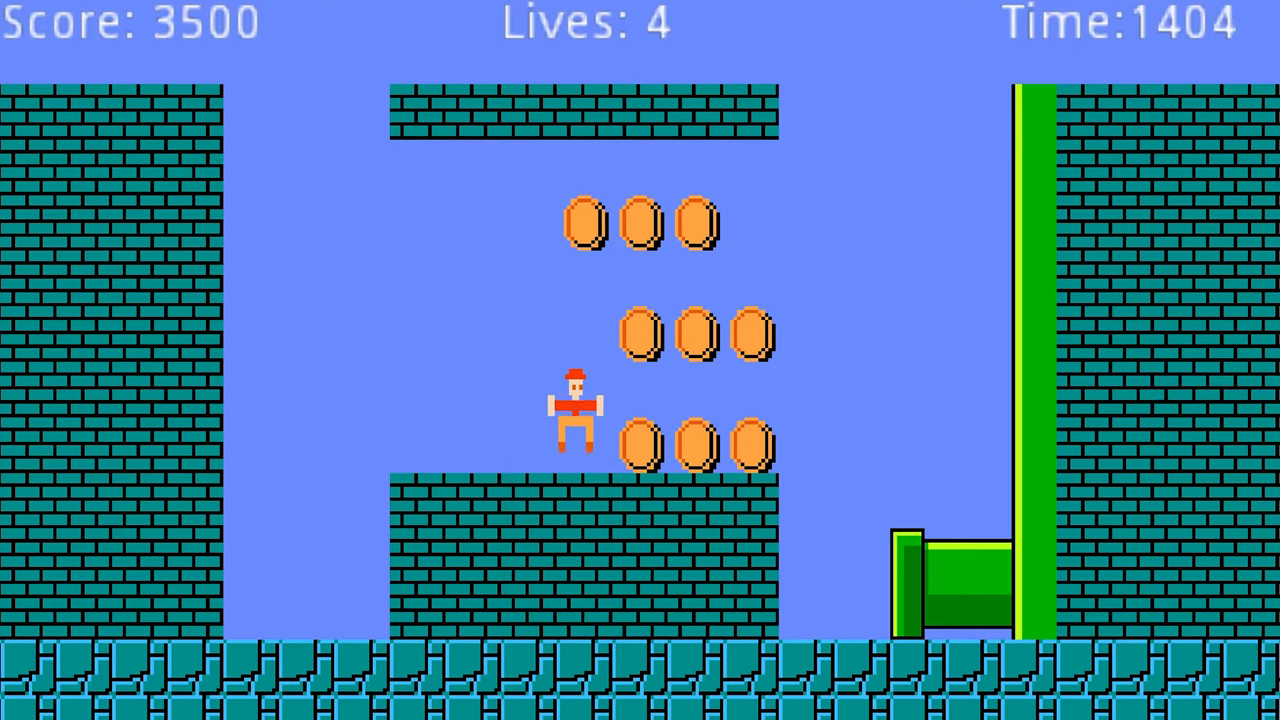
{"action": "key", "text": "Right"}
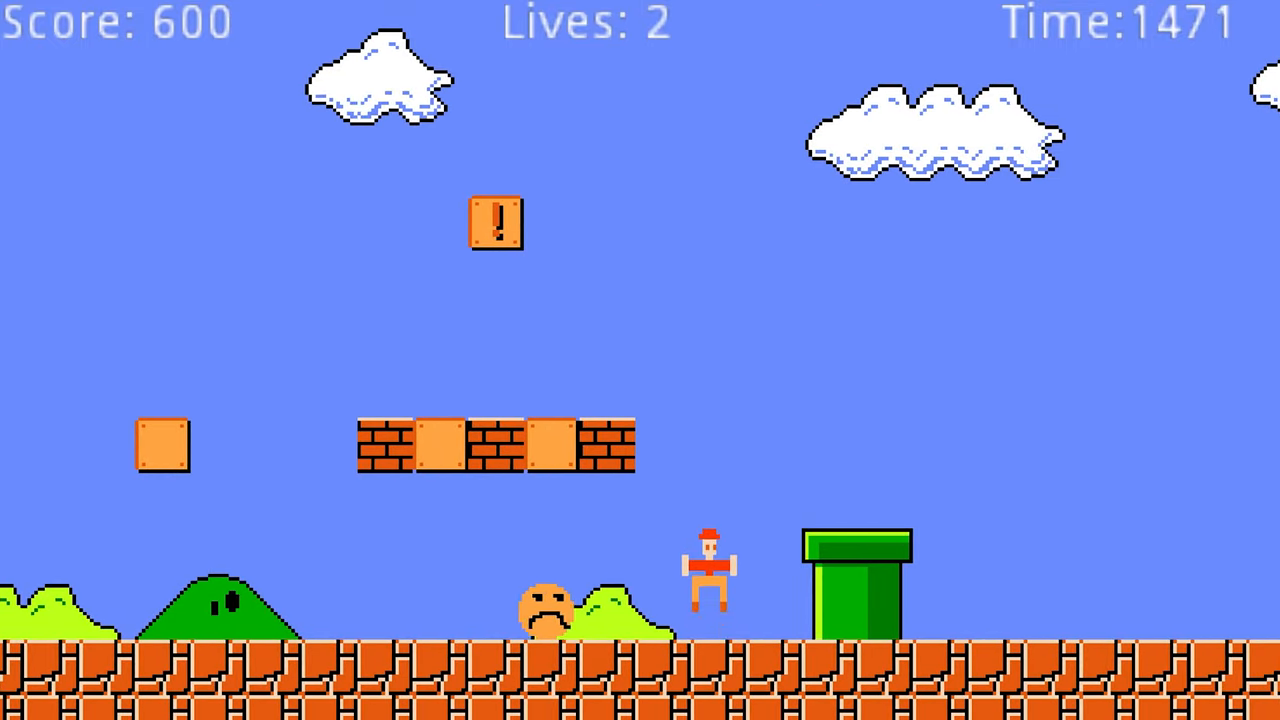
{"action": "key", "text": "space"}
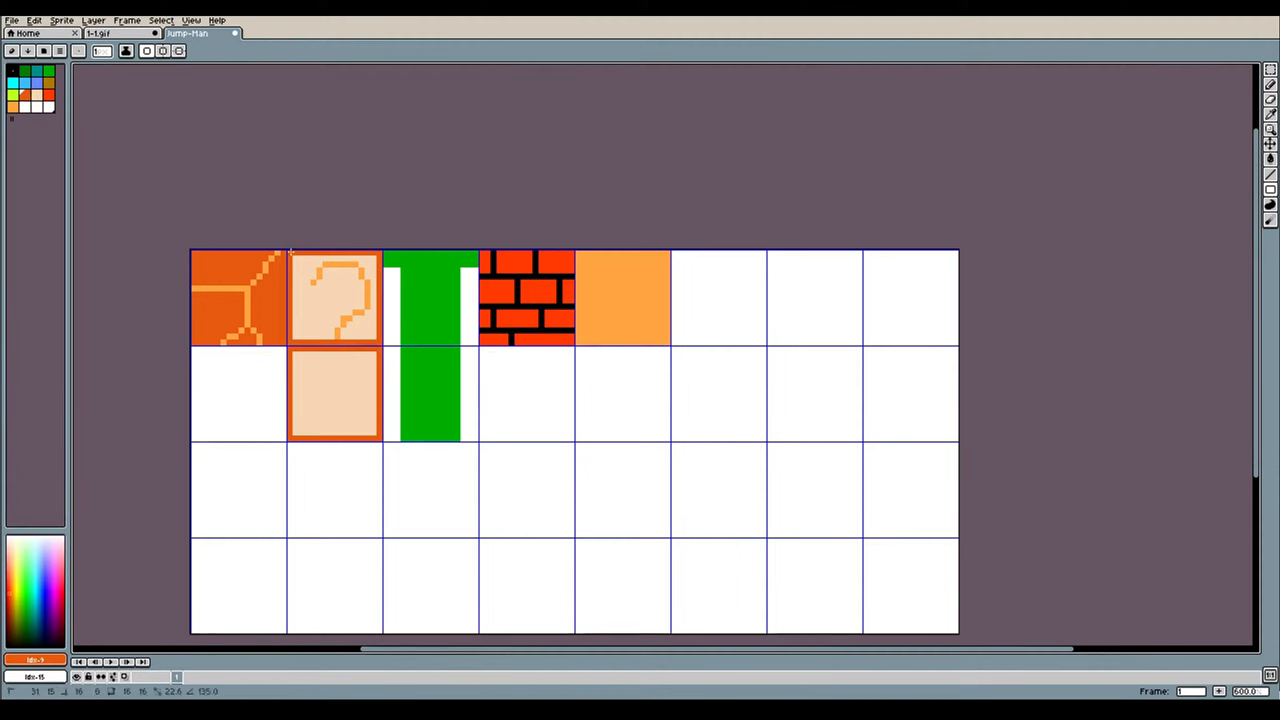
Draw the solid outlined ground tile in the cell beneath the patterned ground tile.
{"action": "left_click", "coordinate": [236, 392]}
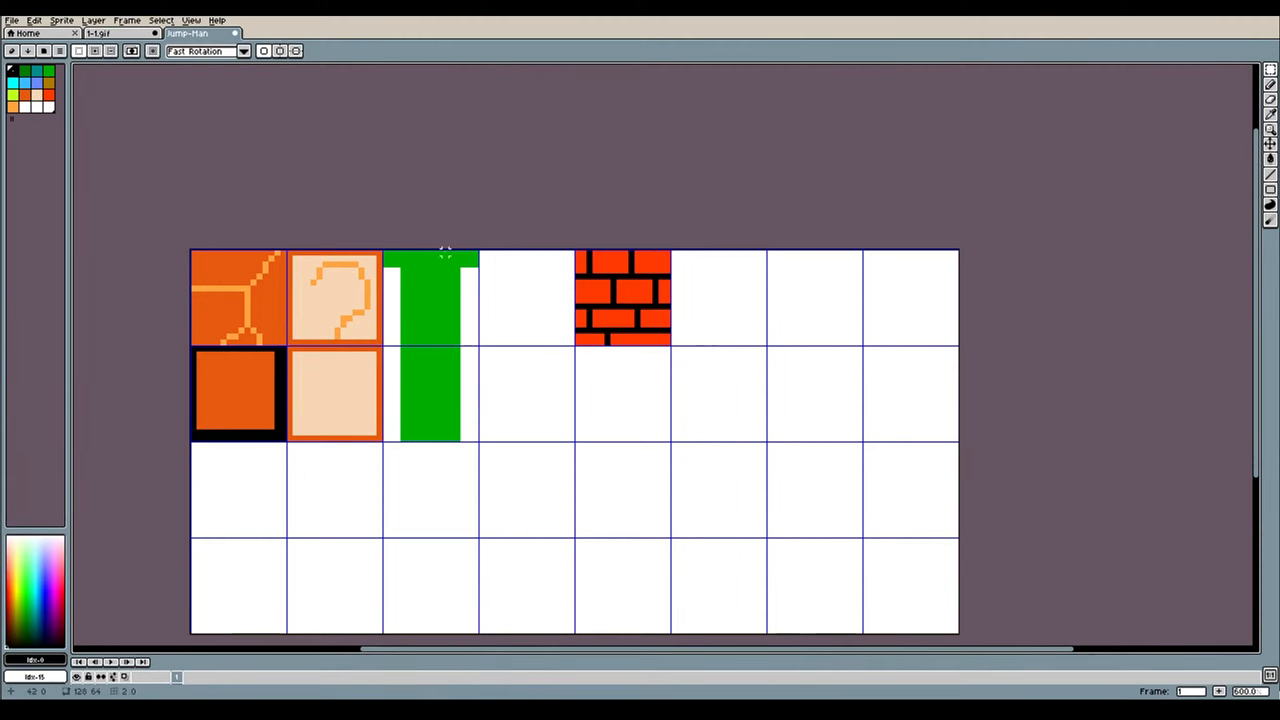
{"action": "left_click", "coordinate": [524, 300]}
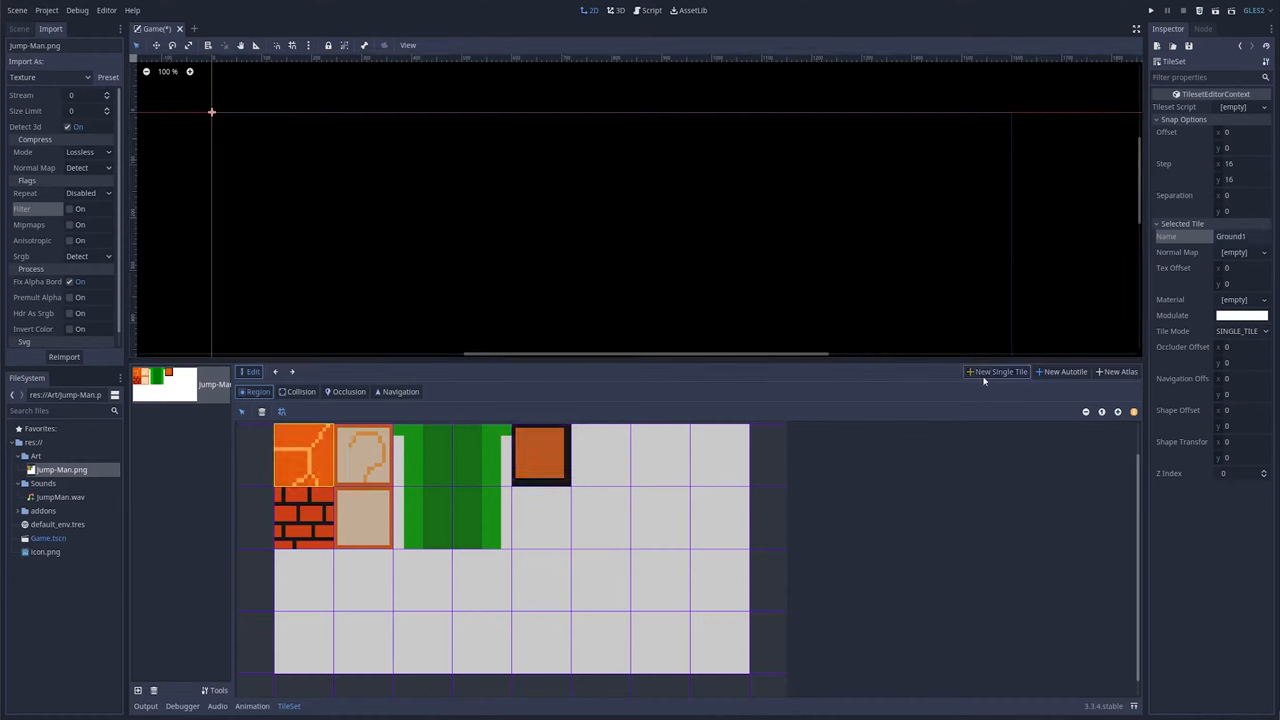
Add the outlined ground square and a second sheet tile as TileSet tiles.
{"action": "left_click", "coordinate": [304, 516]}
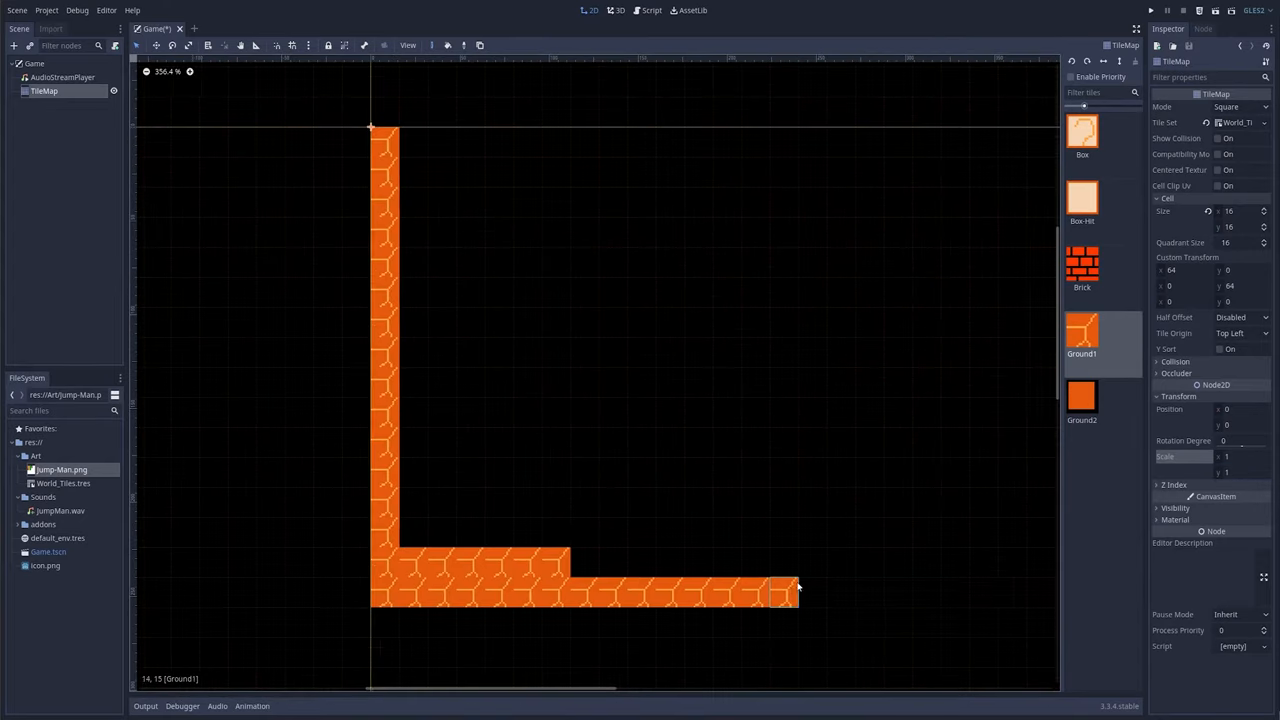
{"action": "scroll", "scroll_direction": "down", "scroll_amount": 3}
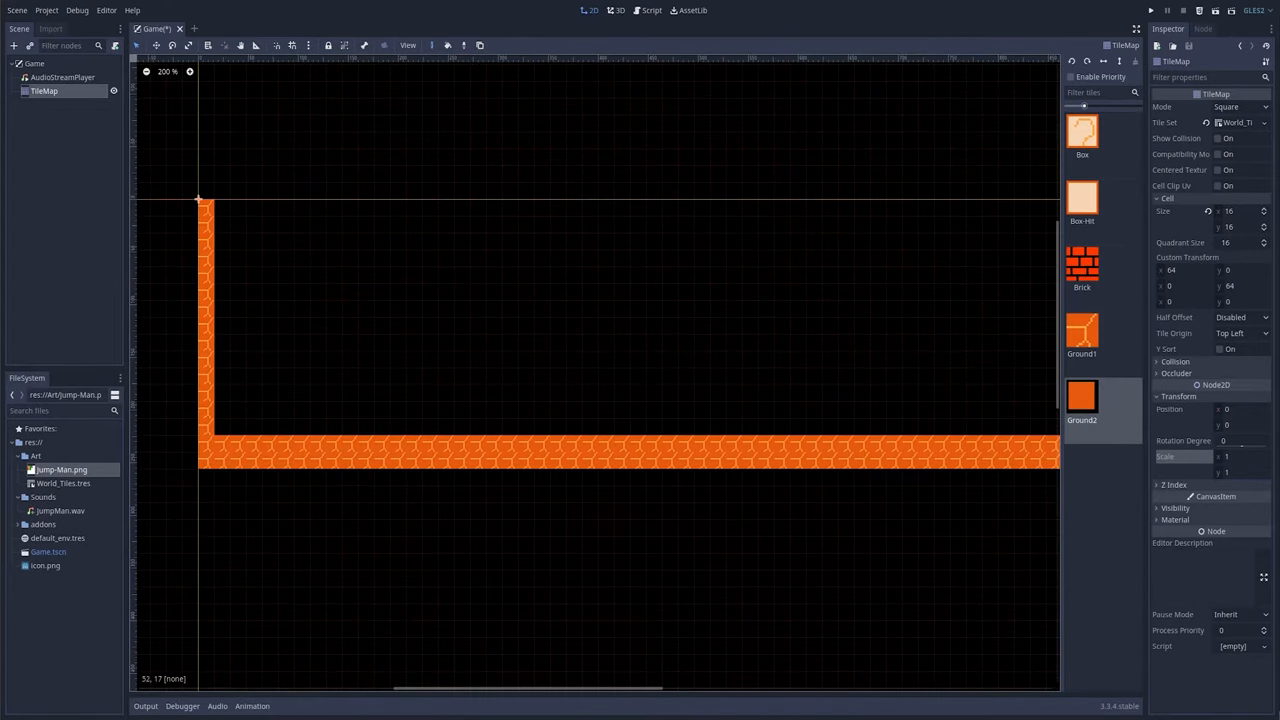
{"action": "scroll", "scroll_direction": "down", "scroll_amount": 3}
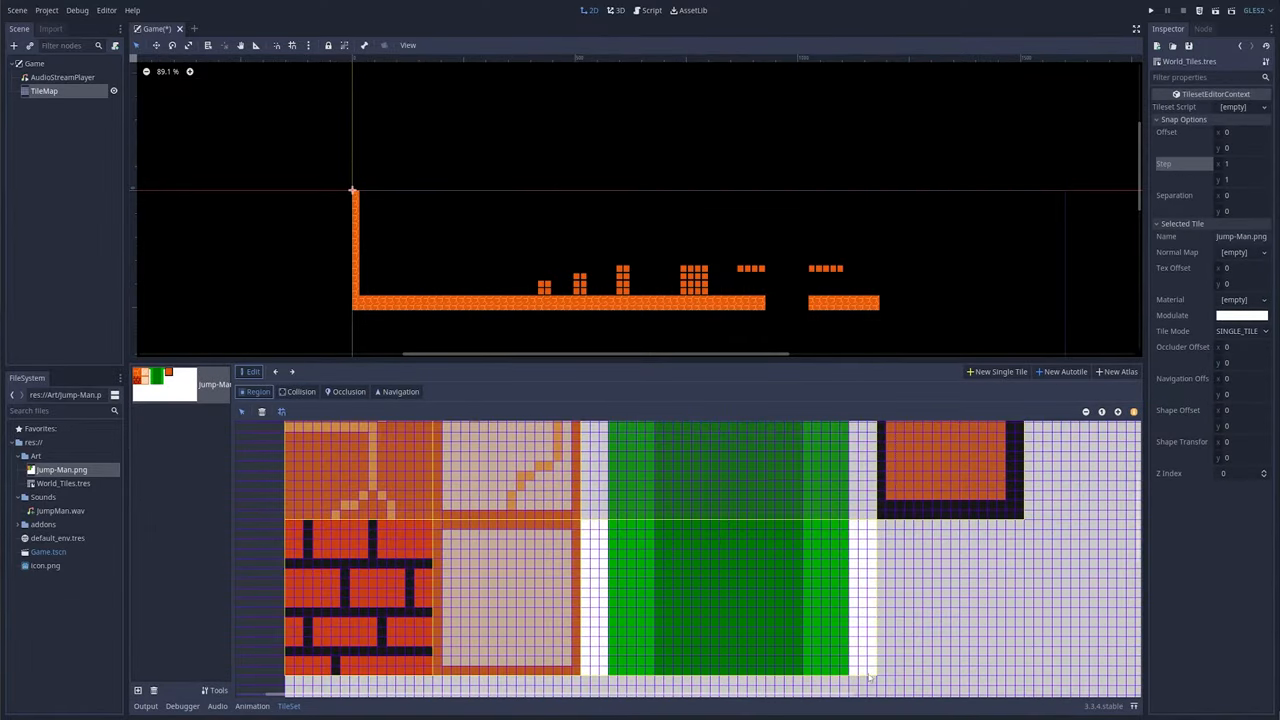
{"action": "left_click", "coordinate": [300, 390]}
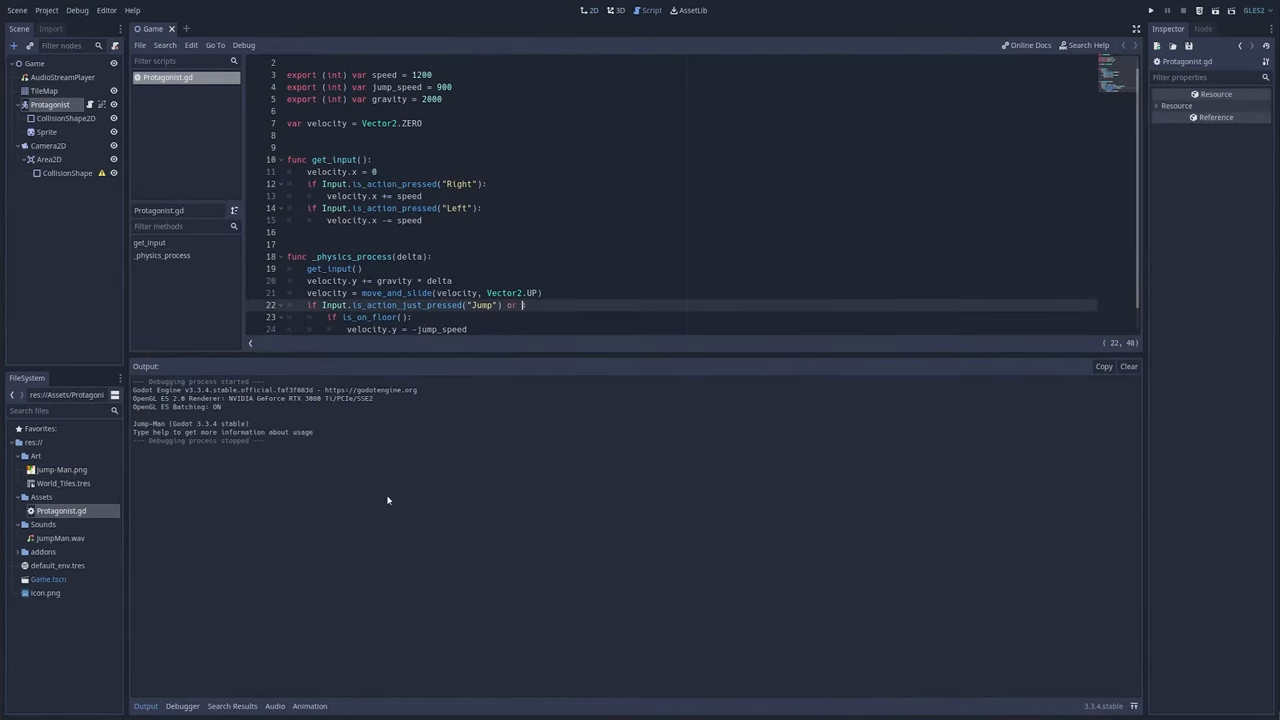
Add a second Input.is_action_just_pressed check to the jump condition and test jumping.
{"action": "type", "text": "Input.is_action_just_pressed("}
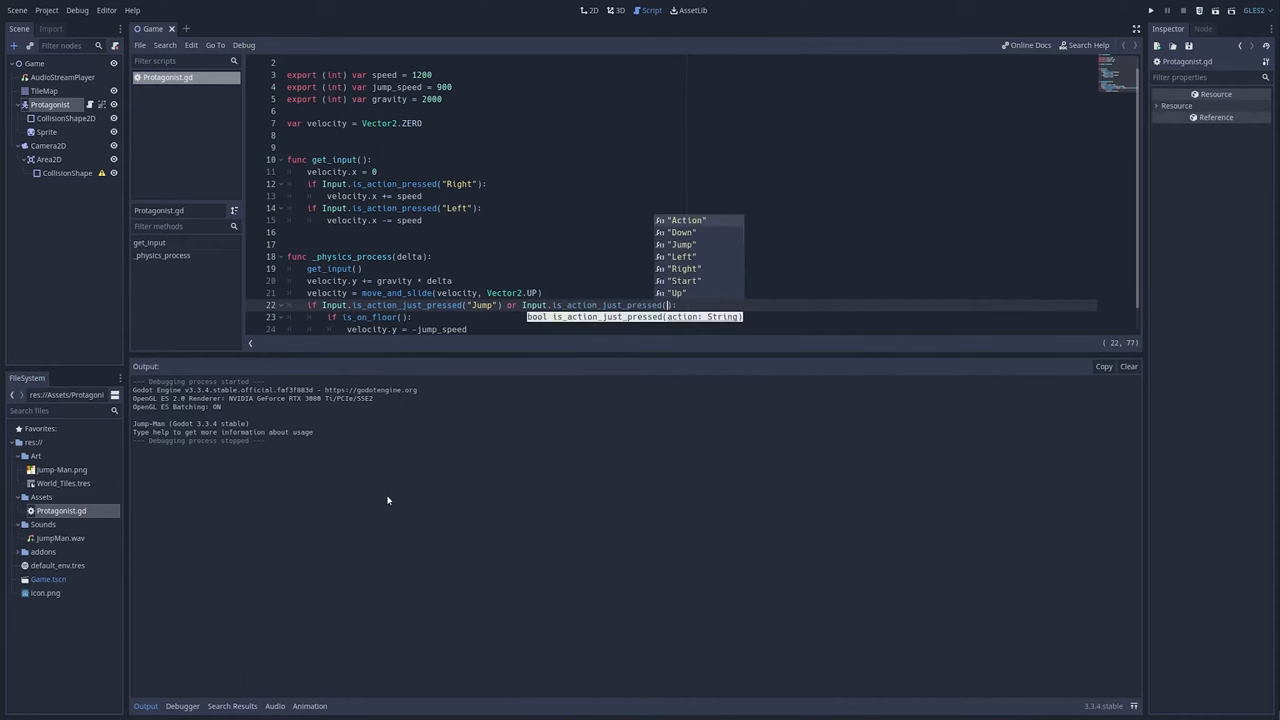
{"action": "left_click", "coordinate": [1166, 10]}
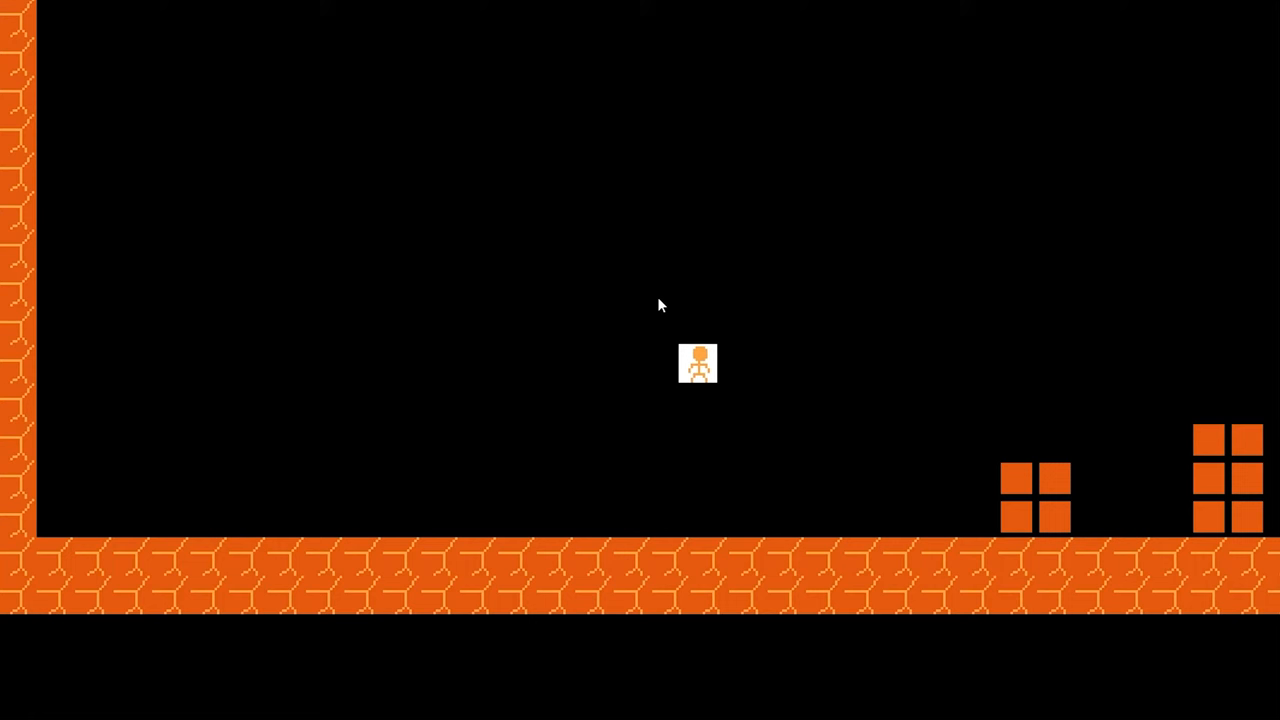
{"action": "key", "text": "Right"}
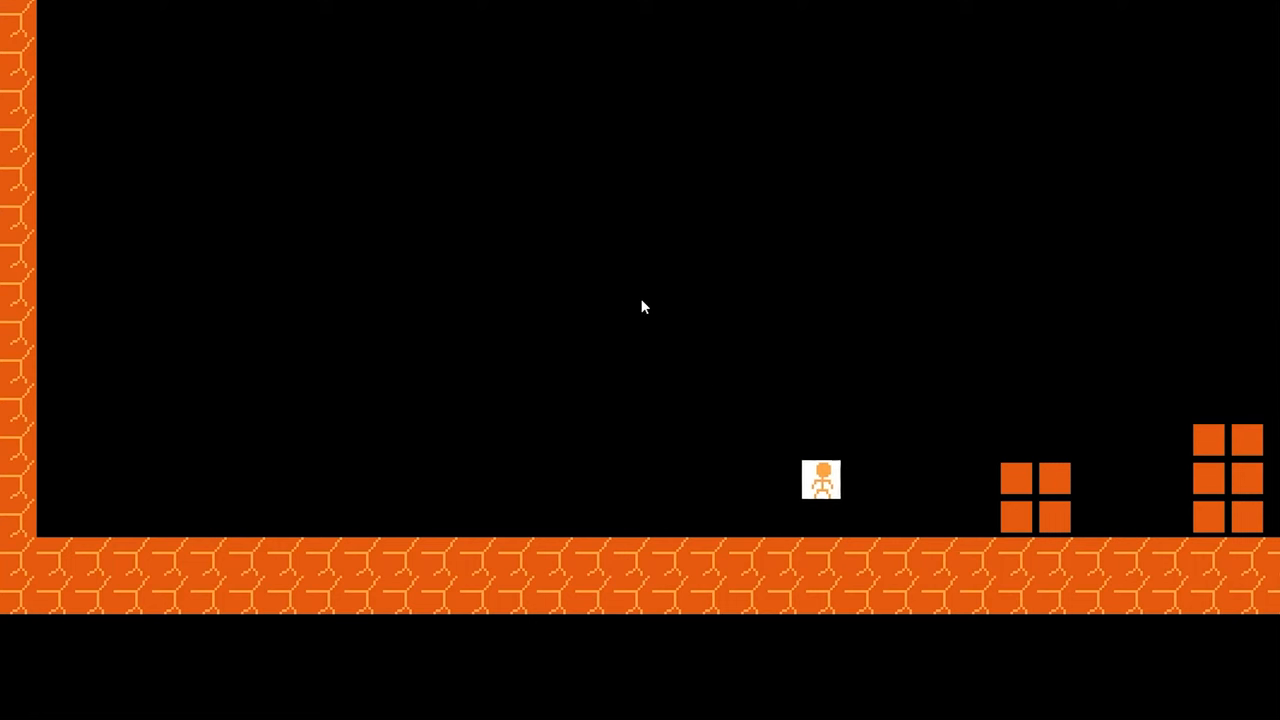
{"action": "key", "text": "Left"}
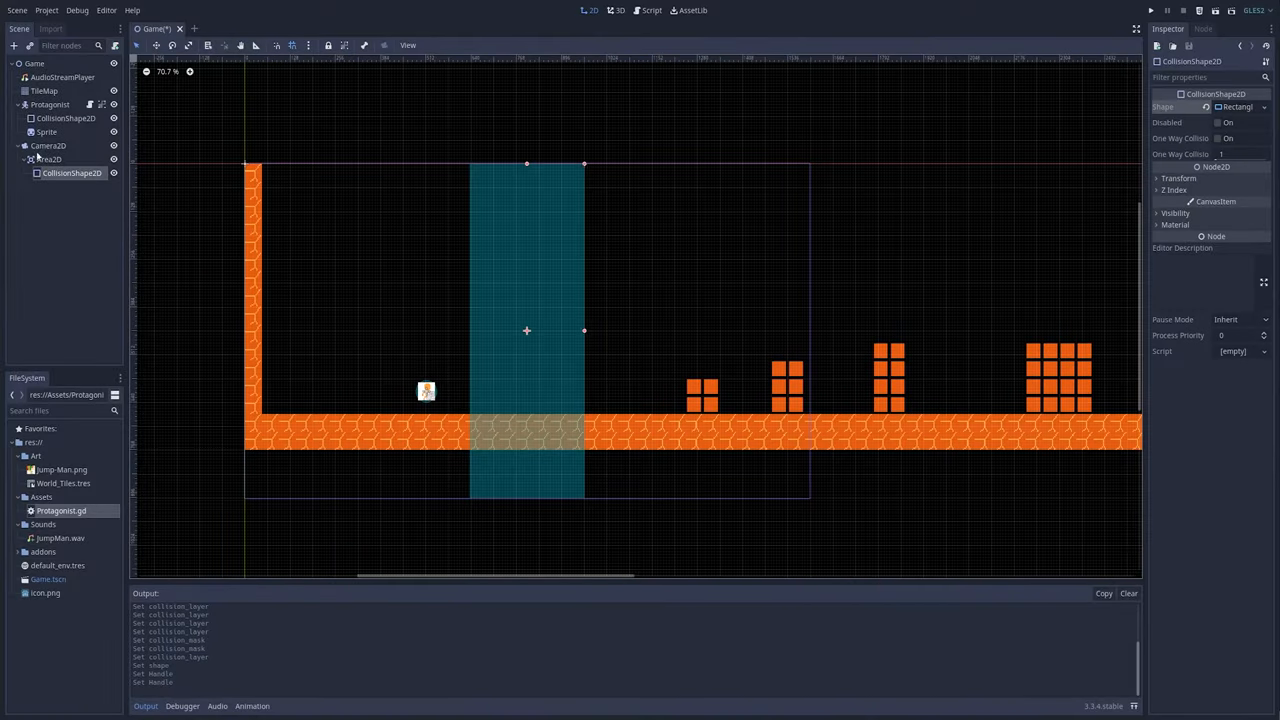
Stretch the Area2D collision box over the floor, adjust the camera zoom and wall StaticBody2D.
{"action": "left_click_drag", "start_coordinate": [528, 330], "coordinate": [756, 332]}
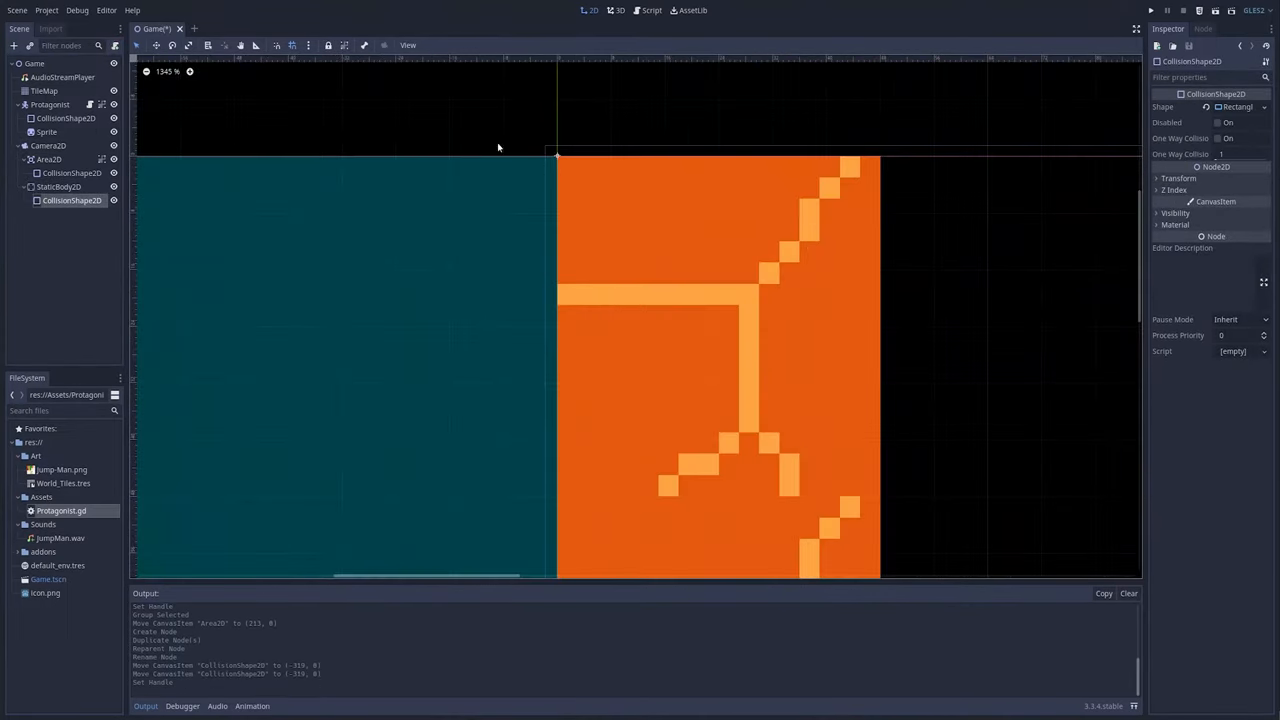
{"action": "left_click", "coordinate": [58, 188]}
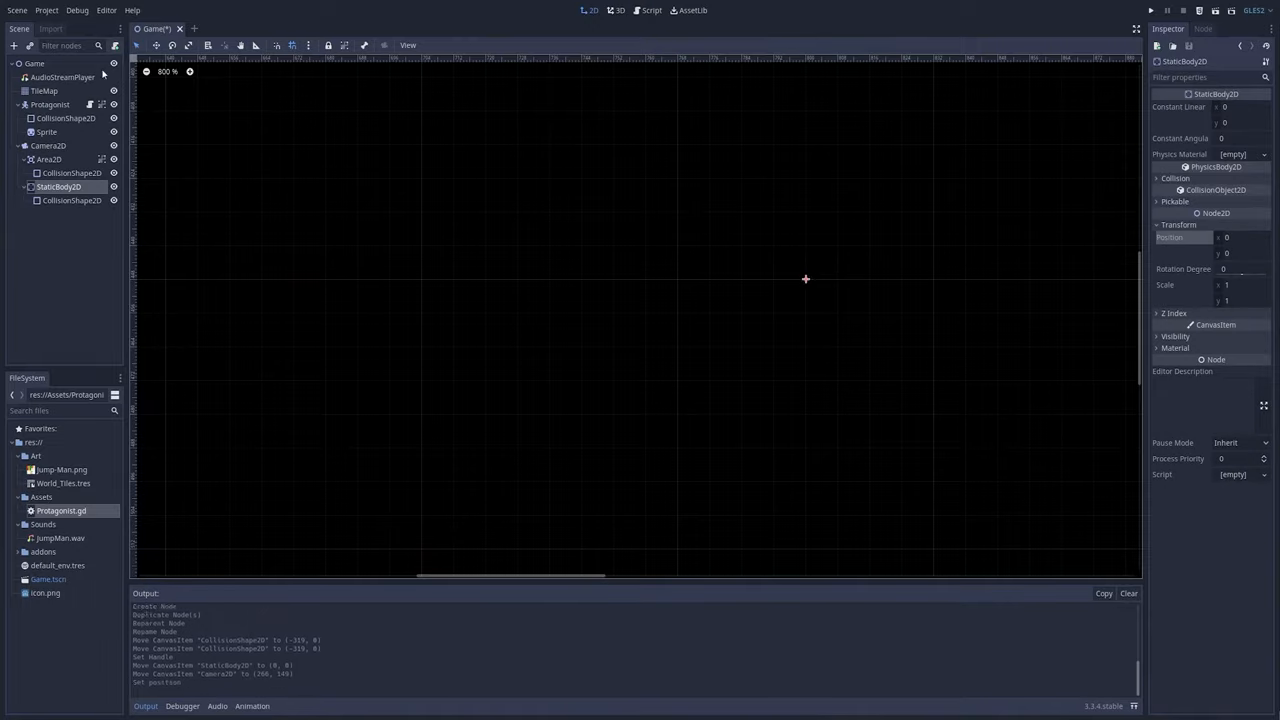
{"action": "left_click", "coordinate": [48, 144]}
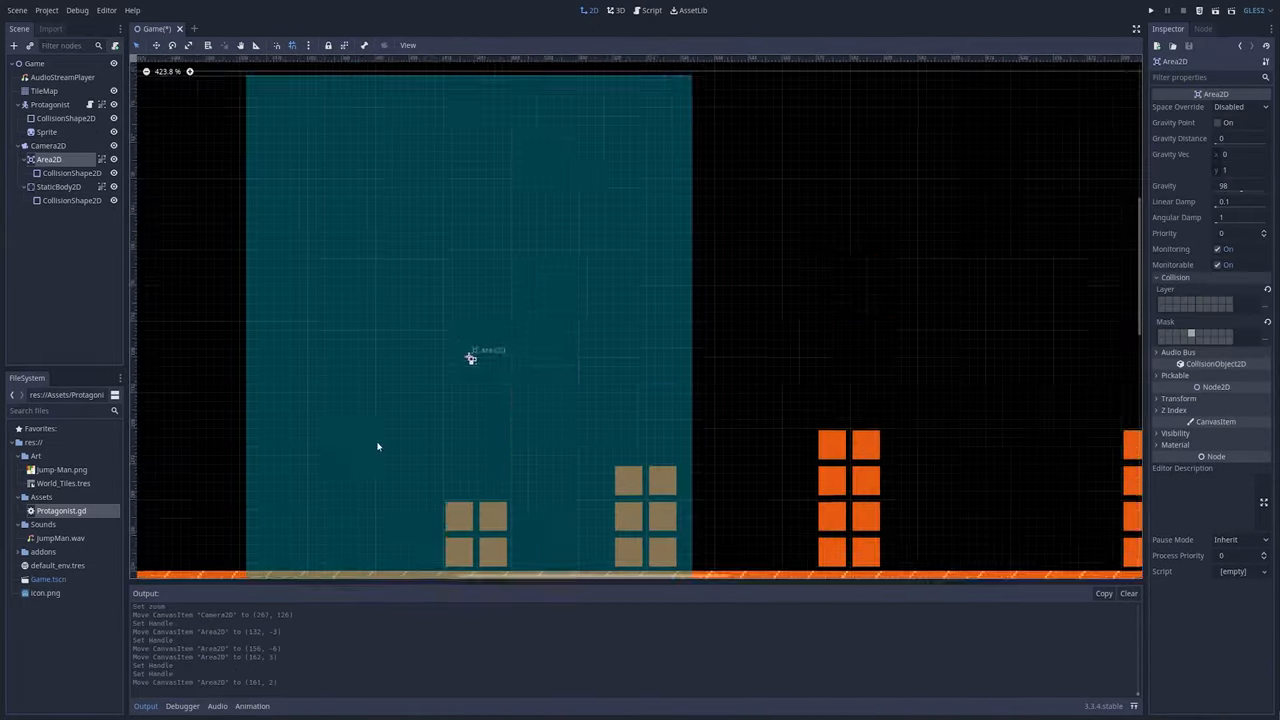
{"action": "left_click", "coordinate": [48, 144]}
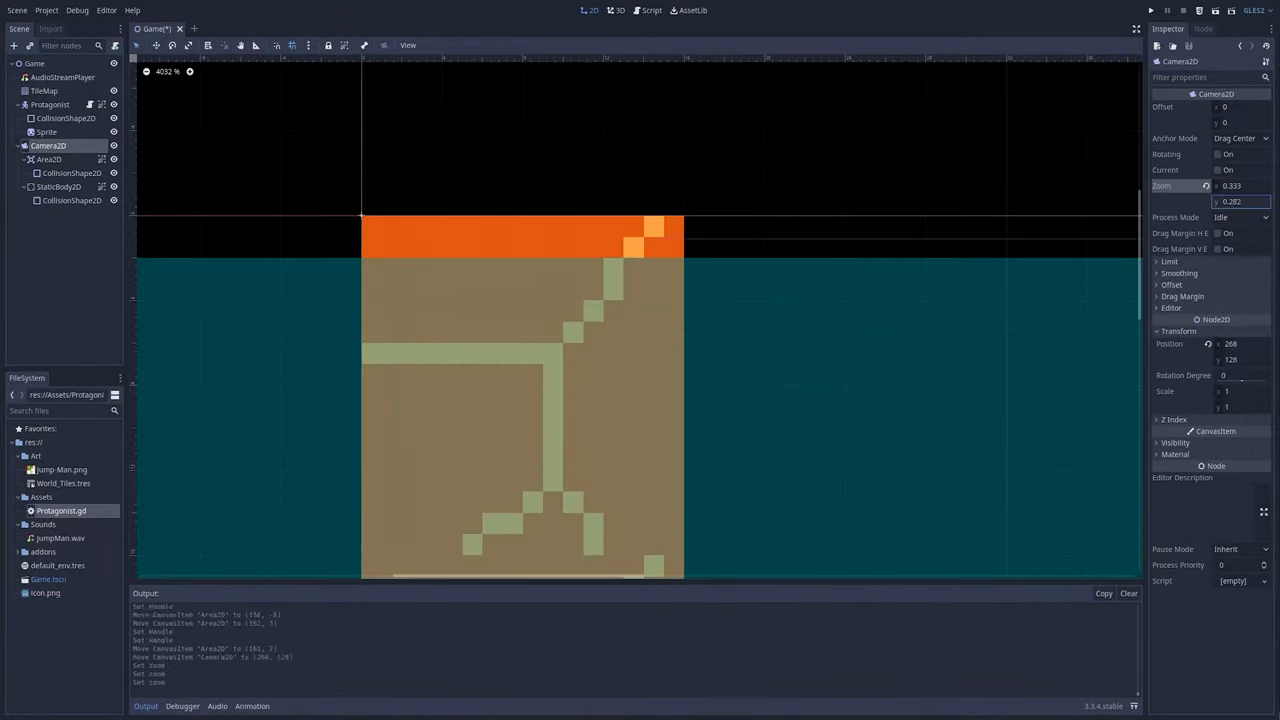
{"action": "scroll", "scroll_direction": "down", "scroll_amount": 3}
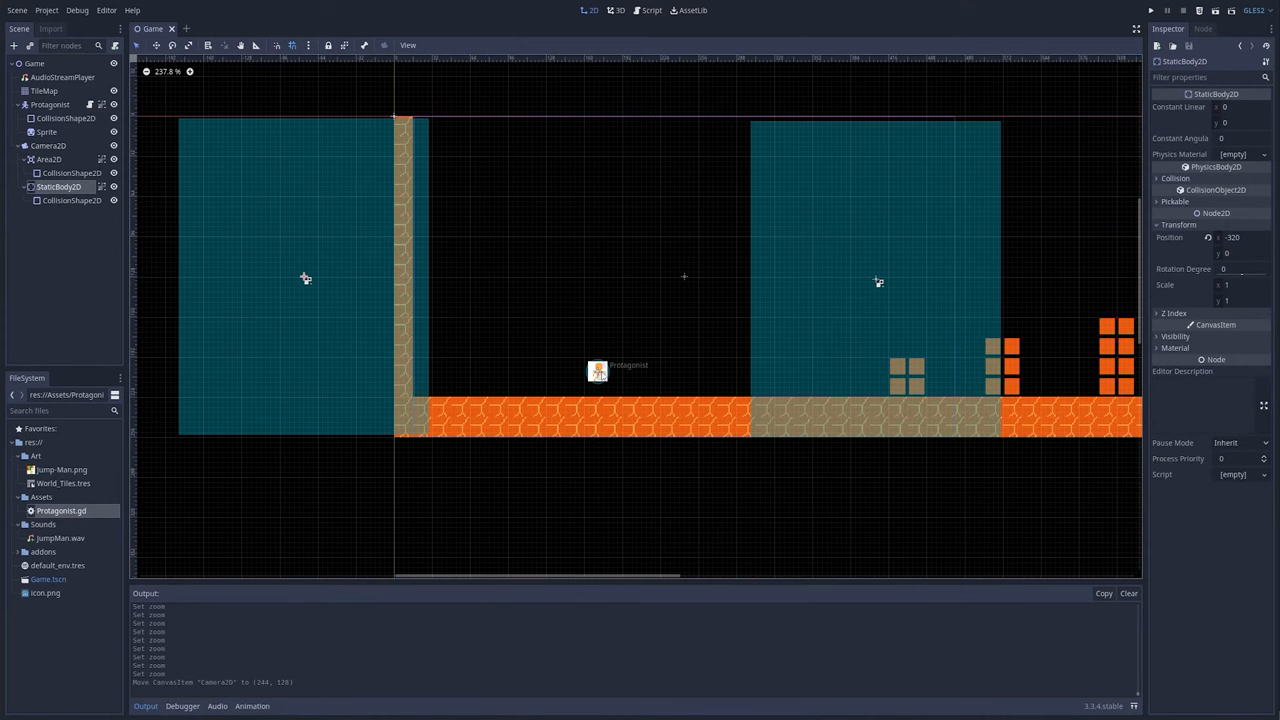
{"action": "left_click", "coordinate": [1176, 178]}
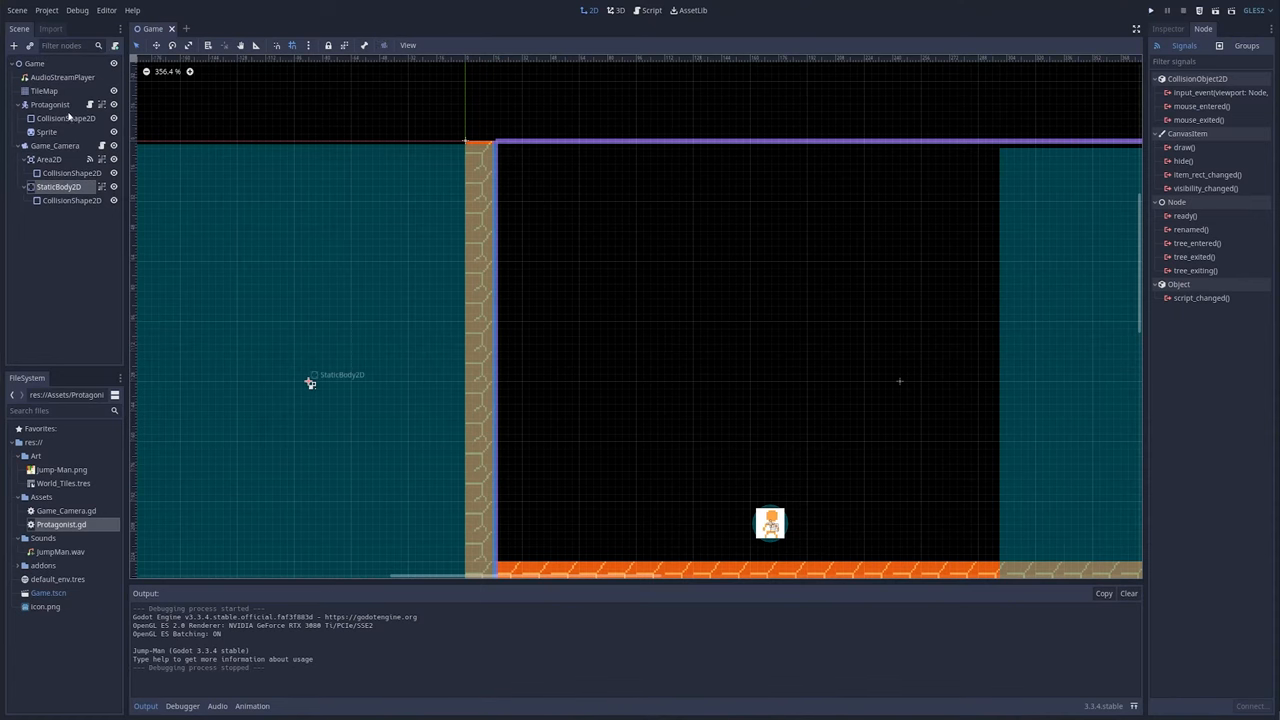
{"action": "left_click", "coordinate": [56, 146]}
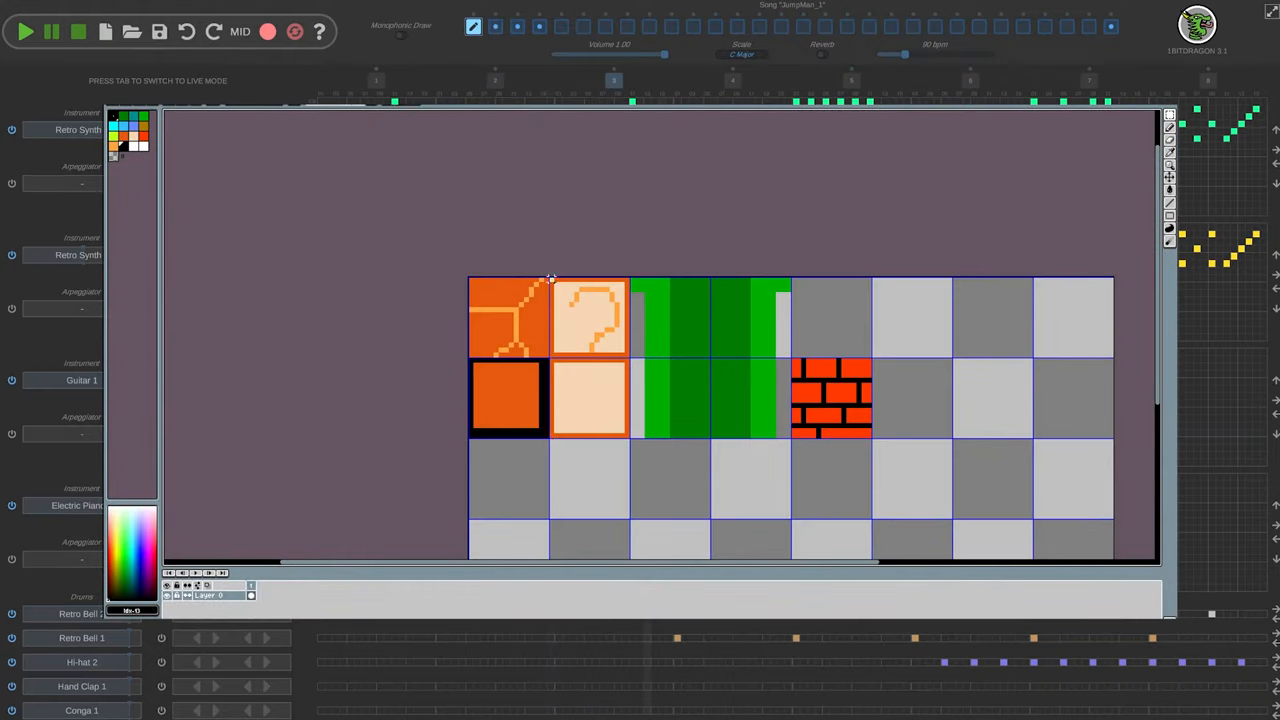
Extend the pipe art across two tile cells on the sheet.
{"action": "left_click_drag", "start_coordinate": [588, 356], "coordinate": [912, 356]}
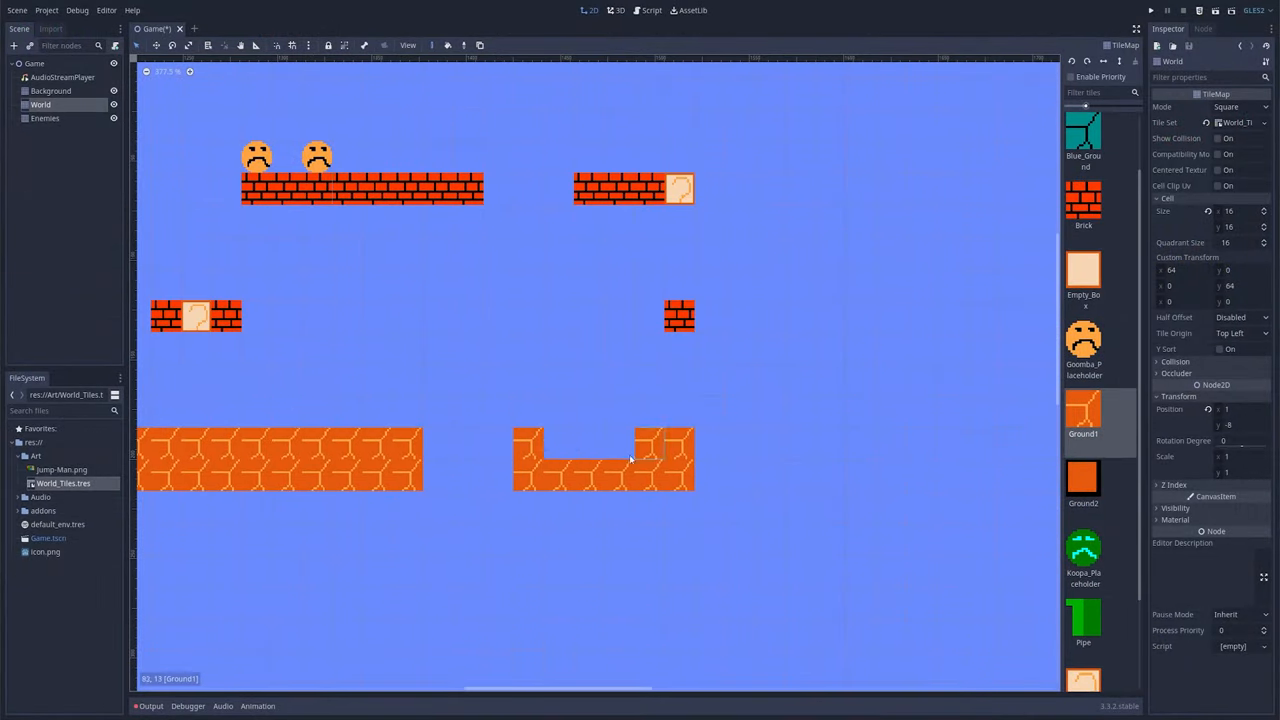
Alternate between the World and Enemies layers, placing enemies on the ground platforms.
{"action": "left_click", "coordinate": [44, 118]}
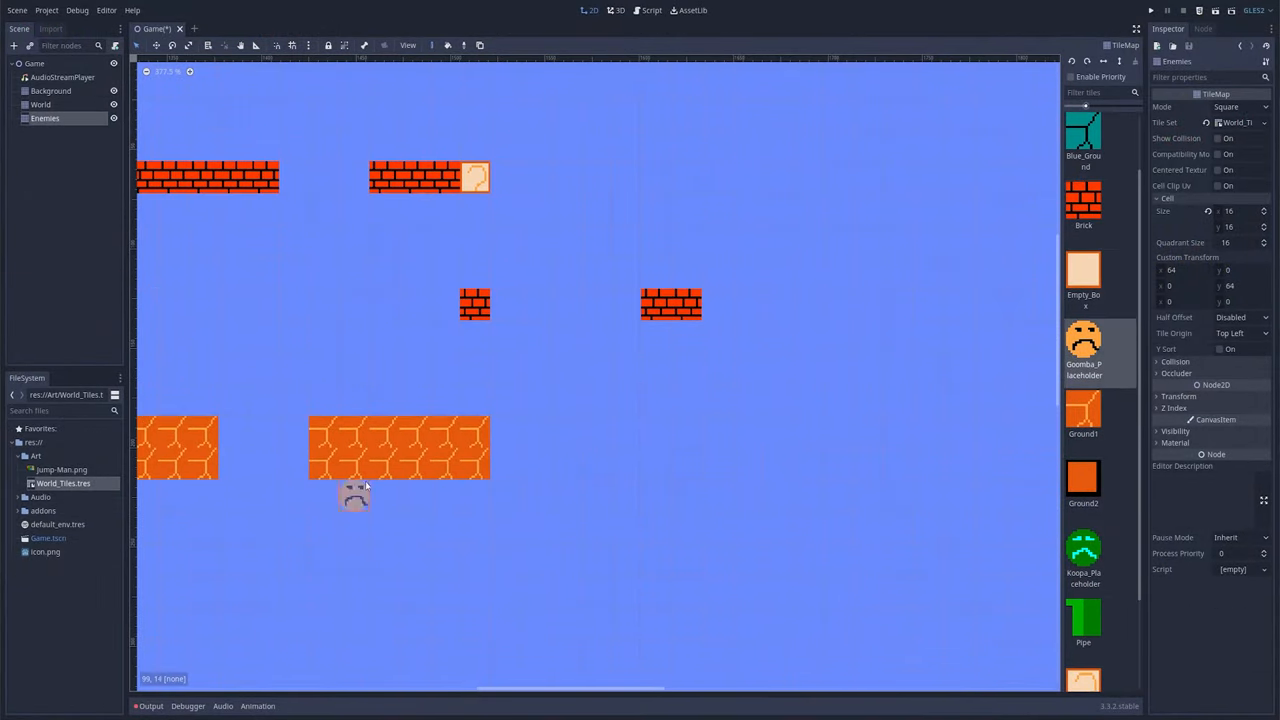
{"action": "left_click", "coordinate": [40, 104]}
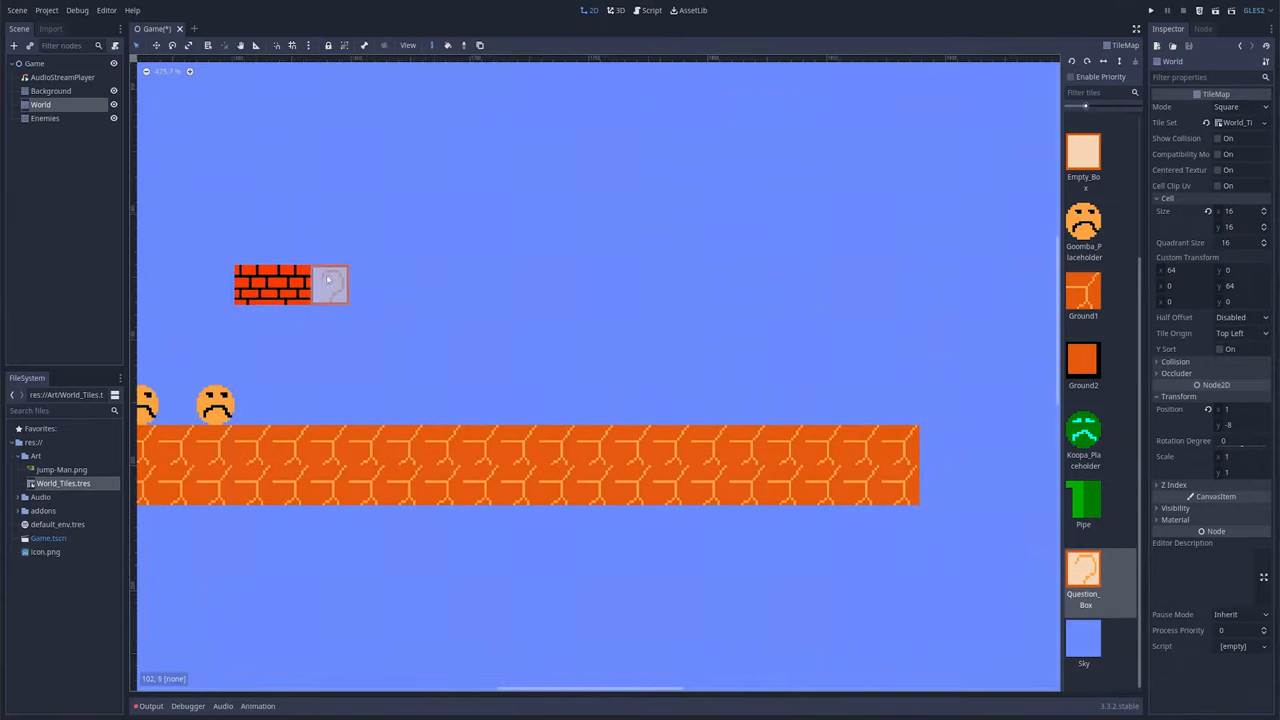
{"action": "left_click", "coordinate": [44, 118]}
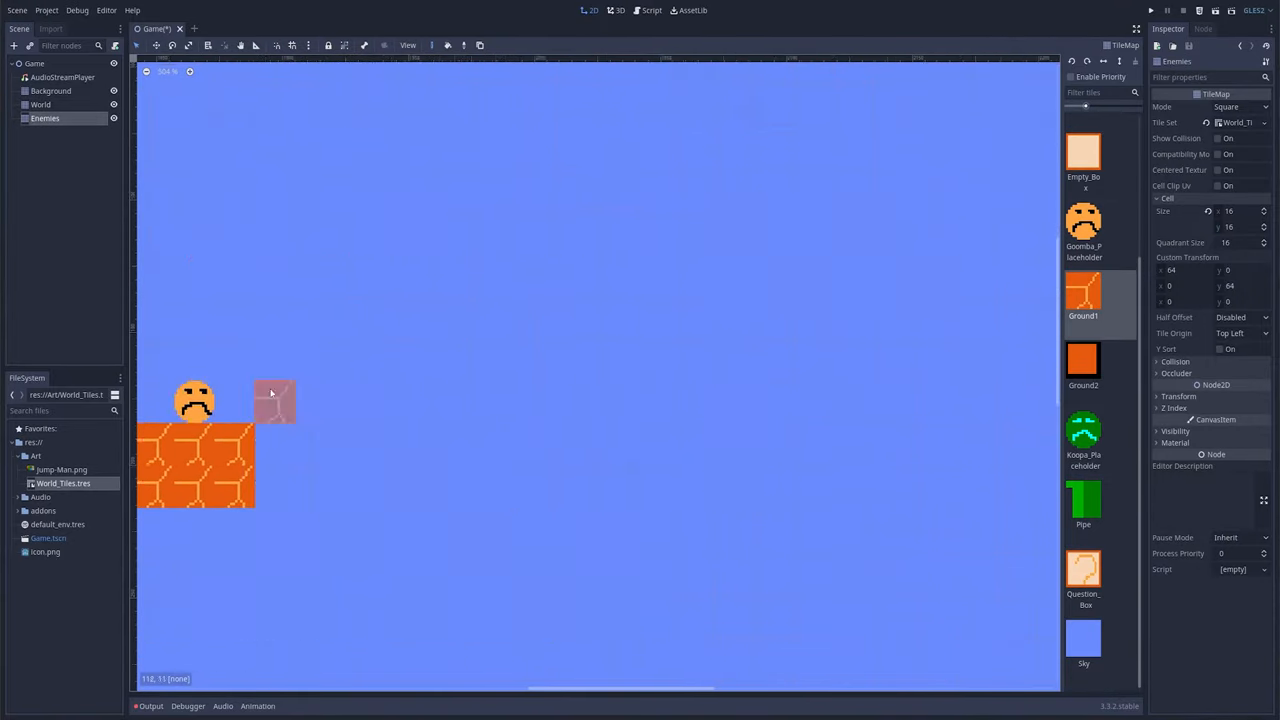
{"action": "left_click", "coordinate": [40, 104]}
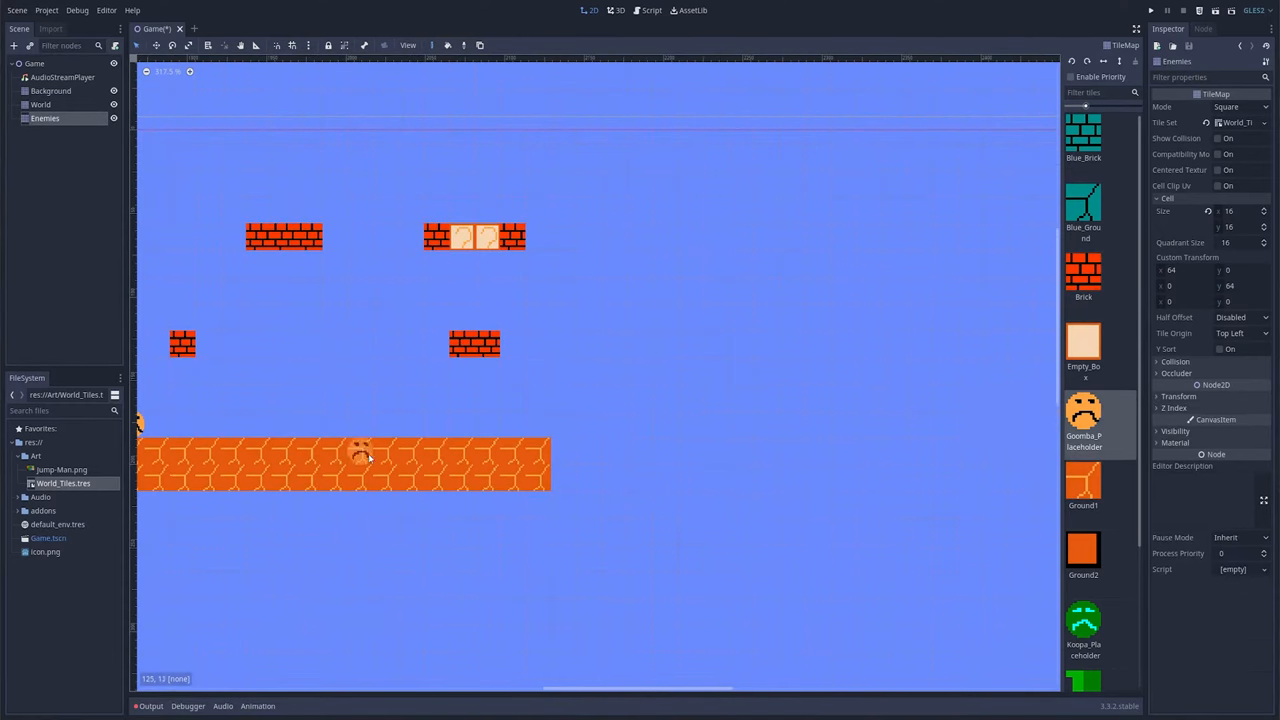
{"action": "left_click", "coordinate": [40, 104]}
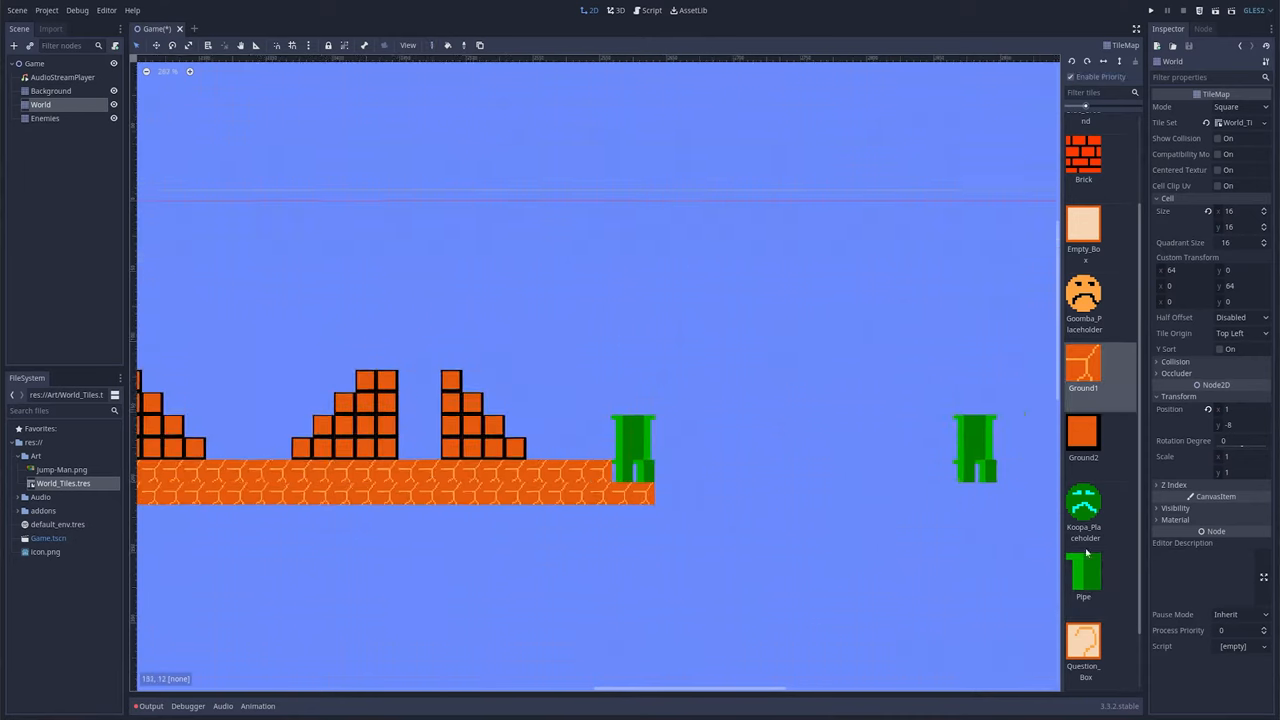
{"action": "left_click", "coordinate": [44, 118]}
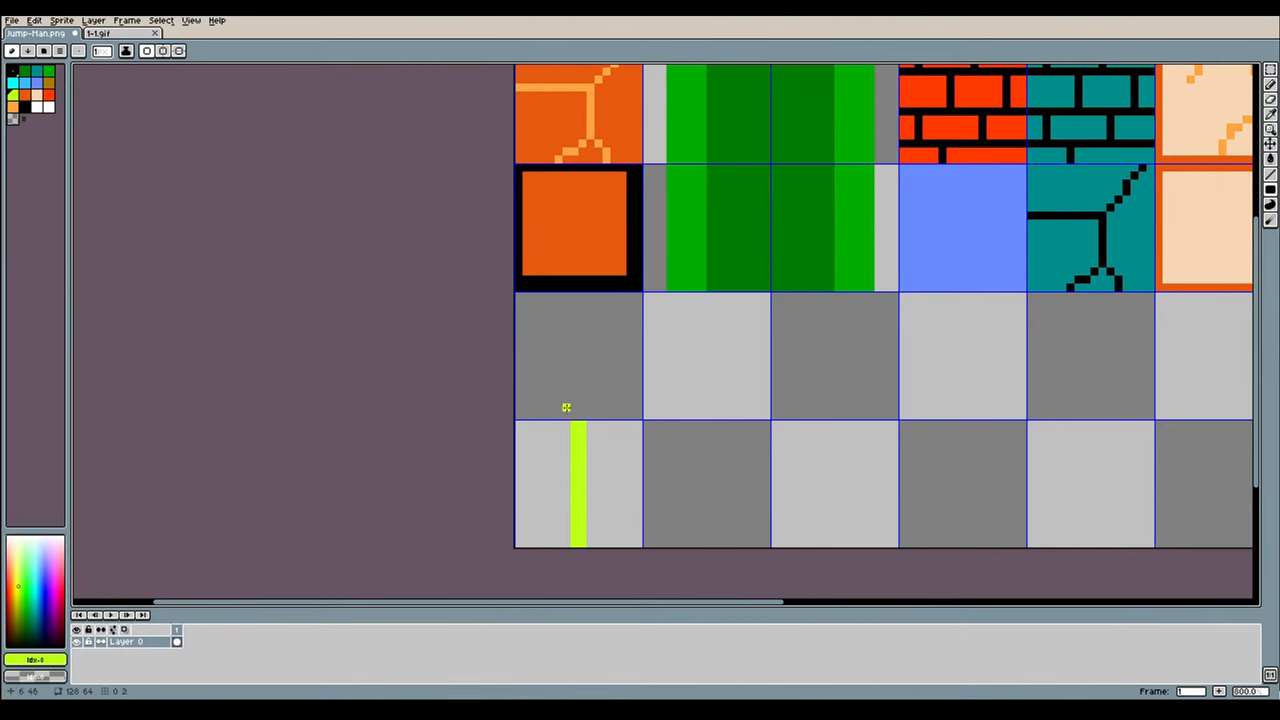
Draw the green ball flagpole top and light-green pole in the empty bottom row.
{"action": "left_click", "coordinate": [570, 390]}
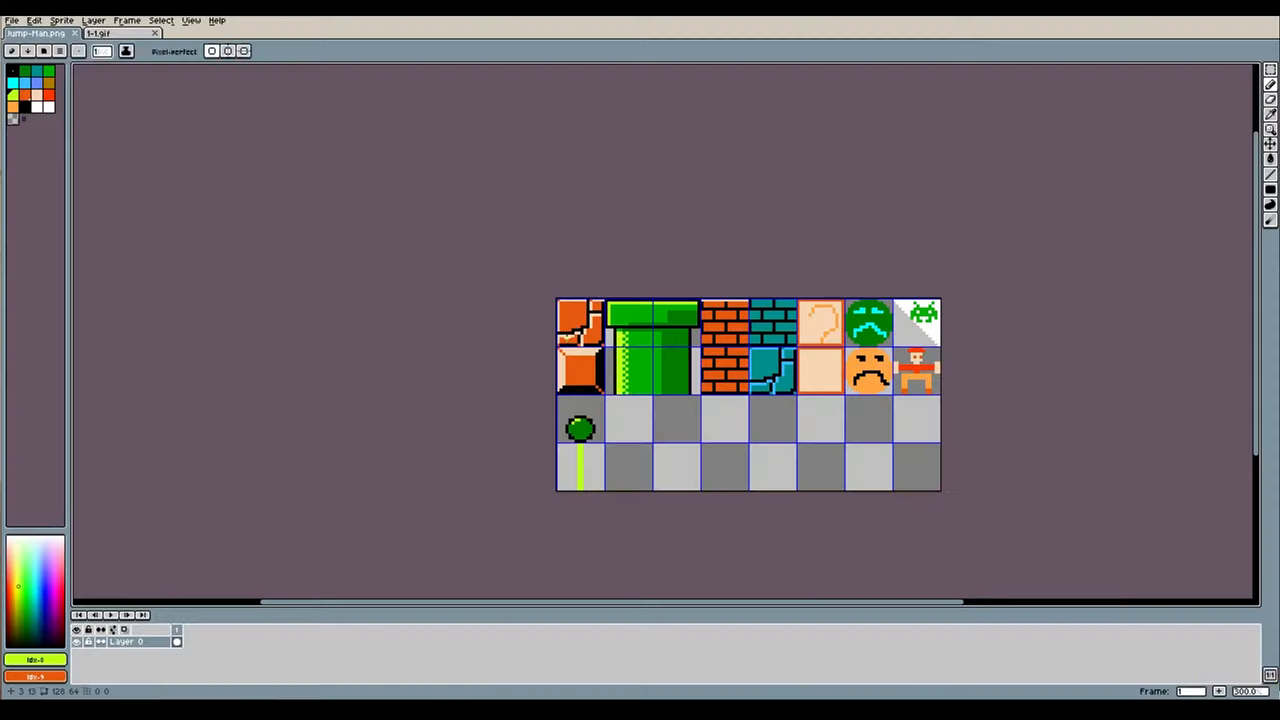
{"action": "scroll", "scroll_direction": "up", "scroll_amount": 3}
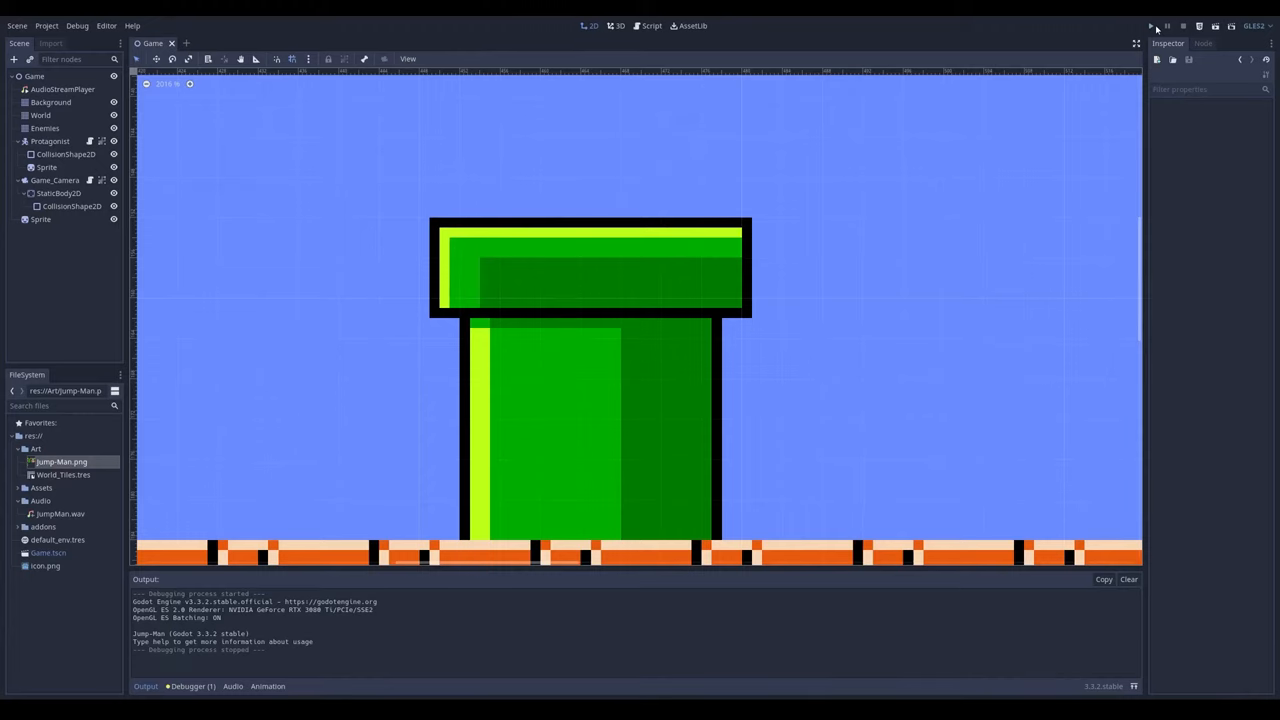
Switch to the Godot editor showing the Game scene's pipe on brick ground.
{"action": "left_click", "coordinate": [1152, 24]}
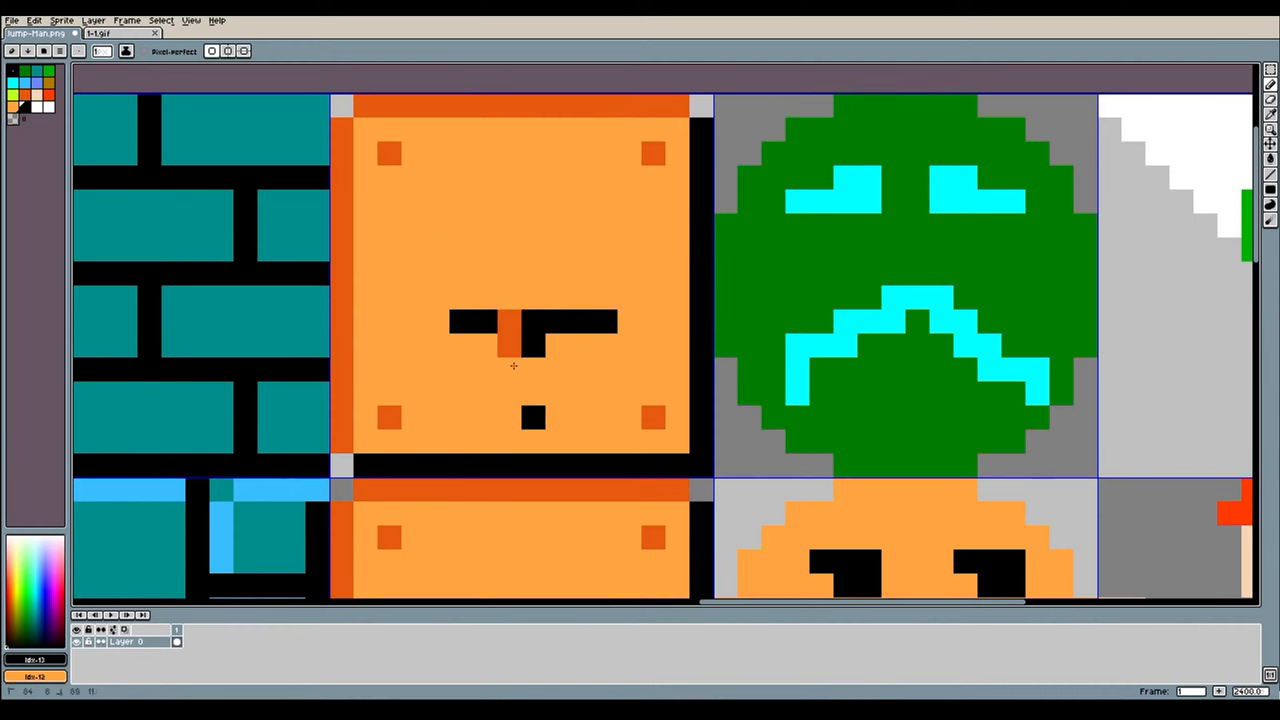
Edit pixels on the orange face block tile beside the green Koopa placeholder.
{"action": "left_click", "coordinate": [540, 284]}
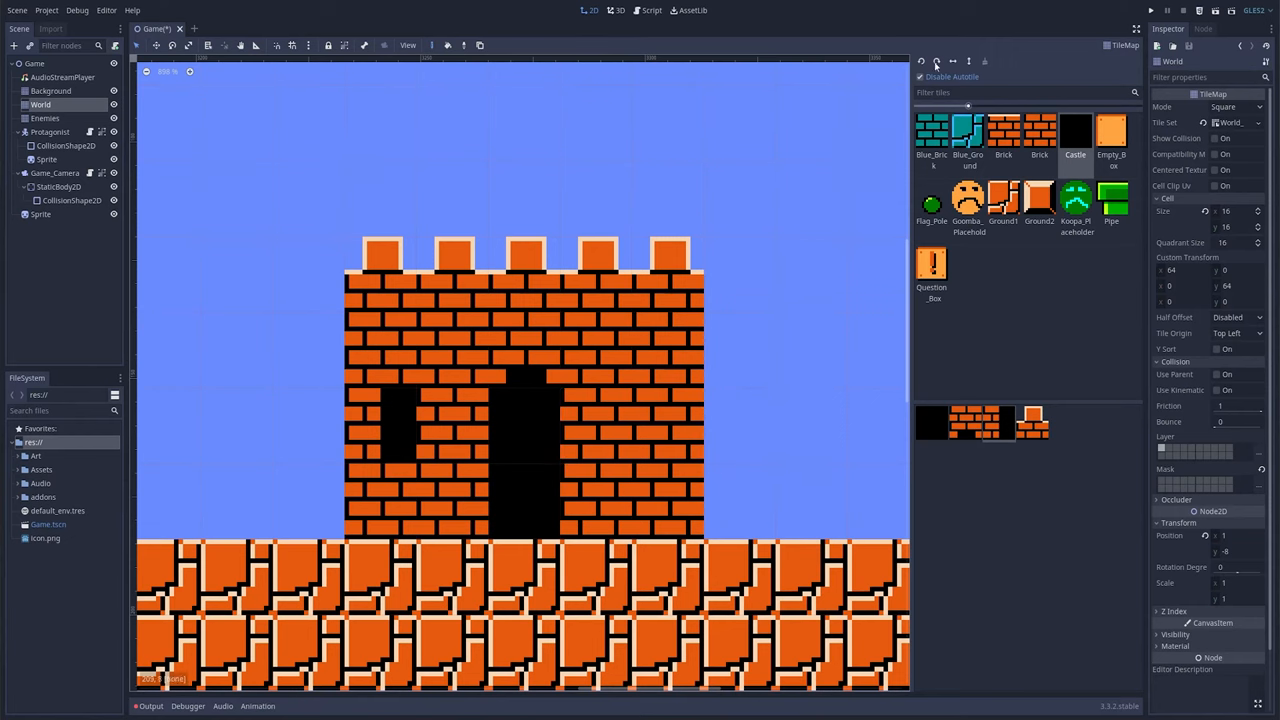
Select the World TileMap, choose the Brick tile and paint bricks onto the castle.
{"action": "left_click", "coordinate": [596, 264]}
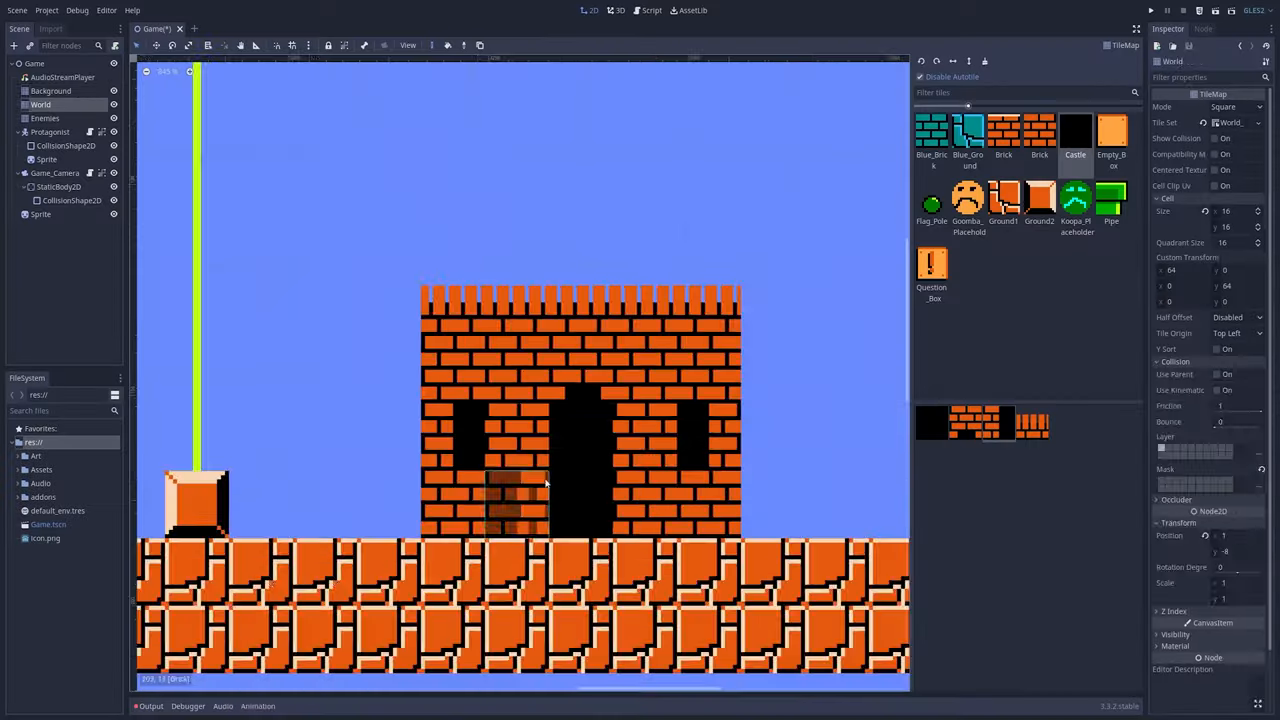
{"action": "left_click", "coordinate": [50, 92]}
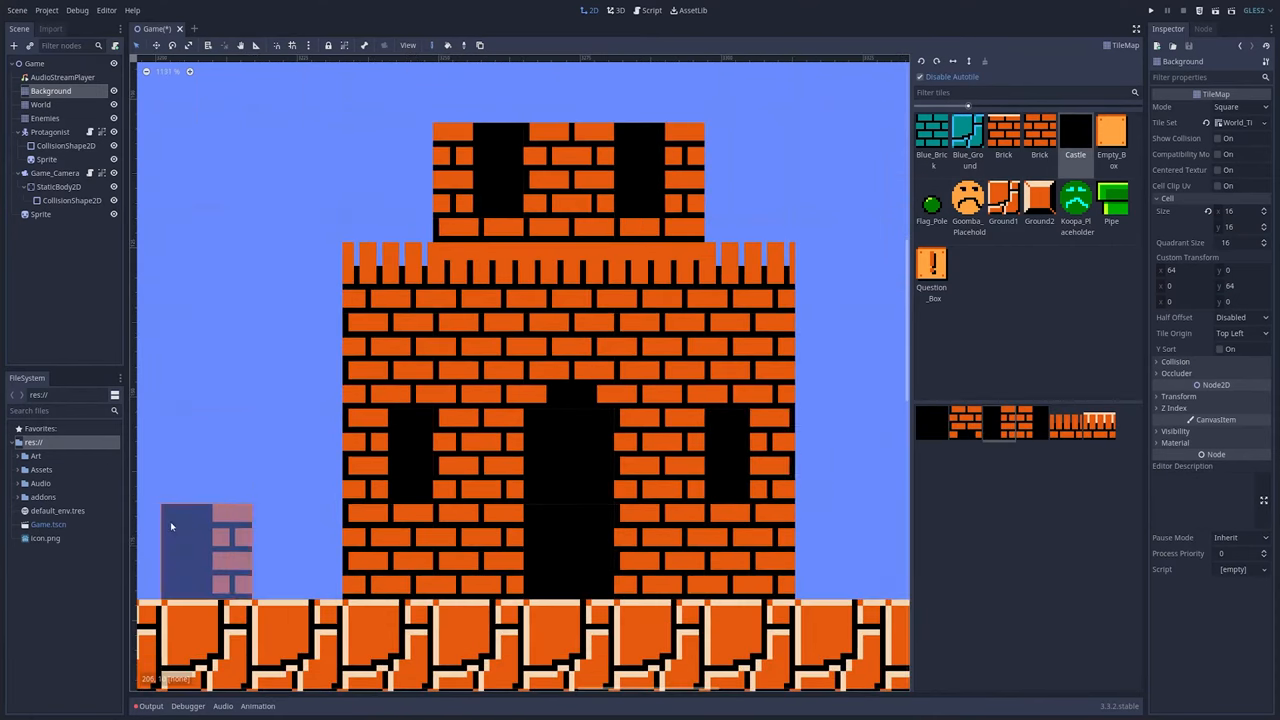
{"action": "left_click", "coordinate": [40, 104]}
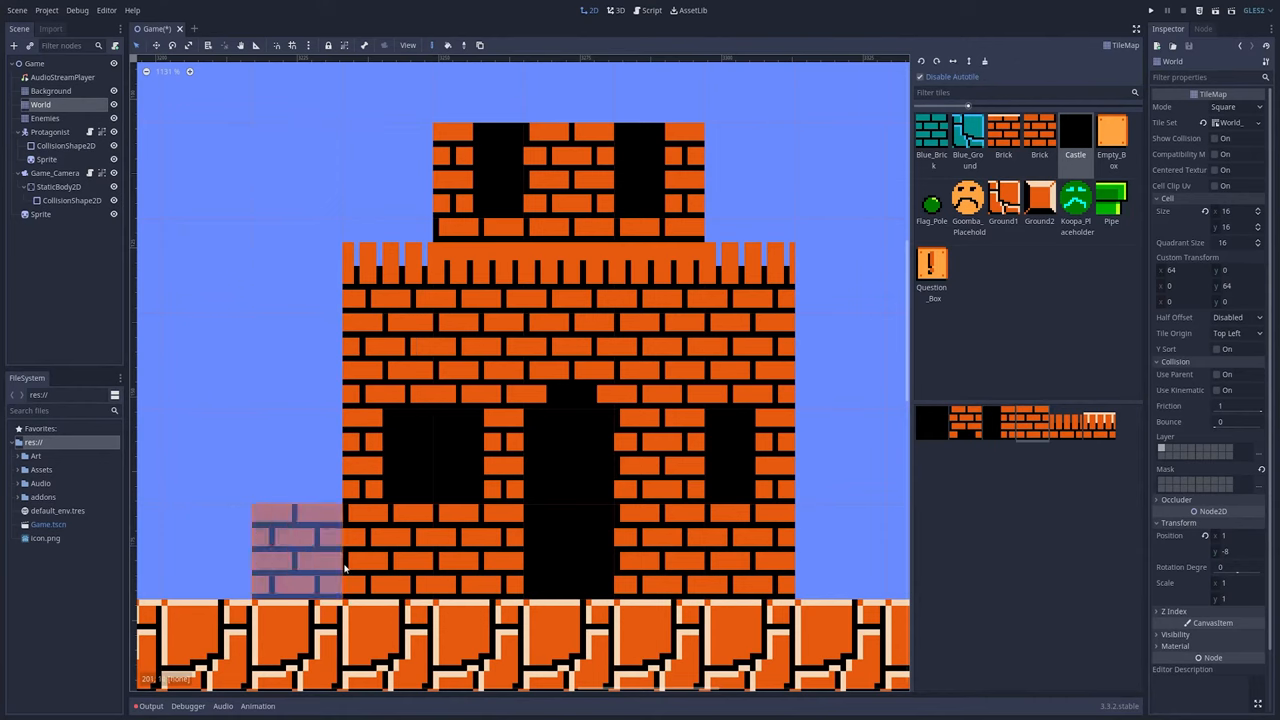
{"action": "scroll", "scroll_direction": "down", "scroll_amount": 3}
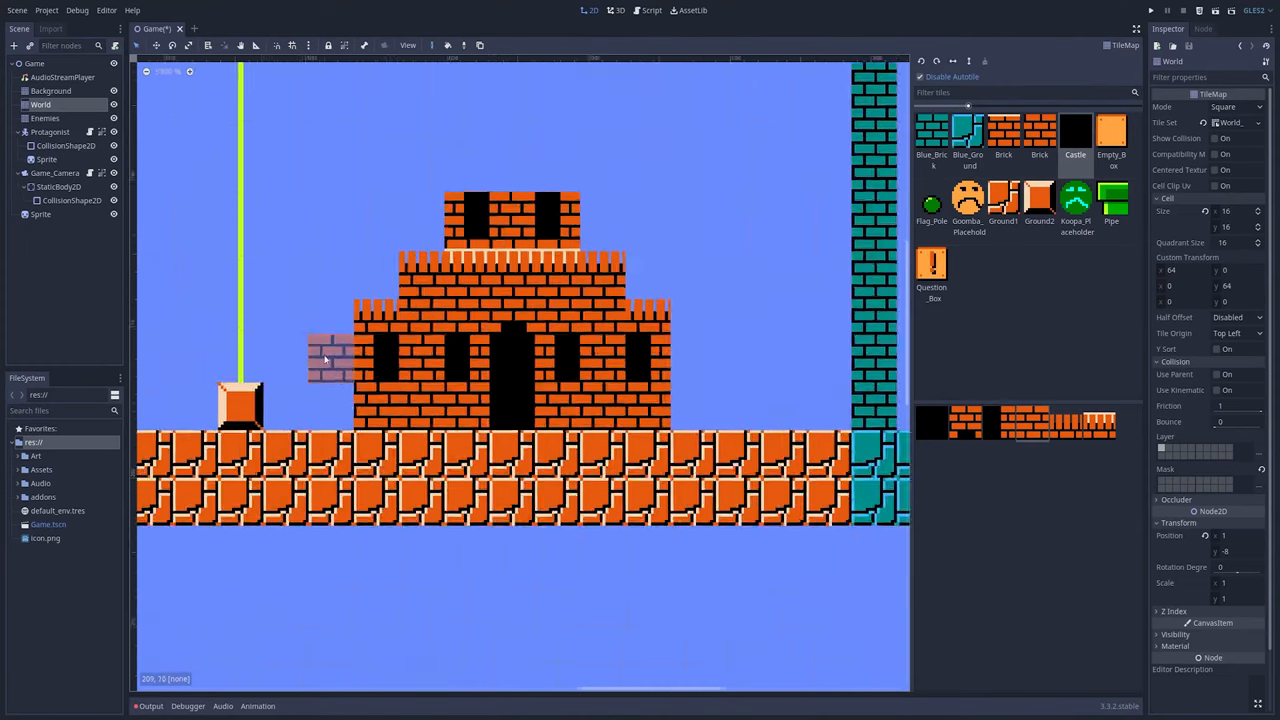
{"action": "left_click", "coordinate": [50, 92]}
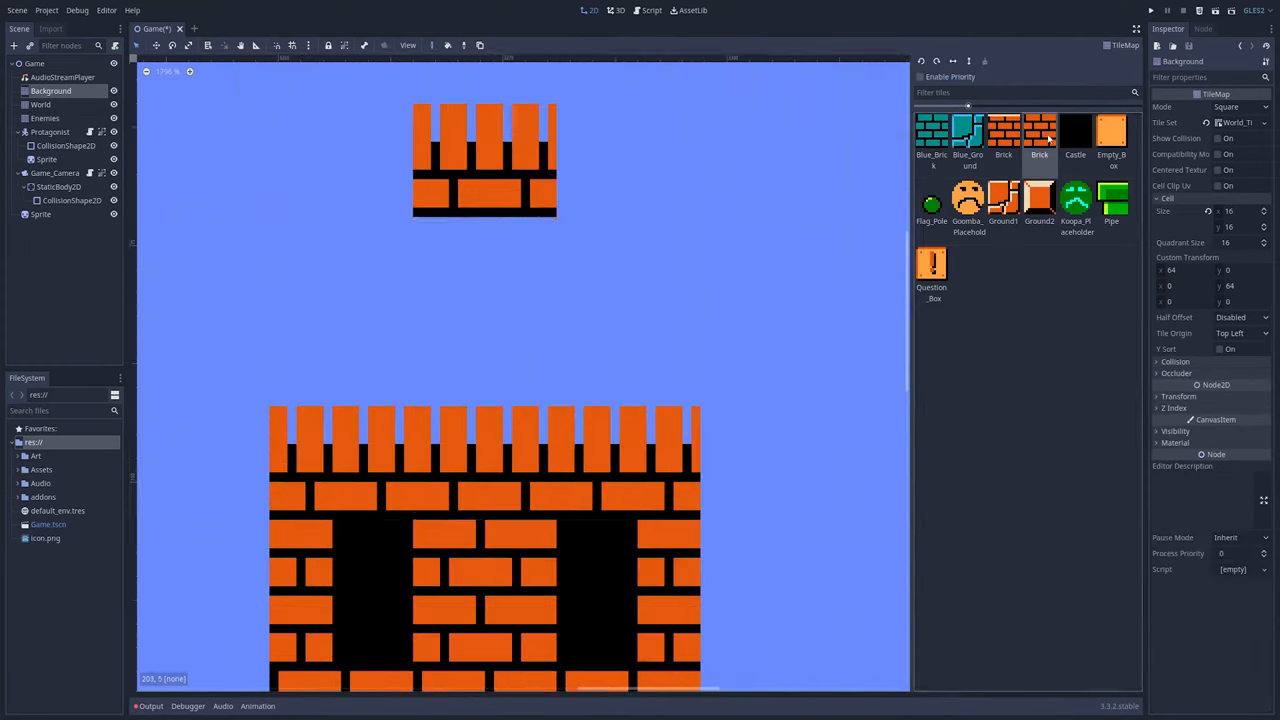
{"action": "left_click", "coordinate": [40, 104]}
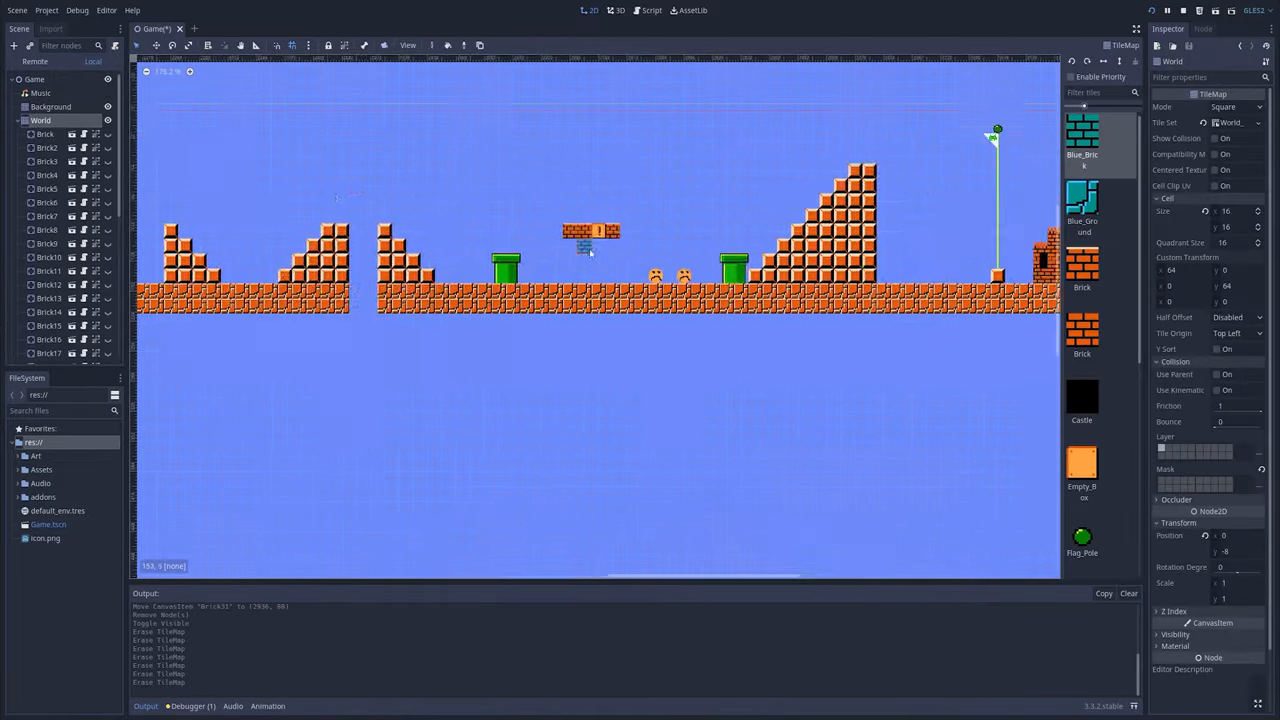
Run the level to test the brick staircases, pipes, enemies and flagpole layout.
{"action": "left_click", "coordinate": [448, 44]}
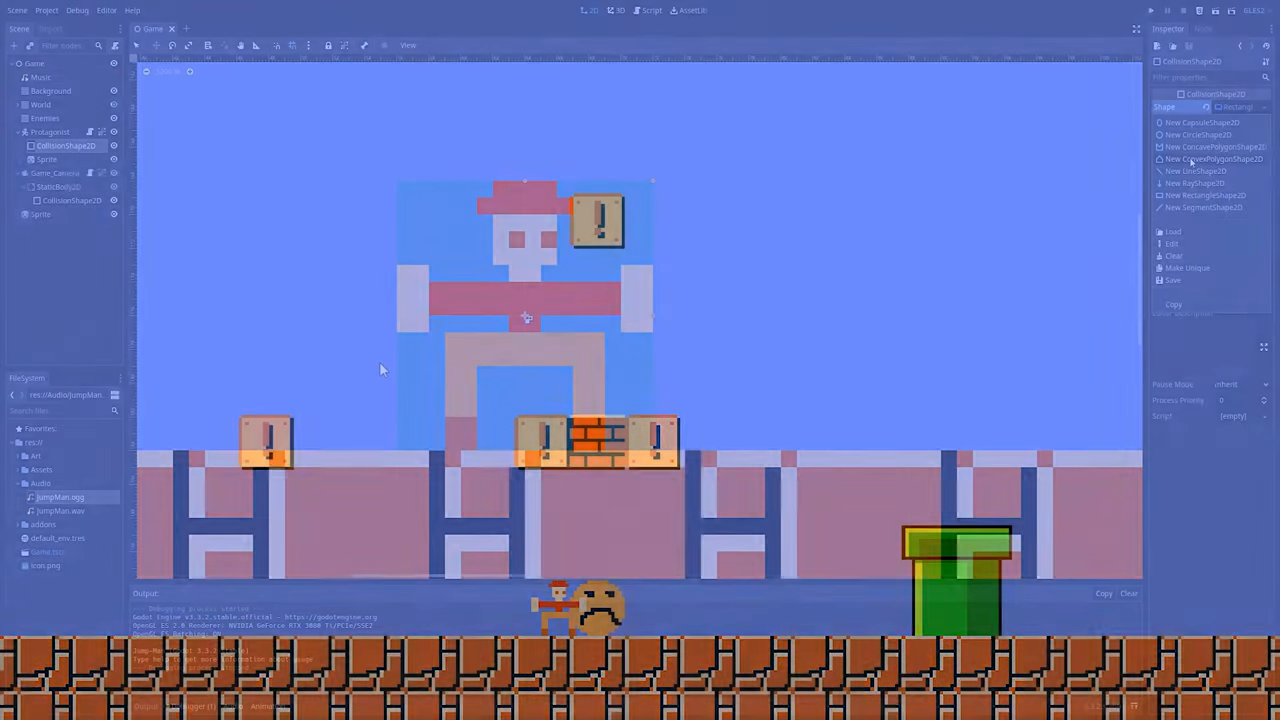
Position a Squishy enemy instance on a platform under the Enemies_2 node.
{"action": "left_click", "coordinate": [1216, 158]}
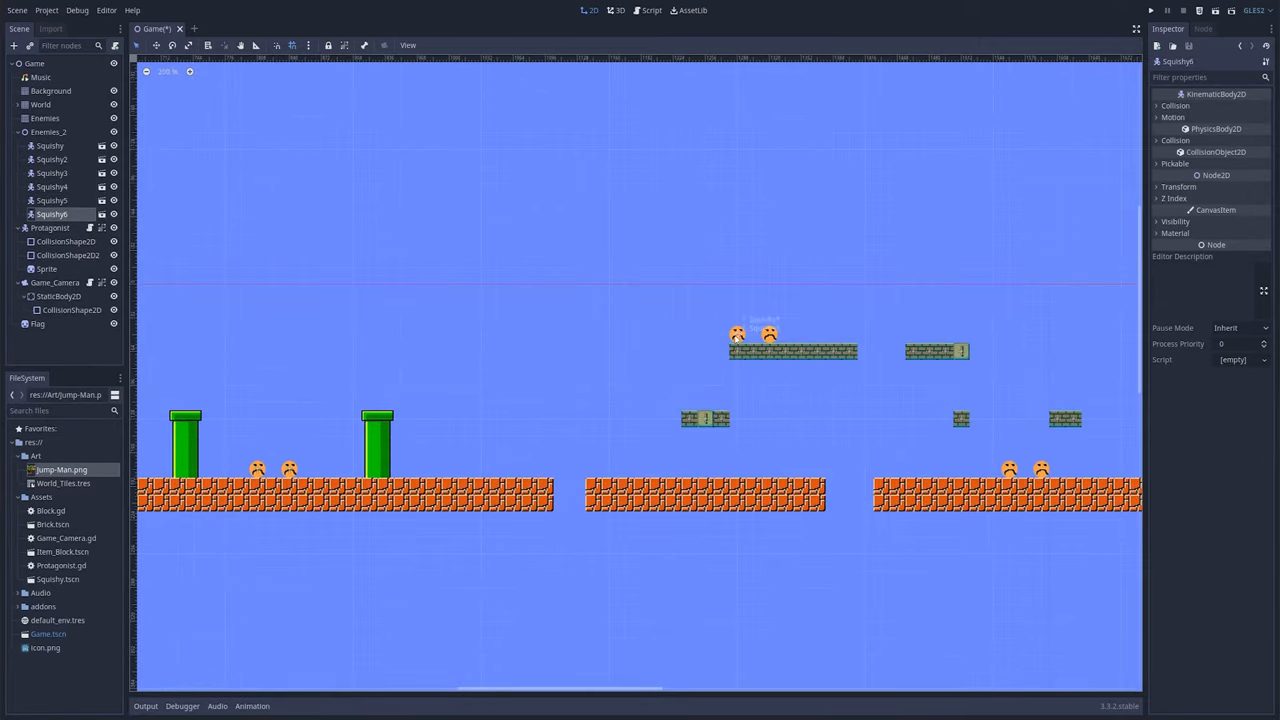
Add another Squishy enemy to the level and open the Squishy.tscn scene.
{"action": "left_click", "coordinate": [52, 228]}
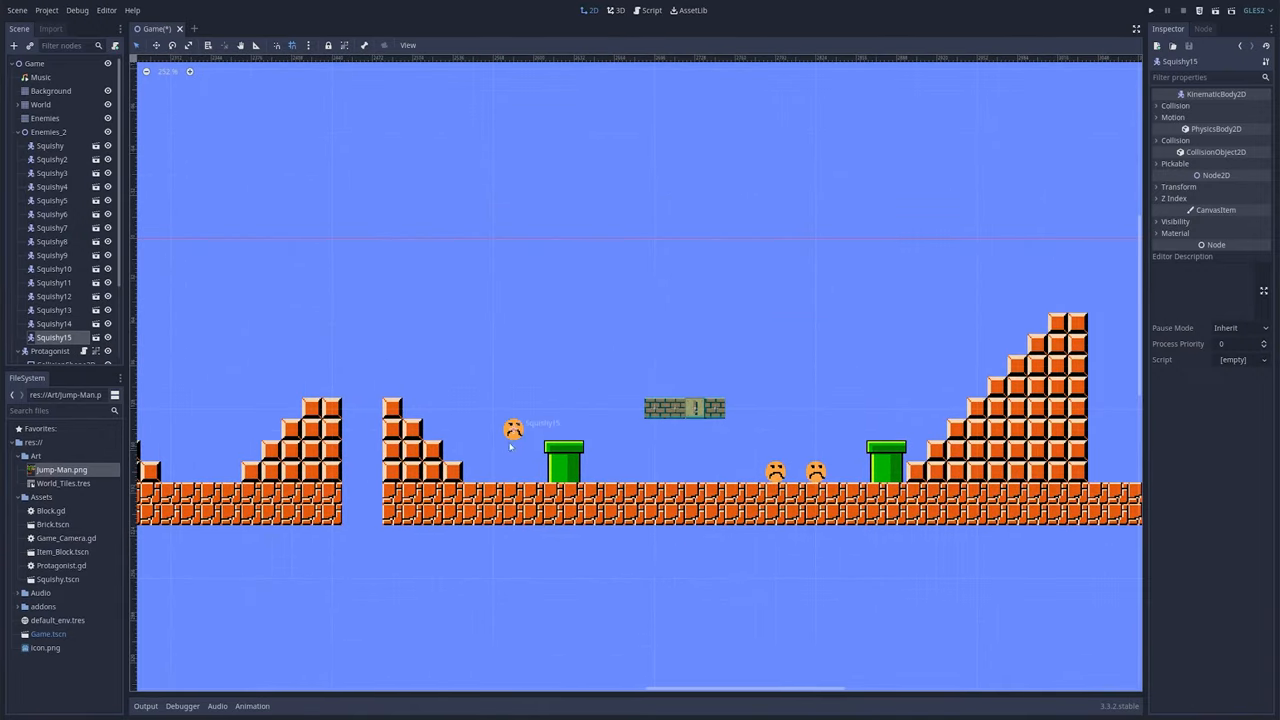
{"action": "double_click", "coordinate": [58, 580]}
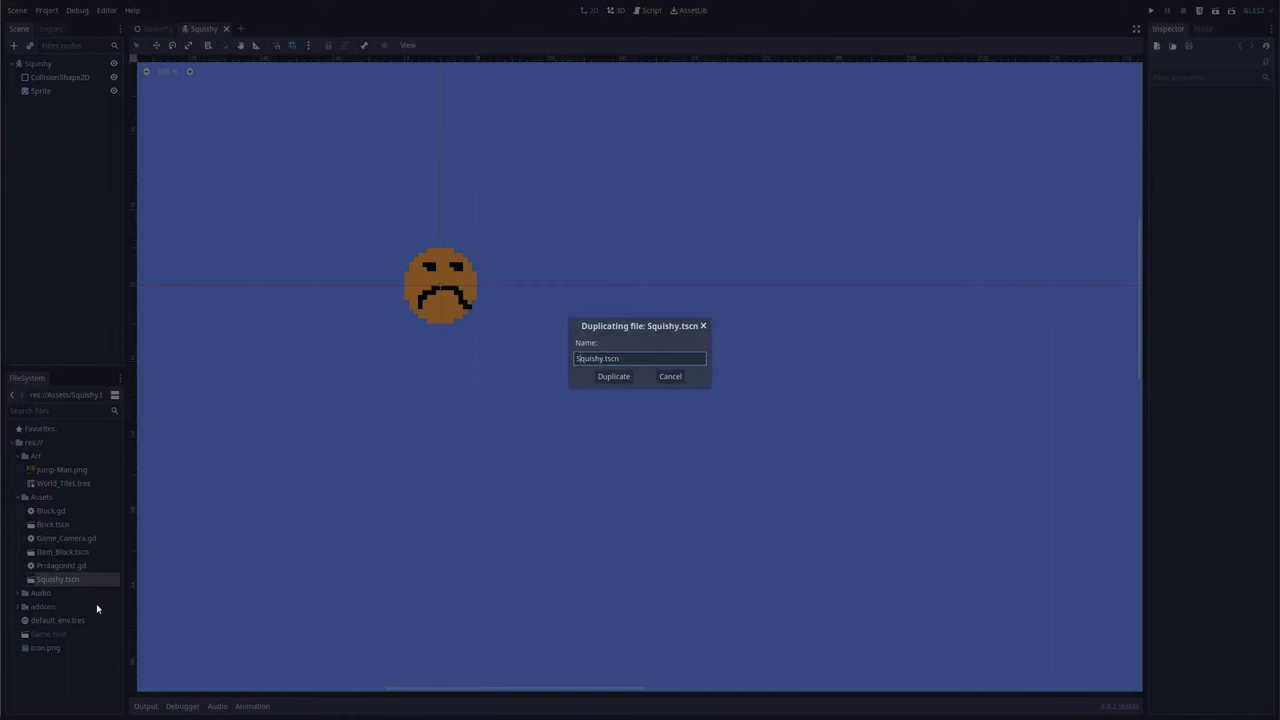
Duplicate Squishy as Shelly.tscn, rename its root to Shelly, give the Sprite the green shell region, and return to the level.
{"action": "left_click", "coordinate": [612, 376]}
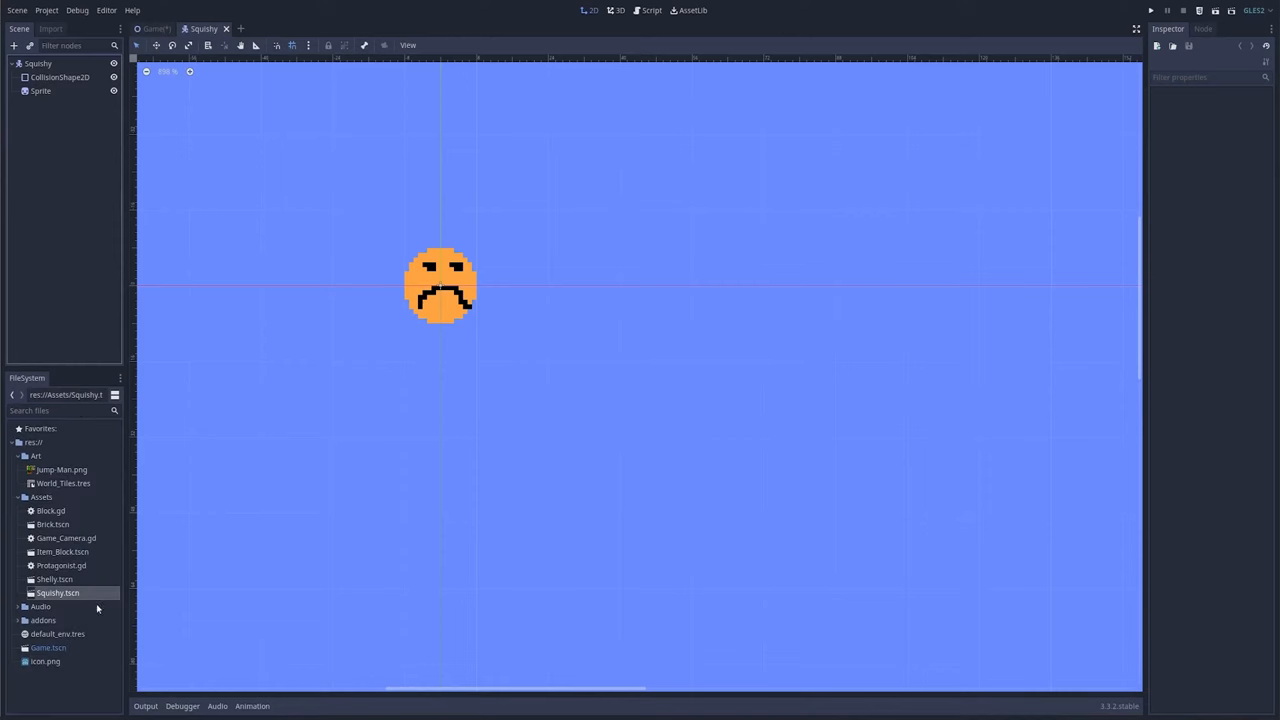
{"action": "double_click", "coordinate": [54, 580]}
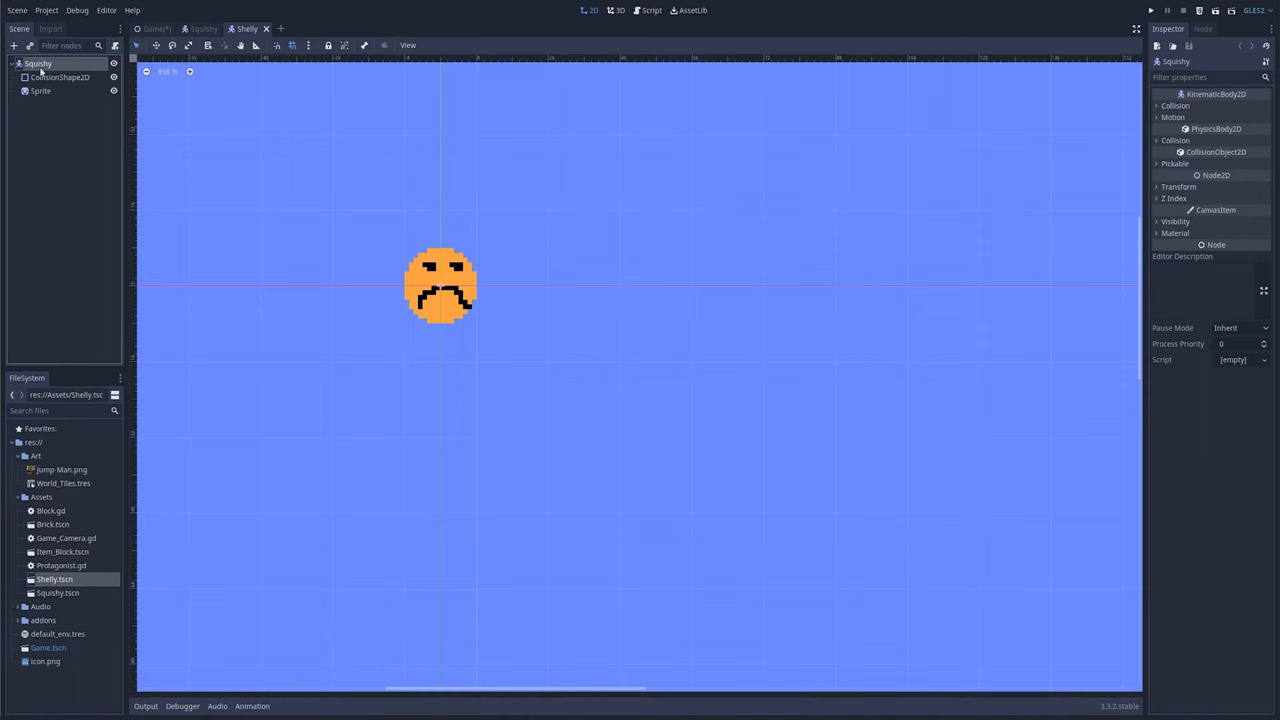
{"action": "double_click", "coordinate": [38, 62]}
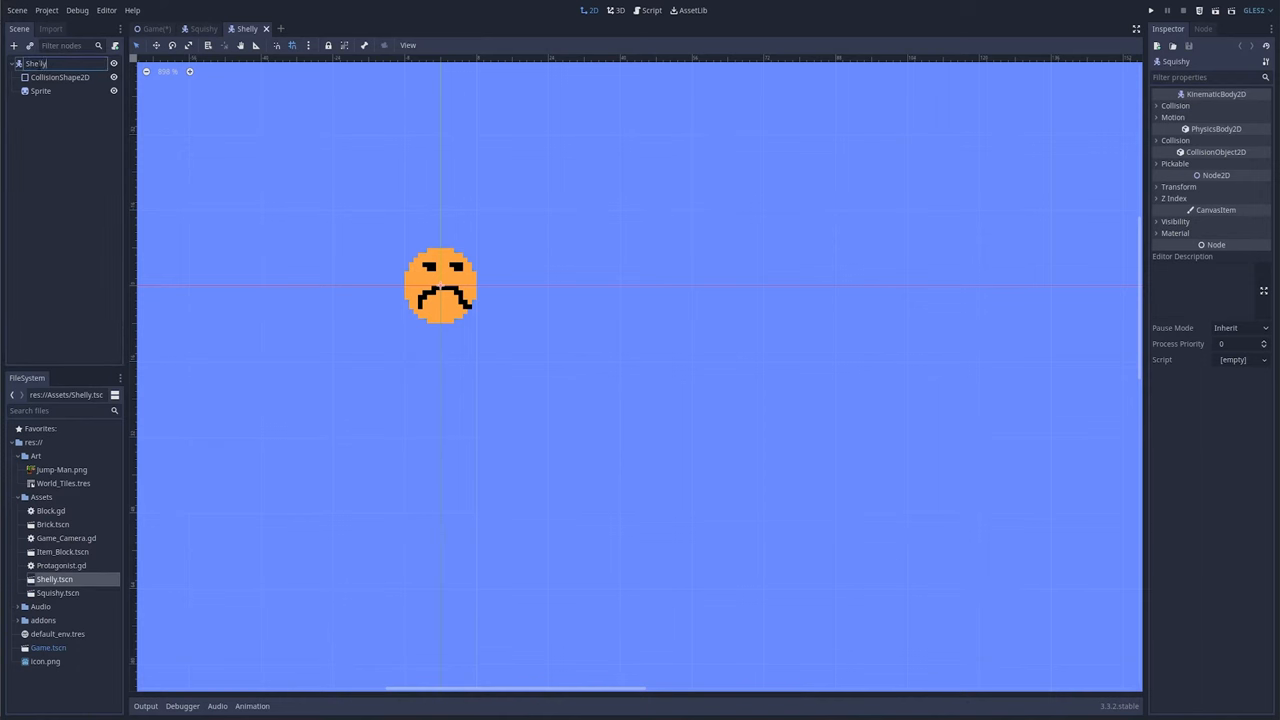
{"action": "key", "text": "Return"}
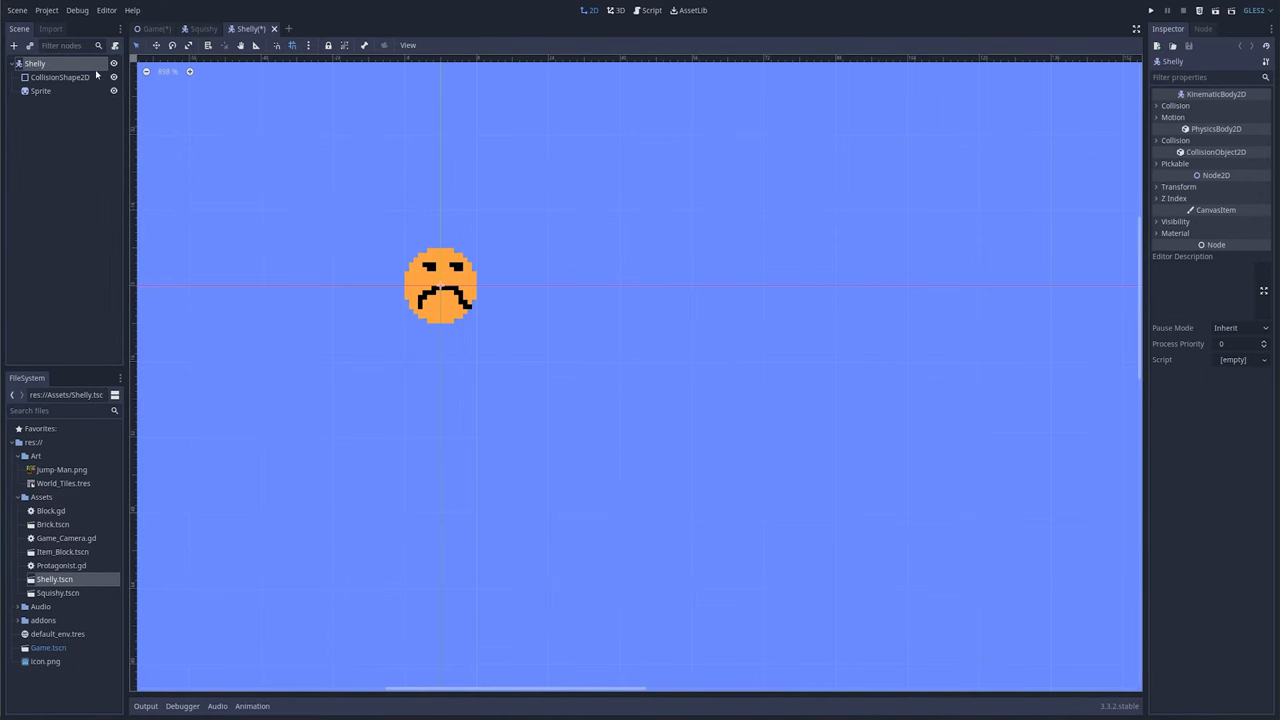
{"action": "left_click", "coordinate": [40, 92]}
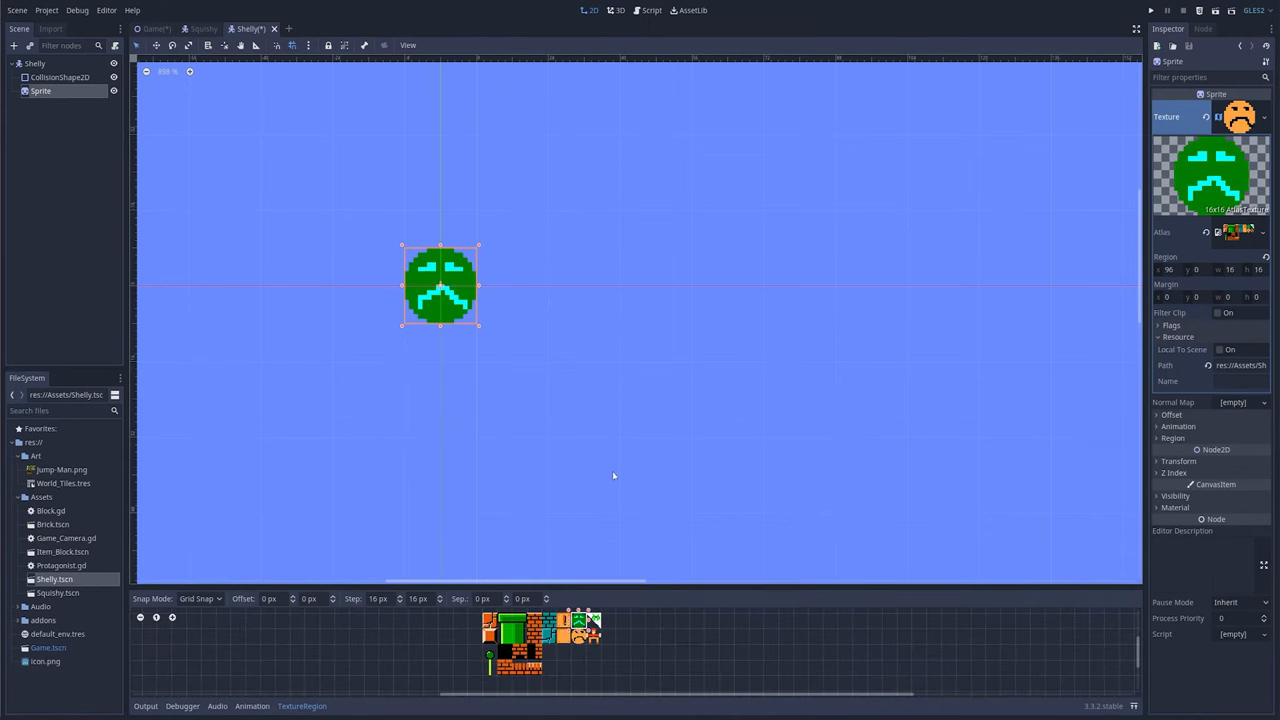
{"action": "scroll", "scroll_direction": "up", "scroll_amount": 3}
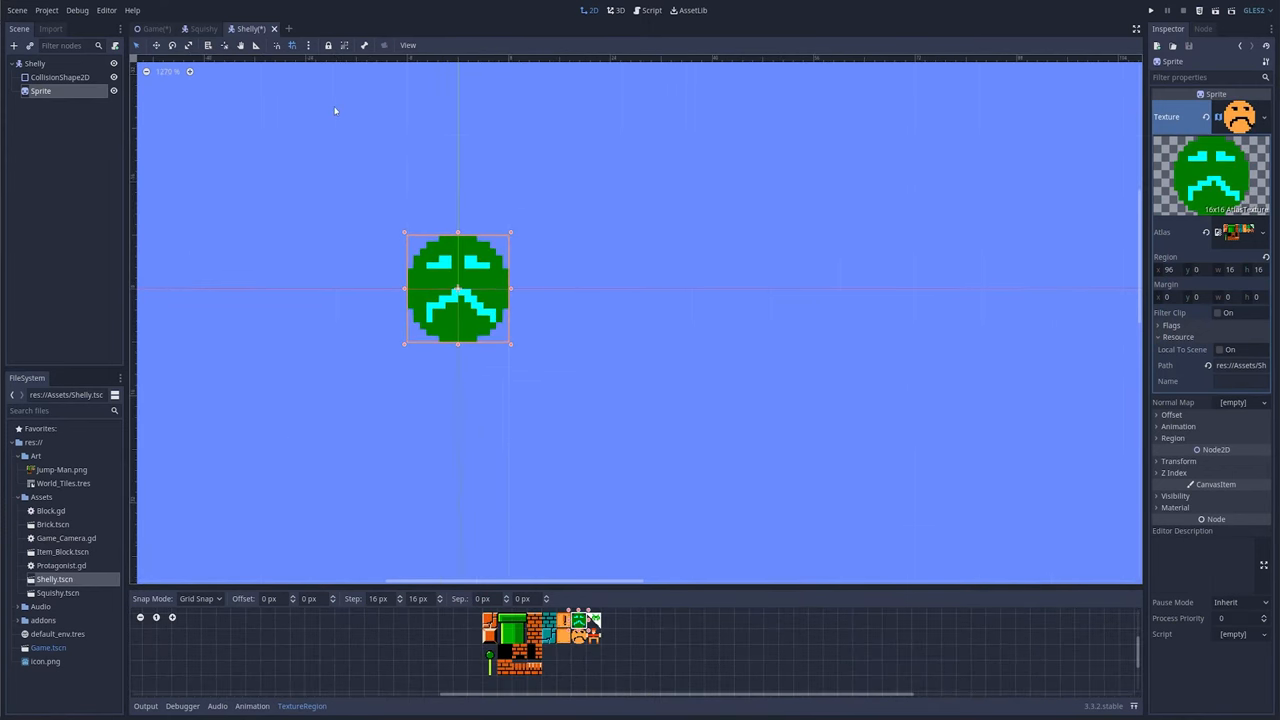
{"action": "left_click", "coordinate": [152, 28]}
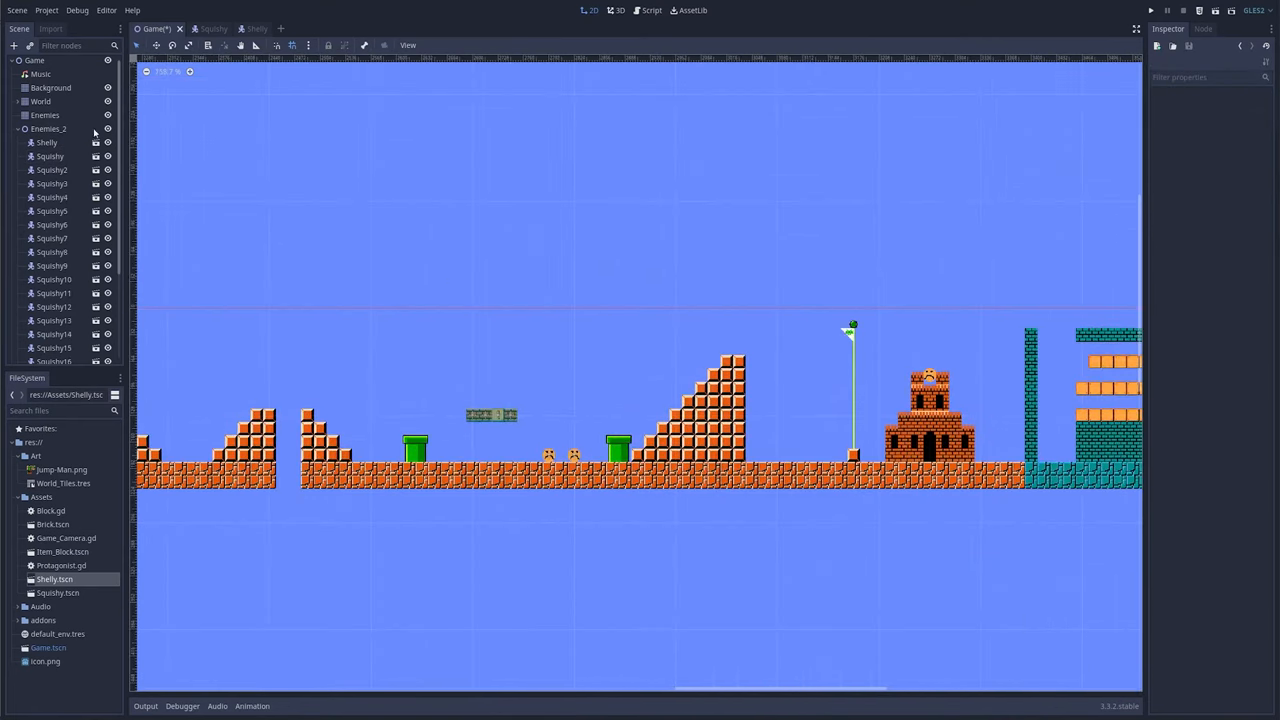
Use the Scene dock context menus on the Enemies and World TileMap nodes to reorganize them.
{"action": "left_click", "coordinate": [44, 114]}
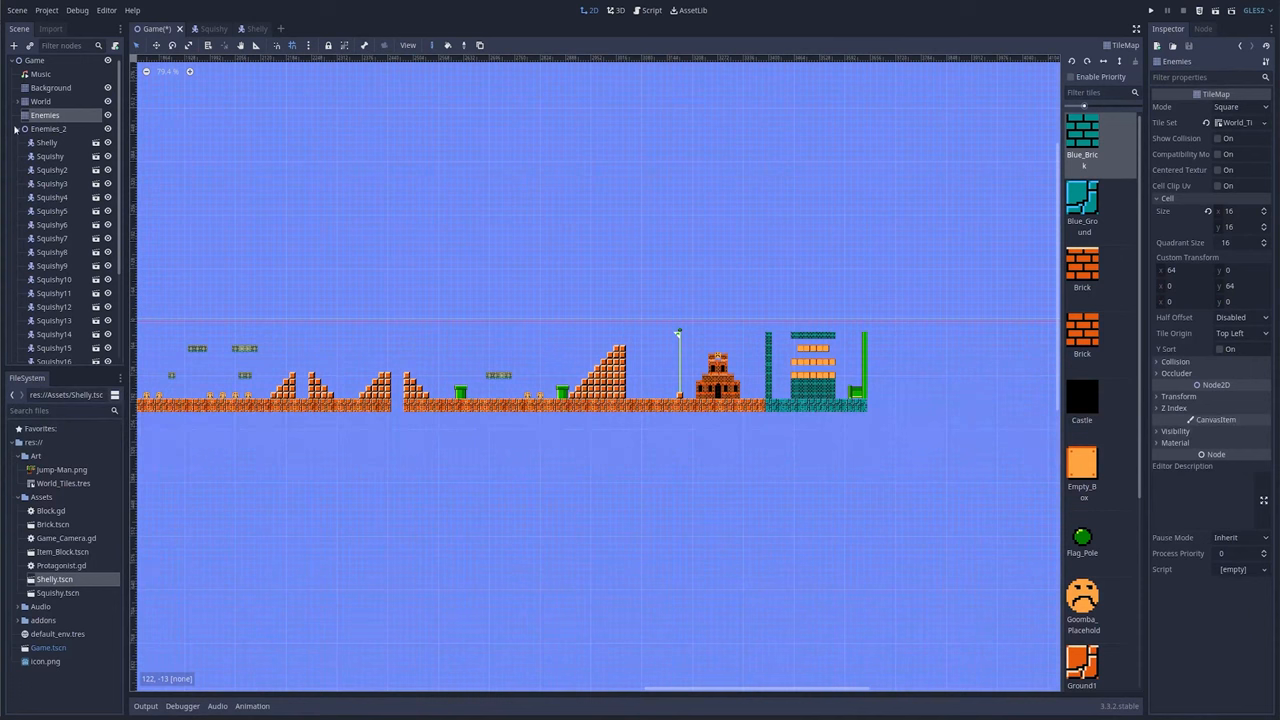
{"action": "right_click", "coordinate": [44, 114]}
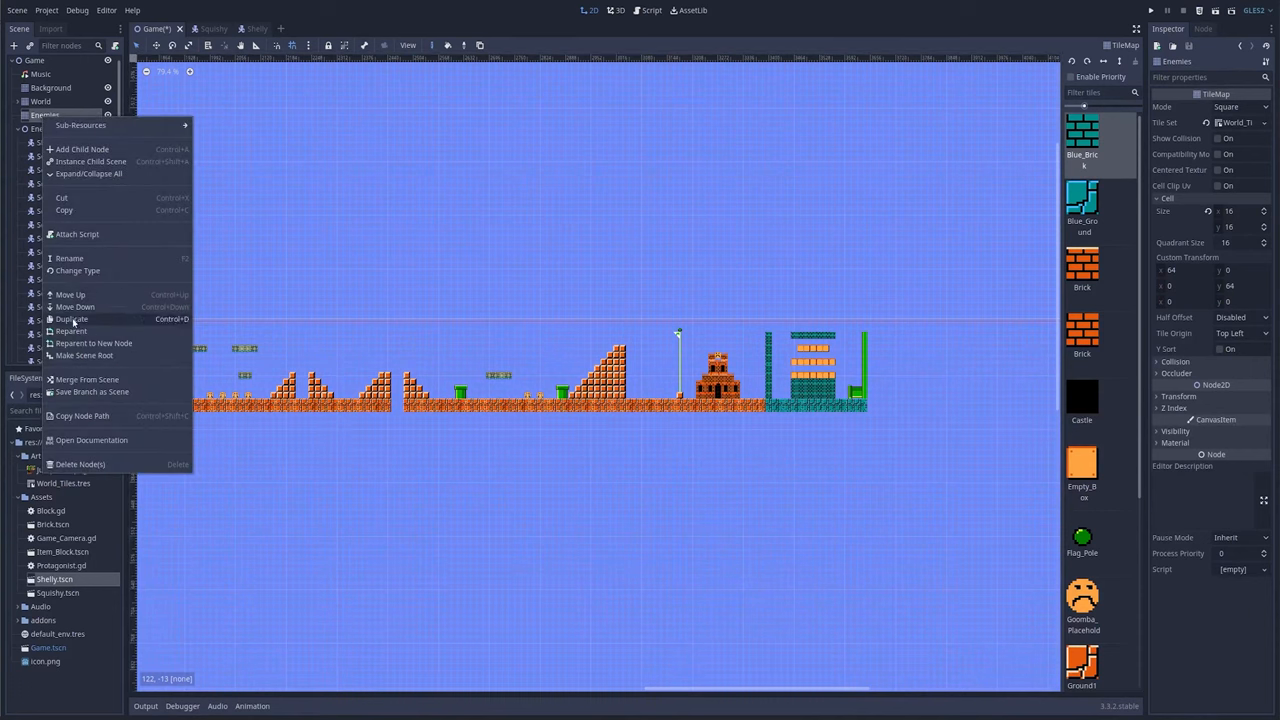
{"action": "left_click", "coordinate": [72, 320]}
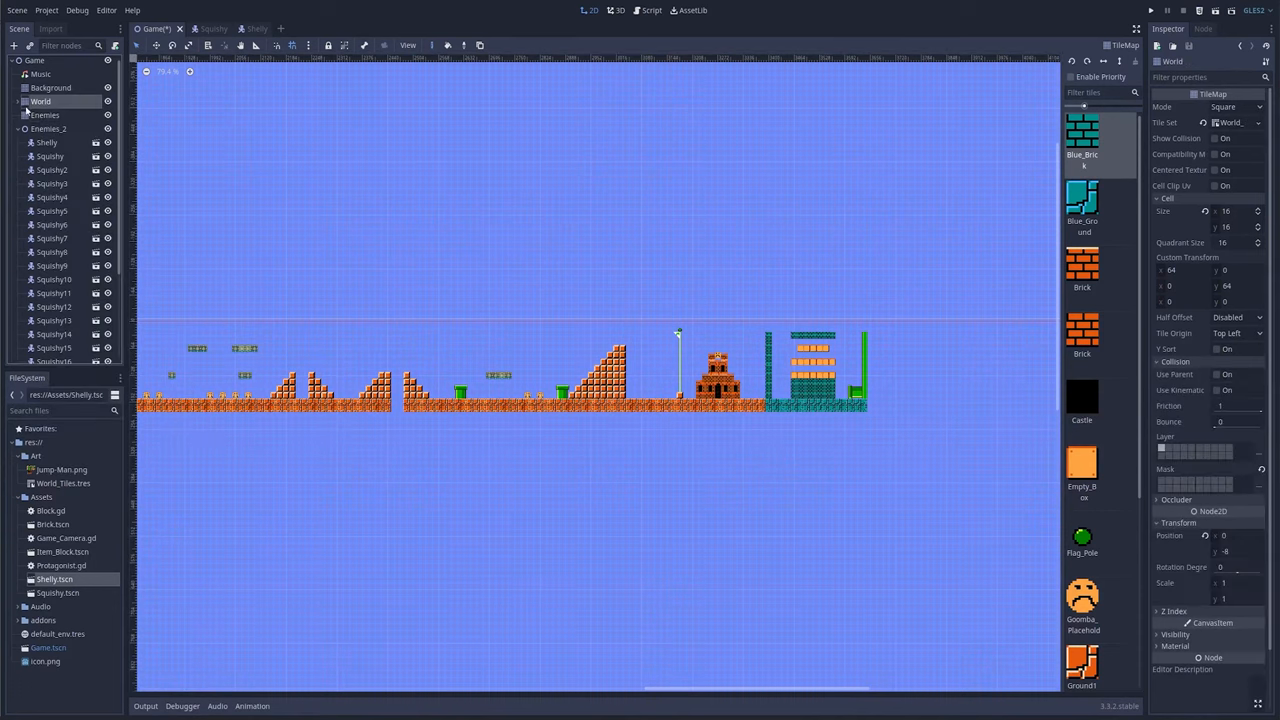
{"action": "right_click", "coordinate": [44, 114]}
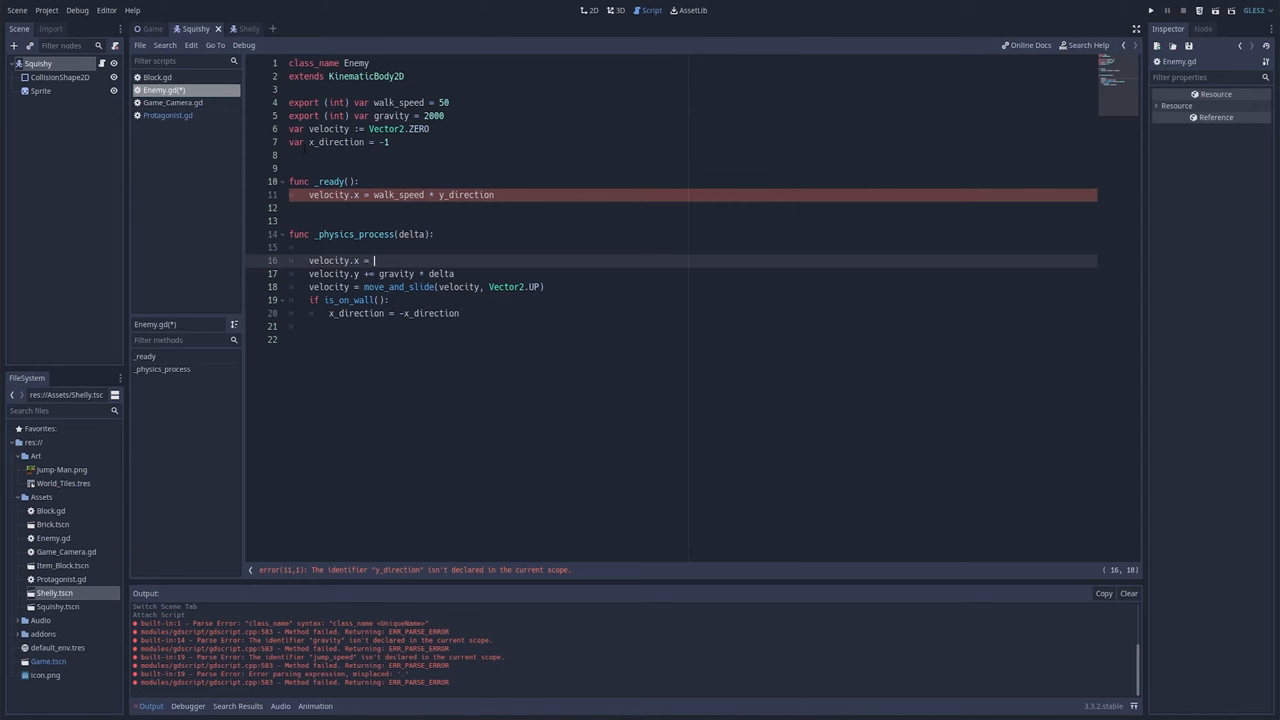
Write 'velocity.x = walk_speed * x_direction' inside _physics_process of Enemy.gd.
{"action": "type", "text": "walk_speed *"}
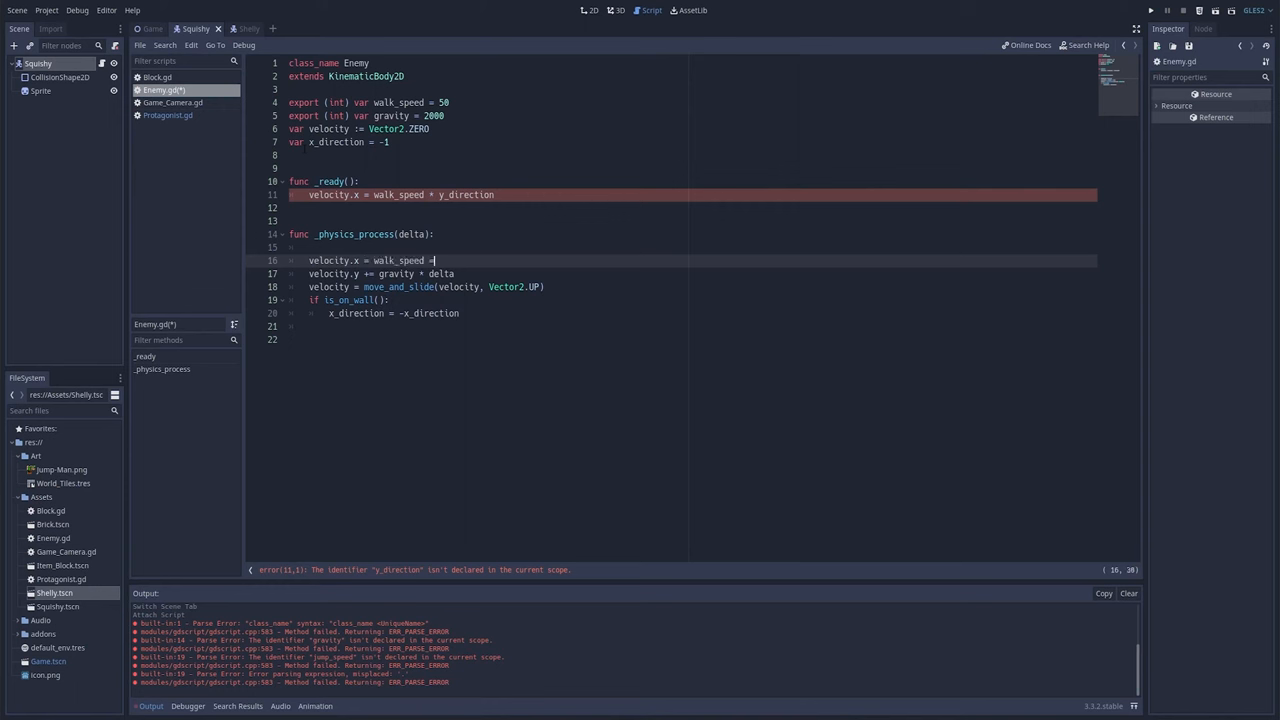
{"action": "key", "text": "BackSpace"}
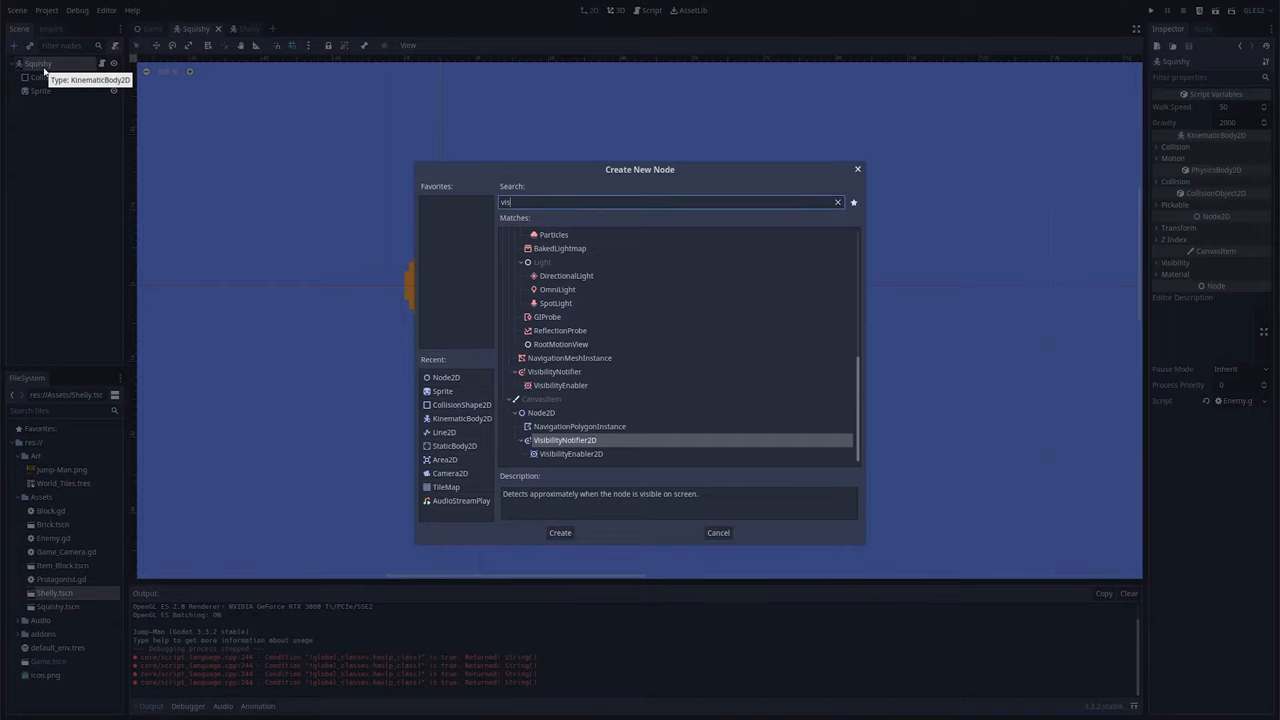
Add a VisibilityNotifier2D to Squishy and start an 'onready var visibi' reference in Enemy.gd.
{"action": "left_click", "coordinate": [560, 532]}
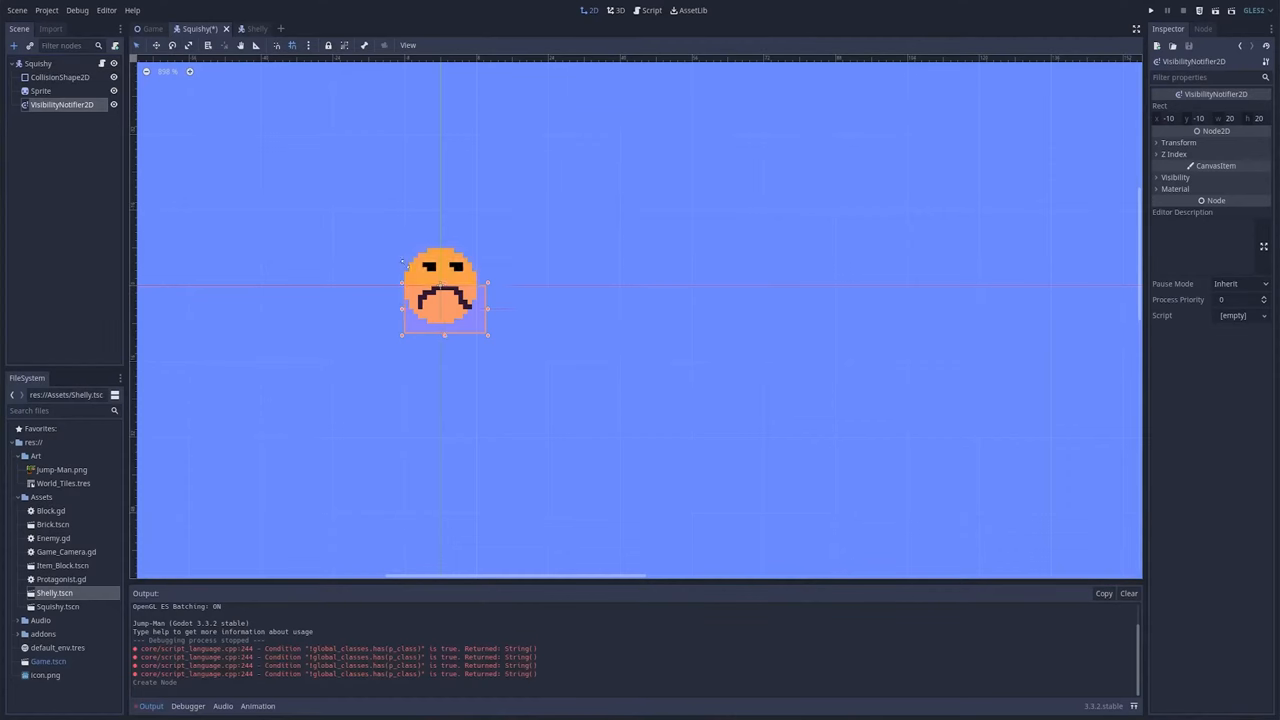
{"action": "left_click", "coordinate": [60, 76]}
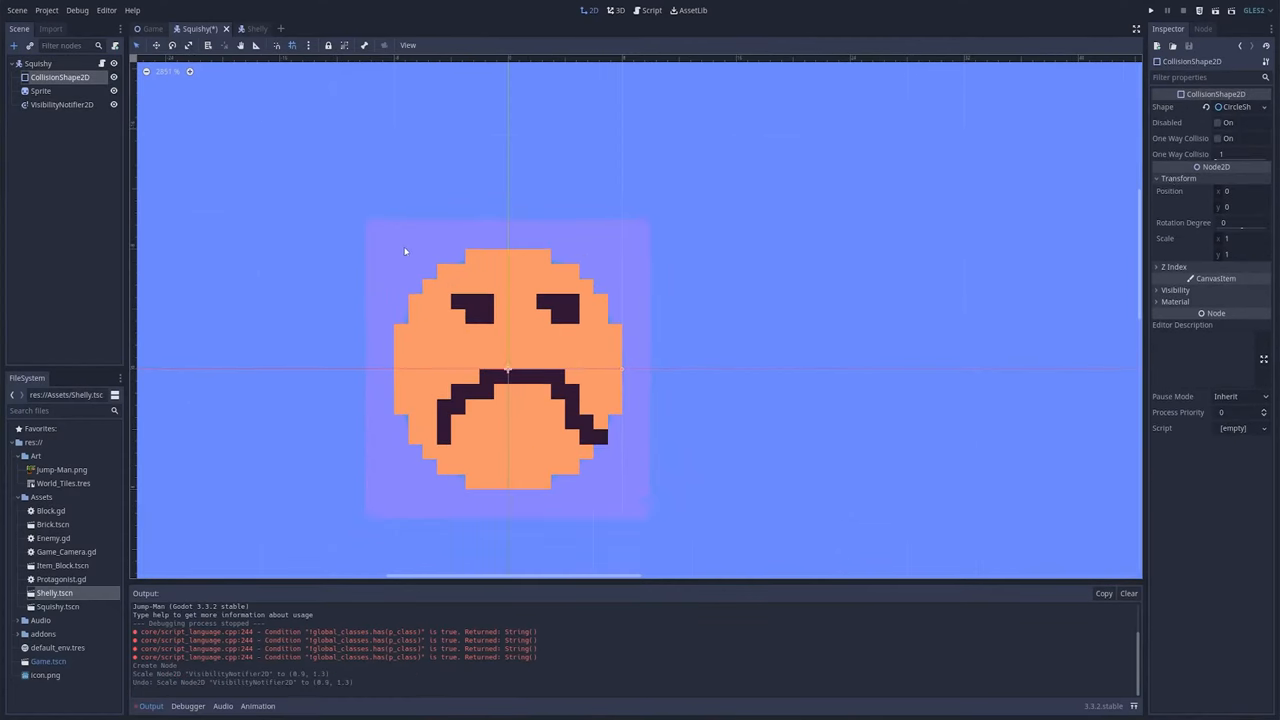
{"action": "left_click", "coordinate": [62, 104]}
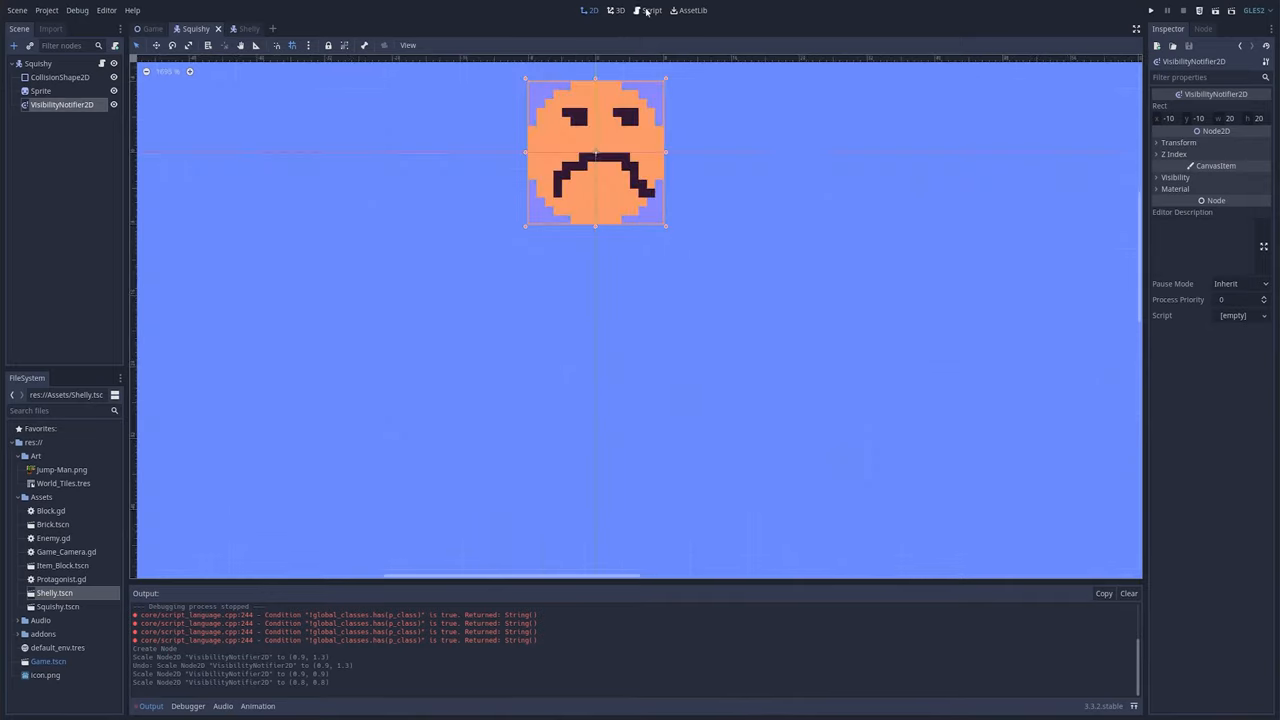
{"action": "left_click", "coordinate": [652, 10]}
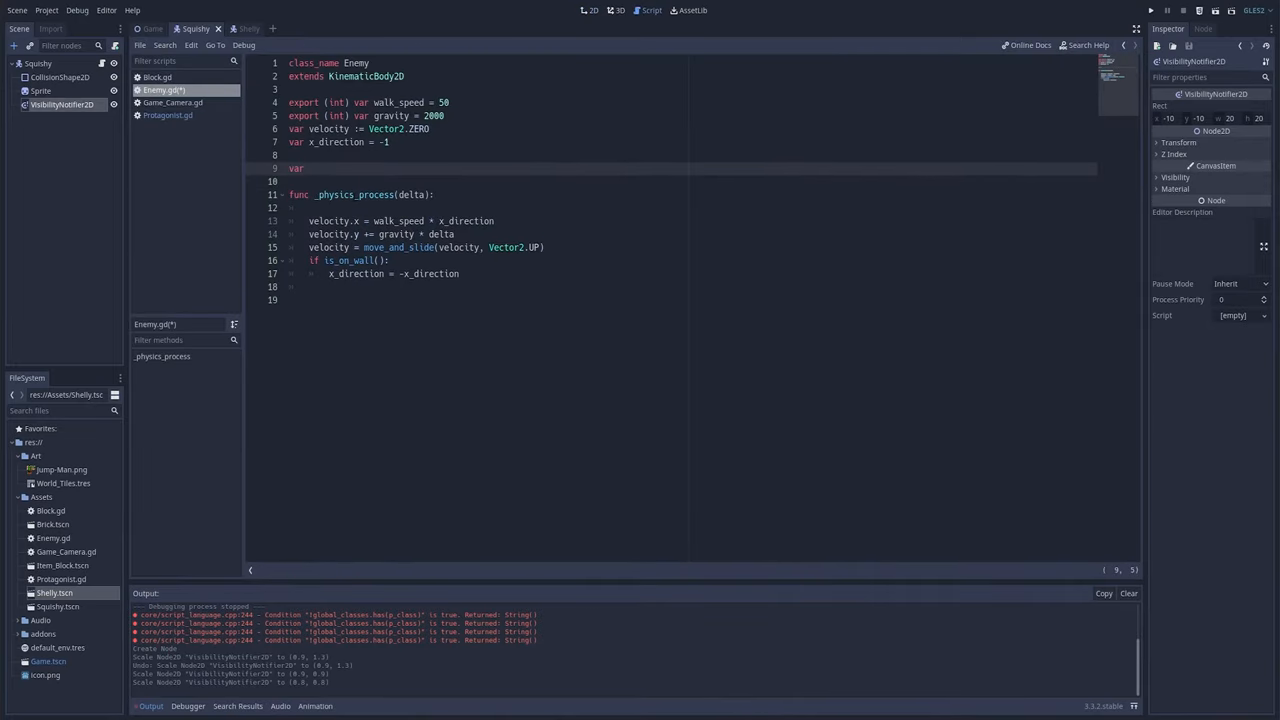
{"action": "type", "text": "onready var visibi"}
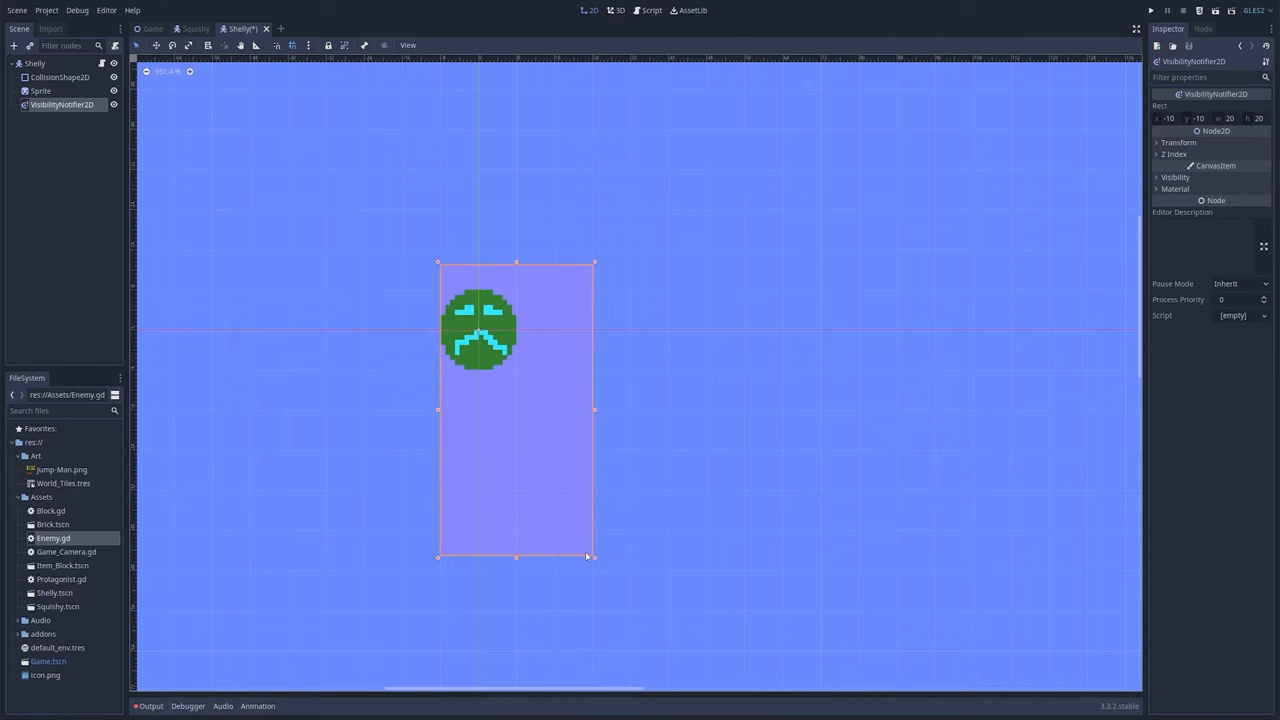
Resize Shelly's visibility notifier rect and change the brick bottom collider's collision layer.
{"action": "left_click_drag", "start_coordinate": [592, 556], "coordinate": [518, 370]}
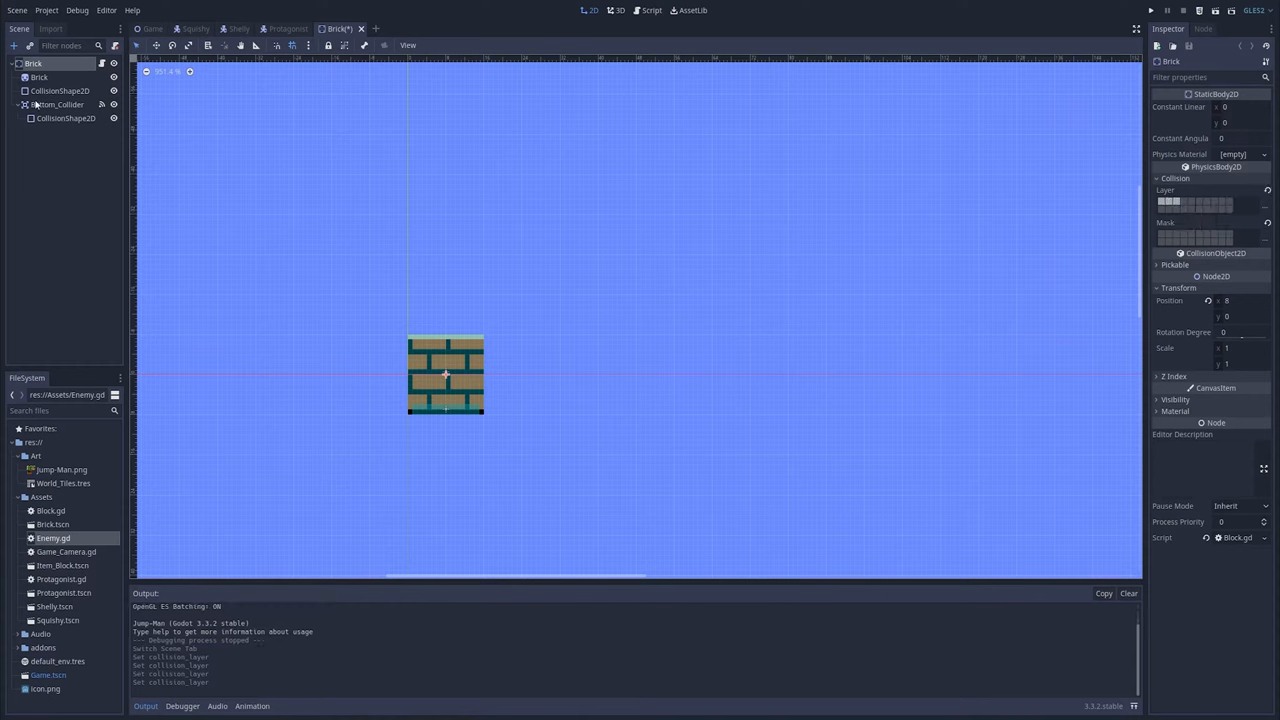
{"action": "left_click", "coordinate": [56, 104]}
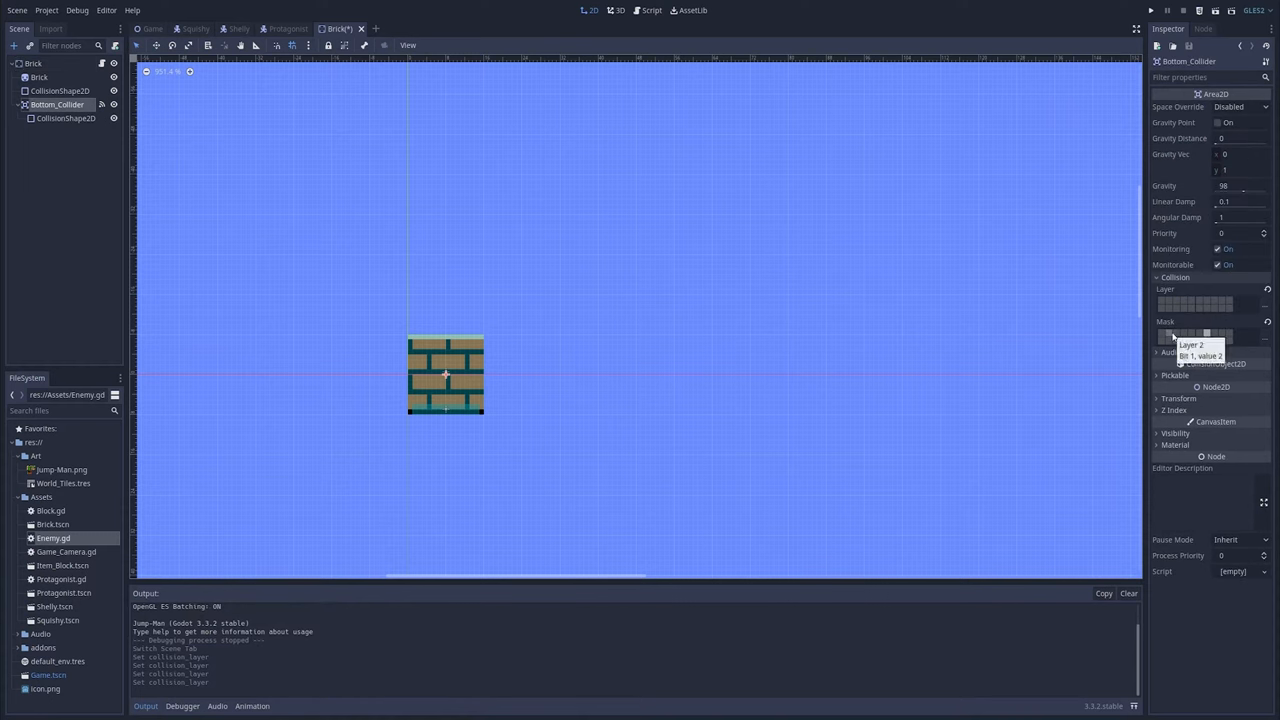
{"action": "mouse_move", "coordinate": [1208, 336]}
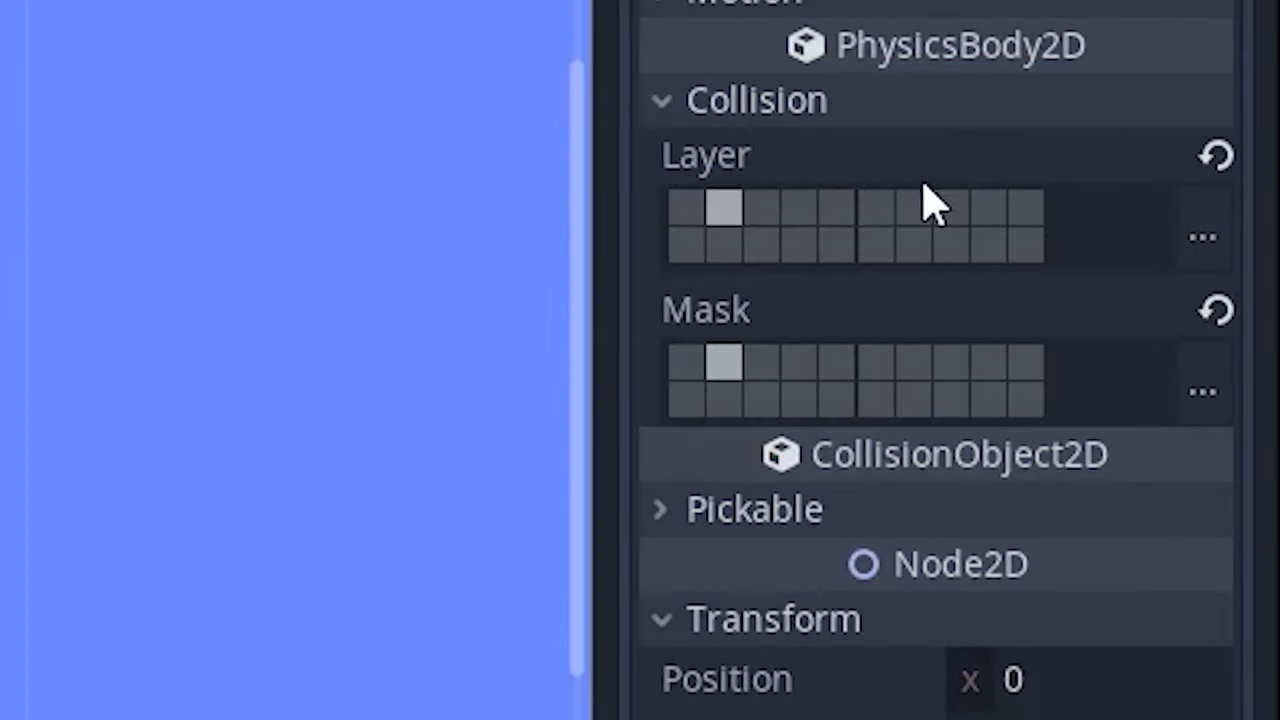
{"action": "left_click", "coordinate": [876, 216]}
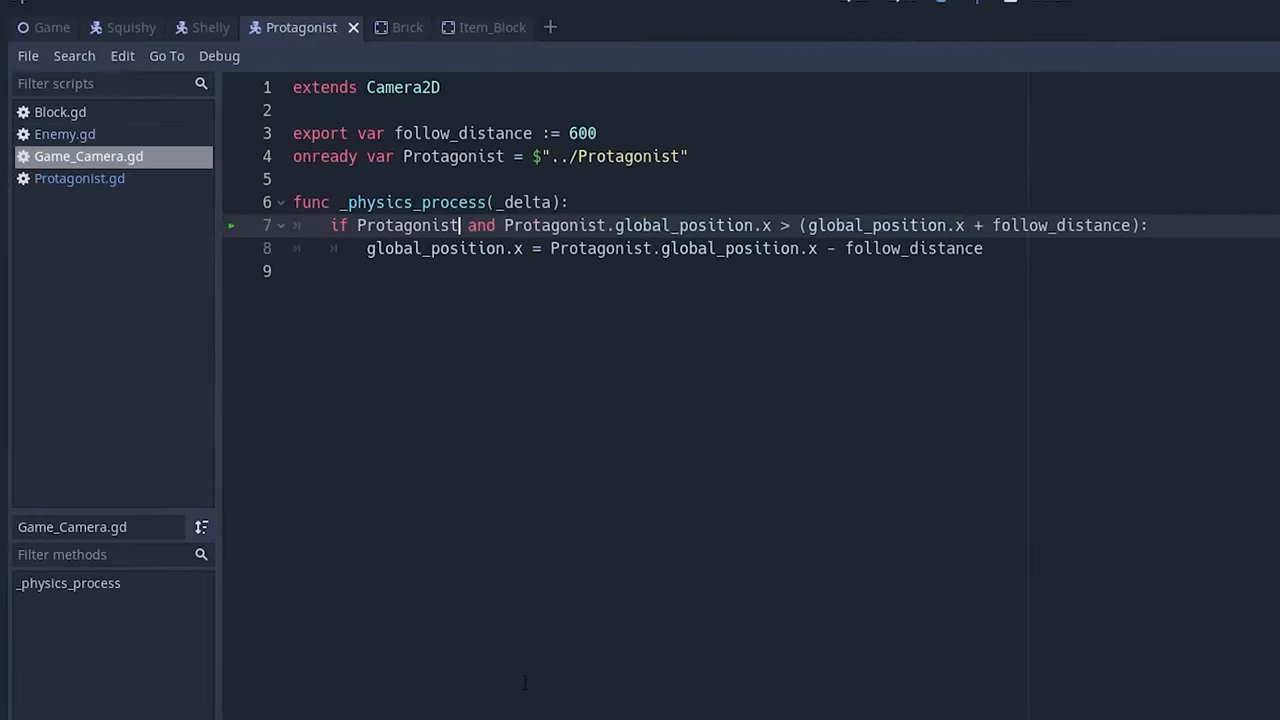
Add an 'is not null' protagonist check in Game_Camera.gd and a bounce() setting velocity.y = -abs(velocity.y) in Enemy.gd.
{"action": "type", "text": "is not null"}
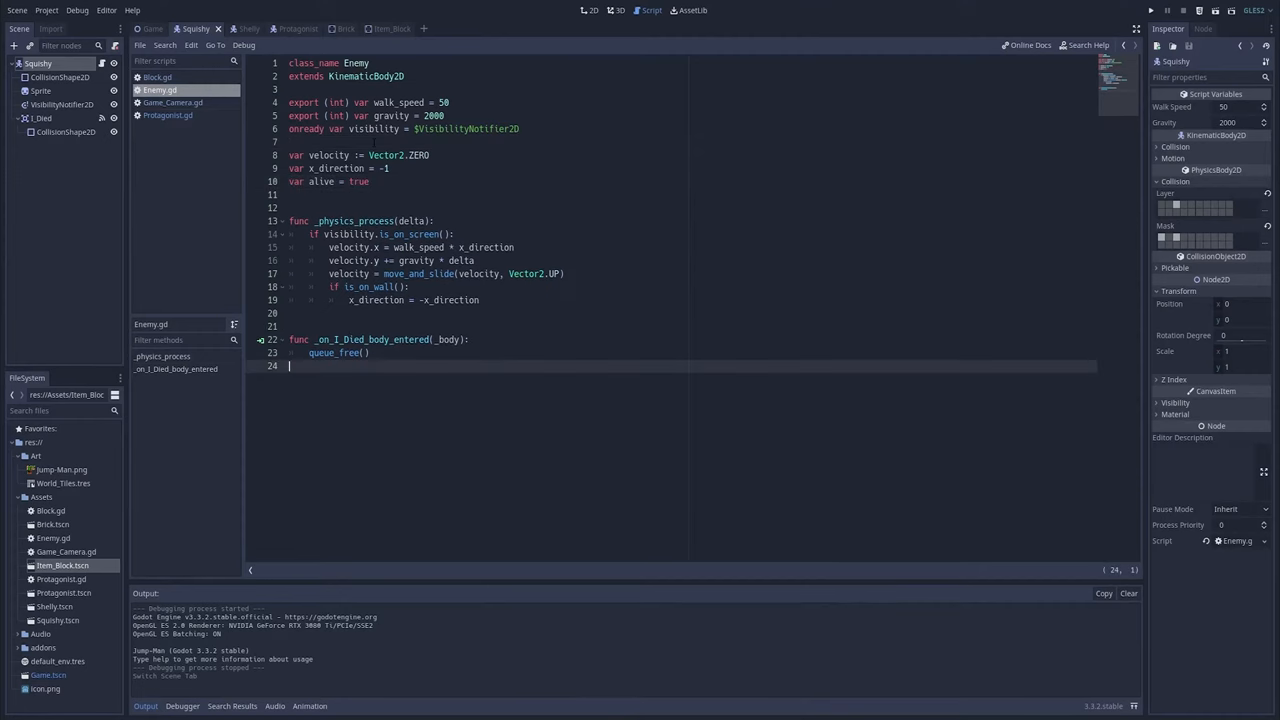
{"action": "left_click", "coordinate": [1136, 30]}
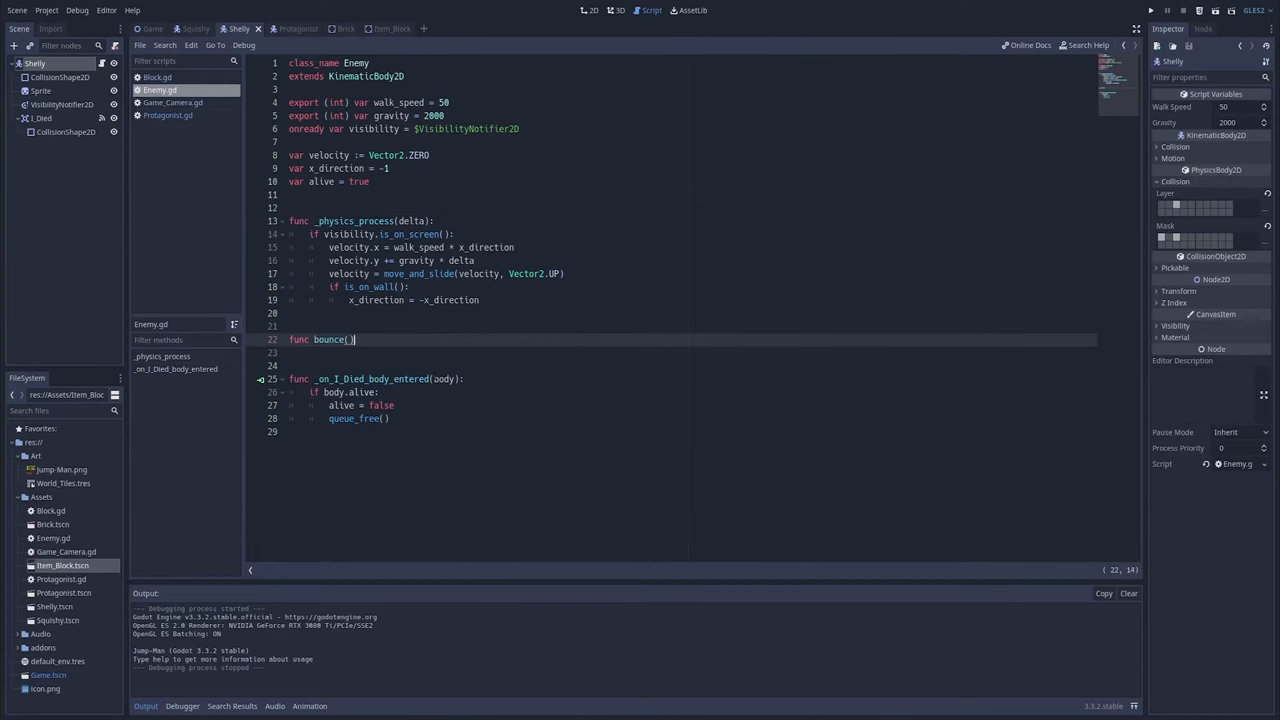
{"action": "type", "text": "velocity.y = -abs(velocity.y)"}
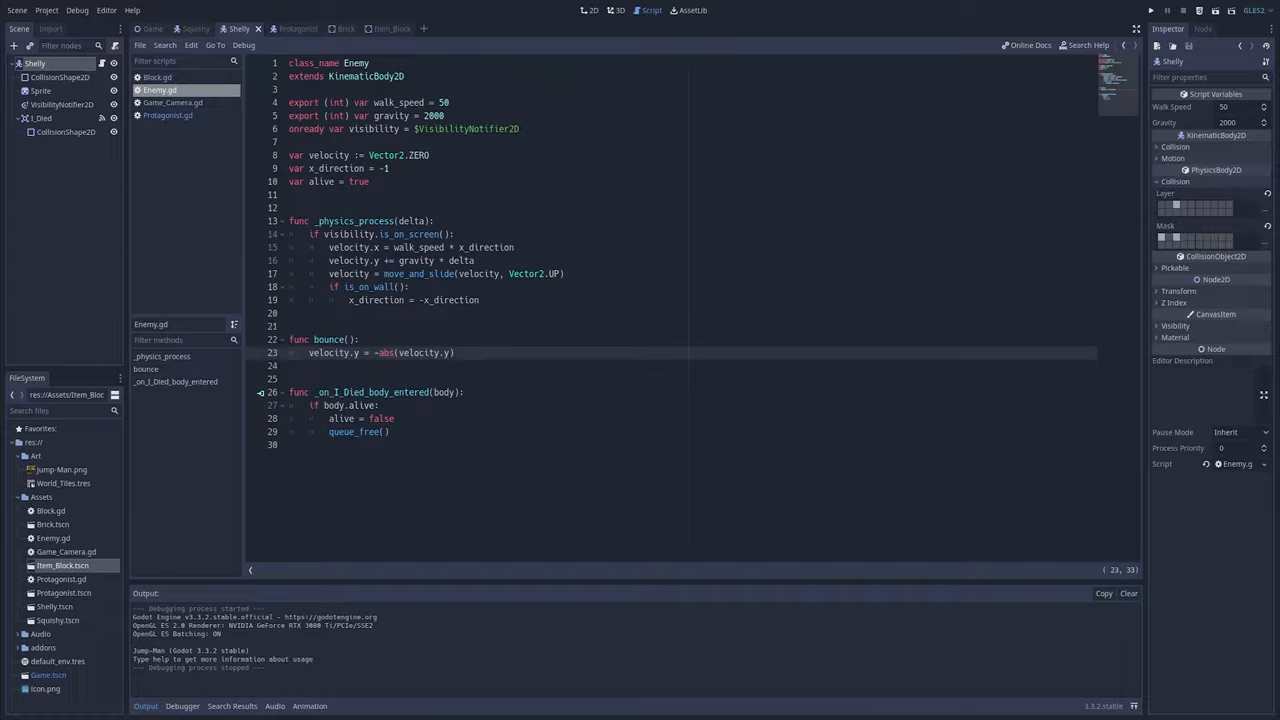
{"action": "left_click", "coordinate": [1156, 10]}
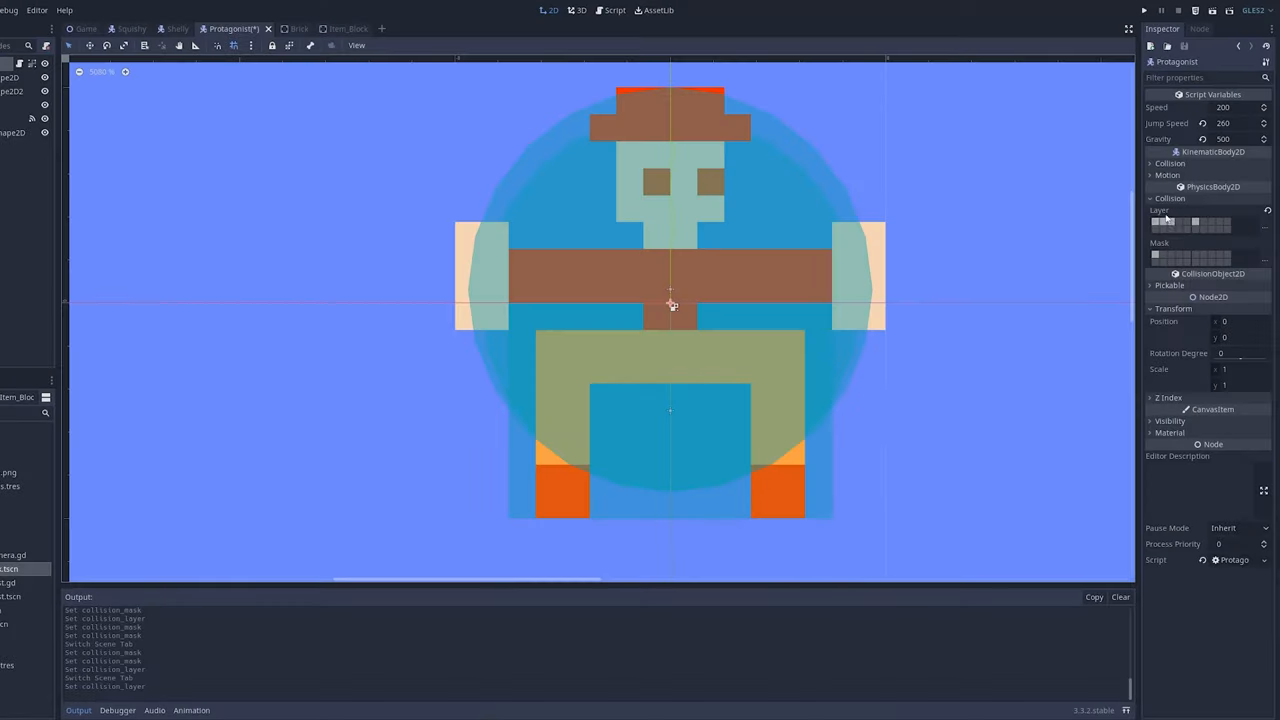
{"action": "left_click", "coordinate": [298, 28]}
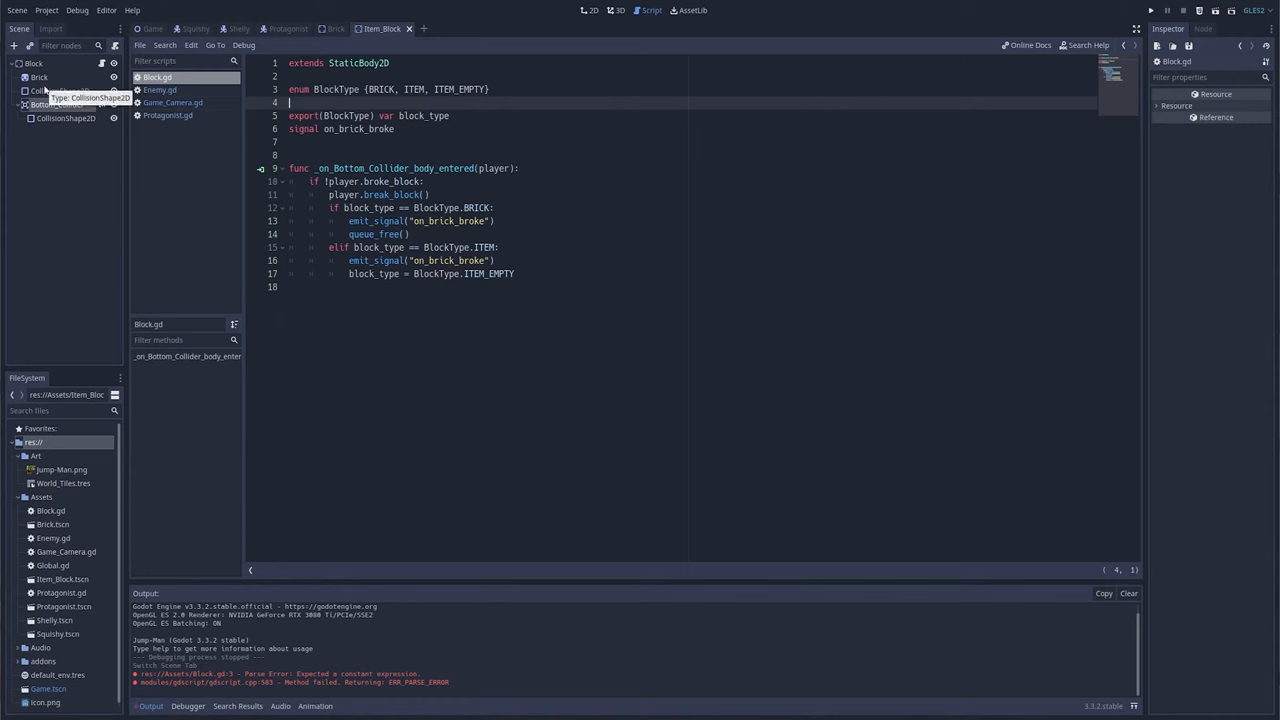
Export var block_empty_image in Block.gd and set $Brick.texture = block_empty_image in the ITEM branch.
{"action": "type", "text": "var"}
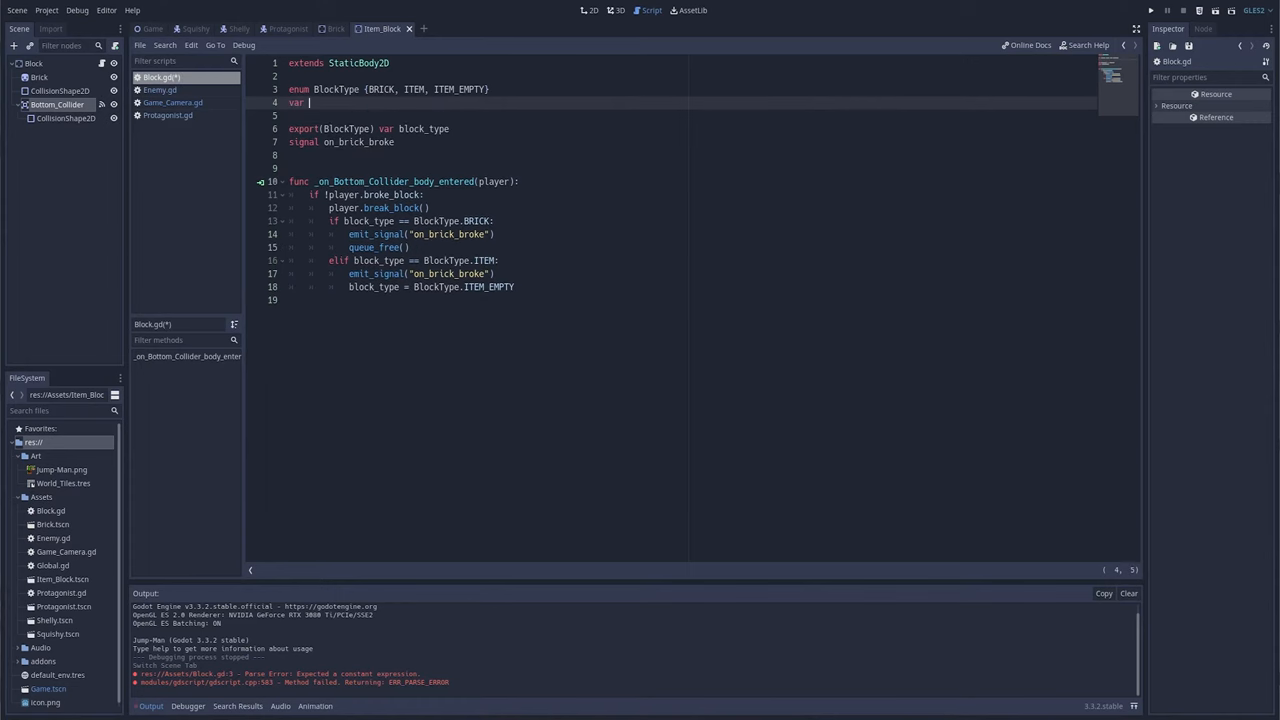
{"action": "type", "text": "block_empty_image: SP"}
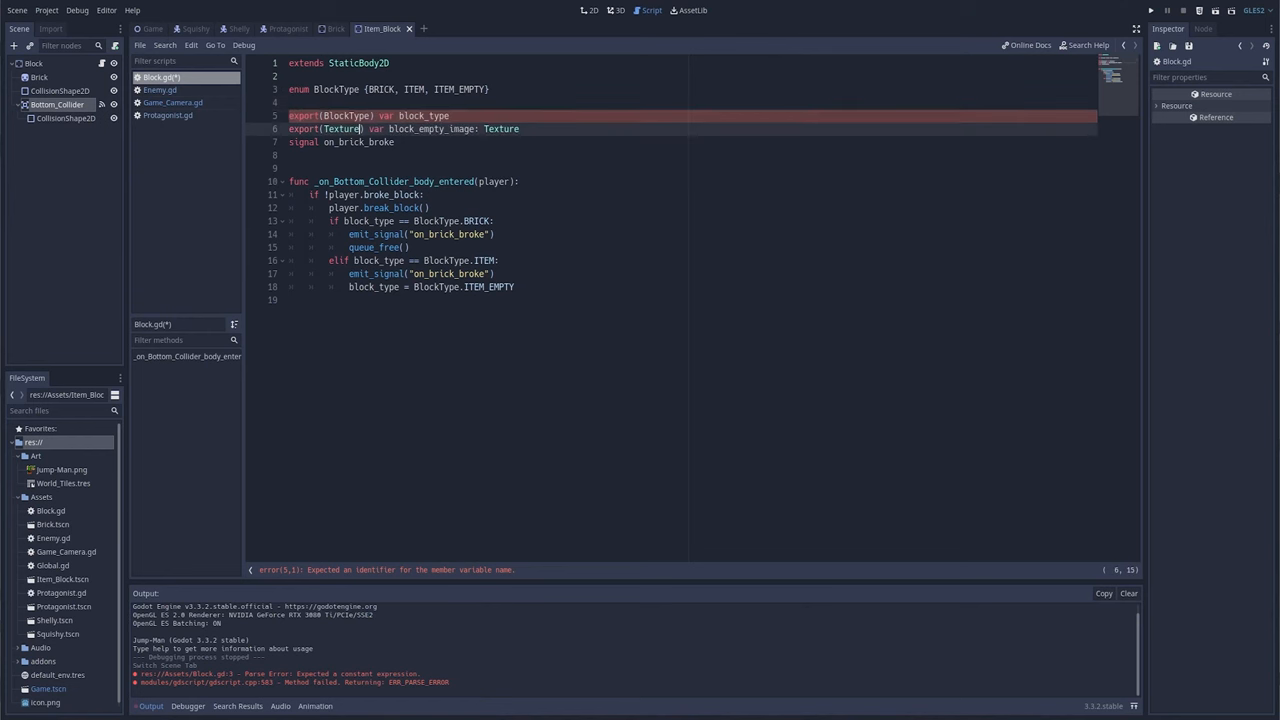
{"action": "type", "text": "$Brick"}
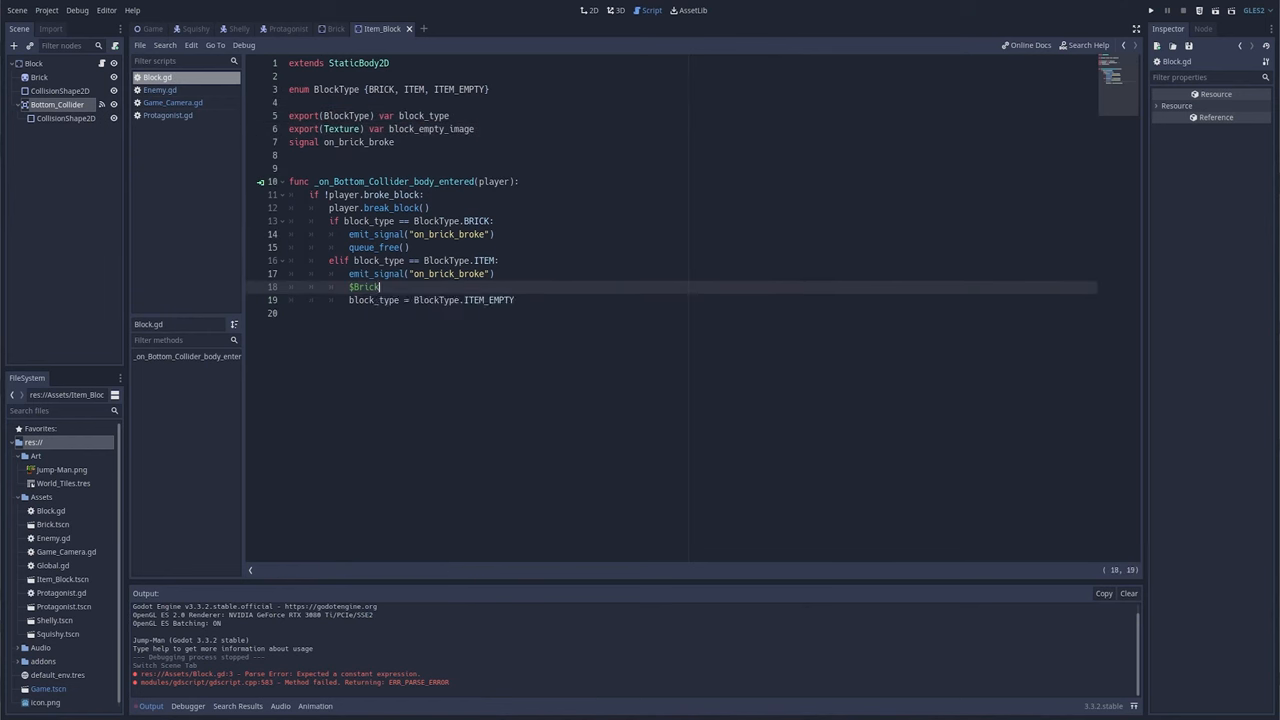
{"action": "type", "text": ".texture ="}
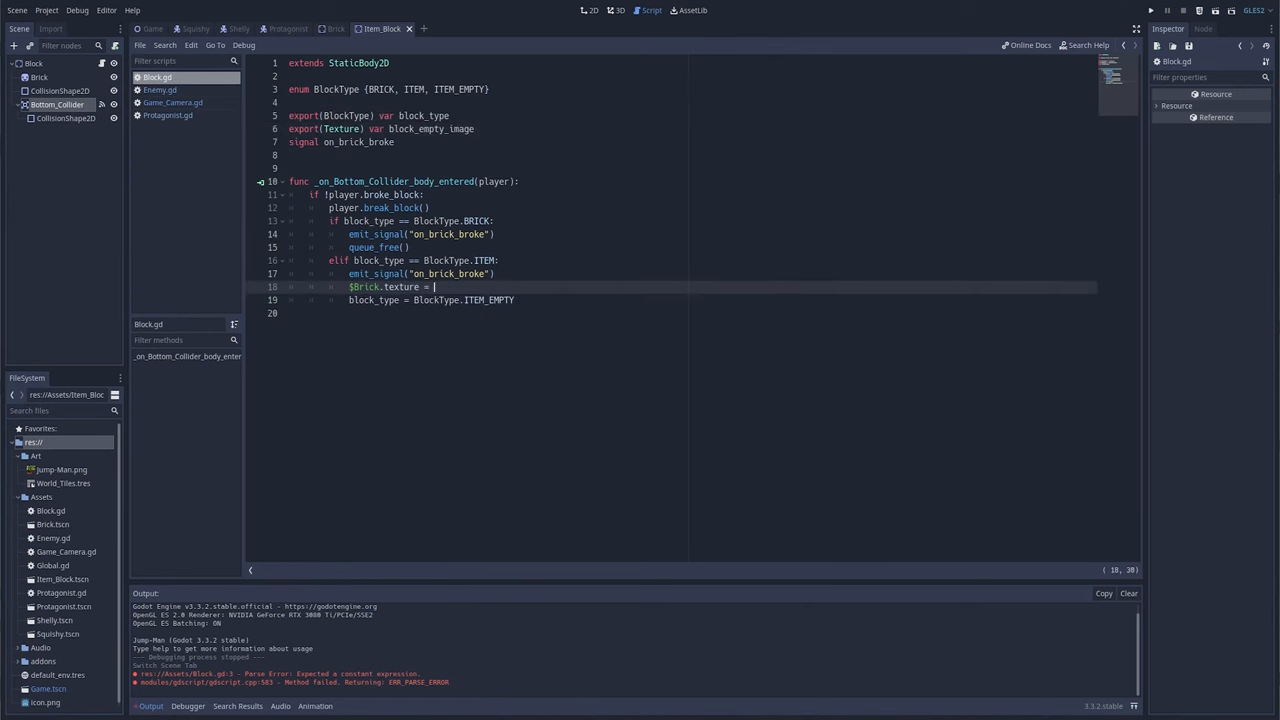
{"action": "type", "text": "block_empty_image"}
{"action": "left_click", "coordinate": [690, 312]}
{"action": "type", "text": "Global.add_score(200)"}
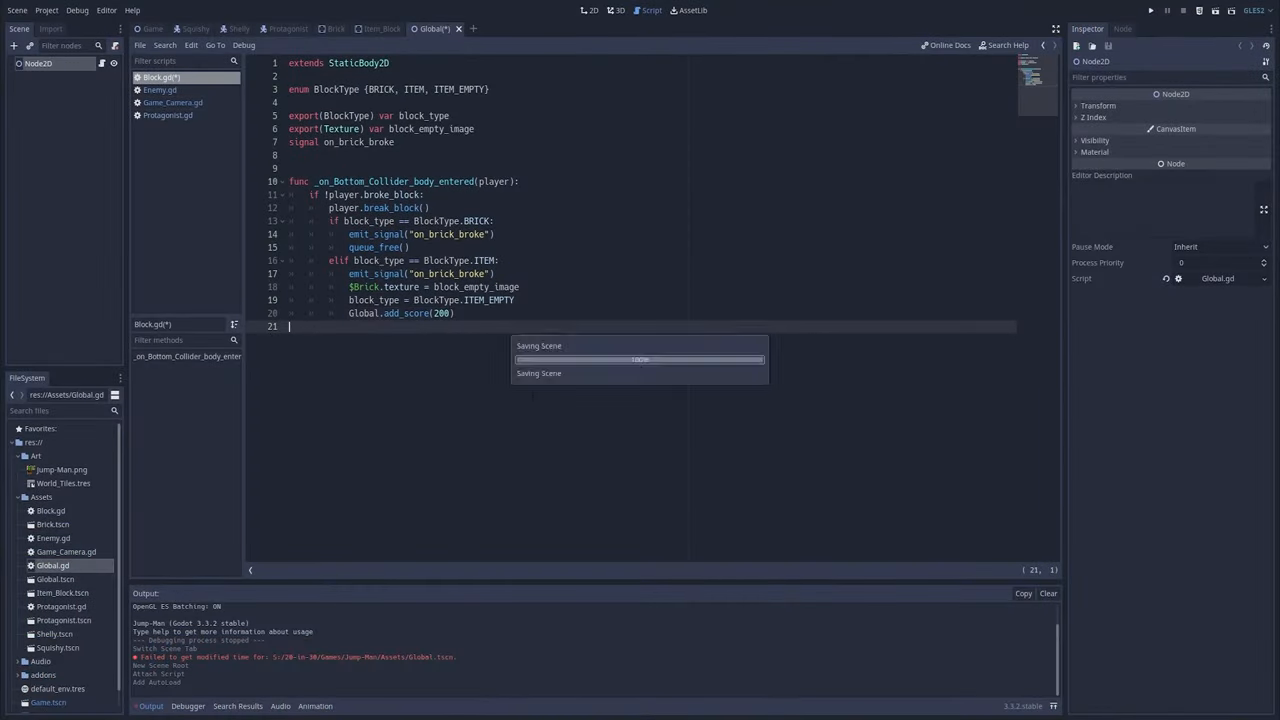
{"action": "left_click", "coordinate": [1150, 10]}
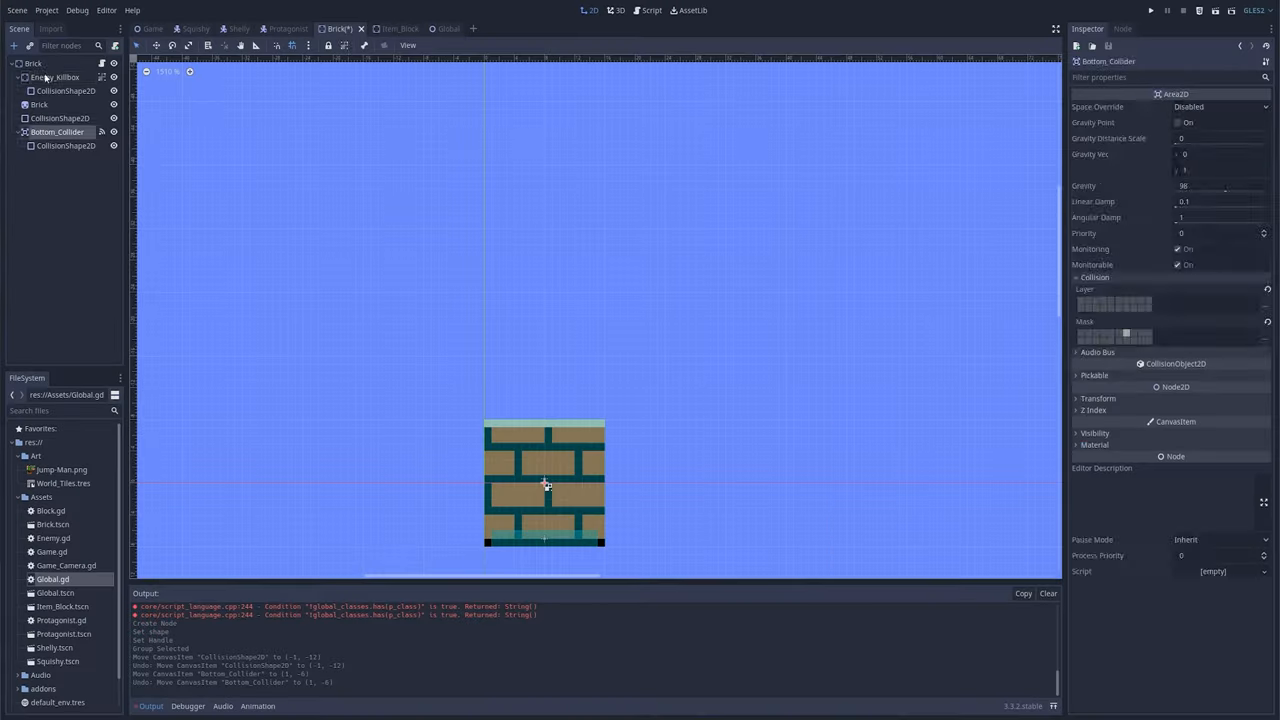
Wire the Enemy_Killbox's CollisionShape2D into Block.gd, toggling disabled around an idle_frame yield.
{"action": "left_click", "coordinate": [56, 76]}
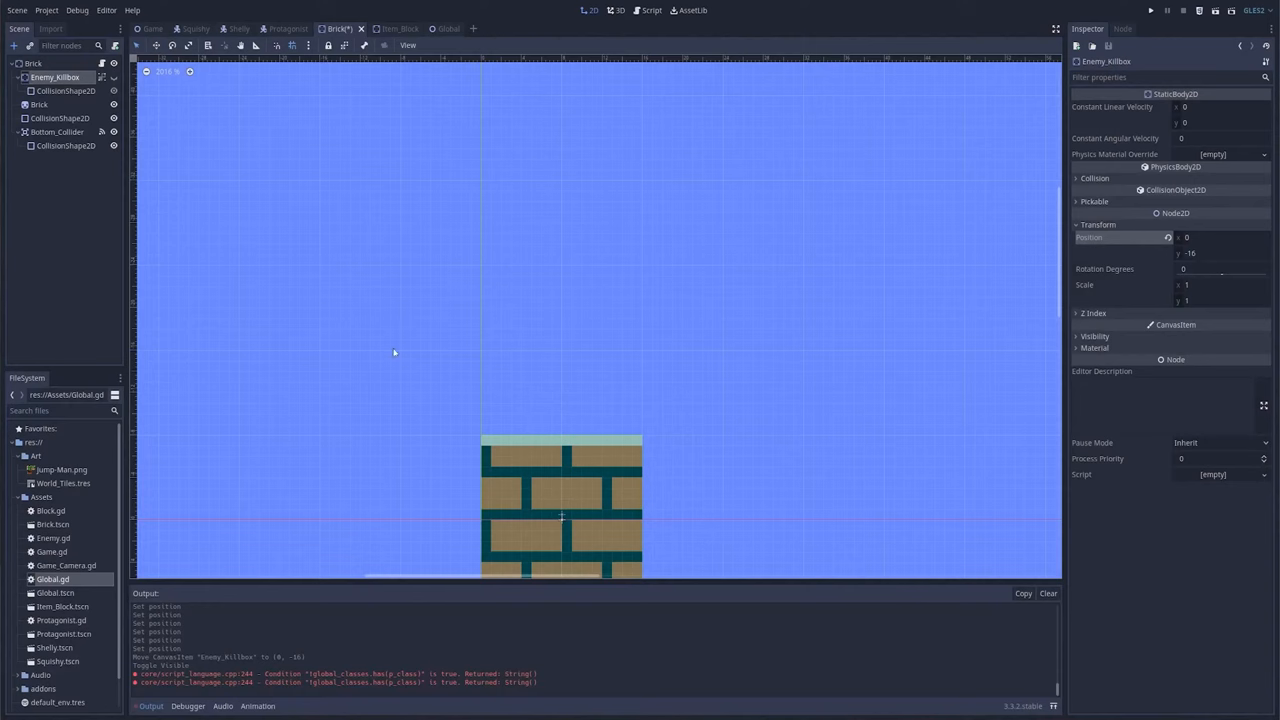
{"action": "left_click", "coordinate": [652, 10]}
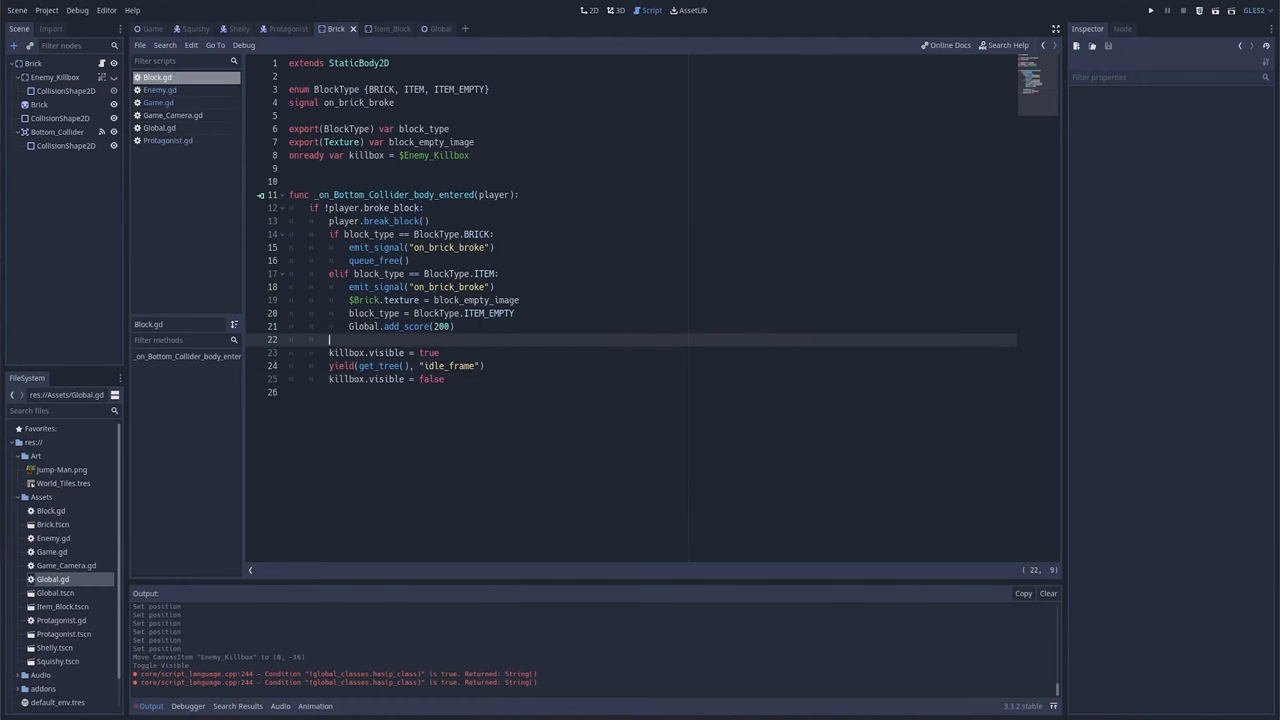
{"action": "left_click", "coordinate": [1152, 10]}
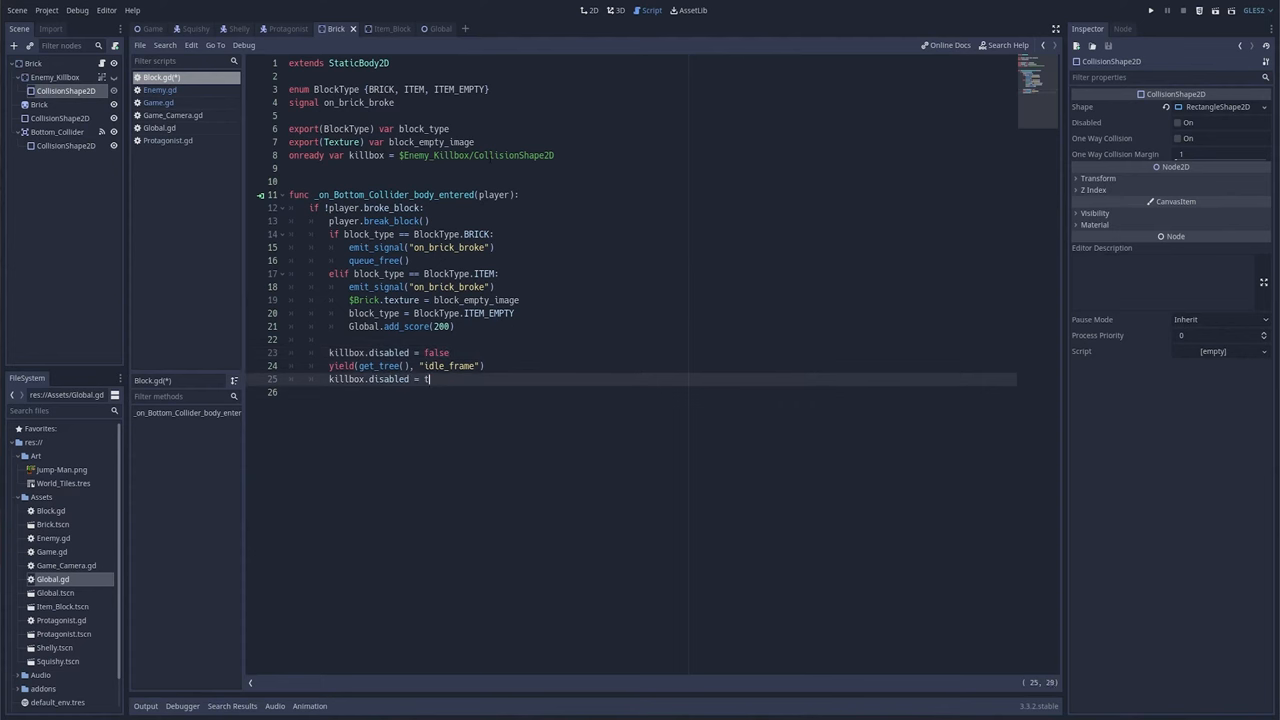
{"action": "type", "text": "rue"}
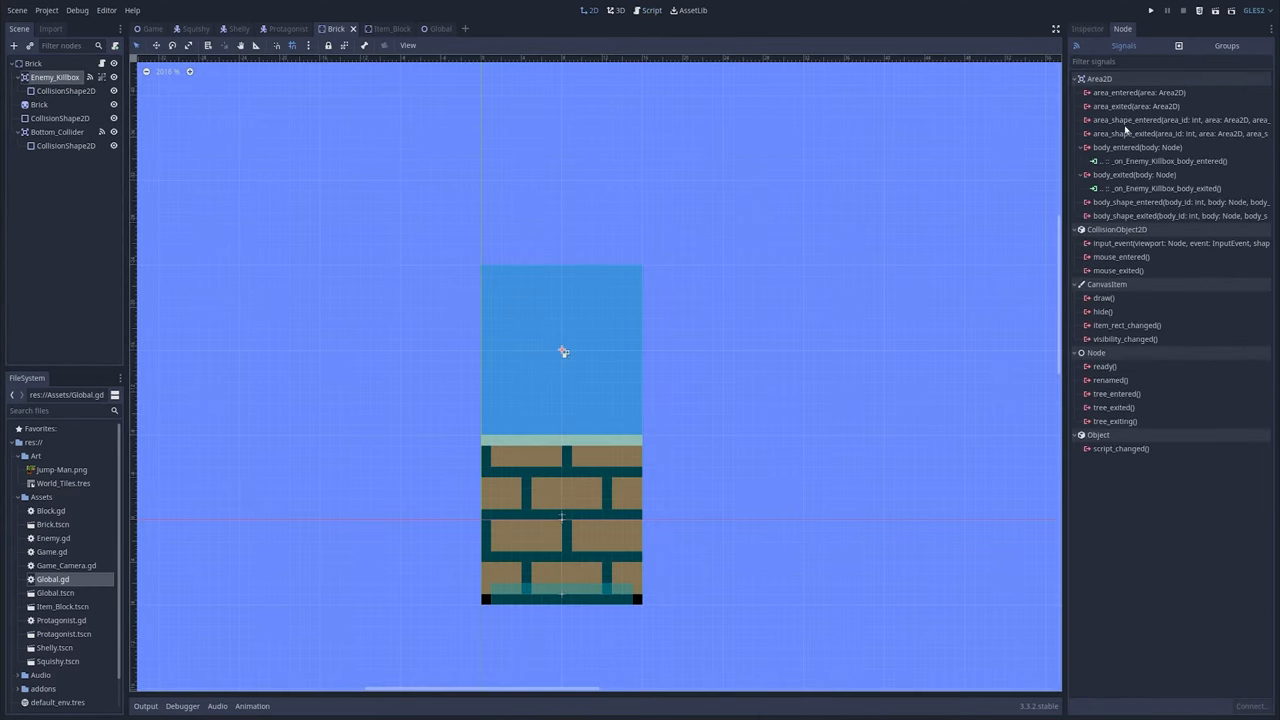
Disconnect the body_entered signal connection from Enemy_Killbox and confirm.
{"action": "right_click", "coordinate": [1136, 148]}
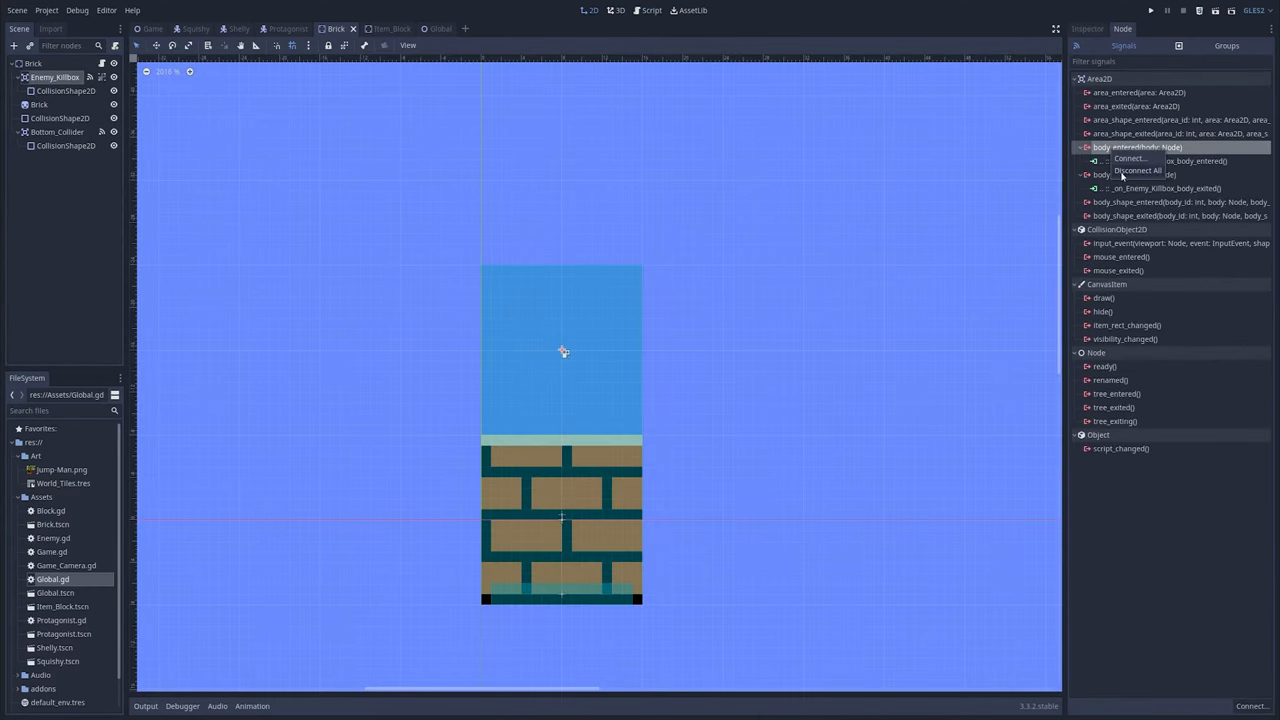
{"action": "left_click", "coordinate": [1138, 170]}
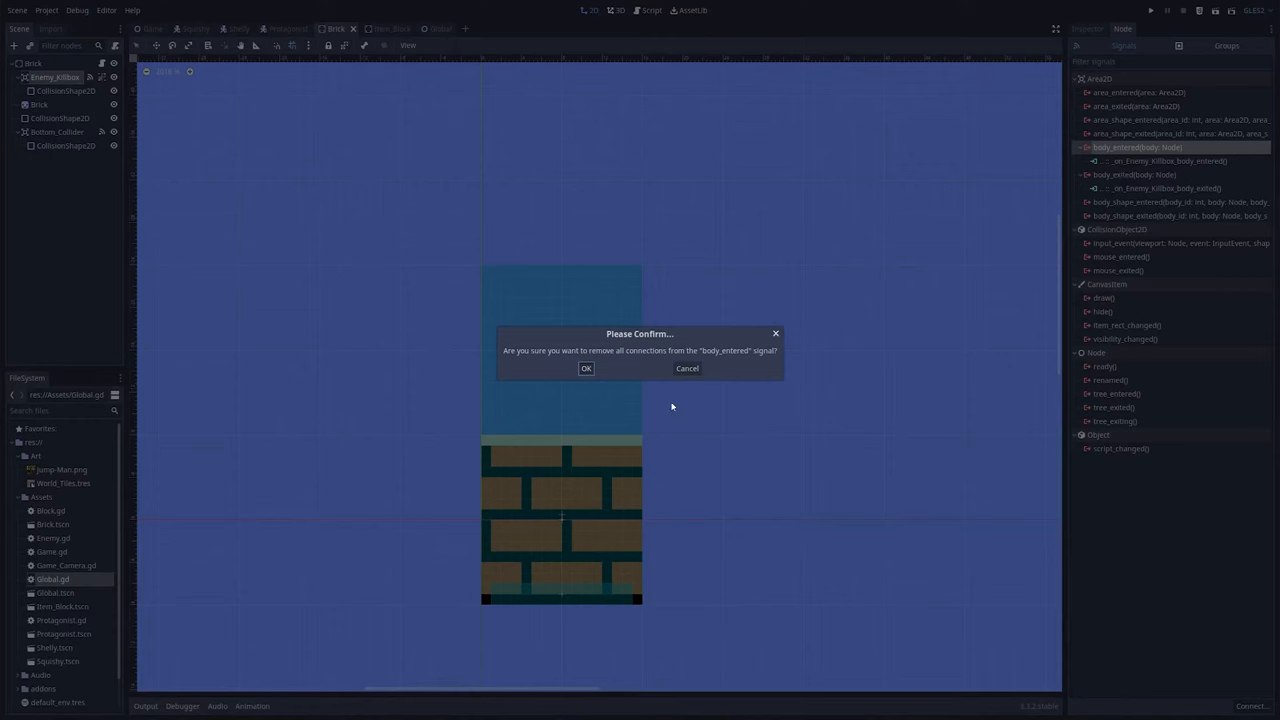
{"action": "left_click", "coordinate": [586, 368]}
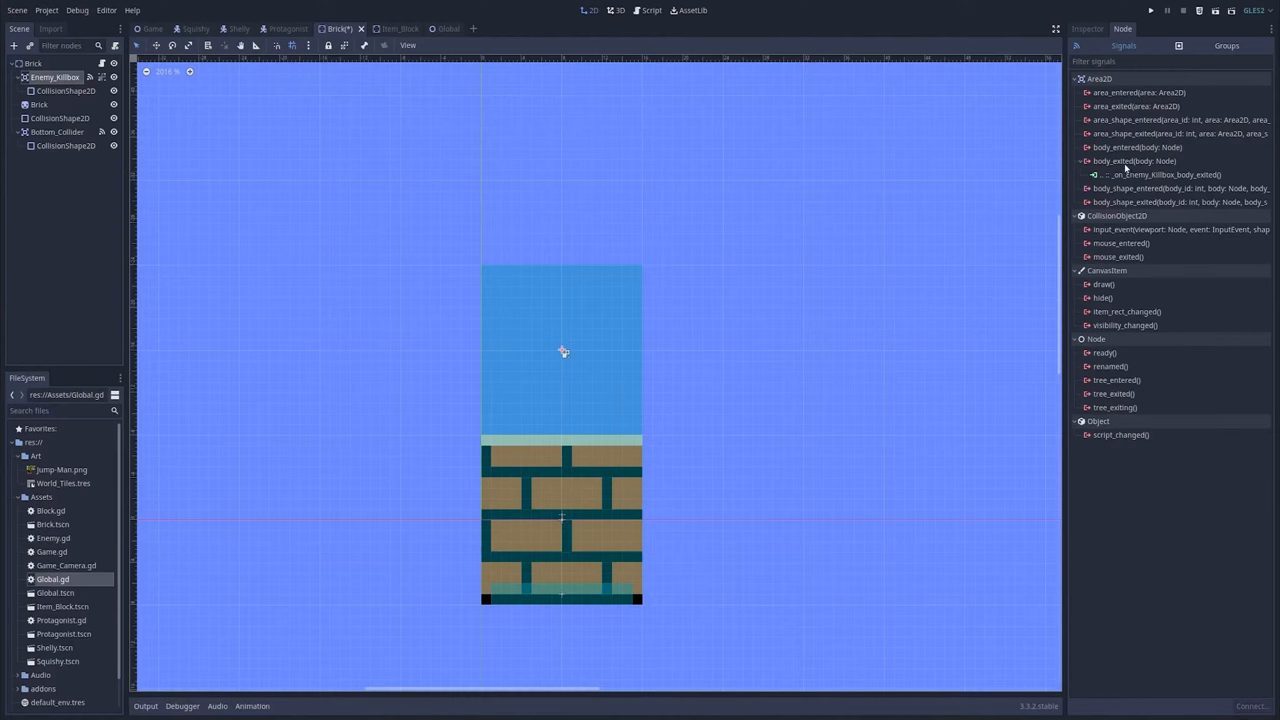
{"action": "left_click", "coordinate": [392, 28]}
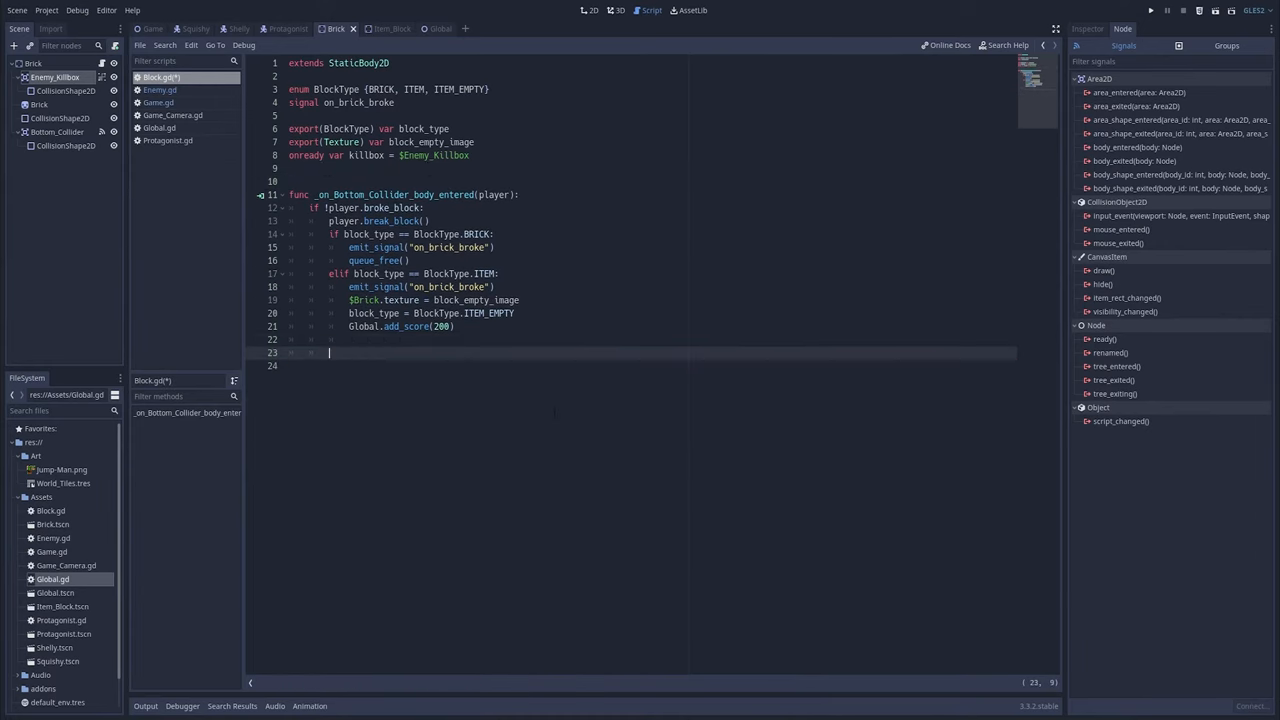
Loop over killbox.get_overlapping_bodies() in the bottom-collider handler and call enemy.die() on each.
{"action": "type", "text": "killbox.get_act"}
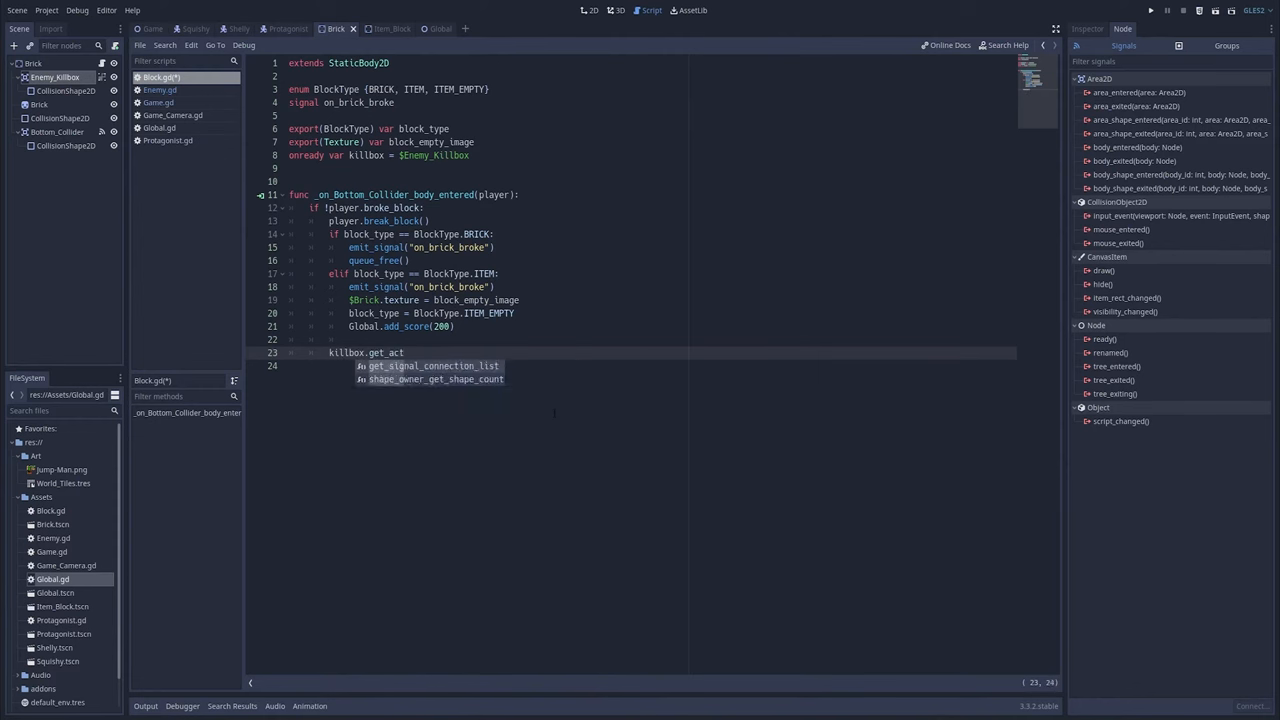
{"action": "type", "text": "b"}
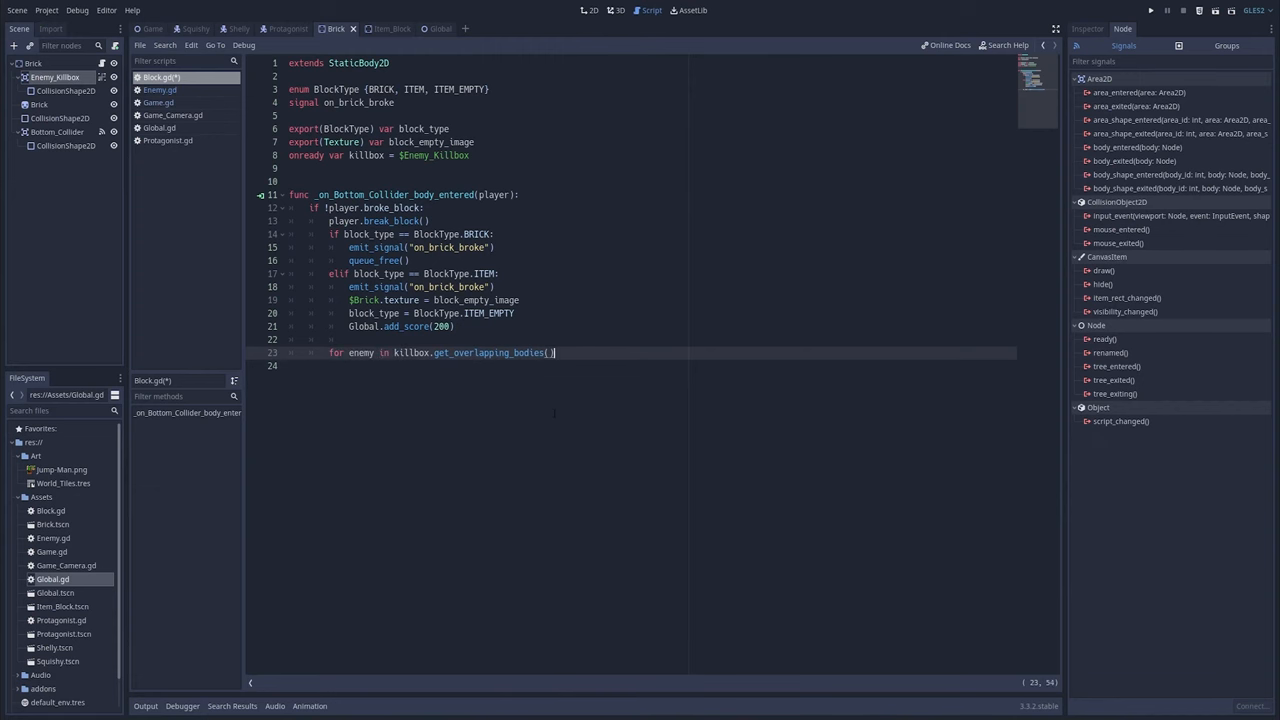
{"action": "type", "text": "enemy.die()"}
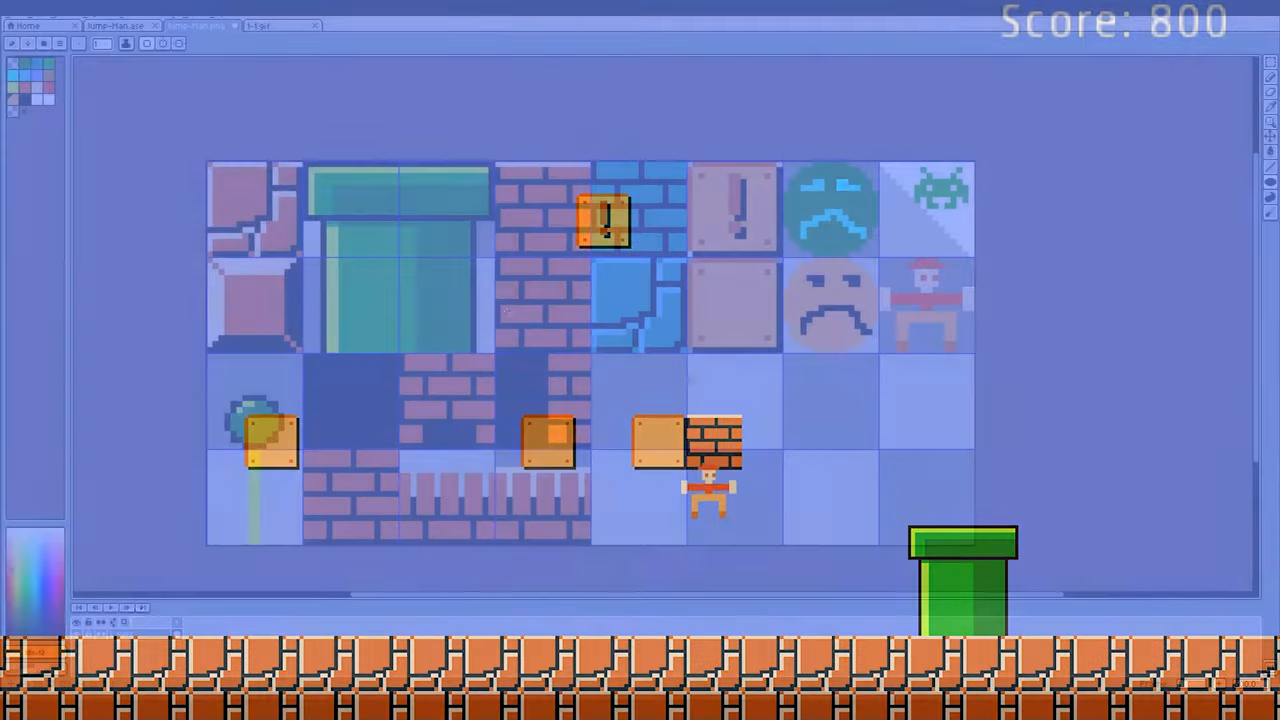
Run the level to playtest hitting the brick and item blocks.
{"action": "left_click", "coordinate": [196, 24]}
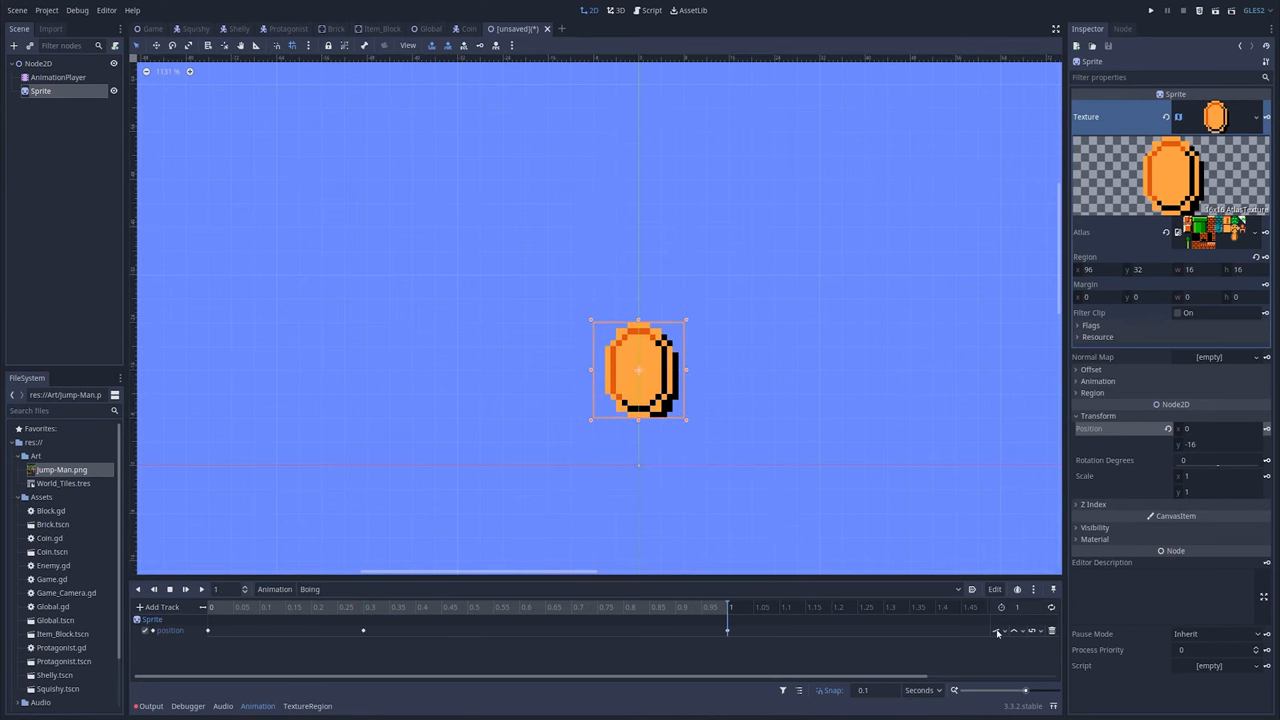
Edit keyframes on the coin Sprite's position track in the Animation panel.
{"action": "left_click", "coordinate": [996, 632]}
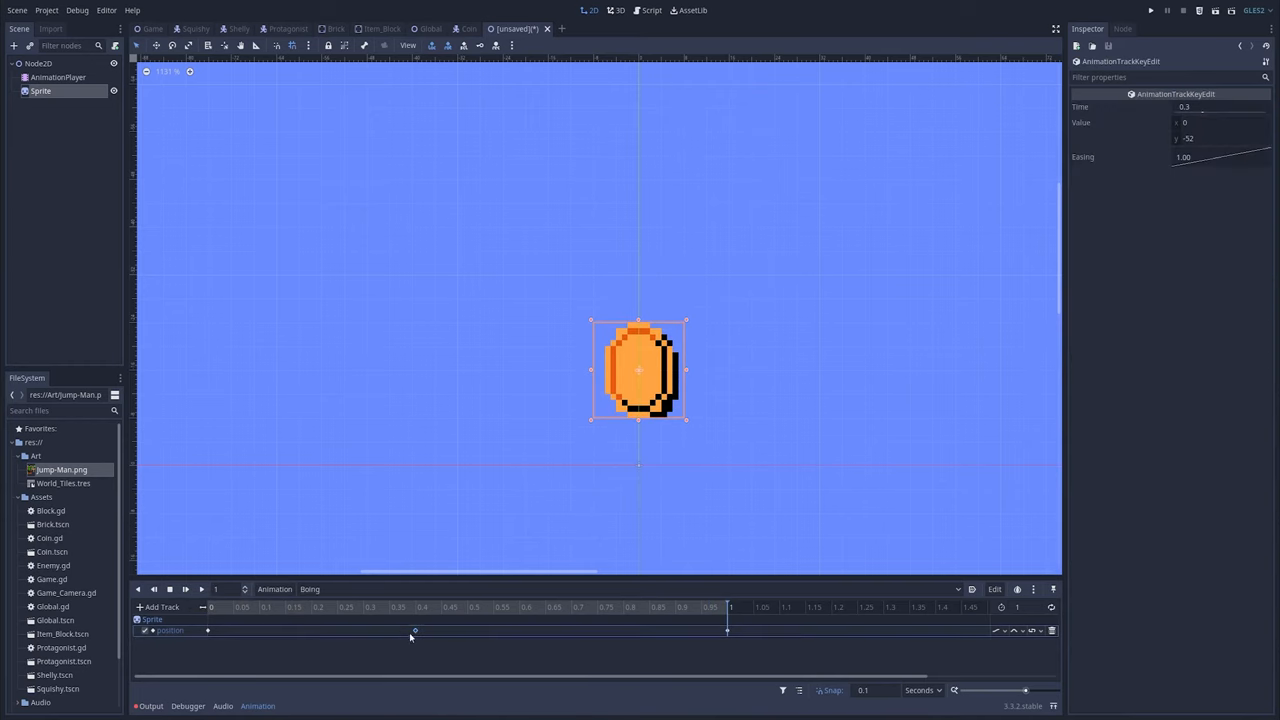
{"action": "left_click", "coordinate": [1152, 10]}
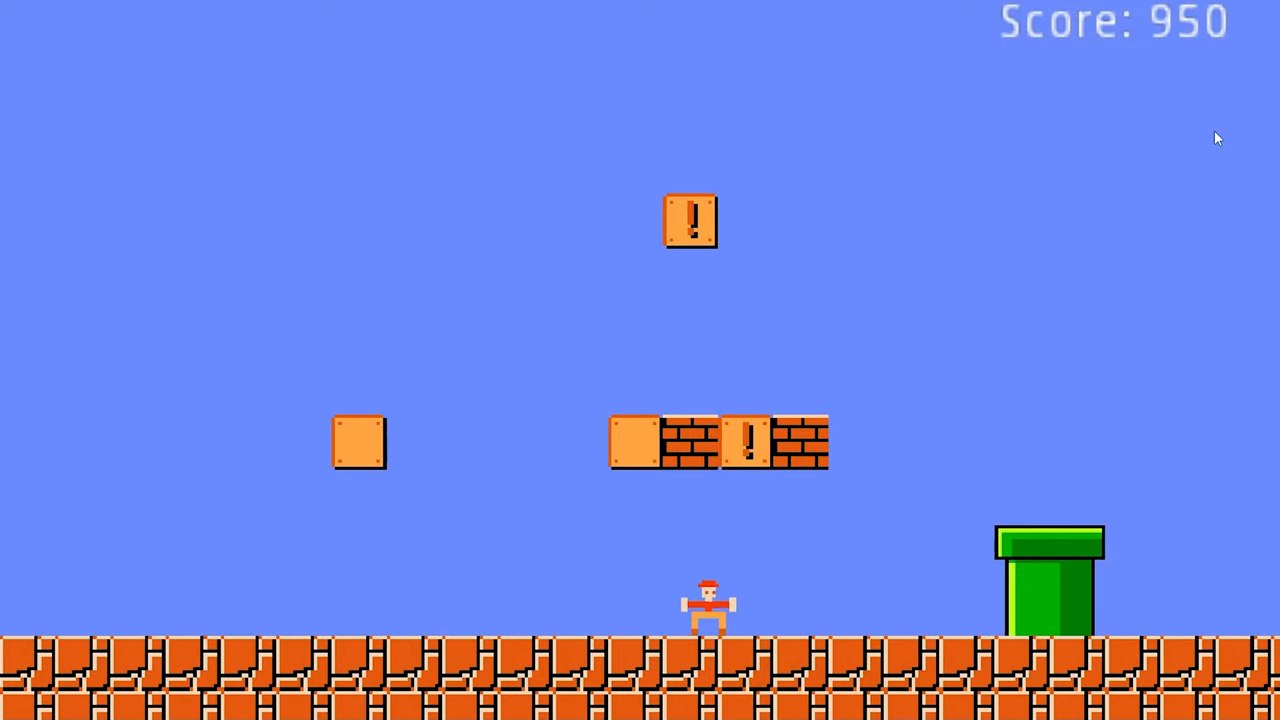
Jump into the item blocks during the playtest until the score reaches 950.
{"action": "key", "text": "space"}
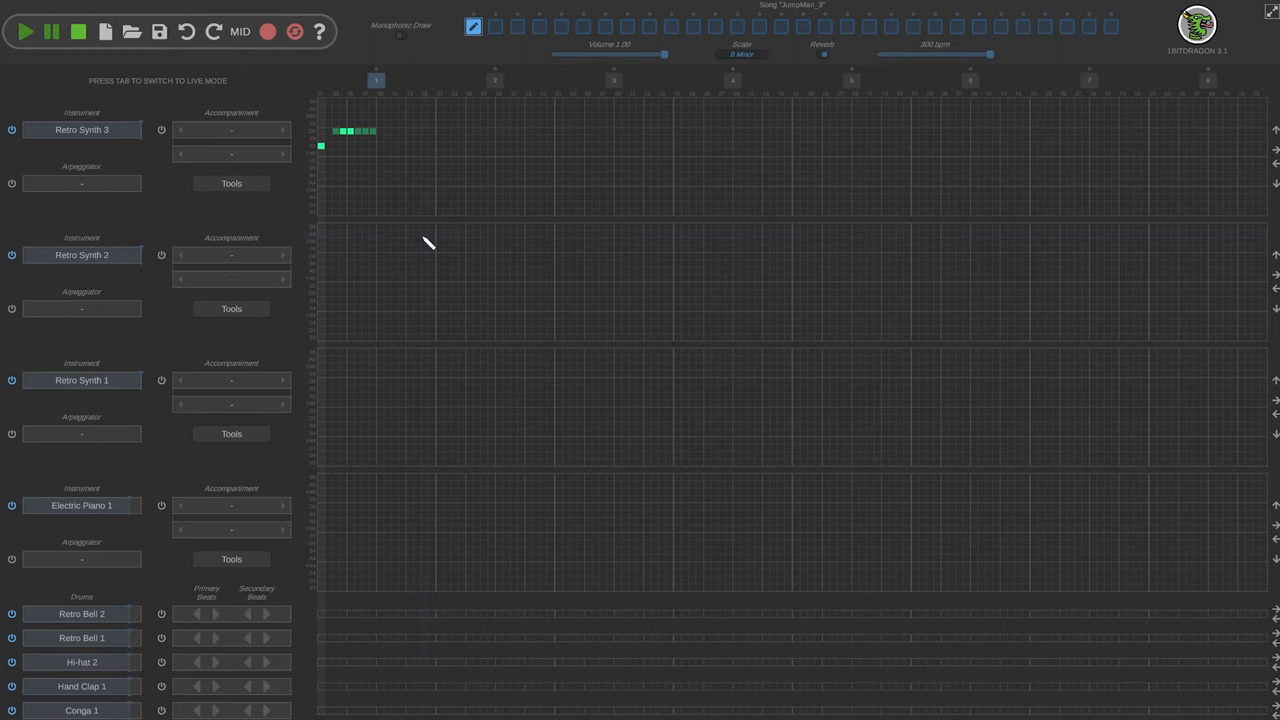
{"action": "mouse_move", "coordinate": [416, 224]}
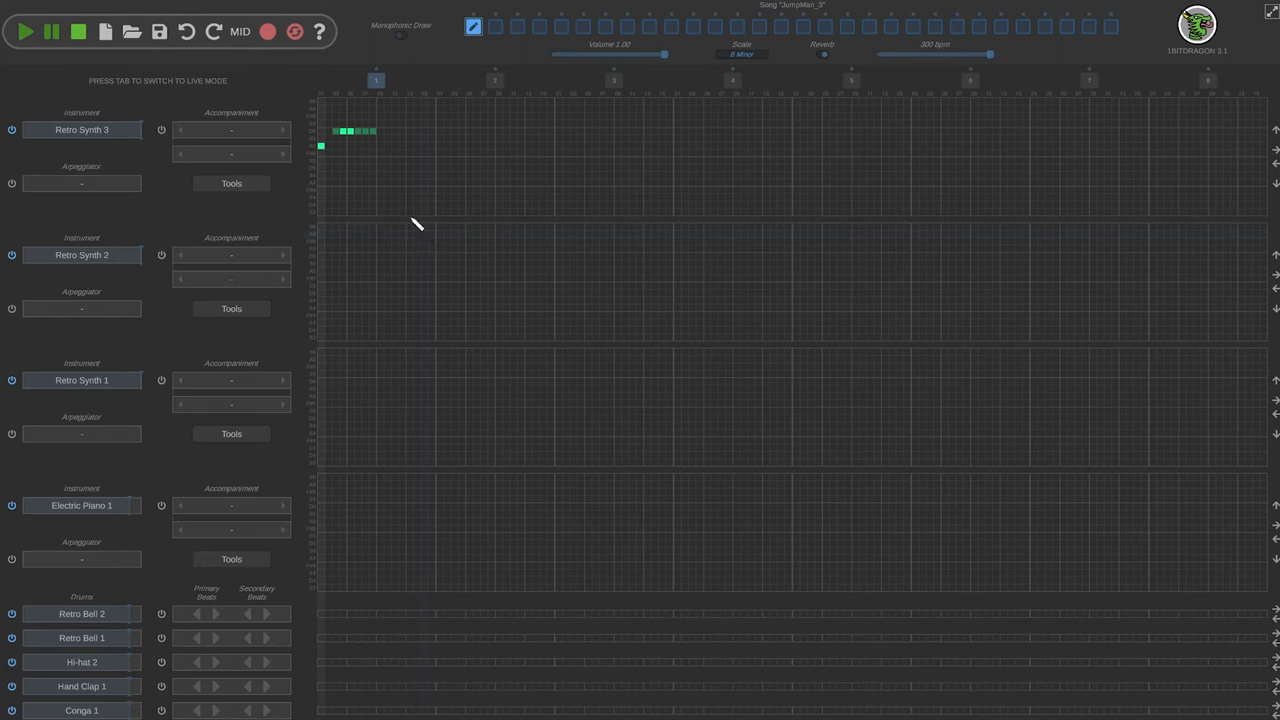
{"action": "mouse_move", "coordinate": [8, 114]}
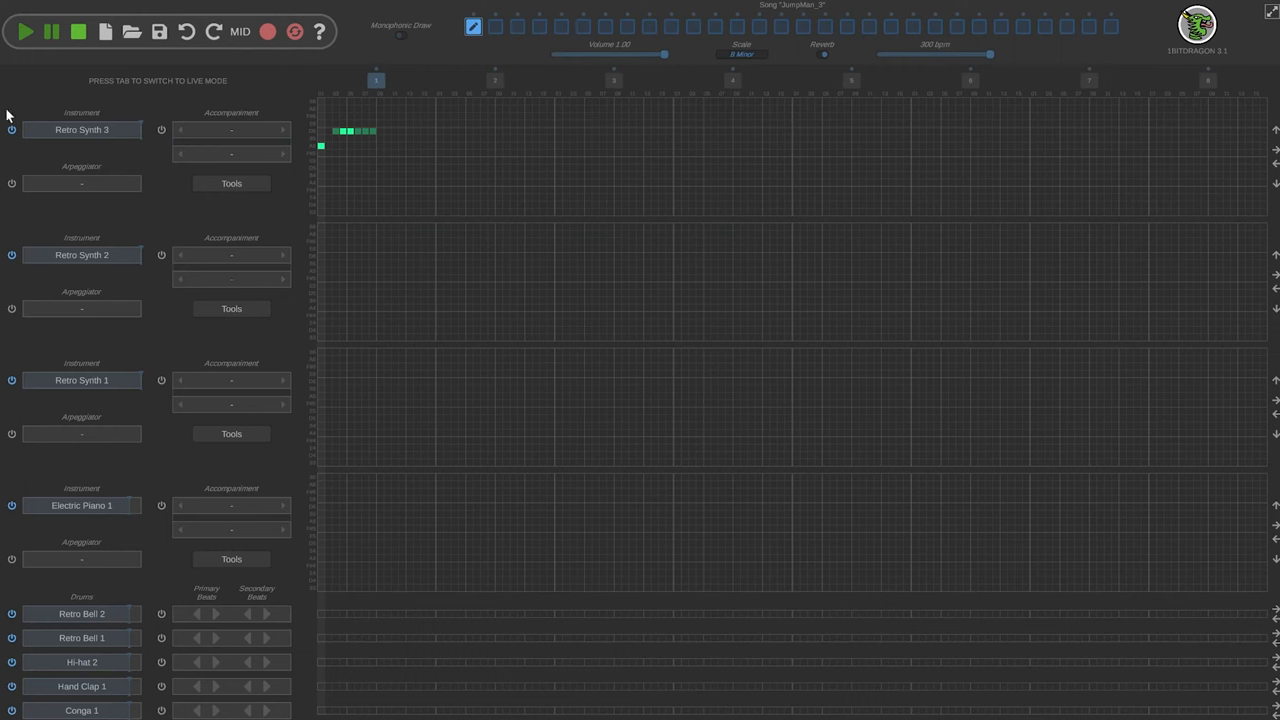
{"action": "mouse_move", "coordinate": [796, 310]}
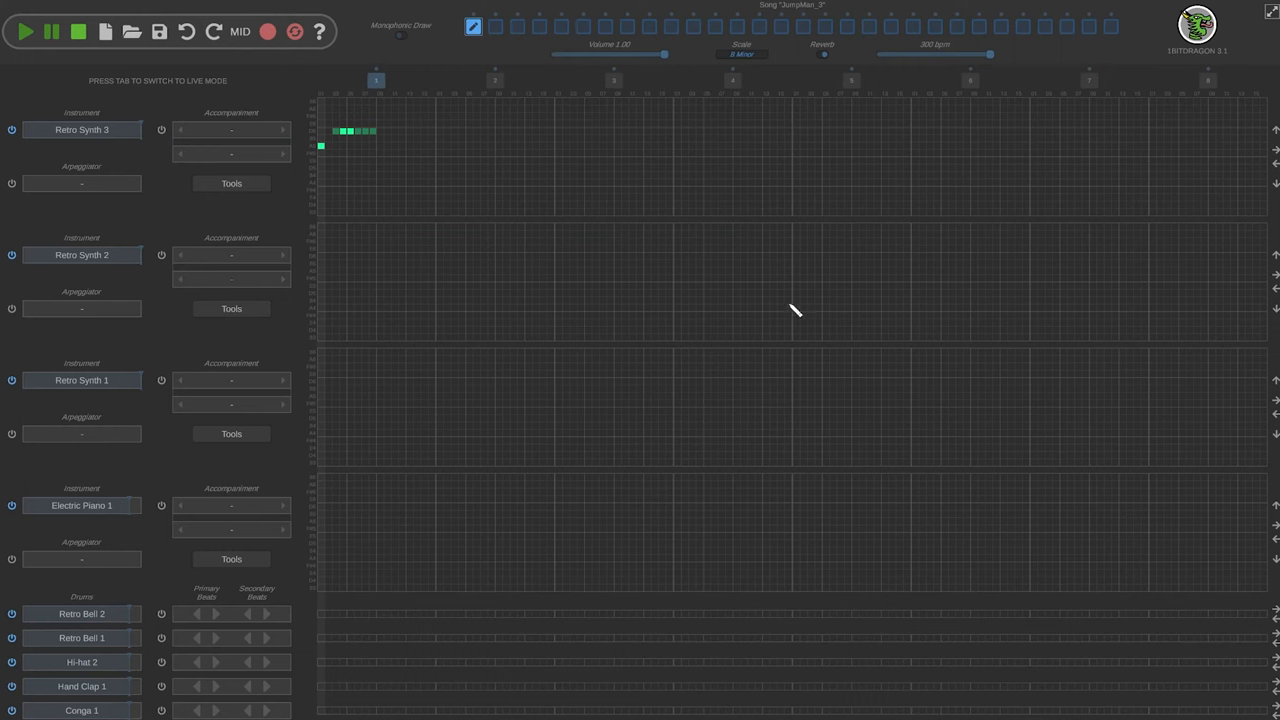
{"action": "mouse_move", "coordinate": [990, 124]}
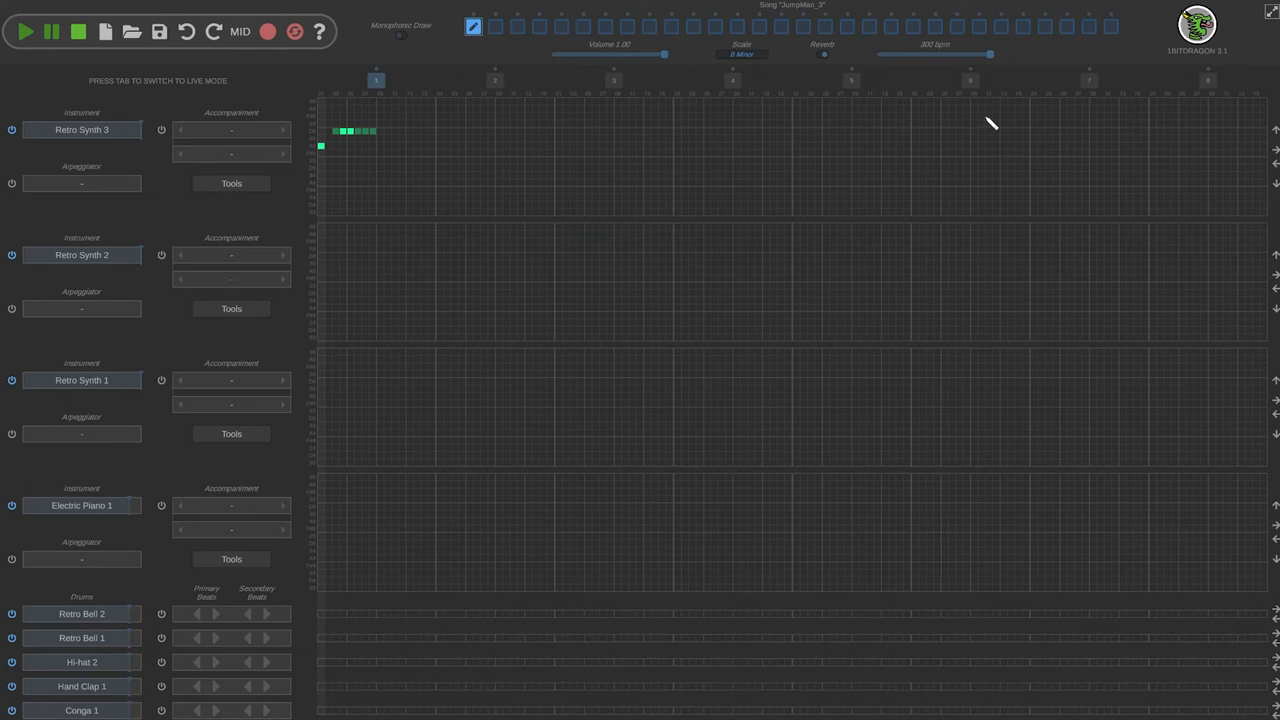
{"action": "mouse_move", "coordinate": [572, 318]}
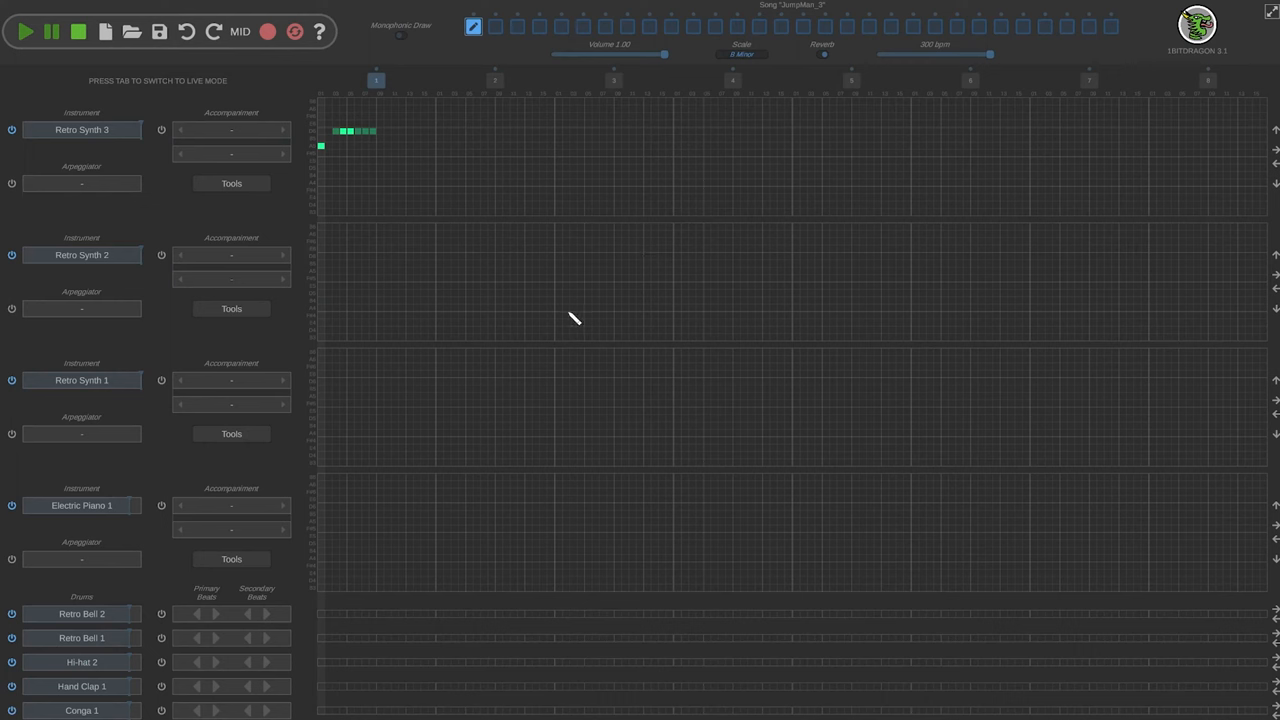
{"action": "mouse_move", "coordinate": [476, 348]}
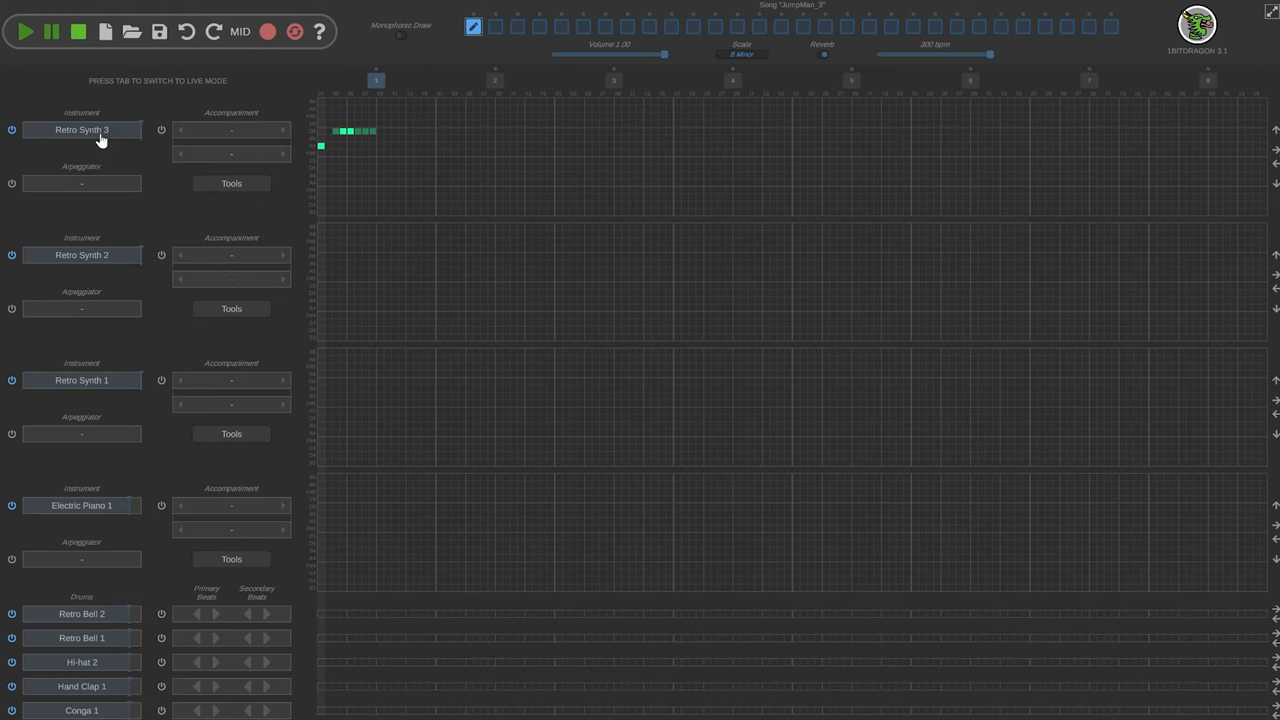
{"action": "mouse_move", "coordinate": [82, 130]}
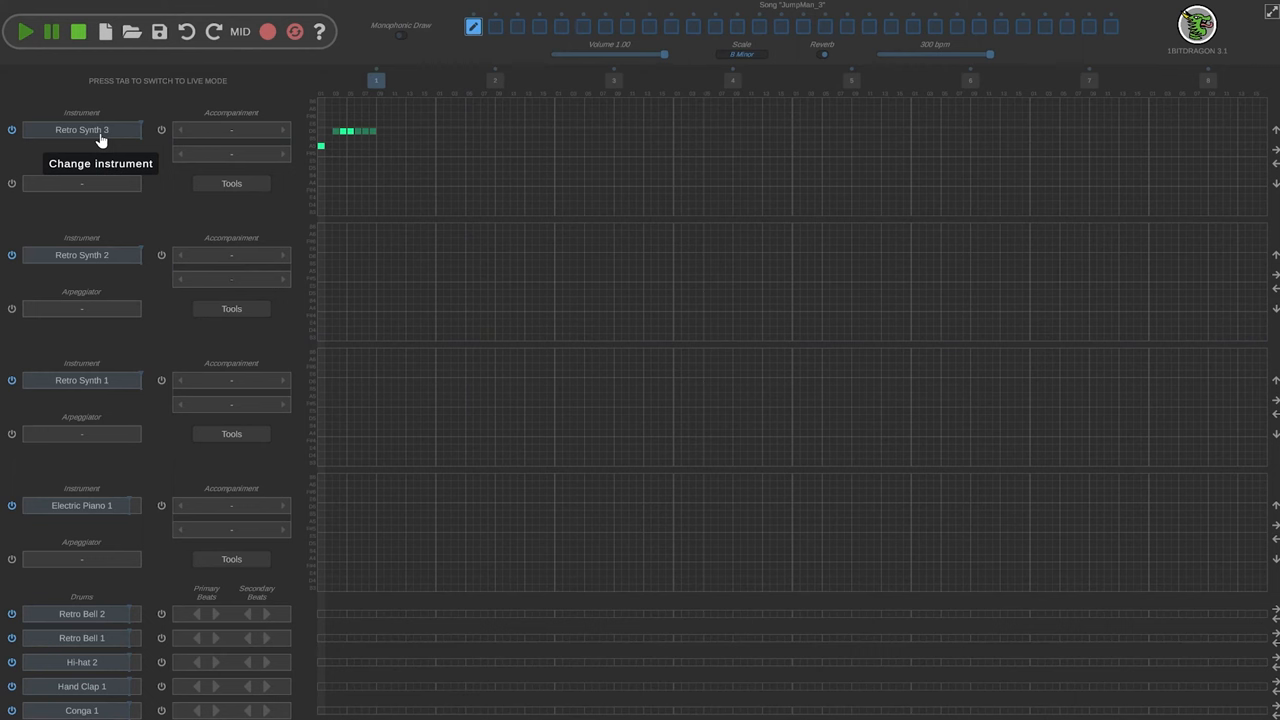
{"action": "mouse_move", "coordinate": [368, 80]}
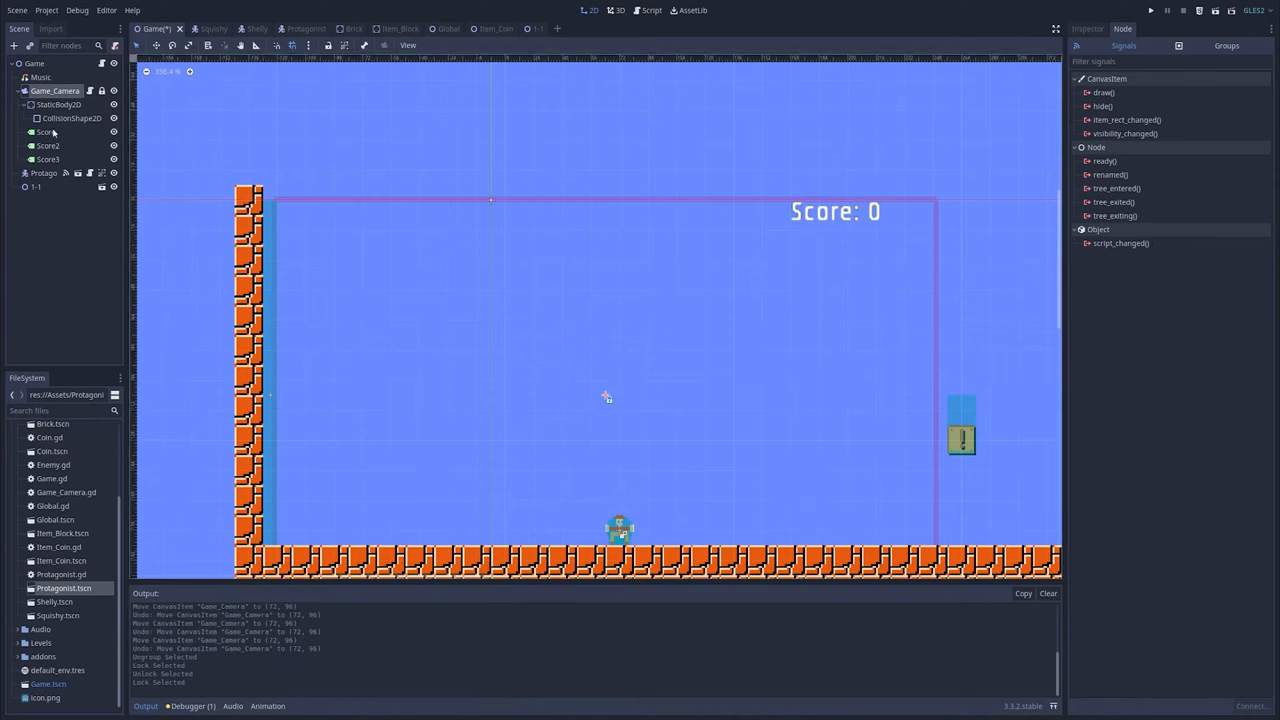
Duplicate the Score label into Lives: 0 and Time: 0 labels under Game_Camera.
{"action": "left_click", "coordinate": [48, 146]}
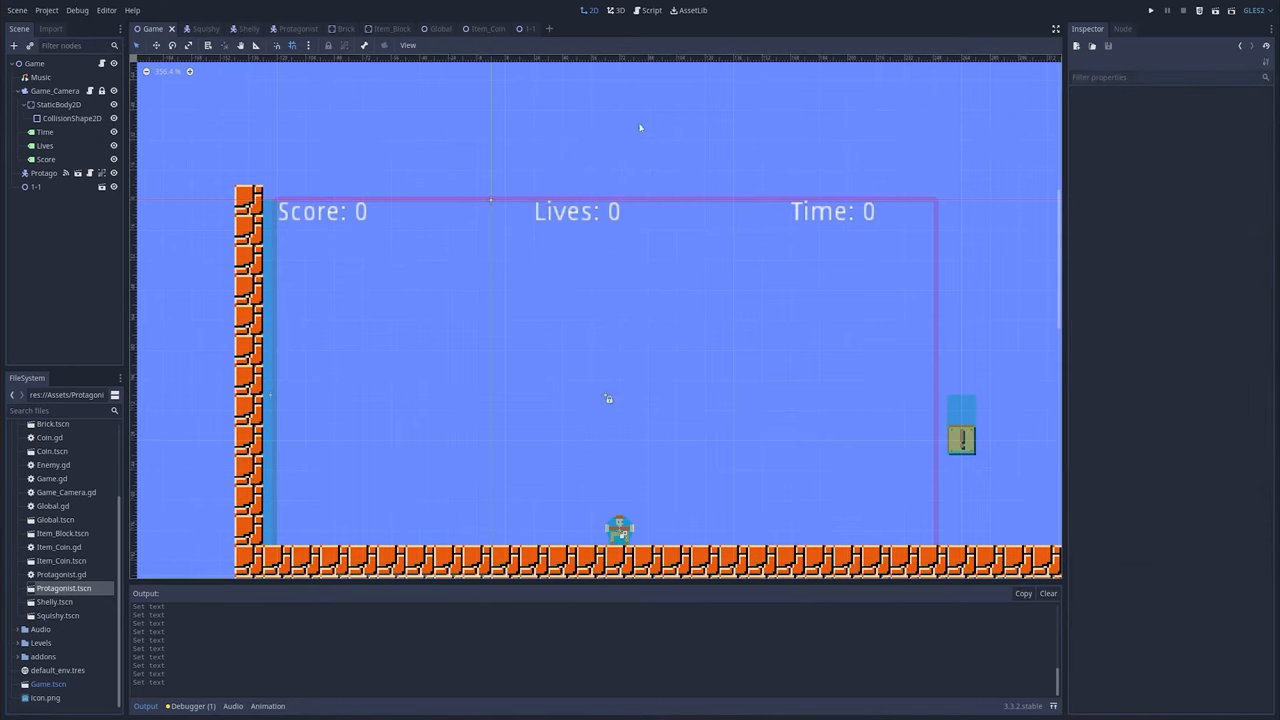
{"action": "left_click", "coordinate": [1150, 10]}
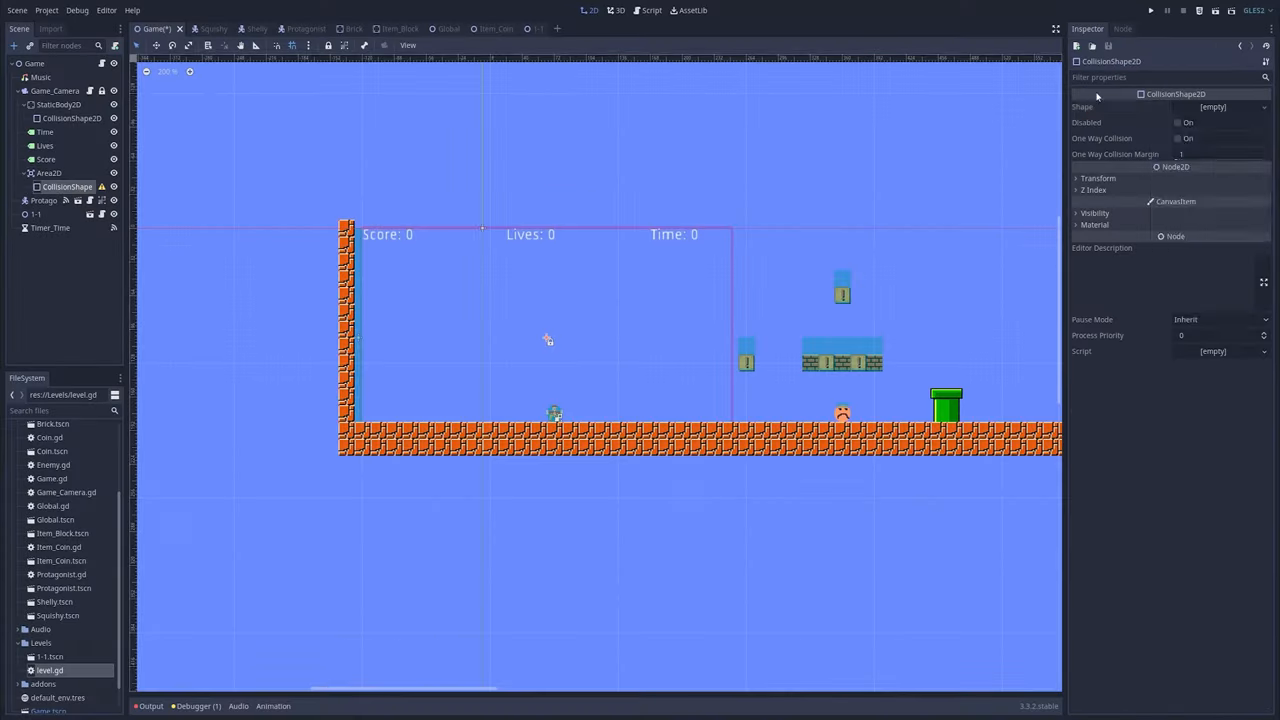
Select Game_Camera and adjust its Zoom before reviewing LevelEnd.gd.
{"action": "left_click", "coordinate": [48, 172]}
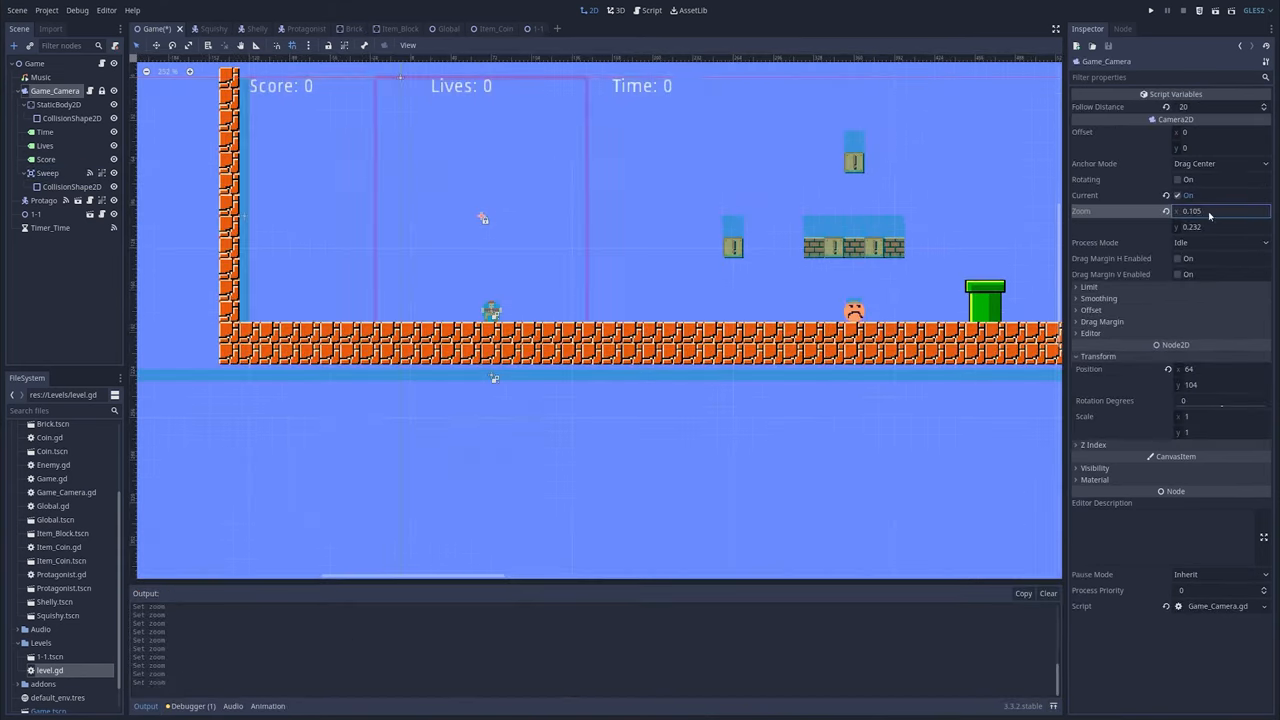
{"action": "left_click", "coordinate": [1152, 10]}
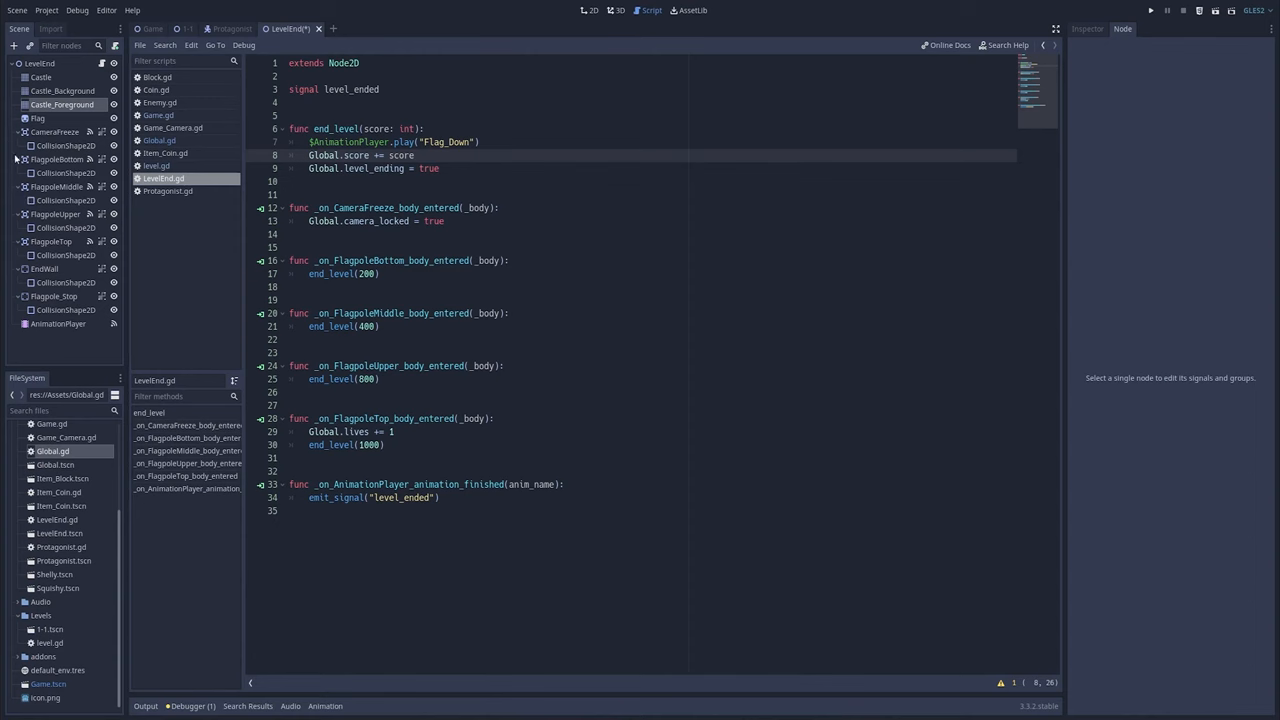
Preview the Flag_Down animation in the LevelEnd scene, then run the game at the flagpole.
{"action": "left_click", "coordinate": [56, 324]}
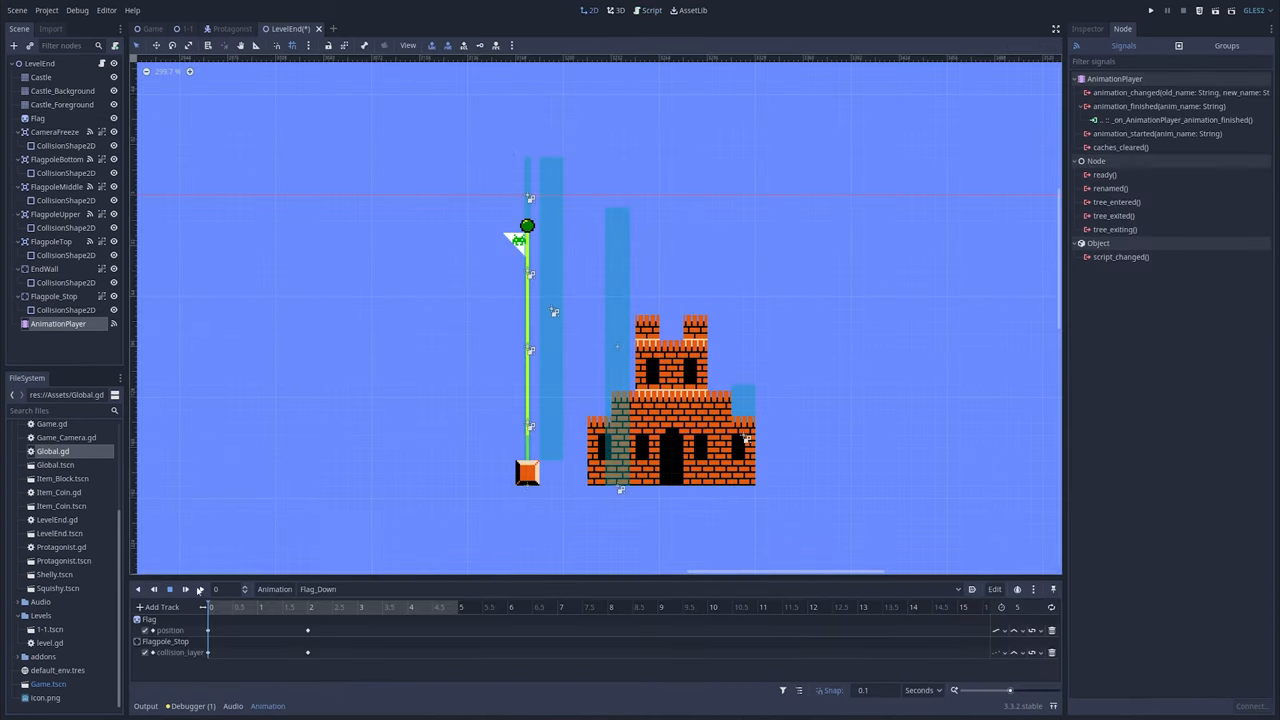
{"action": "left_click", "coordinate": [184, 588]}
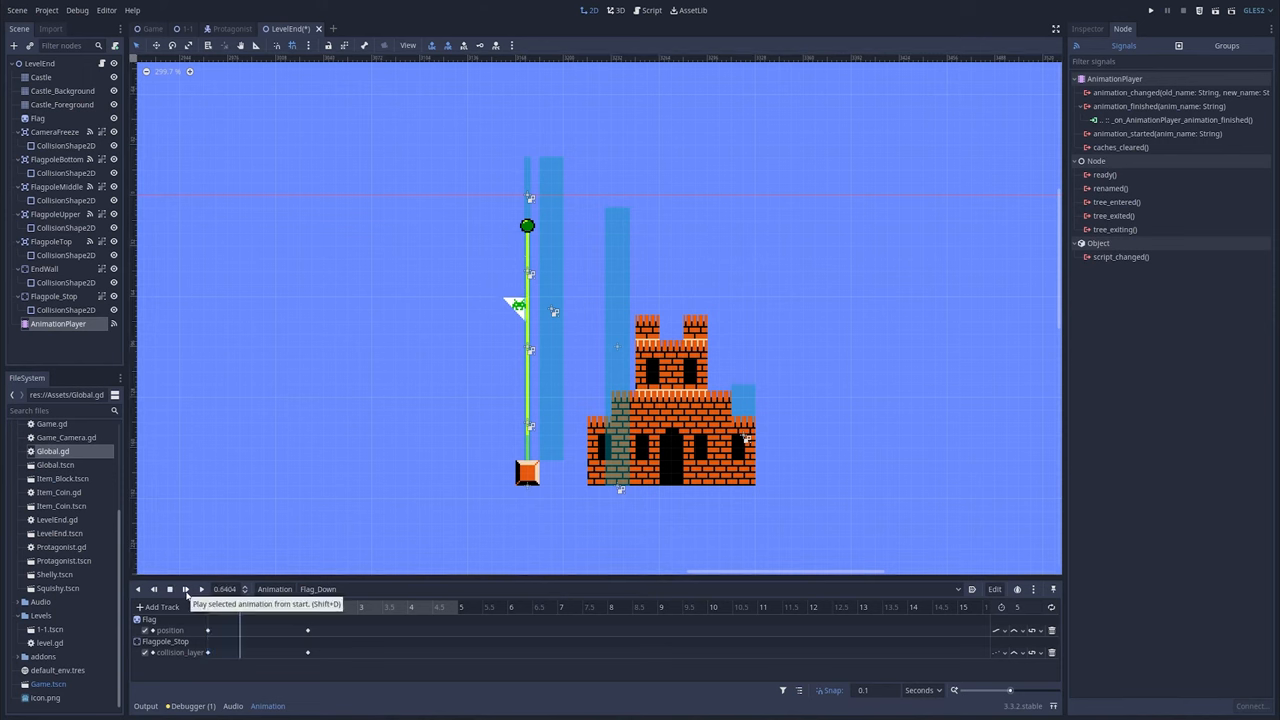
{"action": "left_click", "coordinate": [170, 588]}
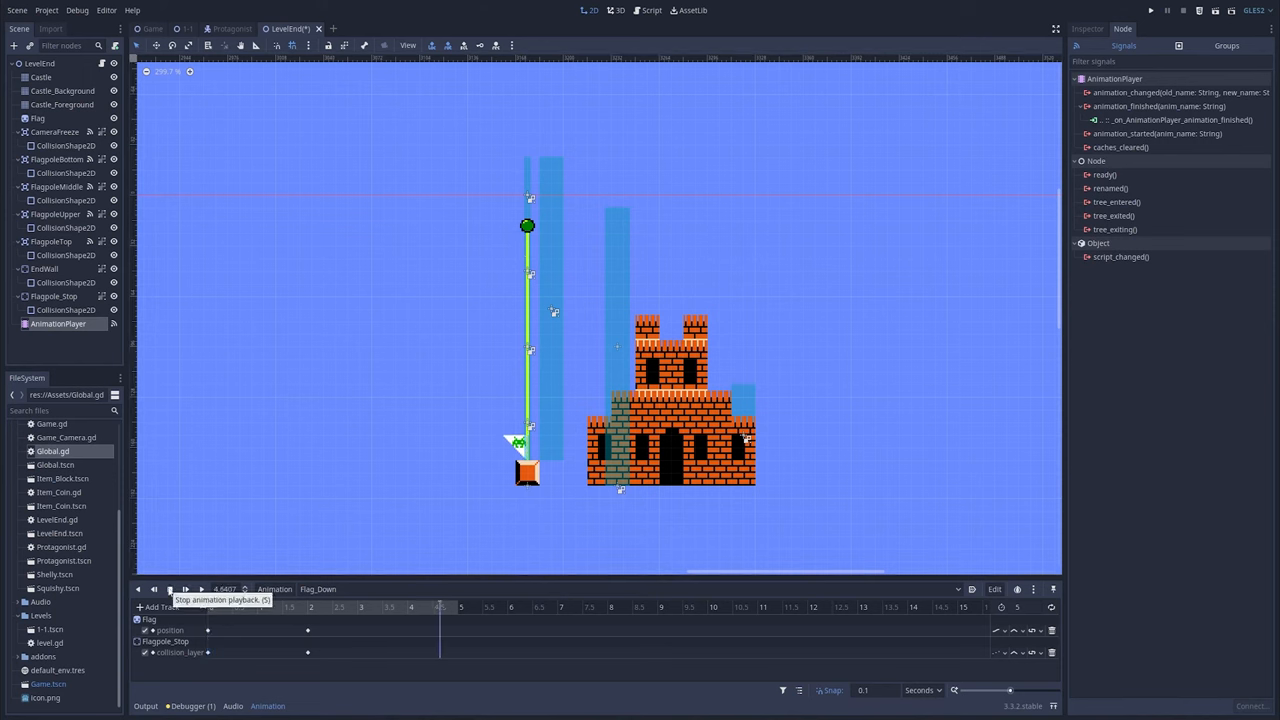
{"action": "left_click", "coordinate": [1152, 10]}
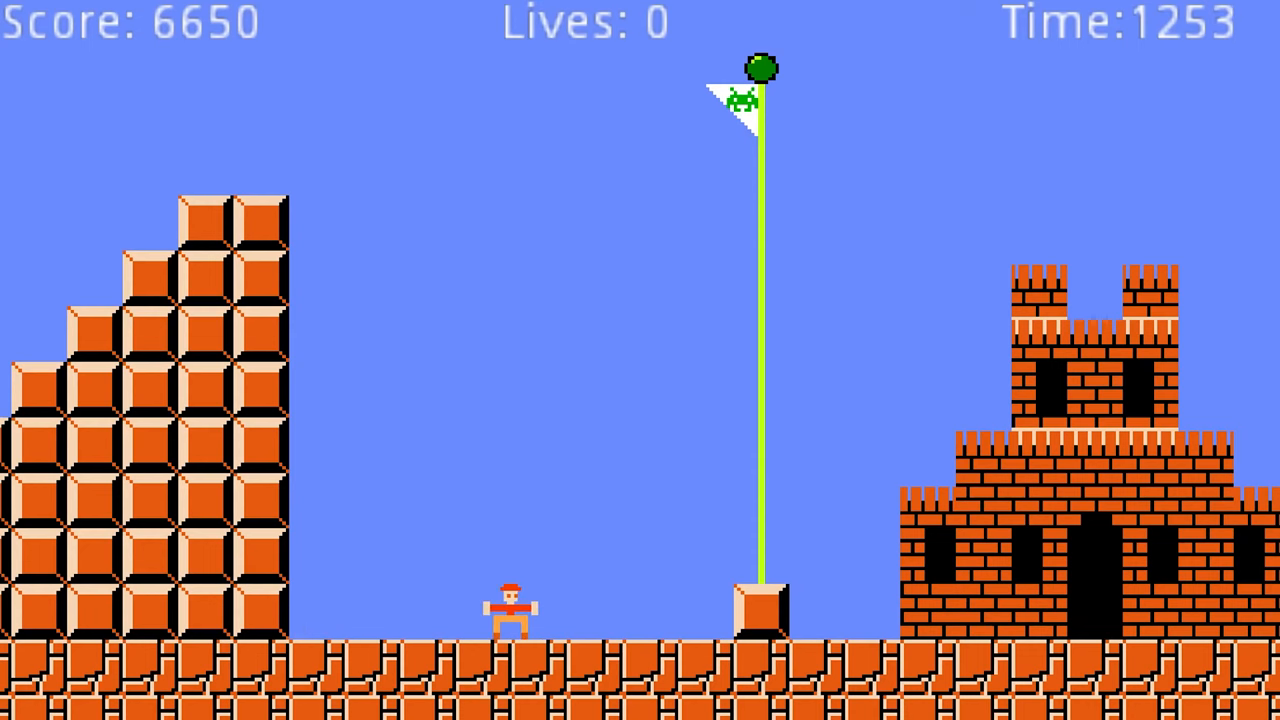
Walk right through the level ending to finish the test run.
{"action": "key", "text": "Right"}
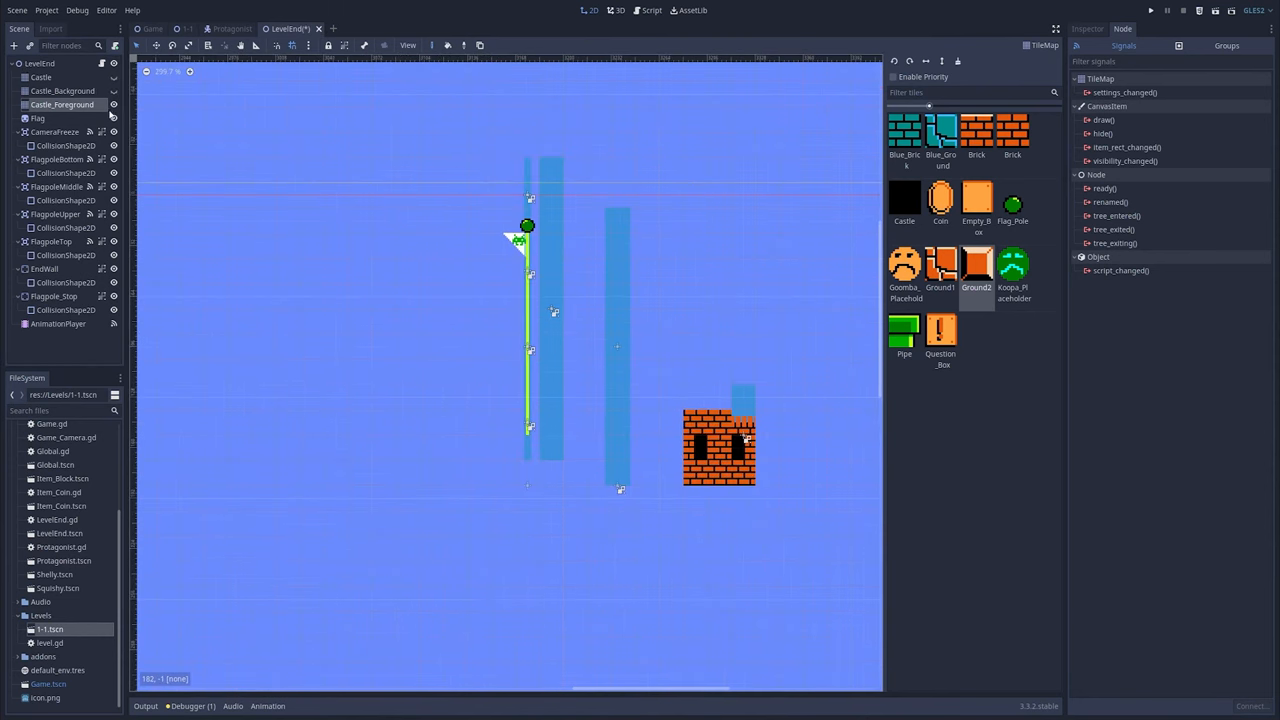
Select Global.gd in the FileSystem dock and bring Game.gd up in the script editor with its empty level_won.
{"action": "left_click", "coordinate": [718, 396]}
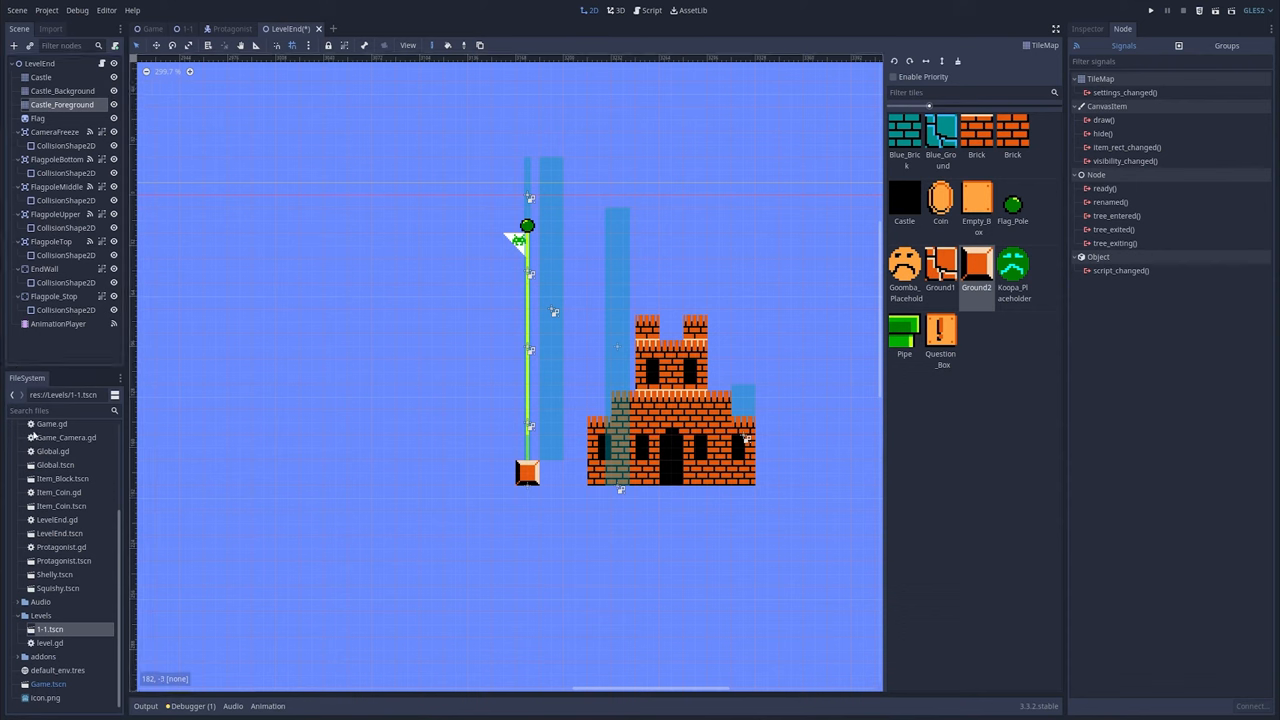
{"action": "mouse_move", "coordinate": [48, 468]}
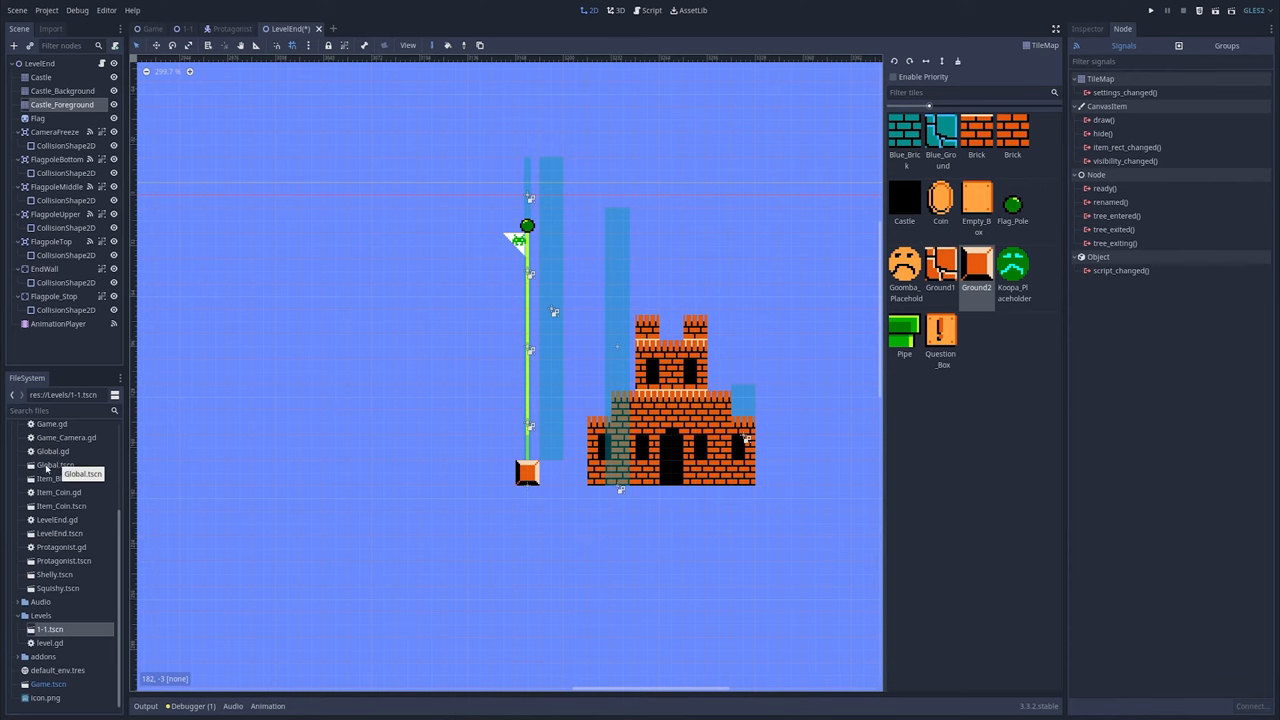
{"action": "left_click", "coordinate": [52, 452]}
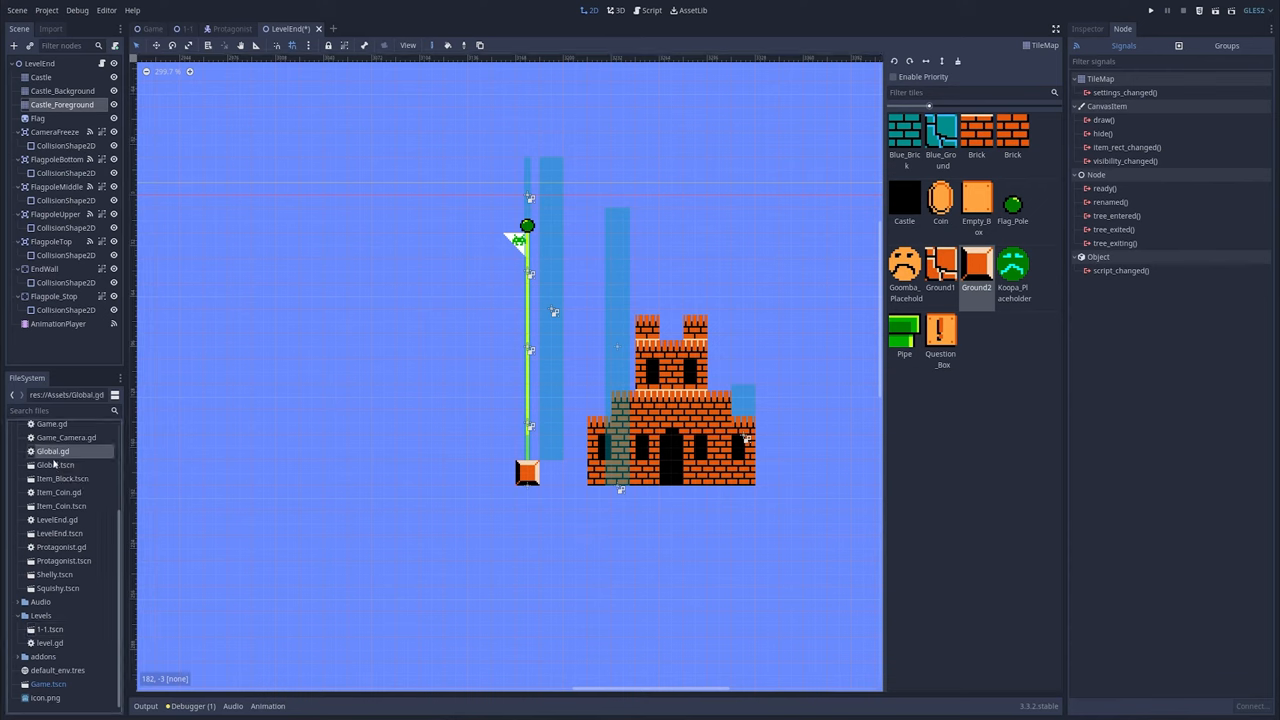
{"action": "left_click", "coordinate": [1152, 10]}
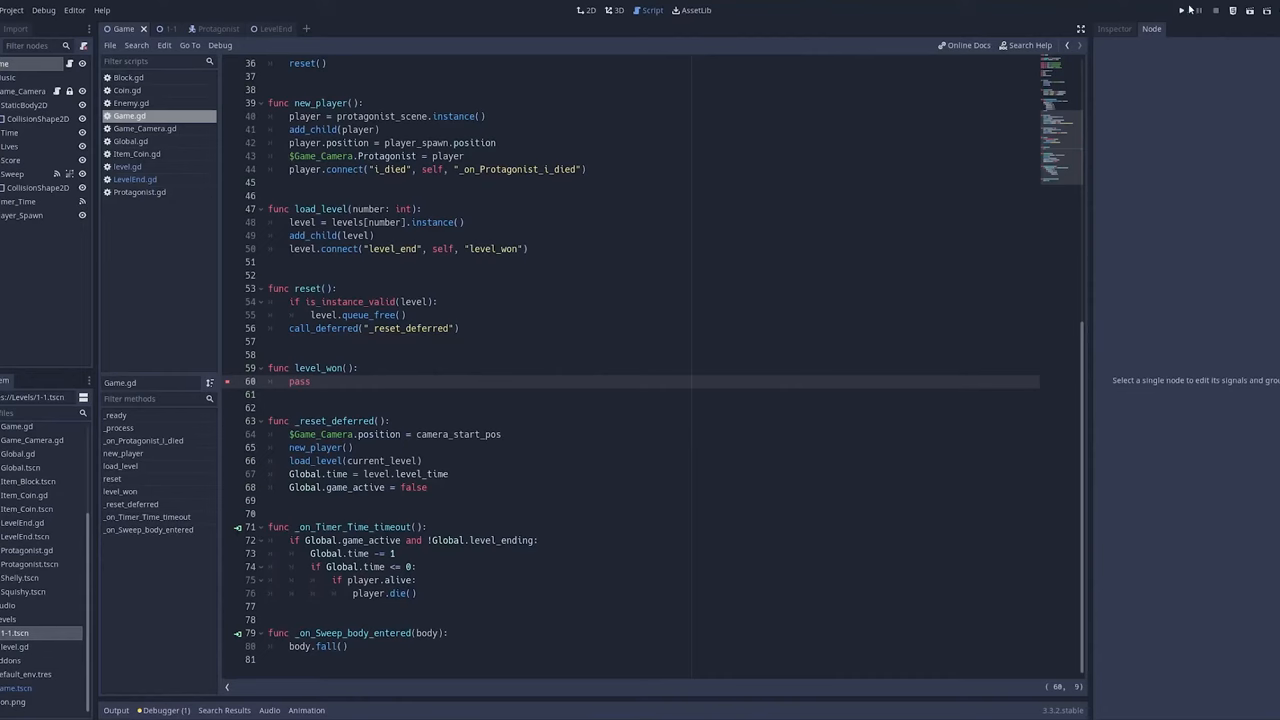
Switch to the 1-1 level scene showing the warp pipe, enemies and brick ground.
{"action": "left_click", "coordinate": [1180, 10]}
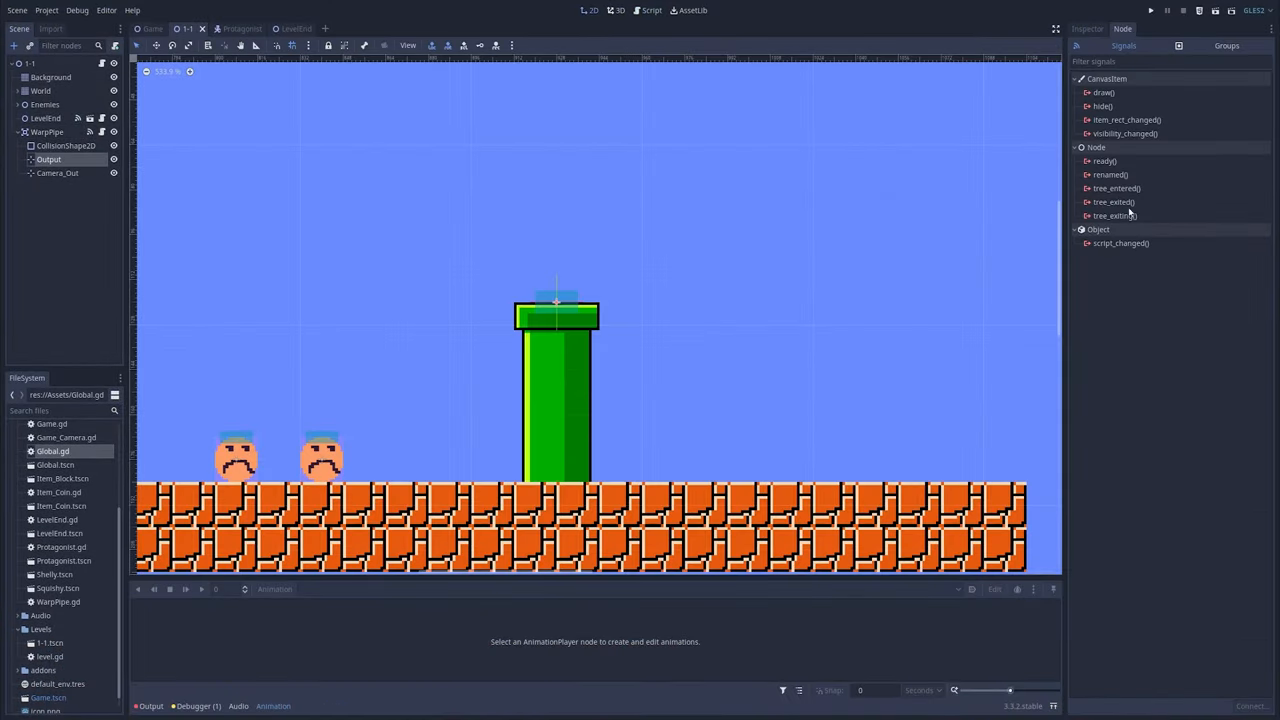
Inspect the WarpPipe Output node's Transform, then zoom out to see the level from pipes to castle.
{"action": "left_click", "coordinate": [1088, 28]}
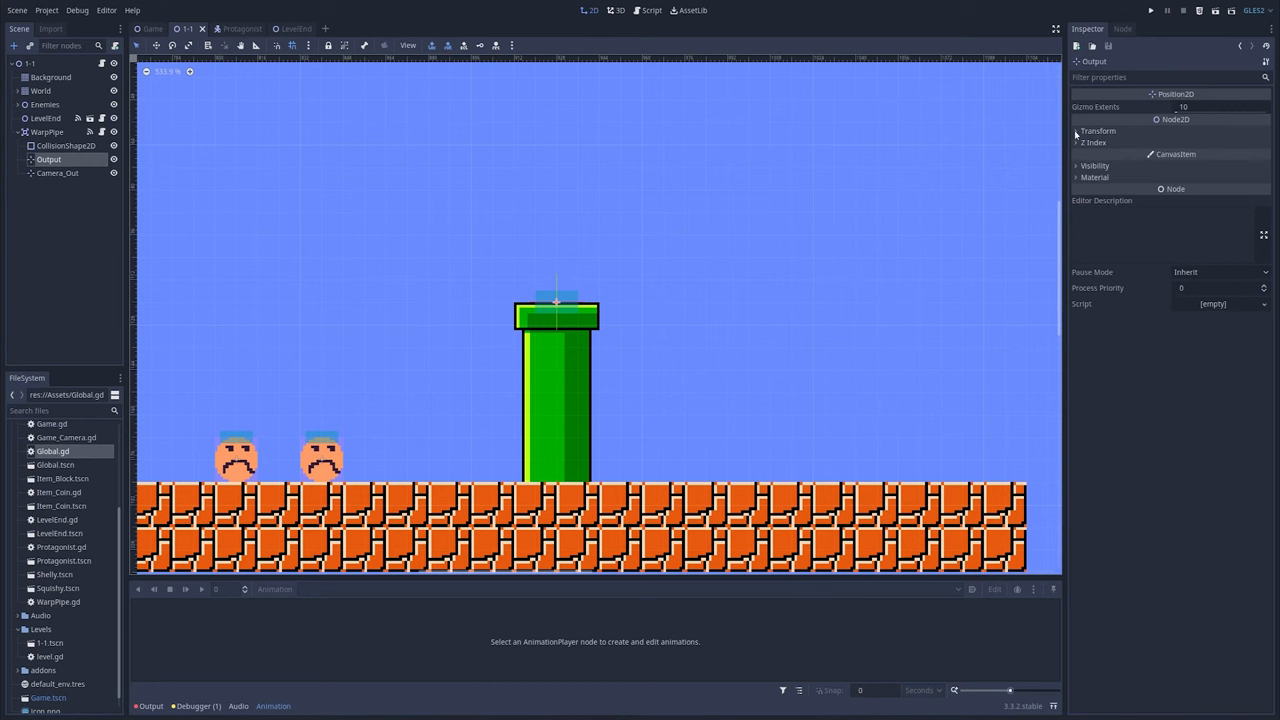
{"action": "left_click", "coordinate": [1076, 130]}
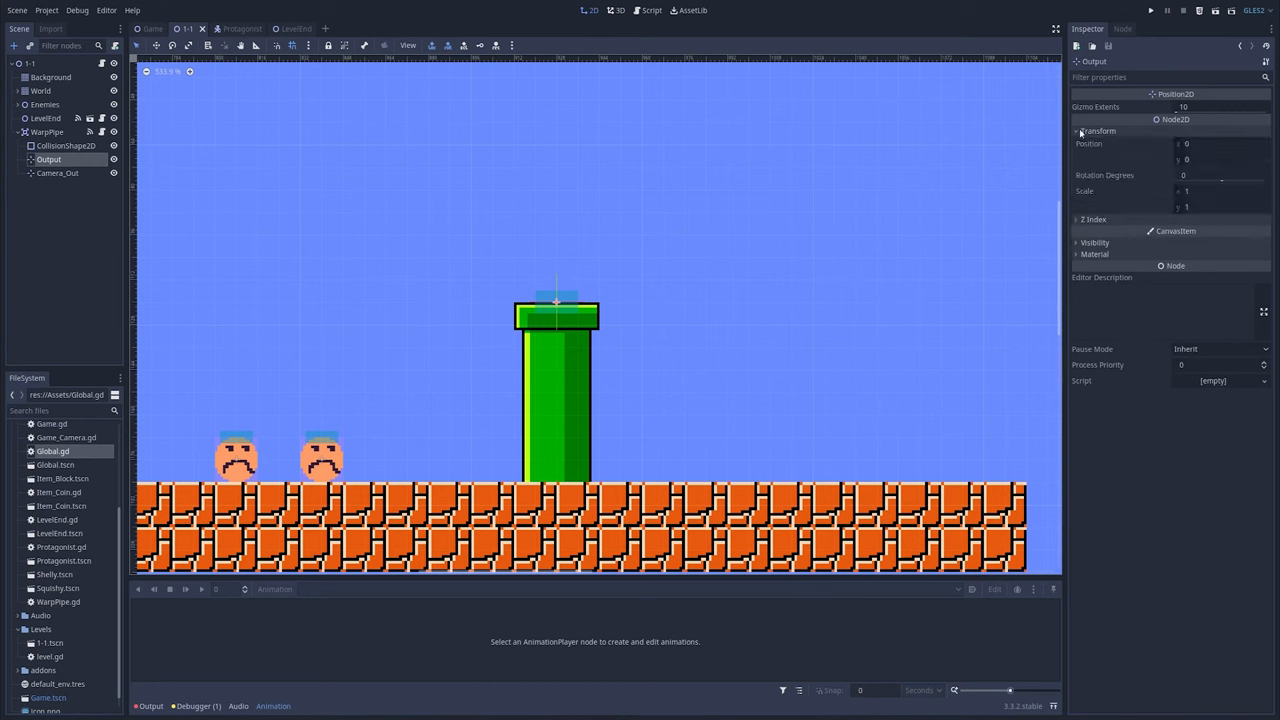
{"action": "left_click", "coordinate": [1076, 130]}
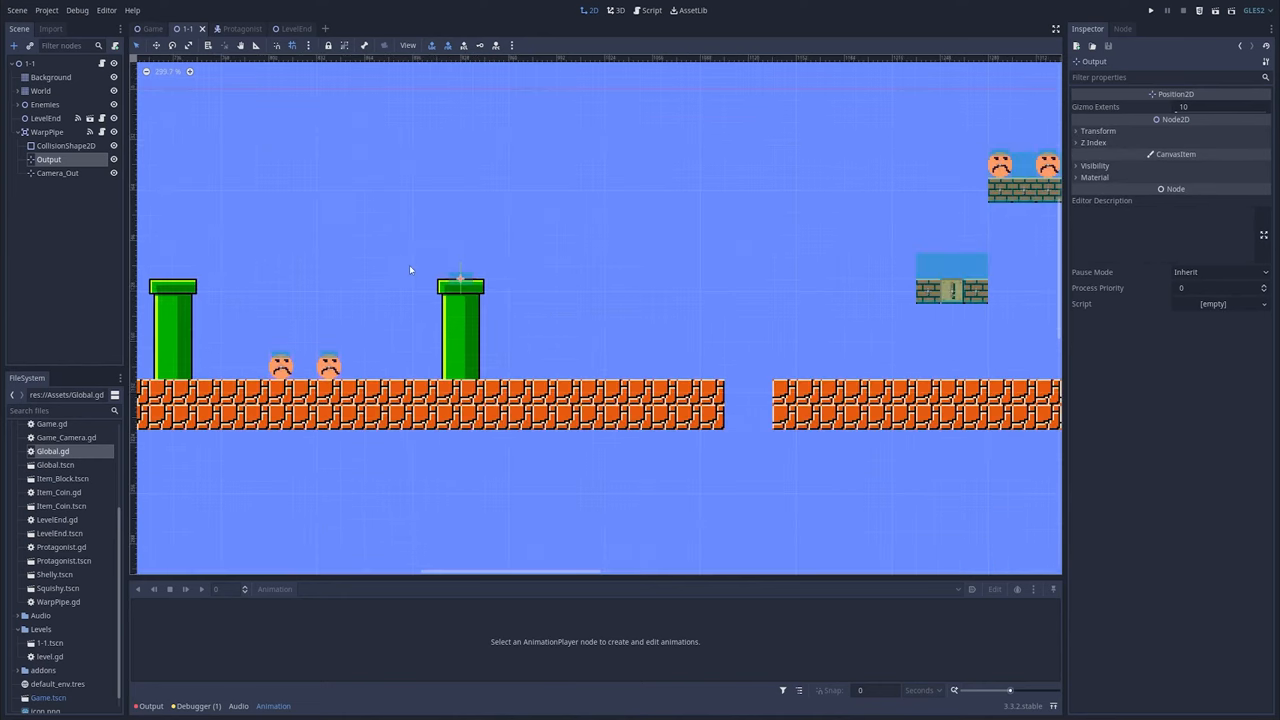
{"action": "scroll", "scroll_direction": "down", "scroll_amount": 3}
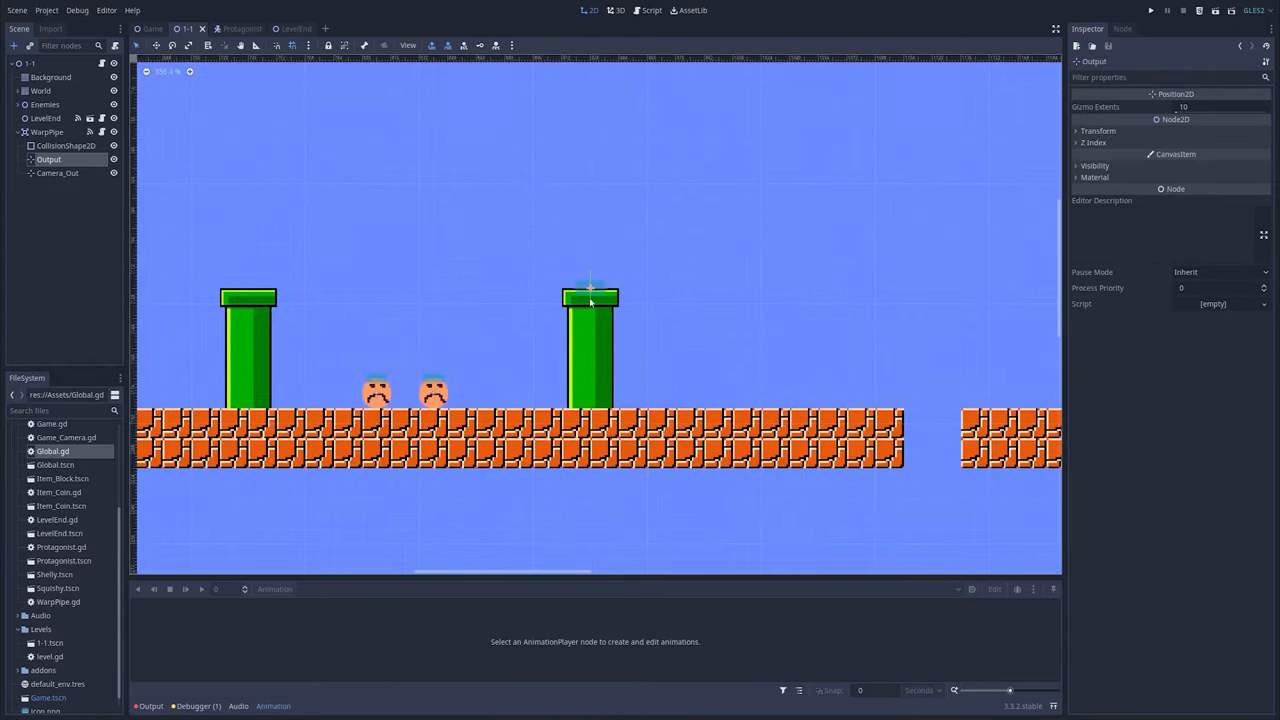
{"action": "left_click", "coordinate": [46, 132]}
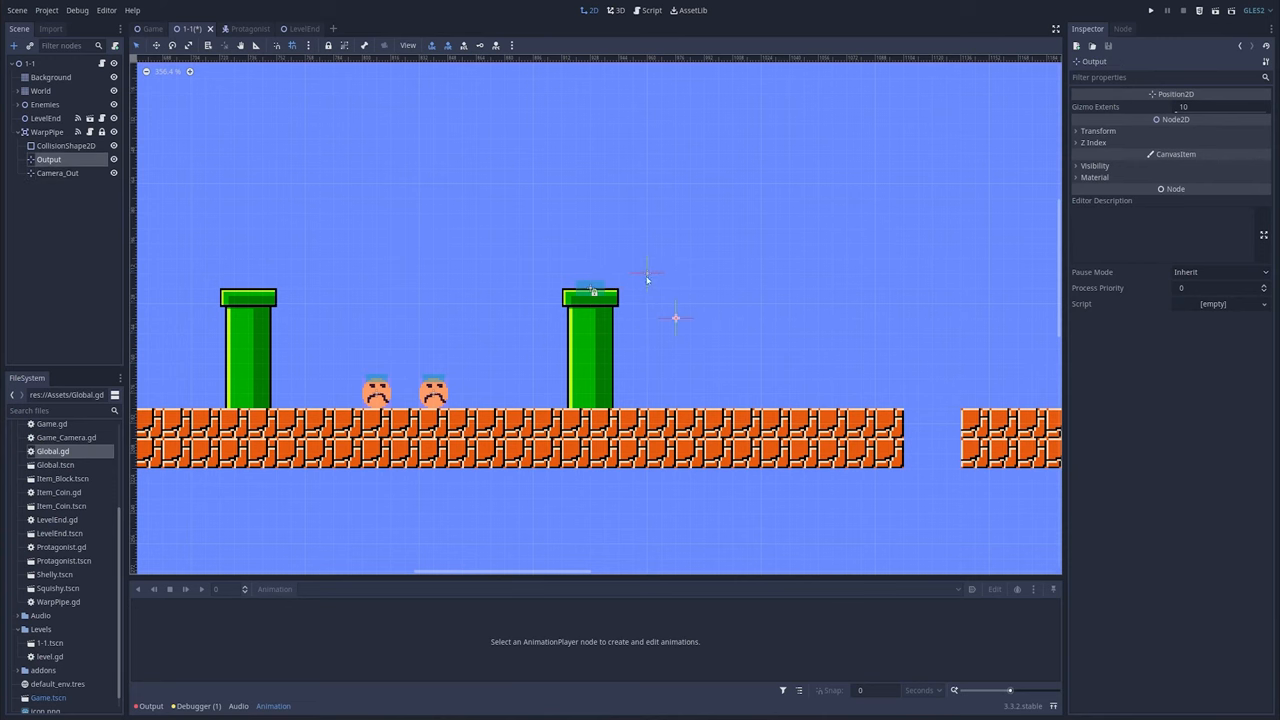
{"action": "scroll", "scroll_direction": "down", "scroll_amount": 3}
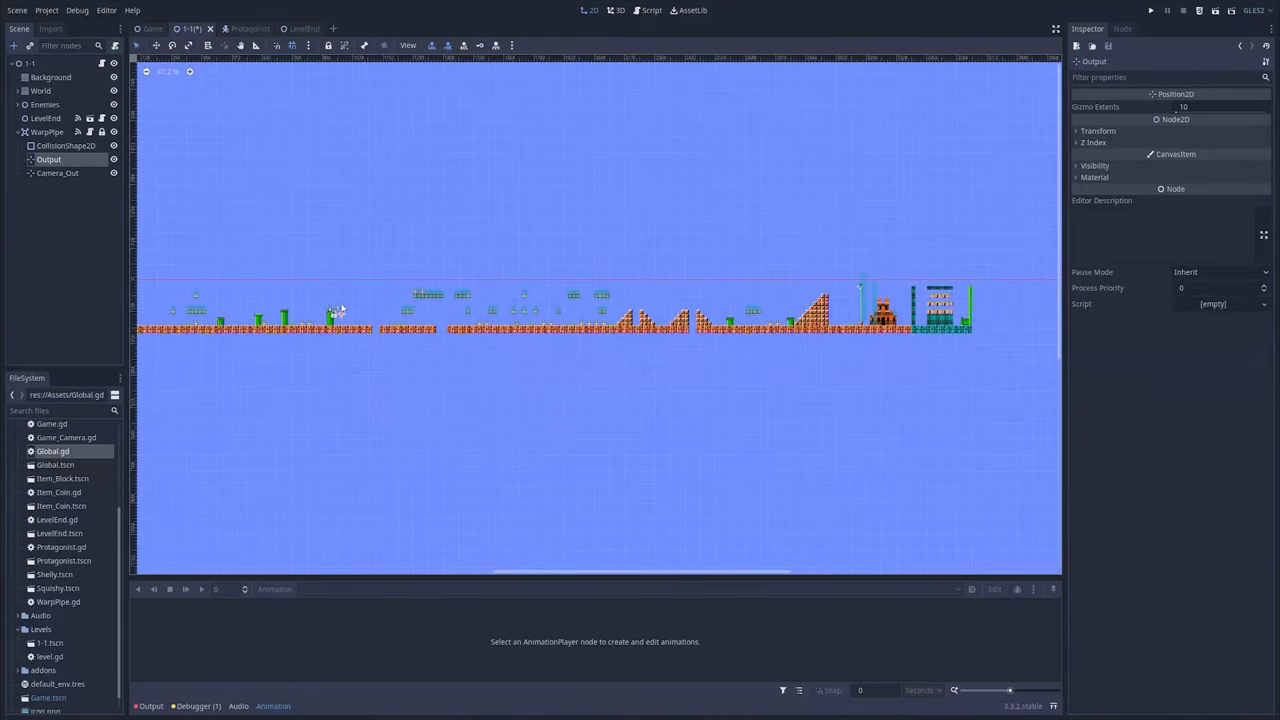
Locate the underground area via Camera_Out and Output, then select the World TileMap to paint a second coin room.
{"action": "left_click", "coordinate": [56, 172]}
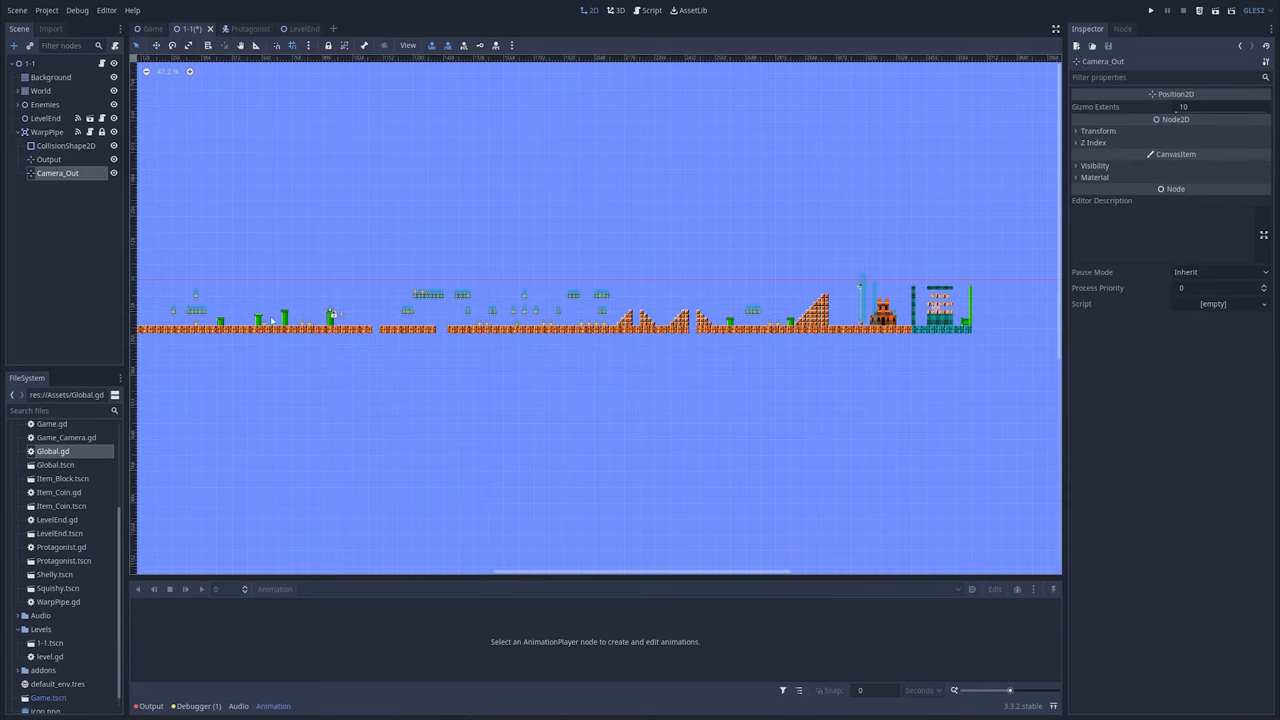
{"action": "left_click", "coordinate": [48, 160]}
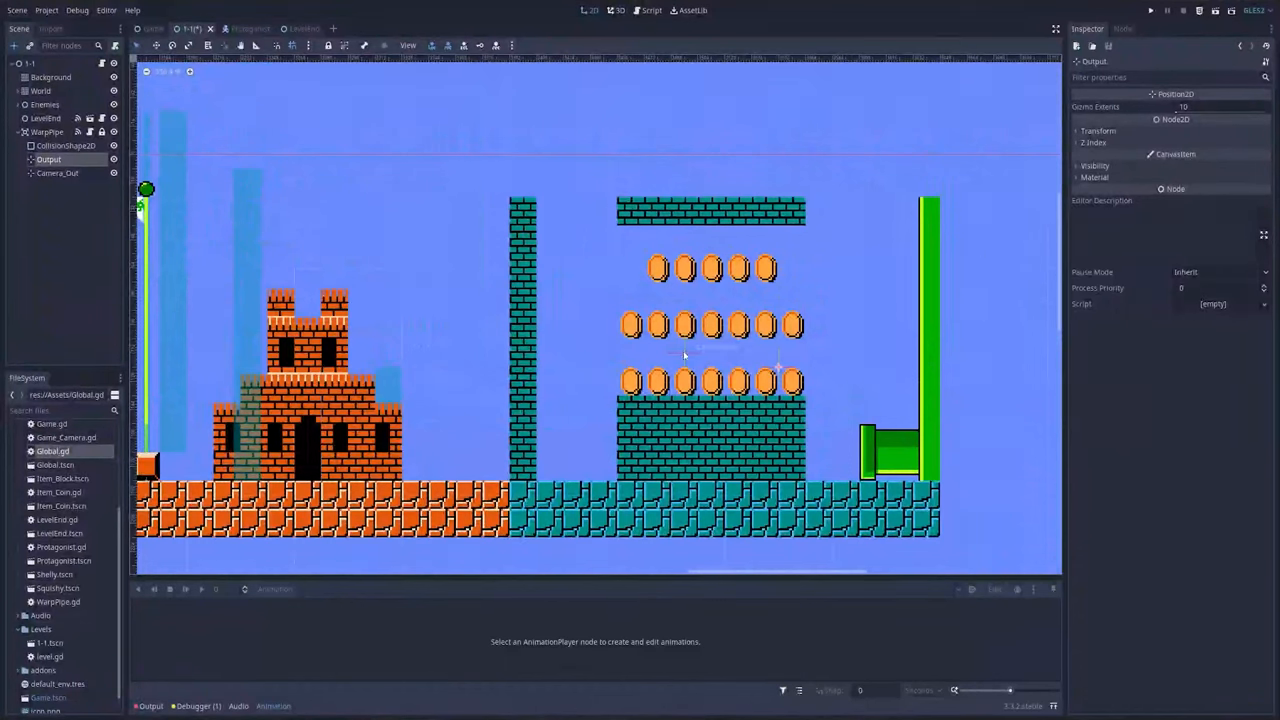
{"action": "left_click", "coordinate": [56, 172]}
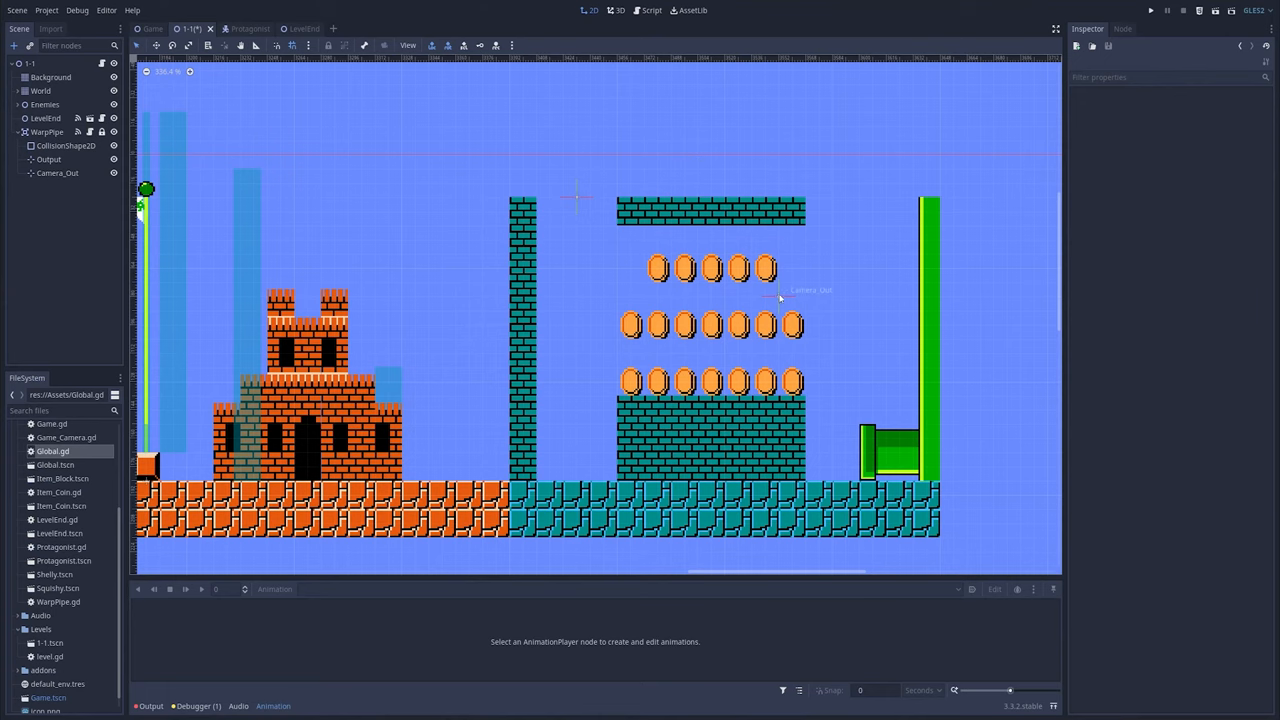
{"action": "left_click", "coordinate": [1122, 28]}
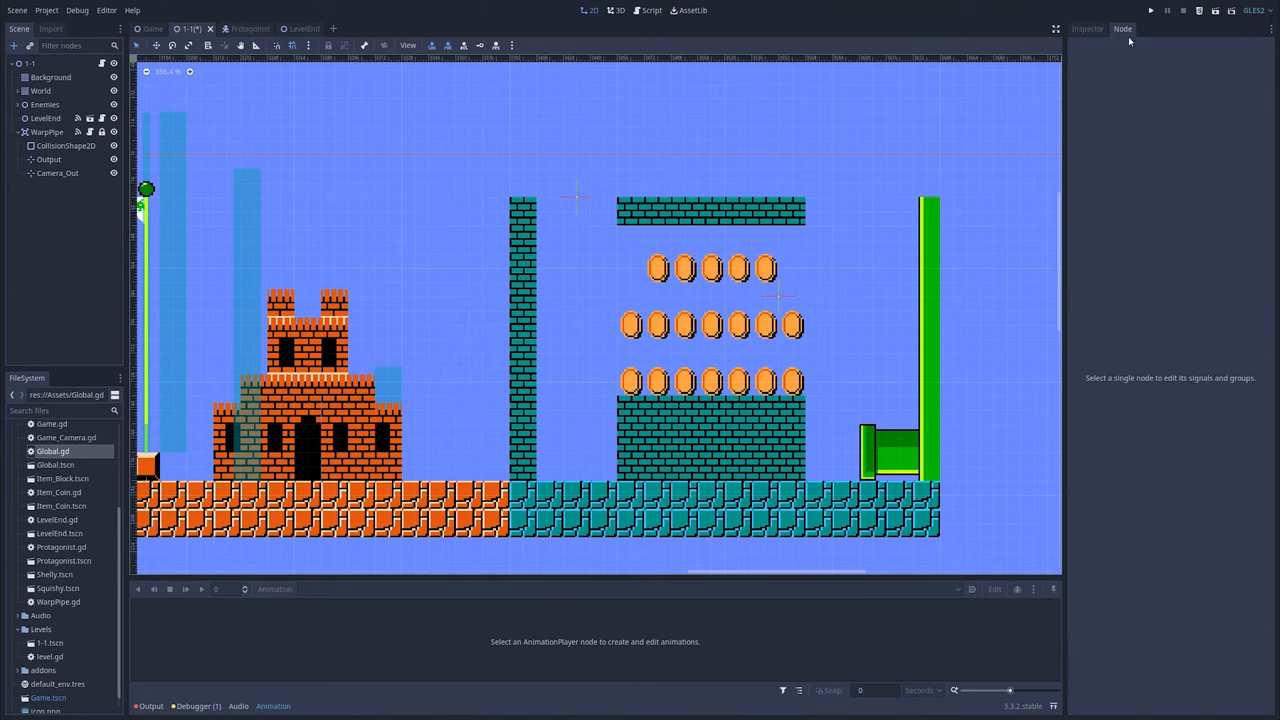
{"action": "left_click", "coordinate": [1150, 10]}
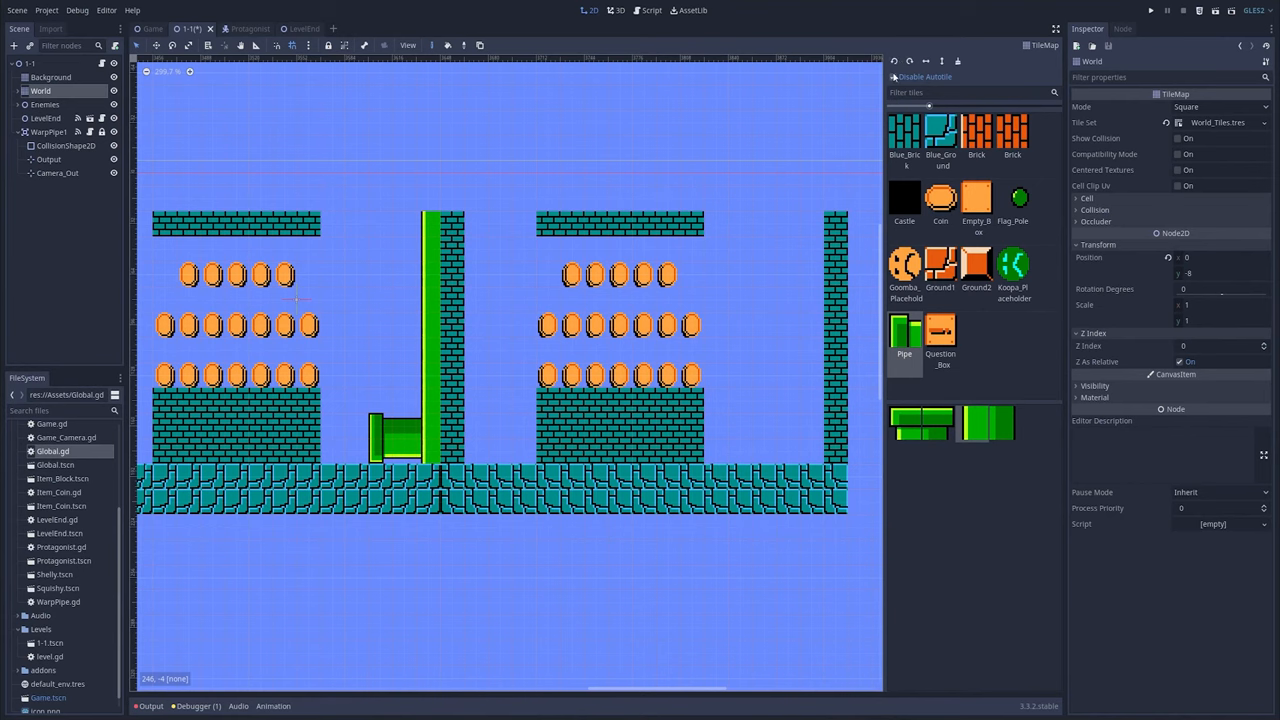
Paint a pipe into the second underground room, then bring up Enemy.gd from the Shelly scene.
{"action": "left_click", "coordinate": [384, 436]}
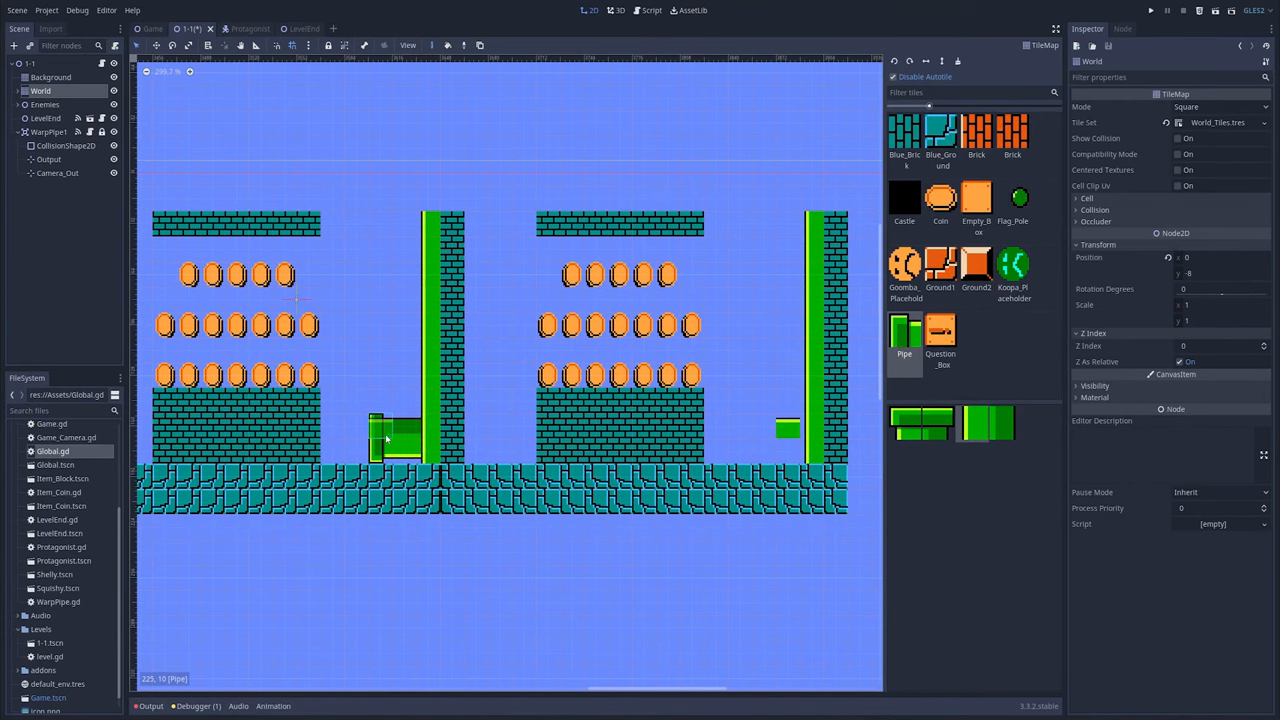
{"action": "left_click", "coordinate": [52, 76]}
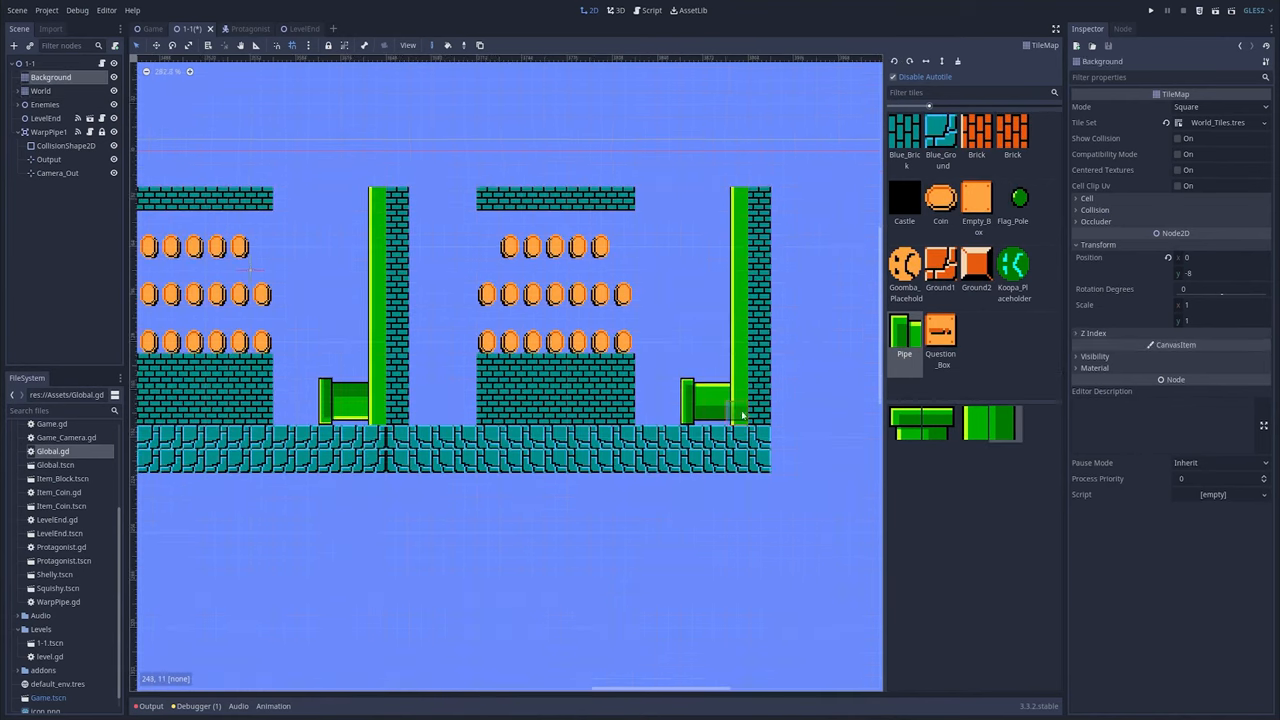
{"action": "left_click", "coordinate": [40, 92]}
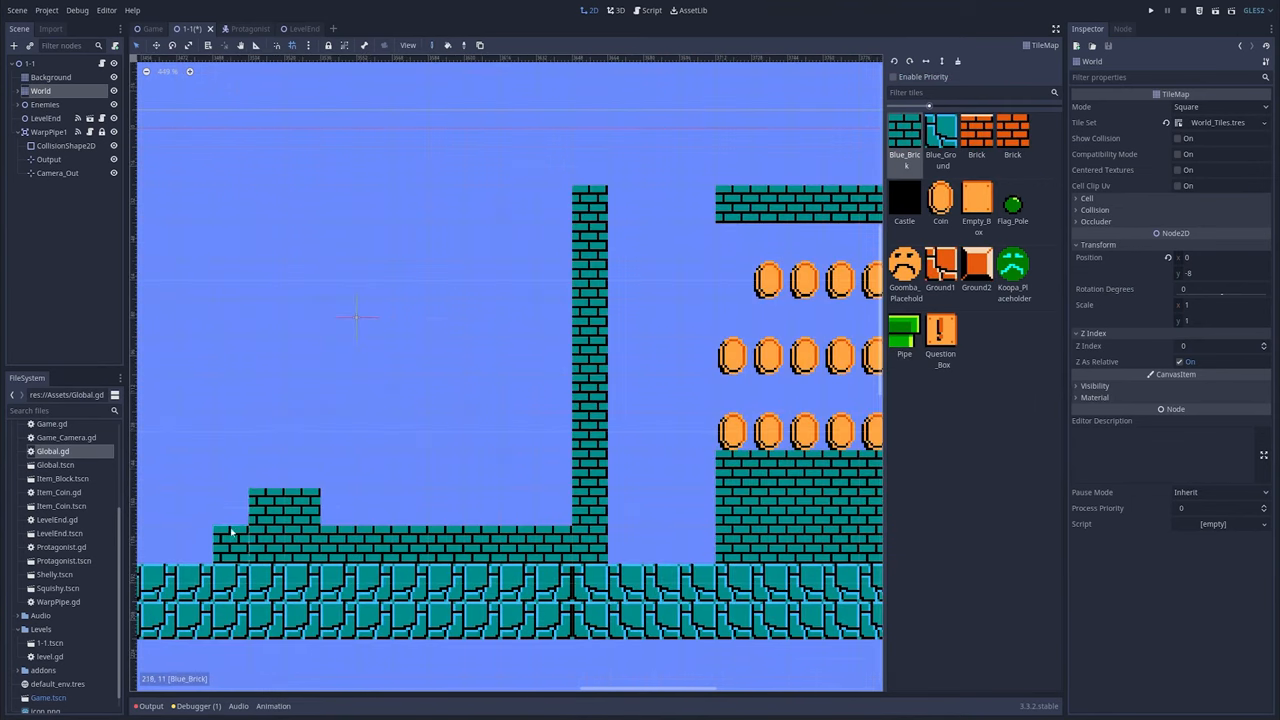
{"action": "scroll", "scroll_direction": "down", "scroll_amount": 3}
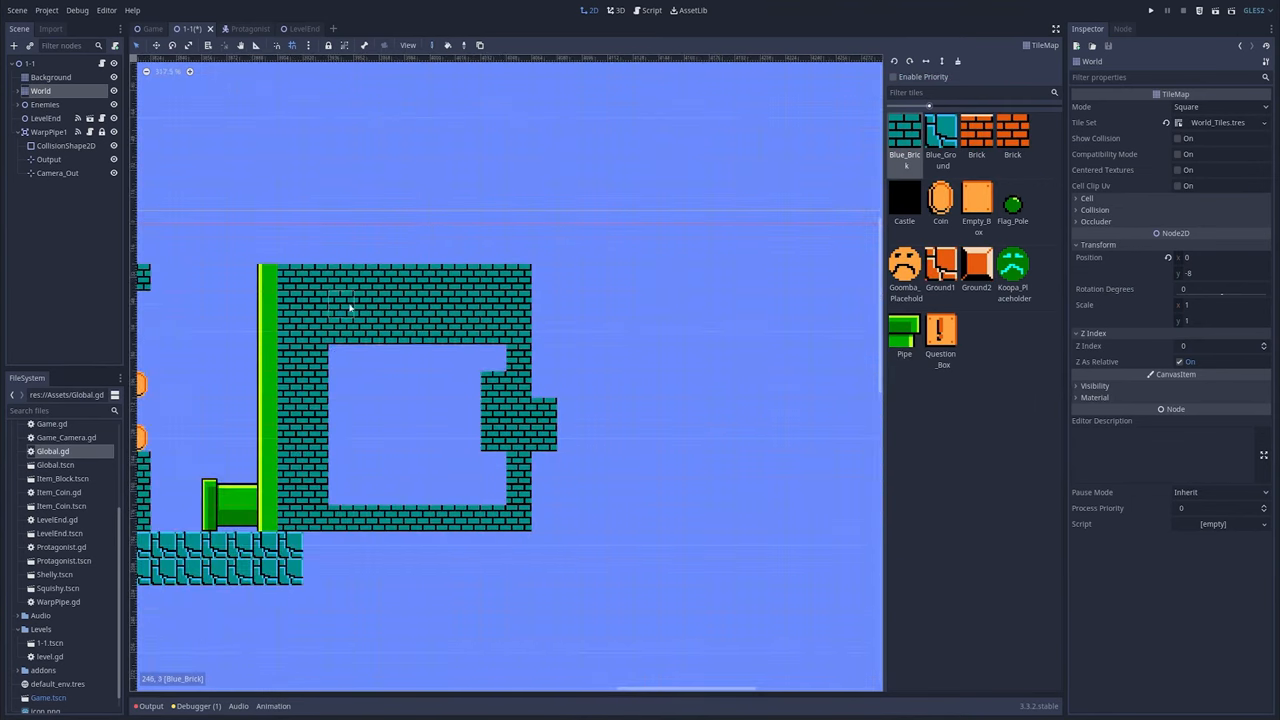
{"action": "left_click", "coordinate": [330, 28]}
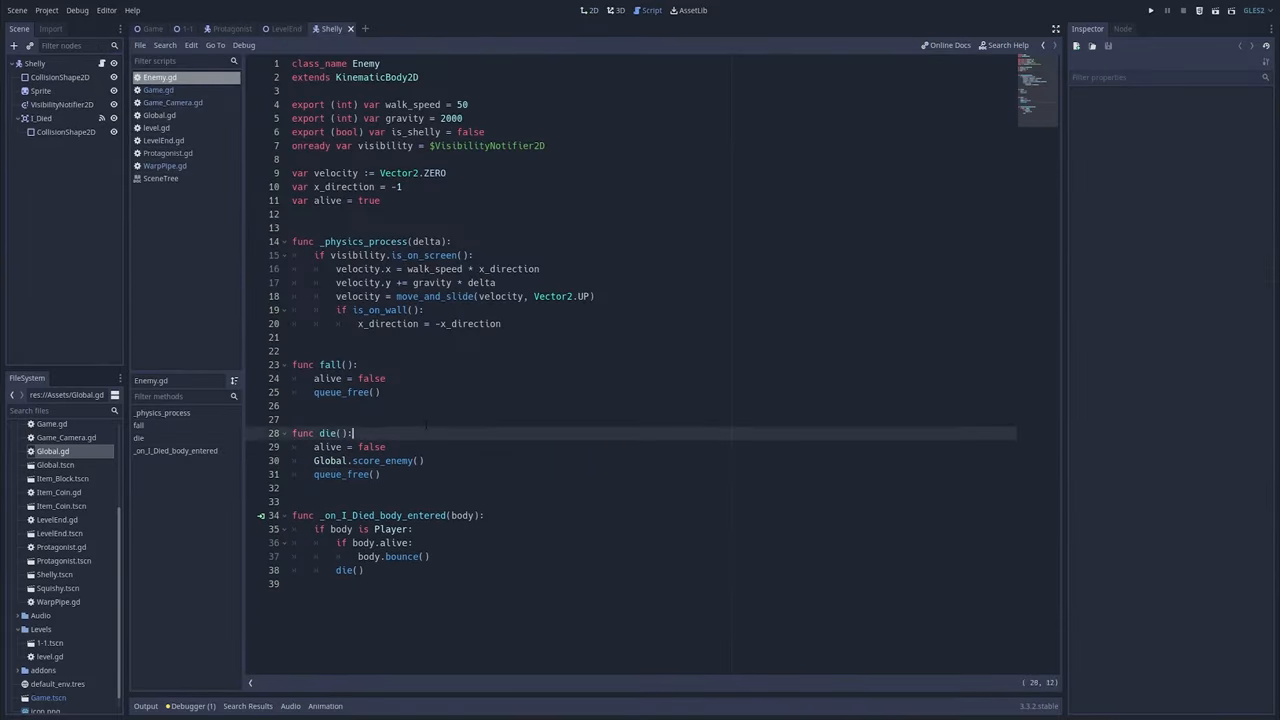
Begin an 'if is_sh' (is_shelly) condition in Enemy.gd and run the game to test Shelly.
{"action": "type", "text": "if is_sh"}
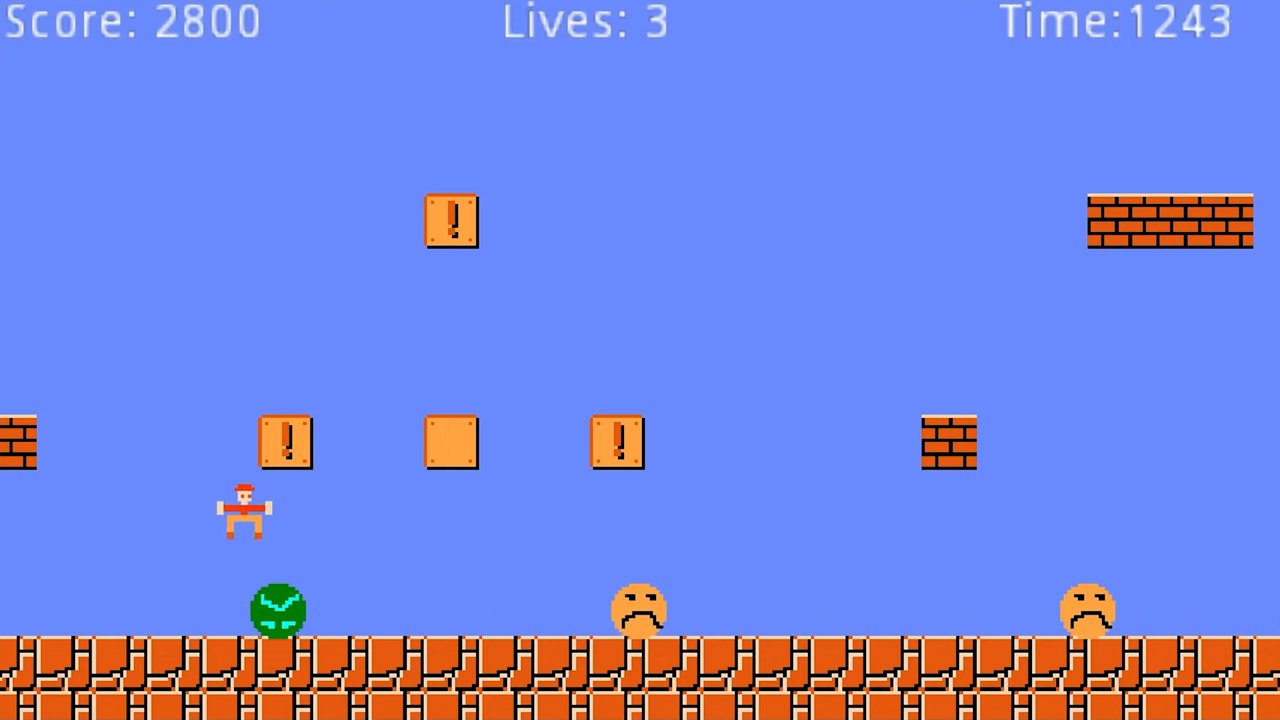
Steer the player into the stopped shell, hit the retreat error, and rework the bumper handlers to kick the shell at shell_speed.
{"action": "key", "text": "space"}
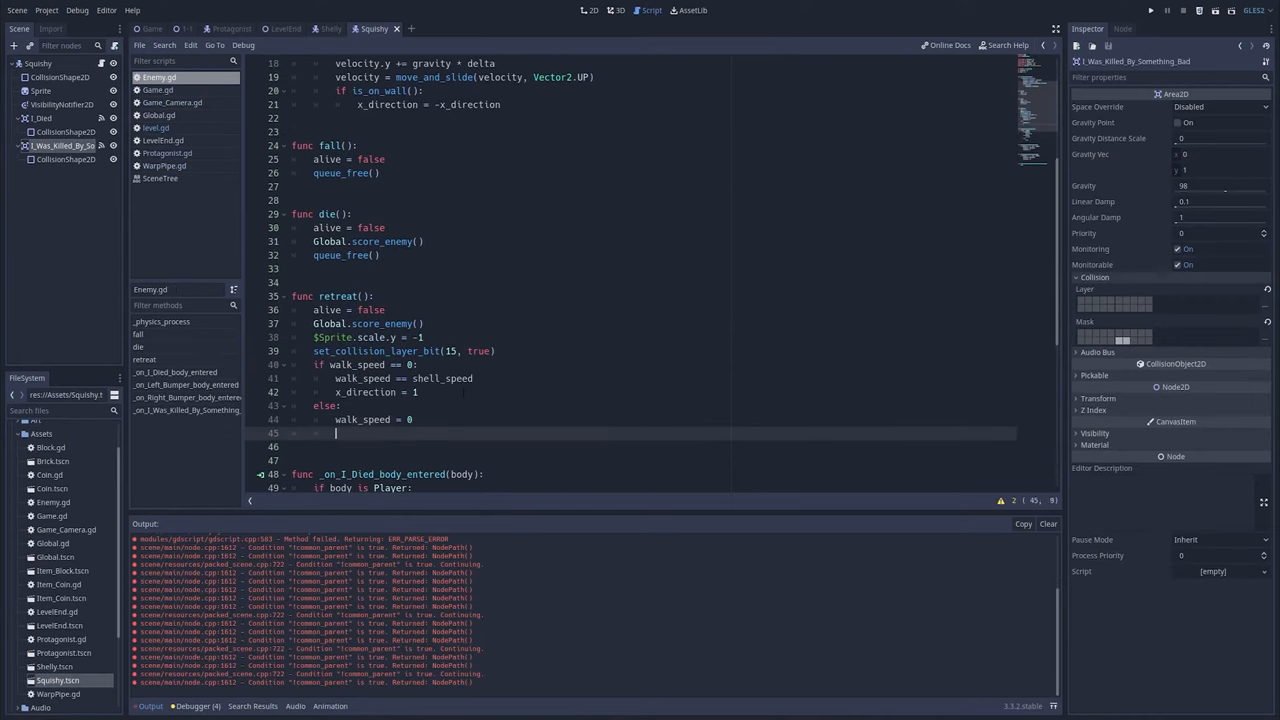
{"action": "left_click", "coordinate": [1152, 10]}
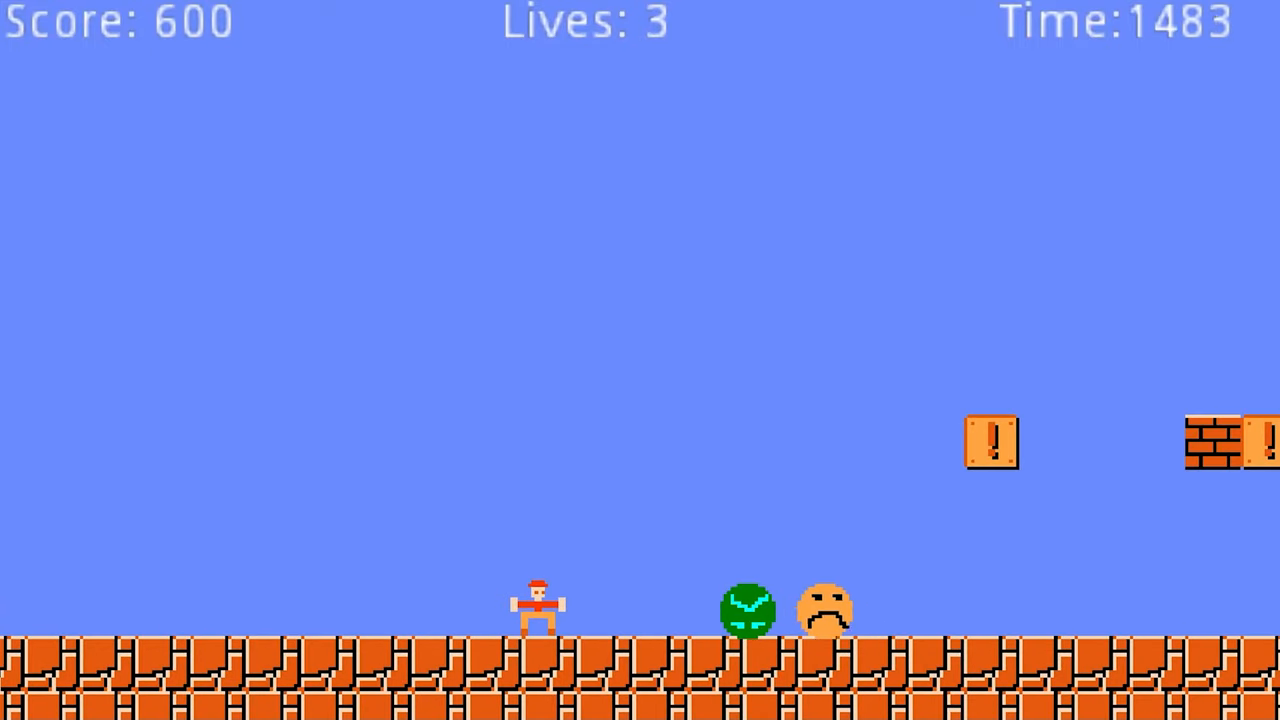
{"action": "key", "text": "space"}
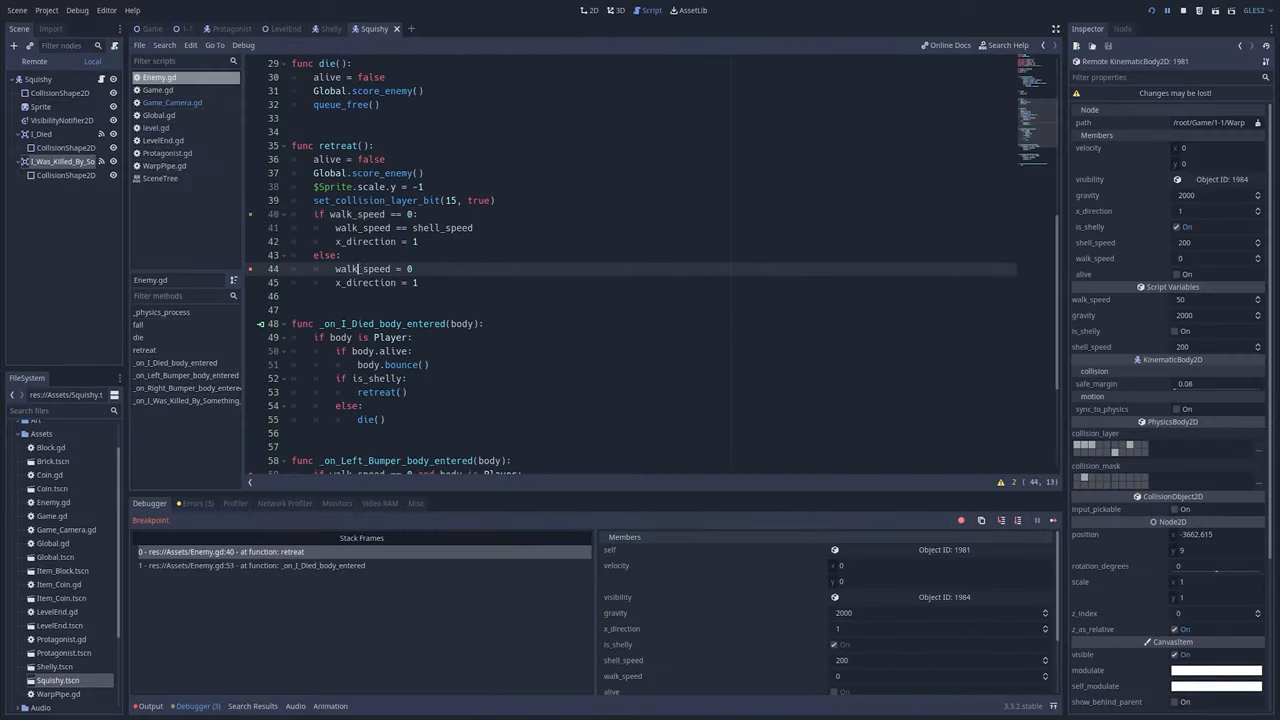
{"action": "left_click", "coordinate": [332, 28]}
{"action": "type", "text": "arm()"}
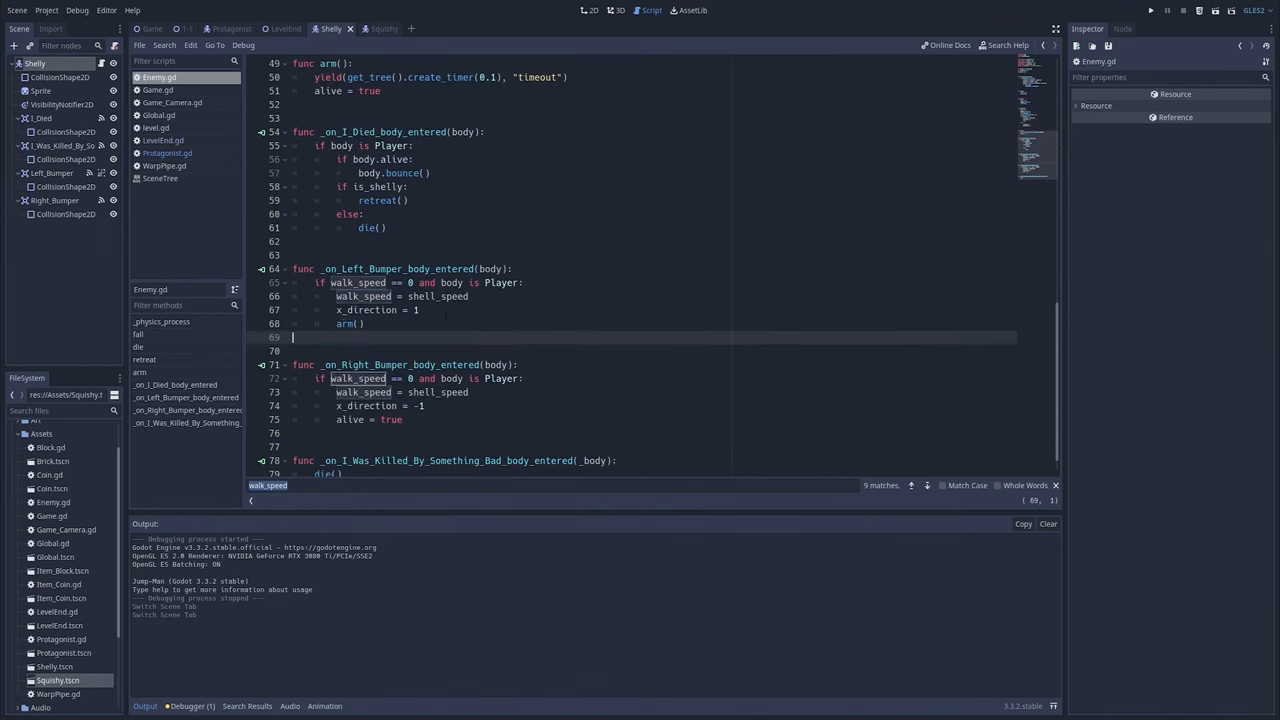
Remove the 'alive = false' line from func fall() in Enemy.gd.
{"action": "scroll", "scroll_direction": "up", "scroll_amount": 3}
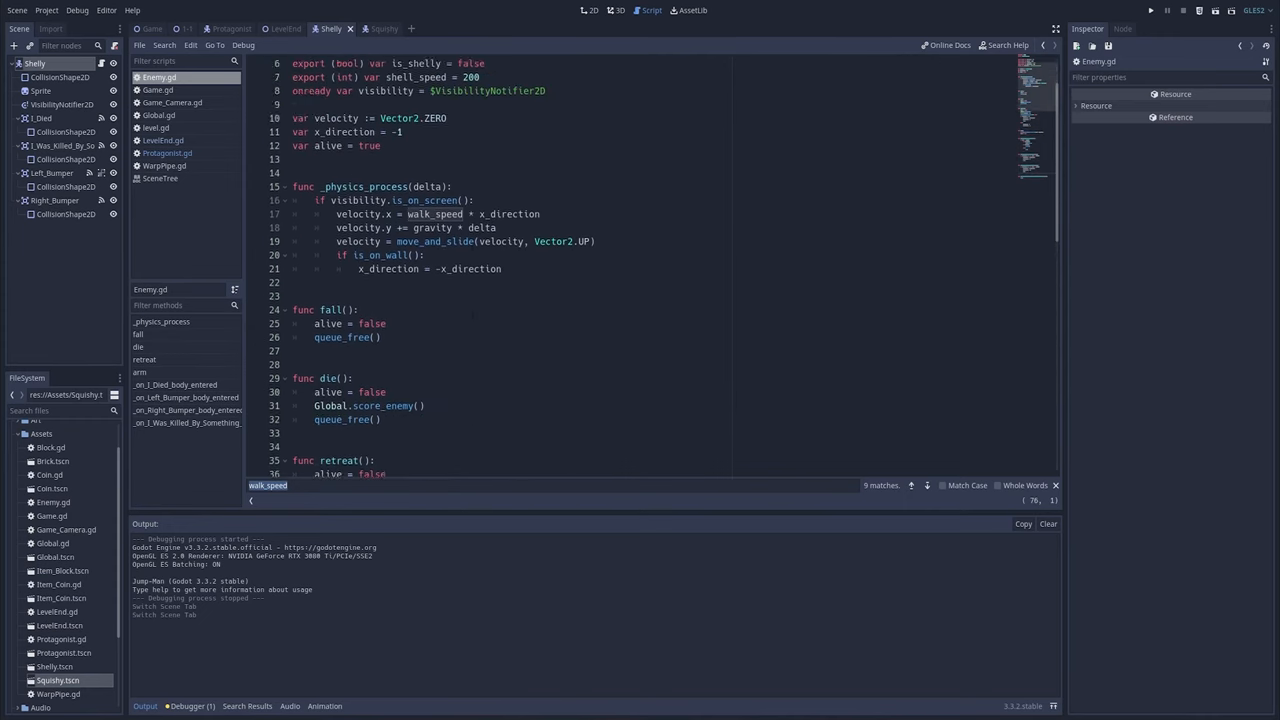
{"action": "scroll", "scroll_direction": "down", "scroll_amount": 3}
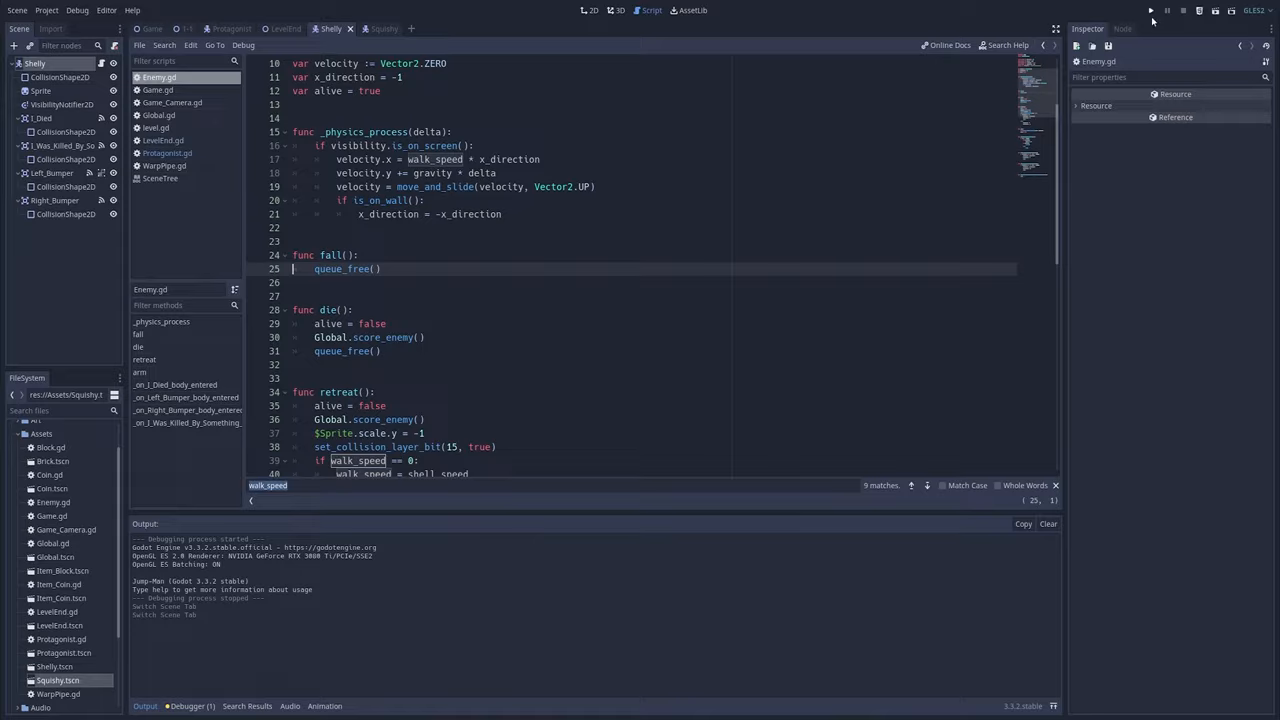
{"action": "left_click", "coordinate": [1150, 10]}
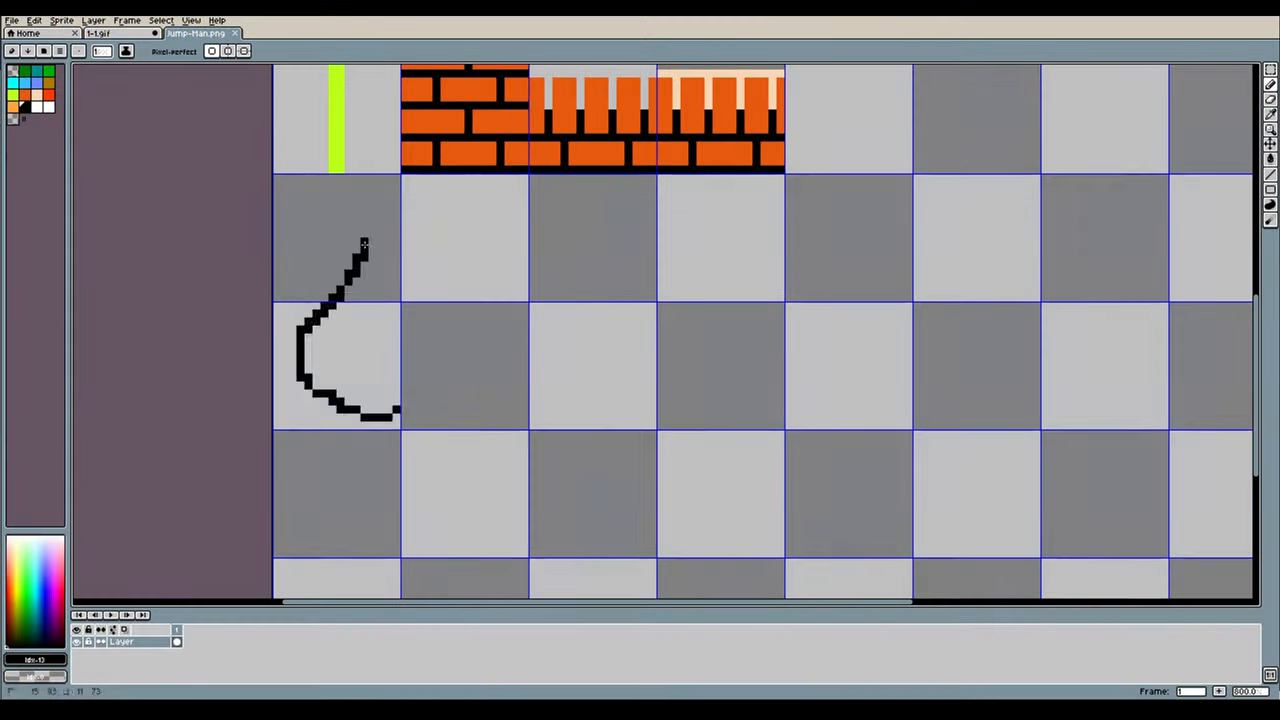
Draw a rough black outline with the pencil in an empty cell of jump-man.png.
{"action": "left_click_drag", "start_coordinate": [364, 244], "coordinate": [604, 376]}
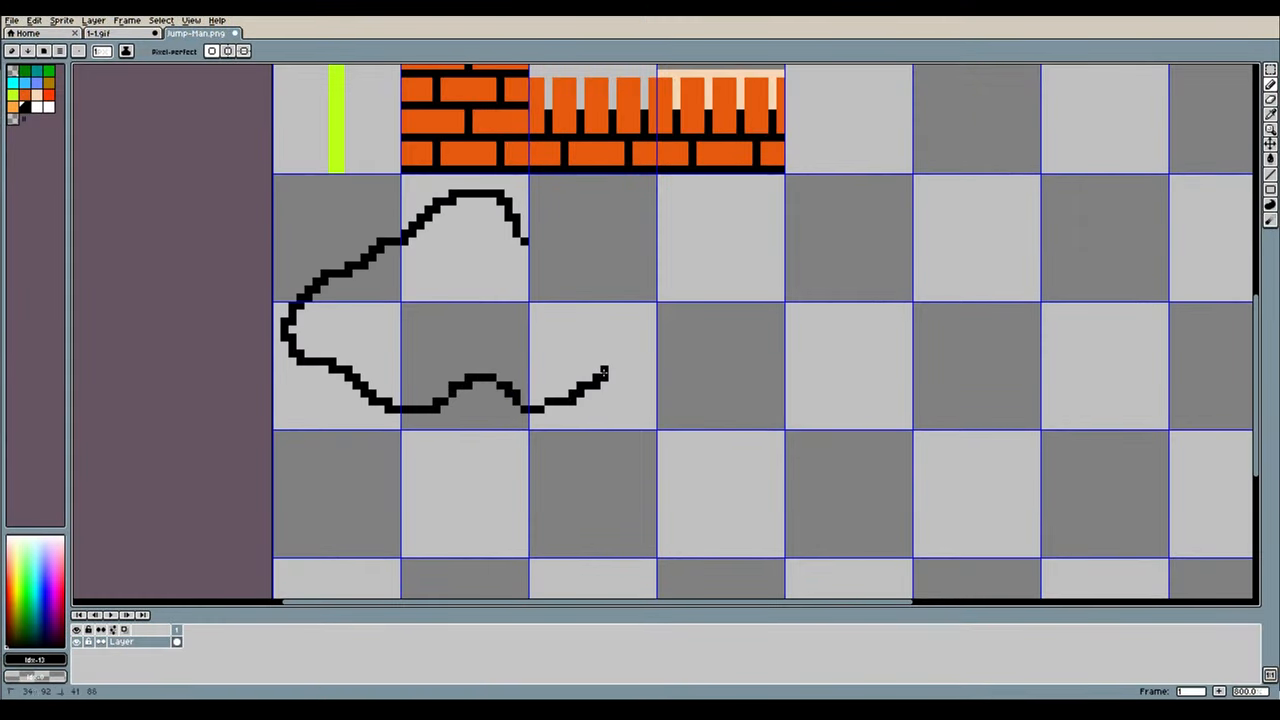
{"action": "left_click", "coordinate": [196, 32]}
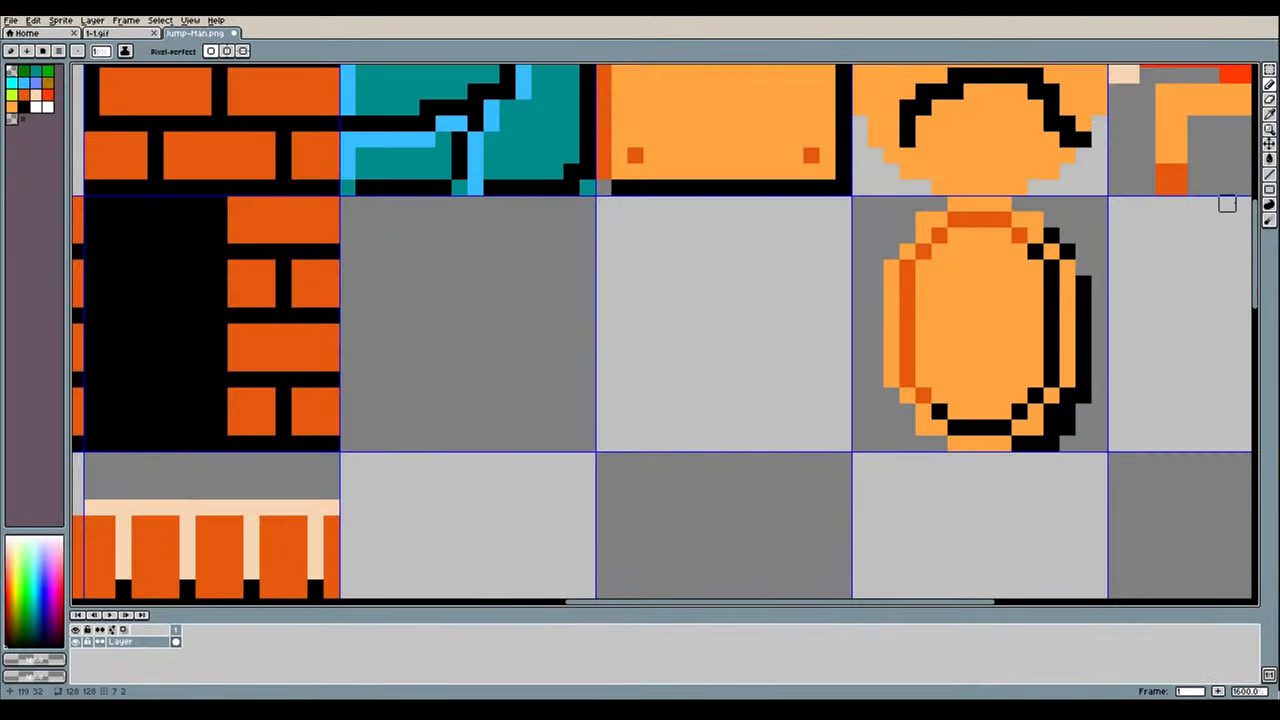
Paint the orange mushroom power-up sprite into the empty tile beside the coin.
{"action": "left_click", "coordinate": [460, 410]}
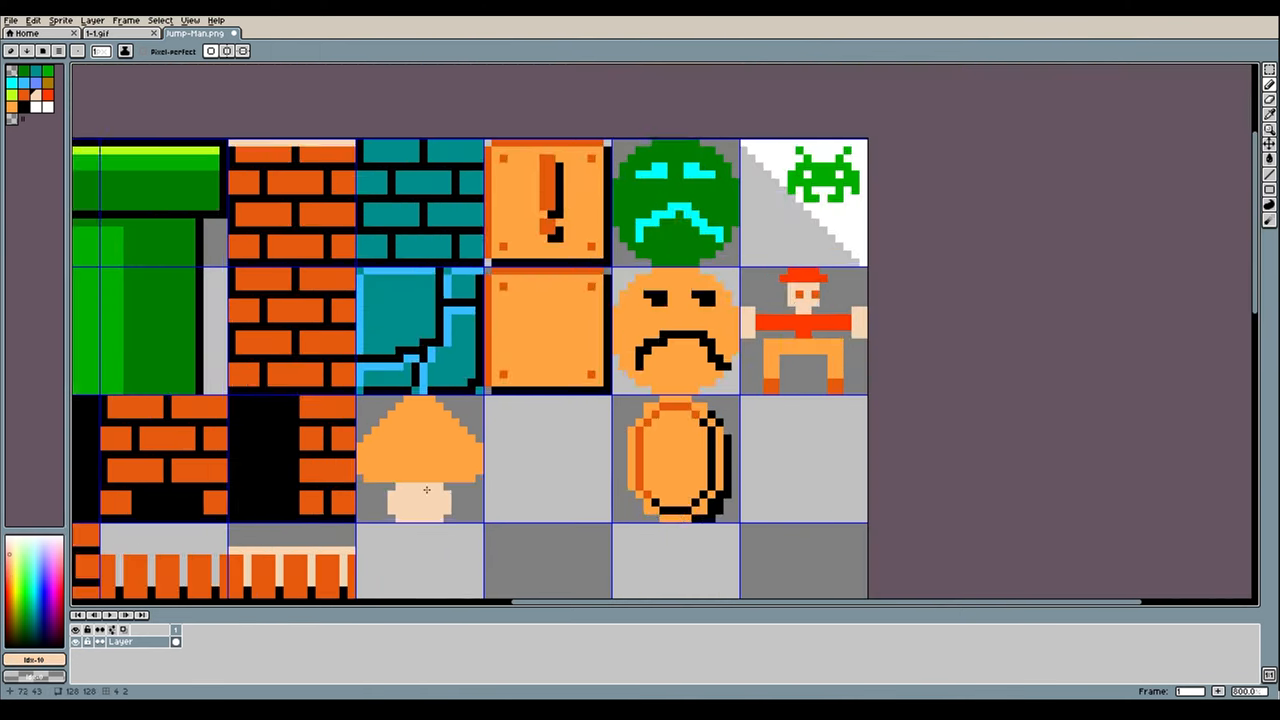
{"action": "scroll", "scroll_direction": "up", "scroll_amount": 3}
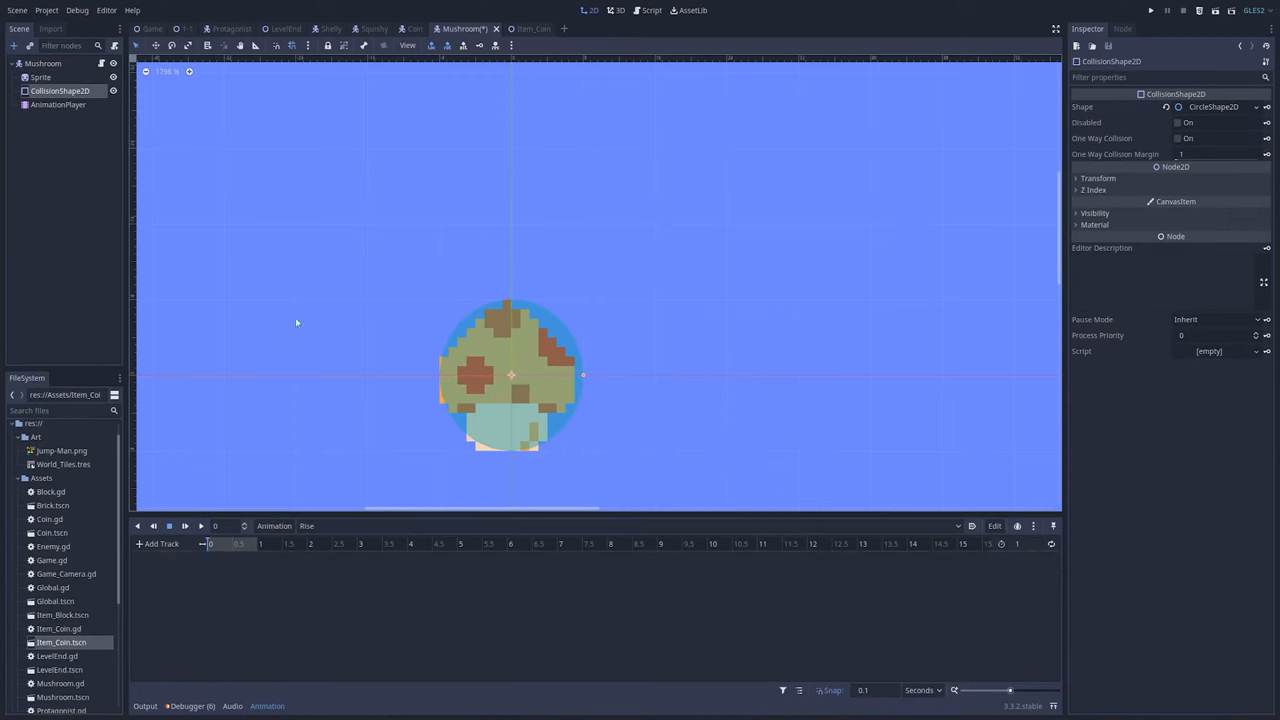
Key the Mushroom root node's raised Position into a new AnimationPlayer track.
{"action": "left_click", "coordinate": [44, 62]}
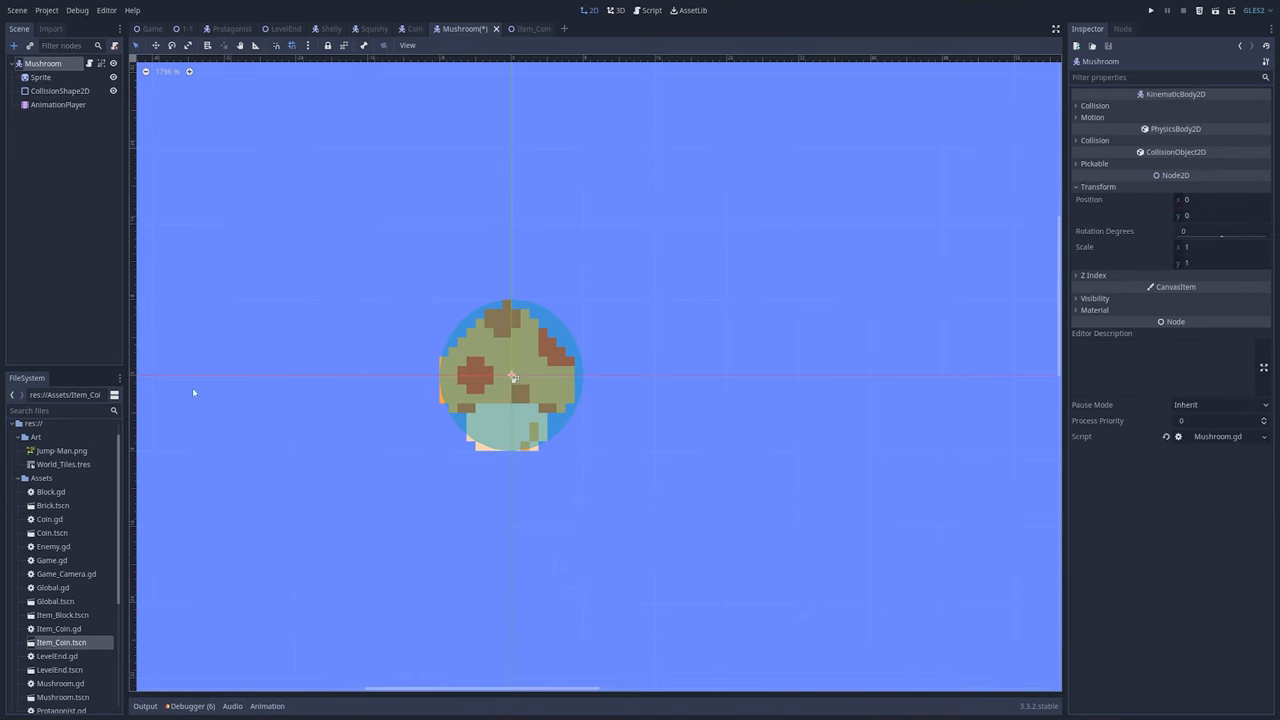
{"action": "left_click", "coordinate": [56, 104]}
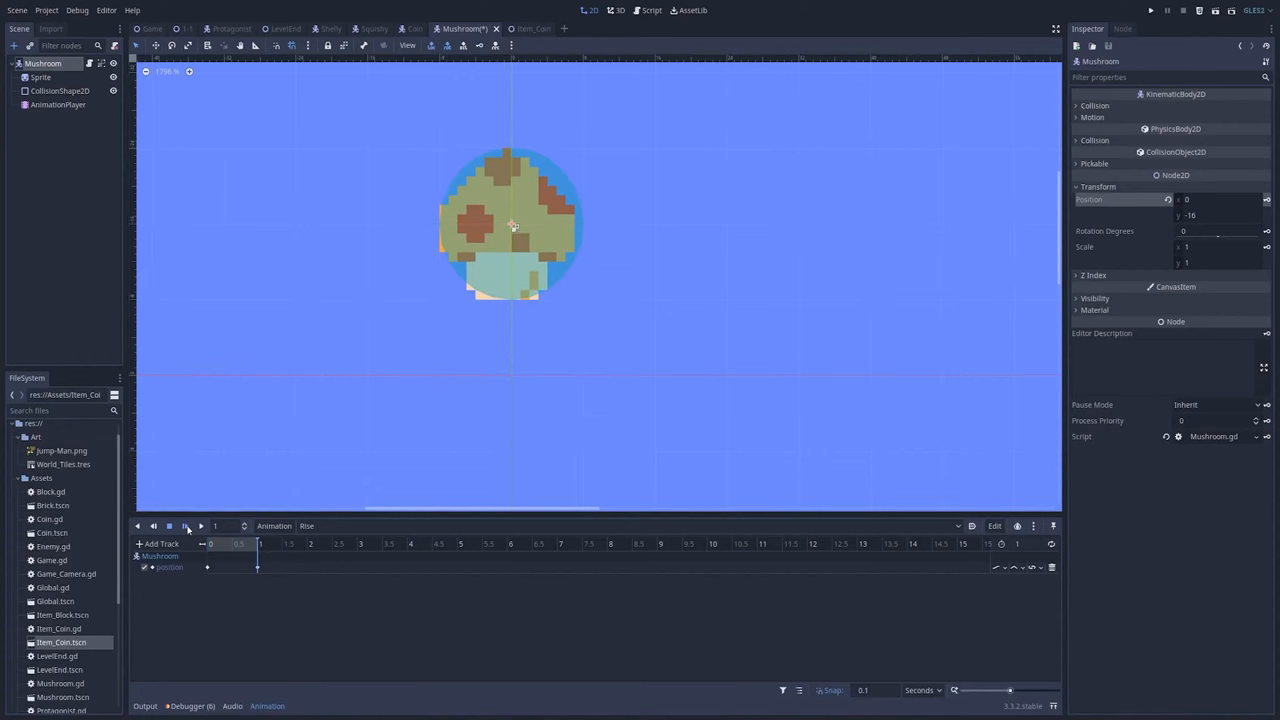
{"action": "left_click", "coordinate": [184, 526]}
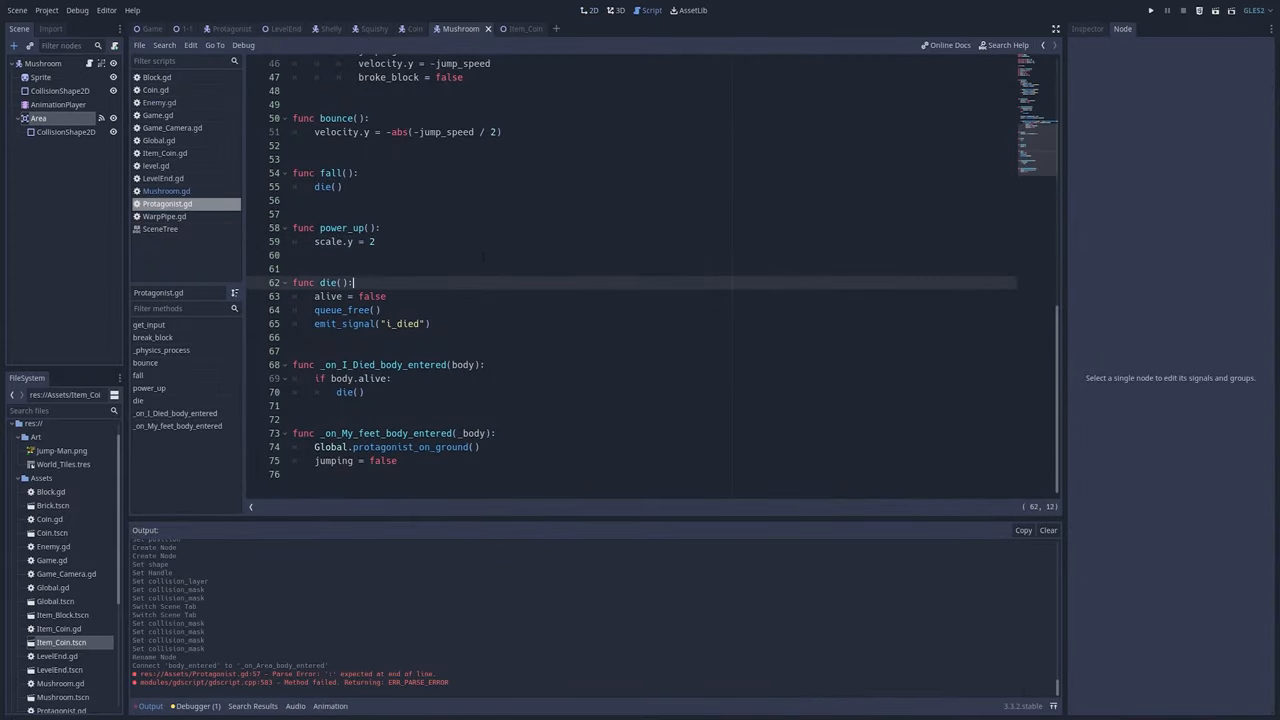
Add 'is_shroomed = true' to power_up() in Protagonist.gd and run the game to test.
{"action": "left_click", "coordinate": [292, 474]}
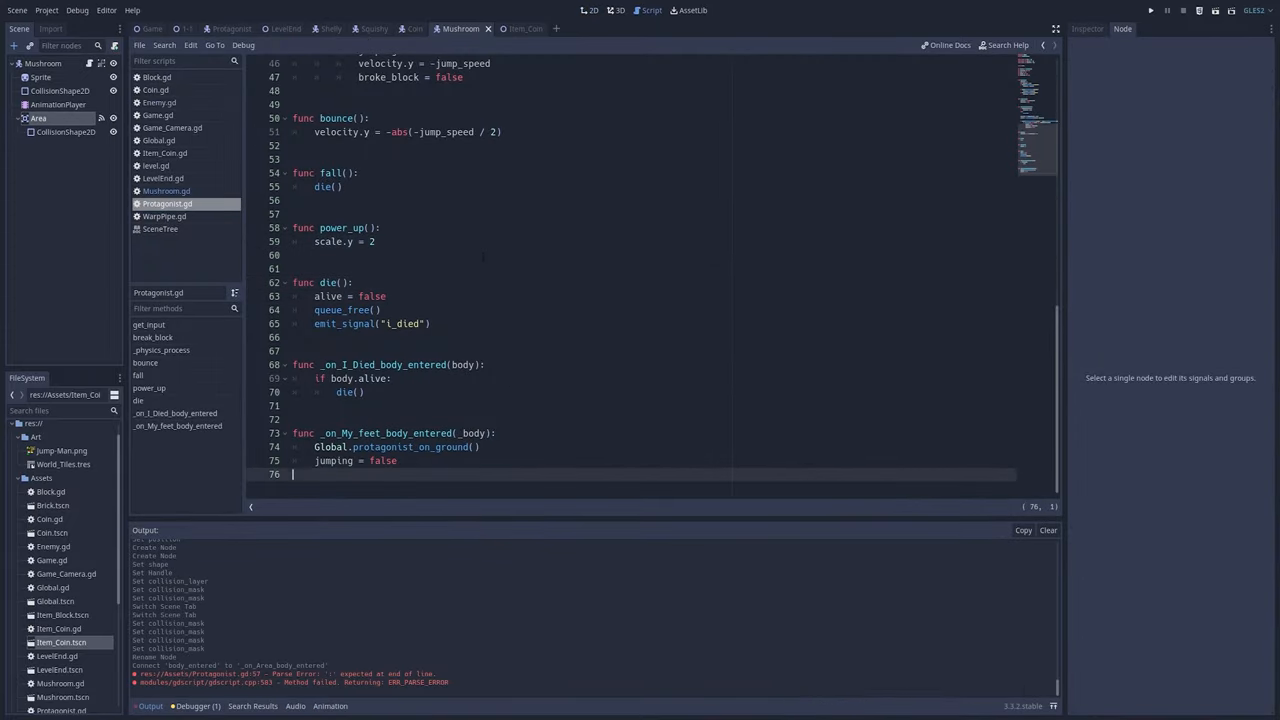
{"action": "type", "text": "is_shroomed = true"}
{"action": "type", "text": "if is_shroomed:"}
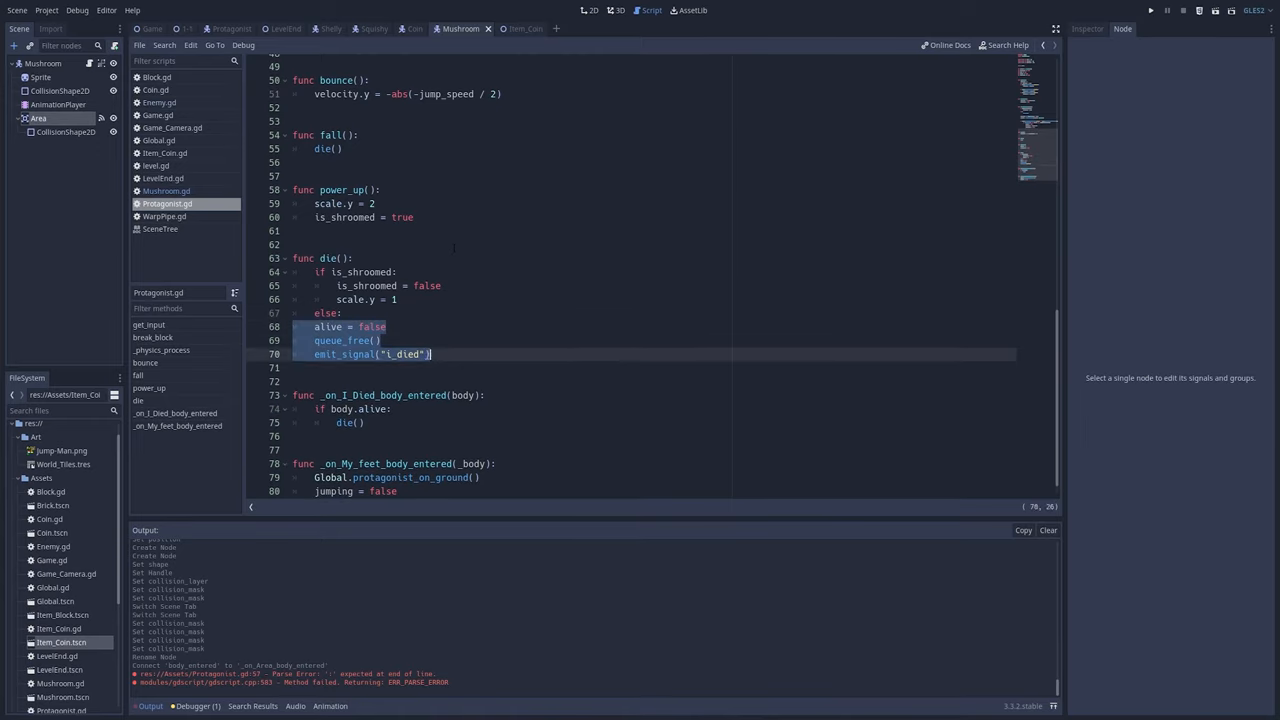
{"action": "left_click", "coordinate": [1150, 10]}
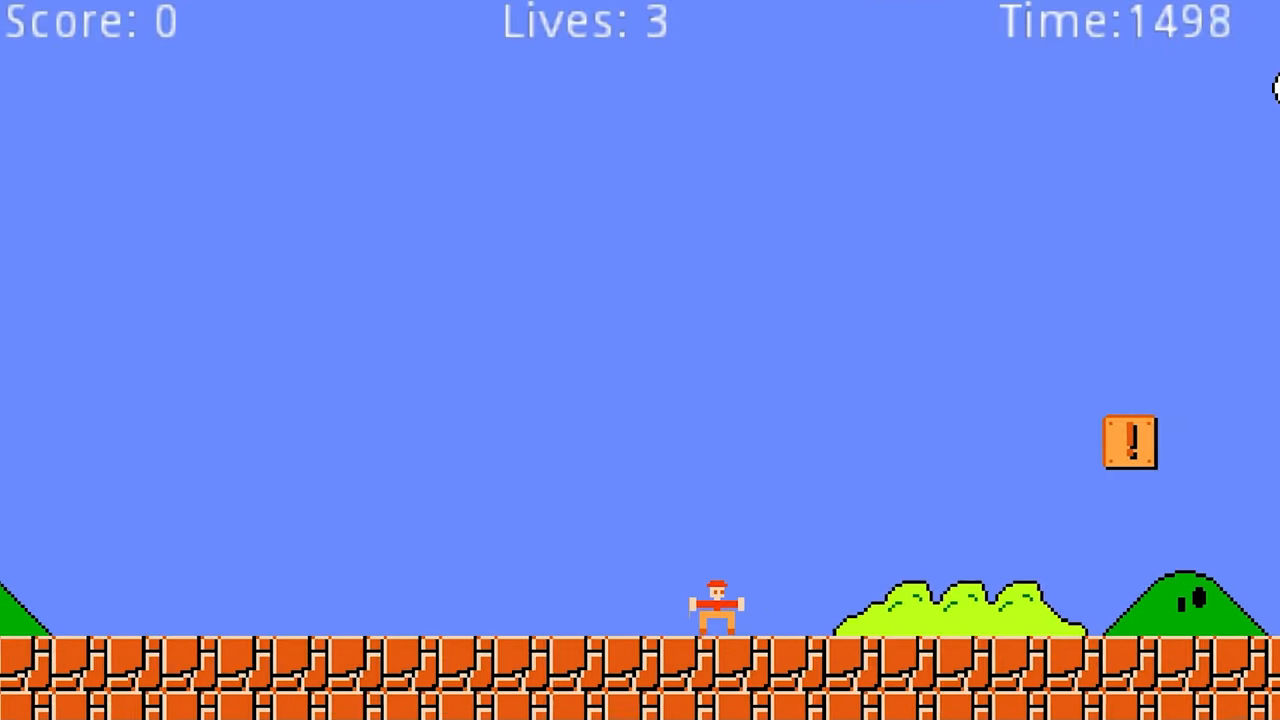
Run right through the level jumping into overhead blocks, reaching Score 1050 before the Project Manager.
{"action": "key", "text": "space"}
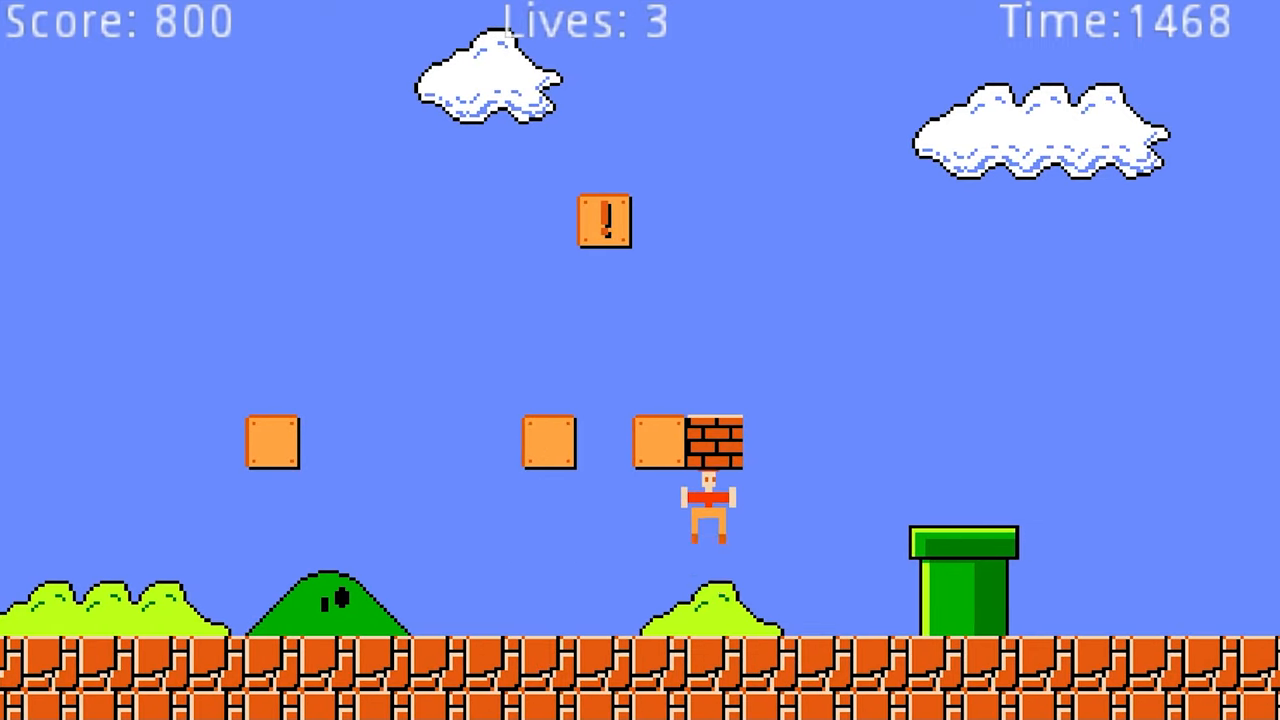
{"action": "key", "text": "space"}
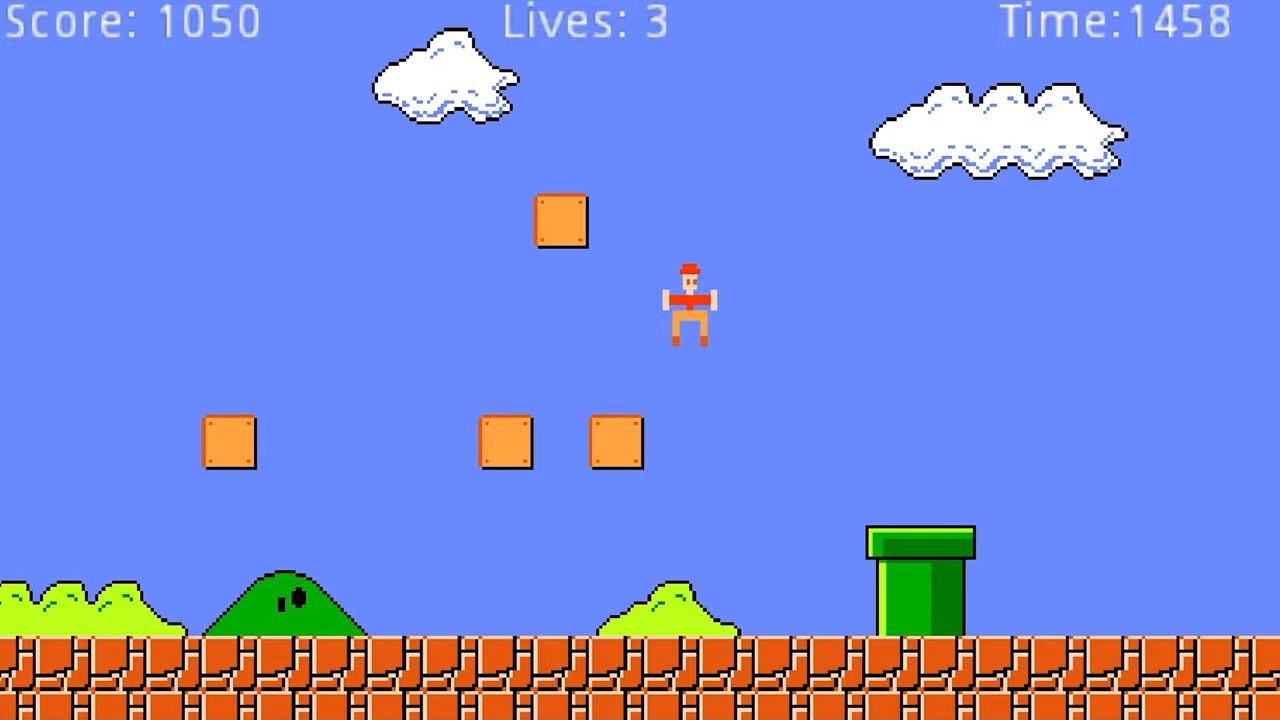
{"action": "key", "text": "Right"}
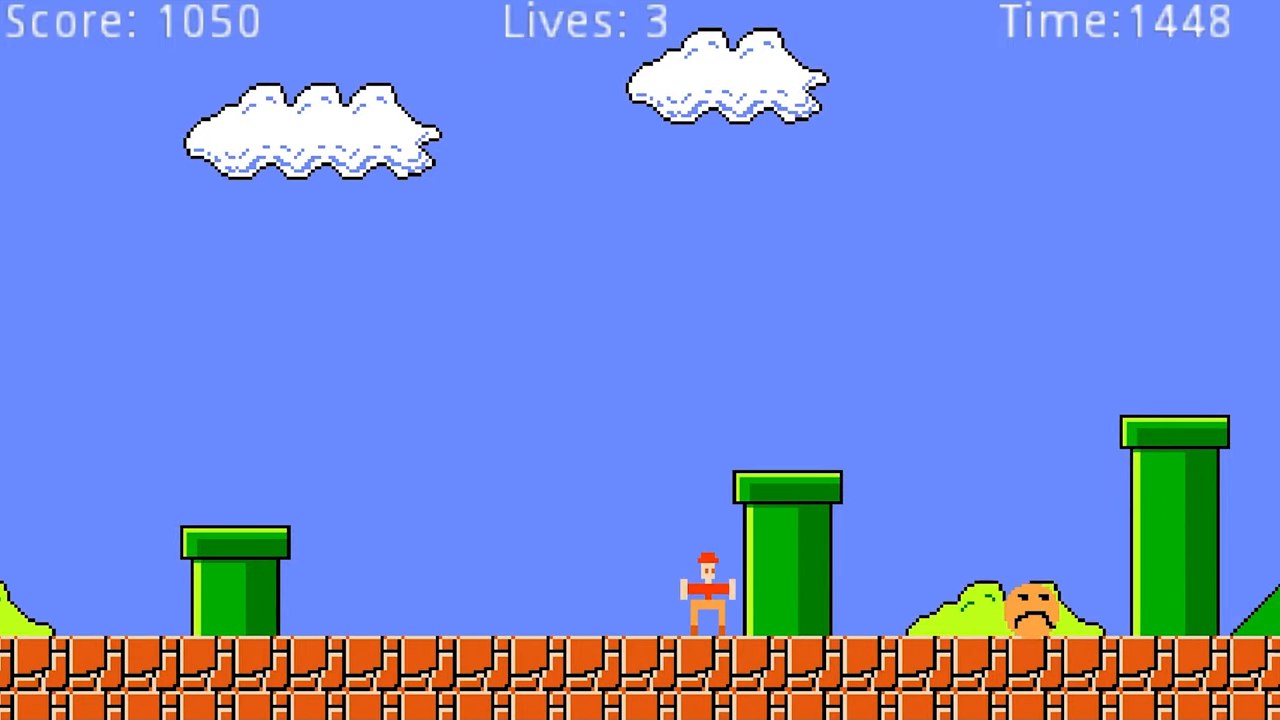
{"action": "key", "text": "Right"}
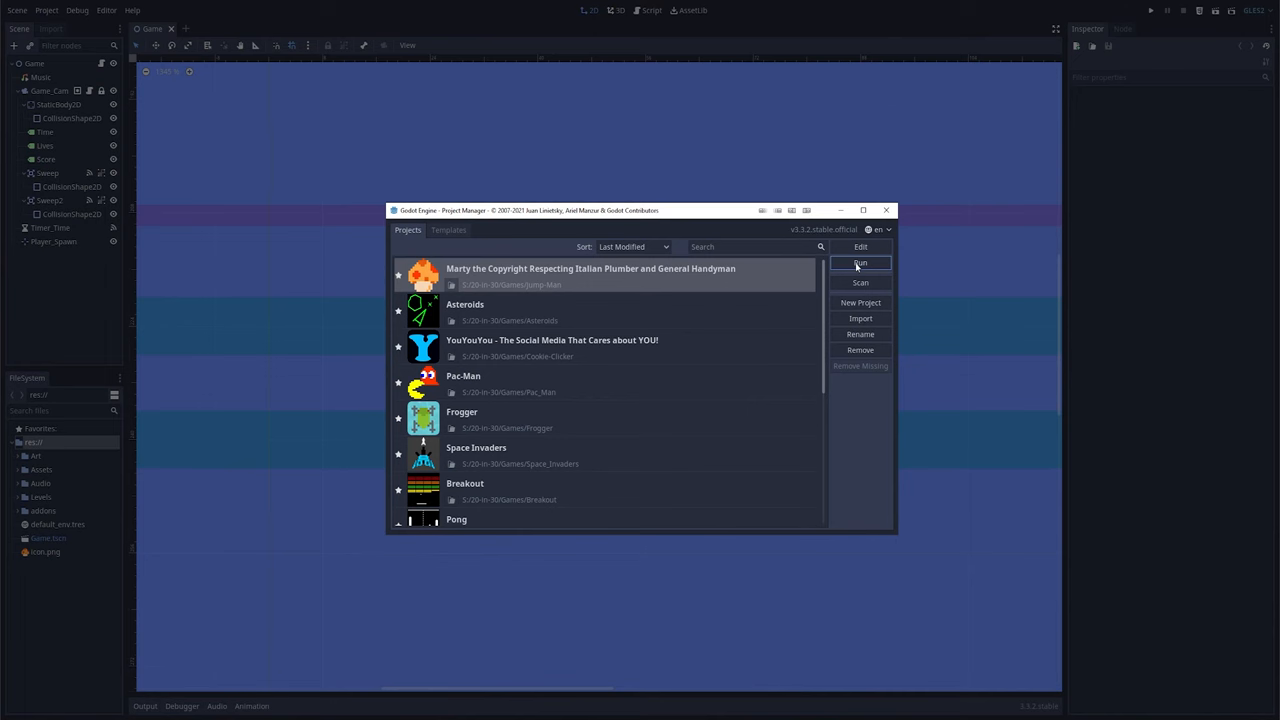
Launch the platformer project and run right past stairs, pipes and enemies to Score 5450 with 4 lives.
{"action": "left_click", "coordinate": [860, 264]}
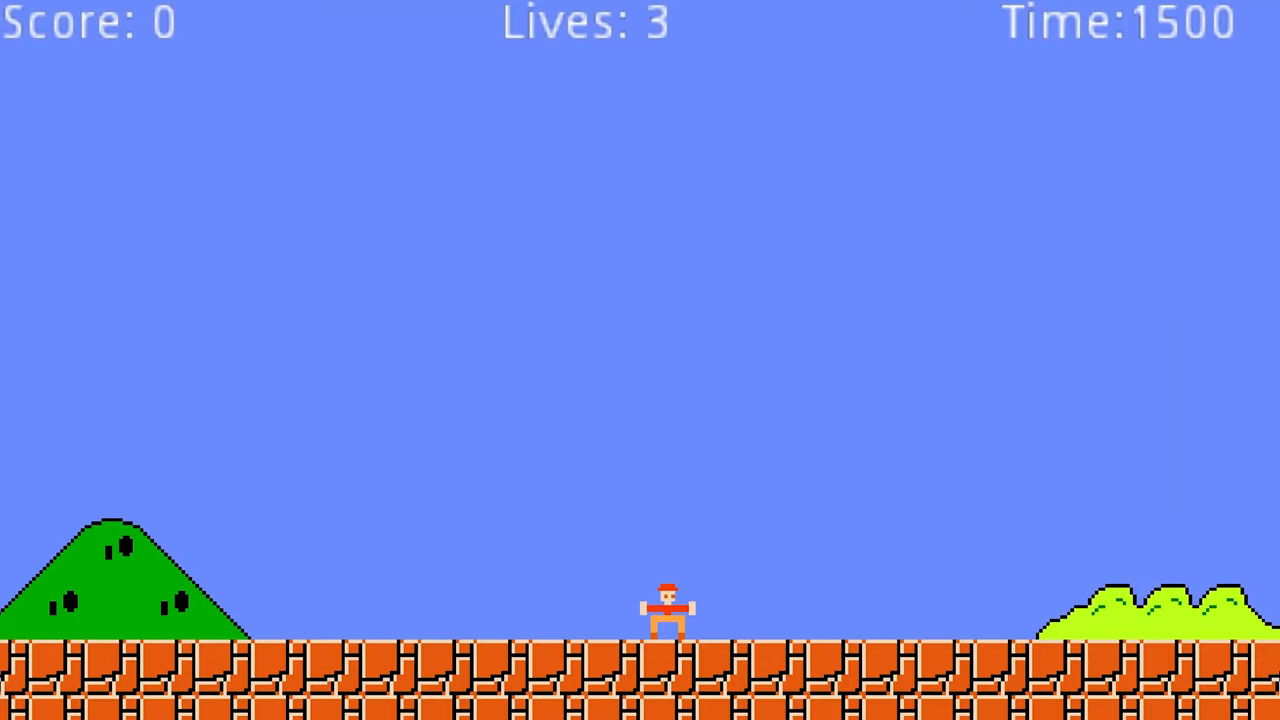
{"action": "key", "text": "Right"}
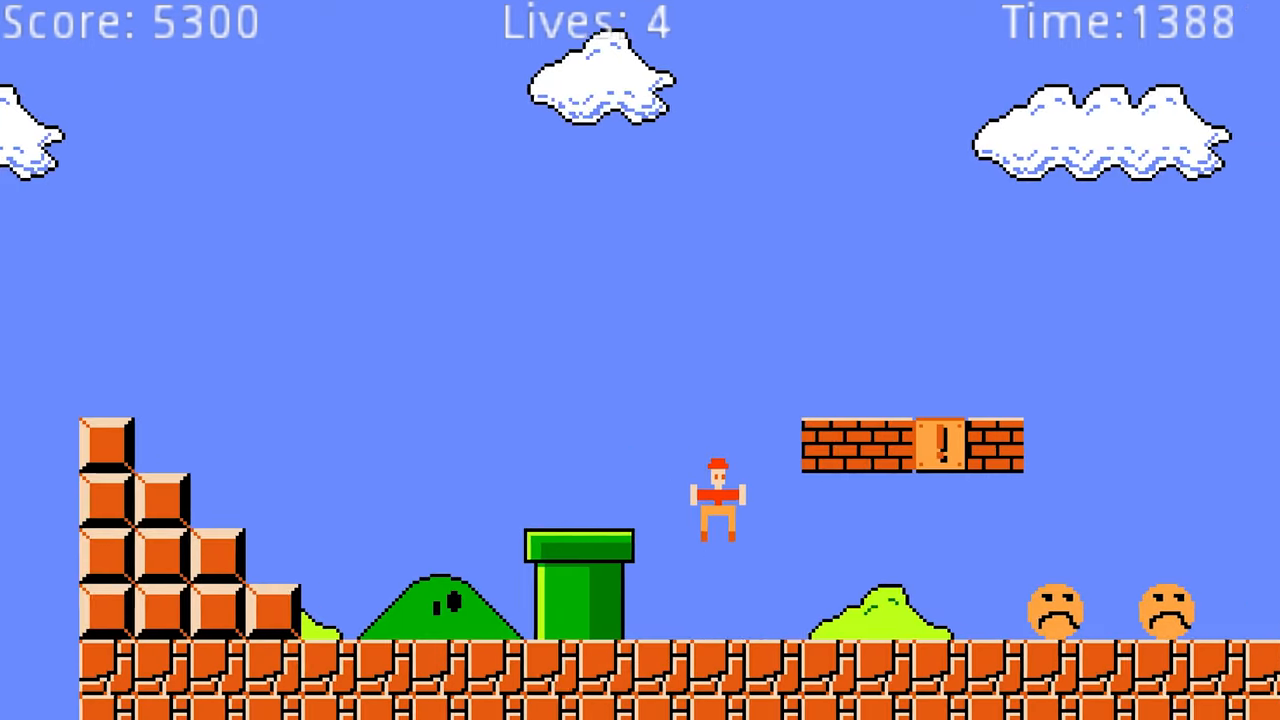
{"action": "key", "text": "Right"}
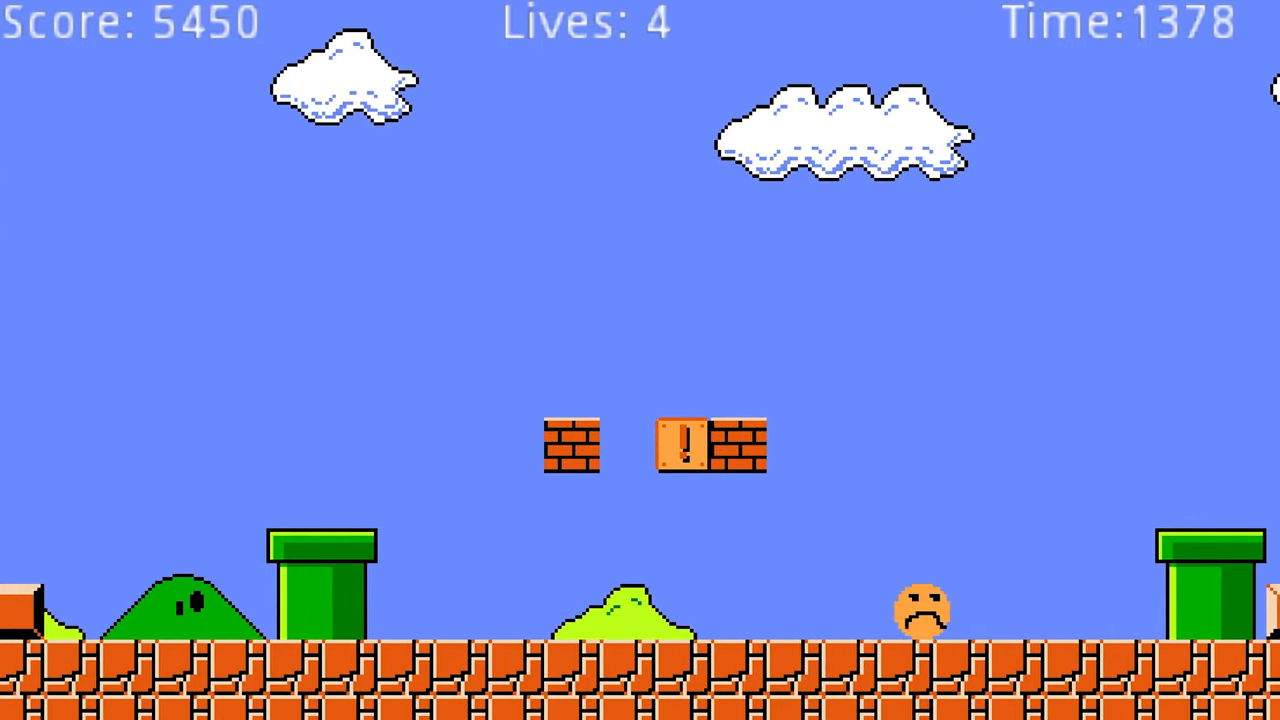